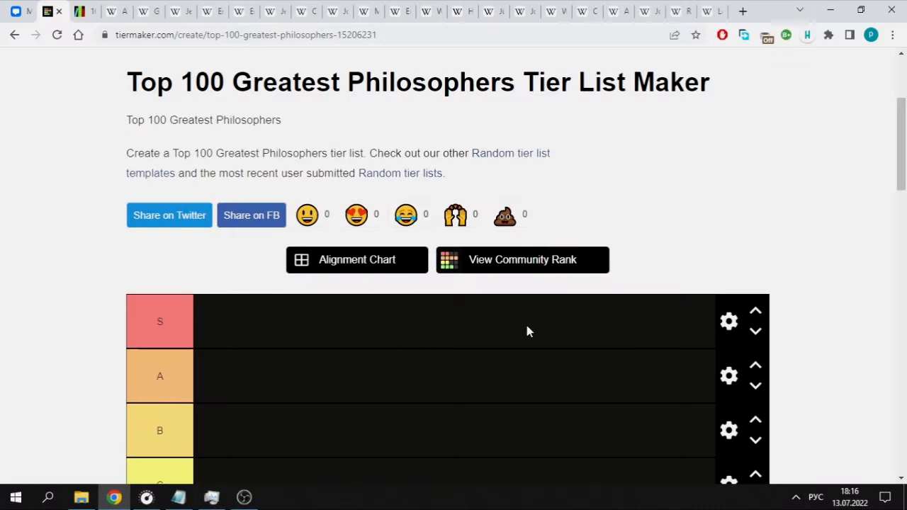
mouse_move(455, 323)
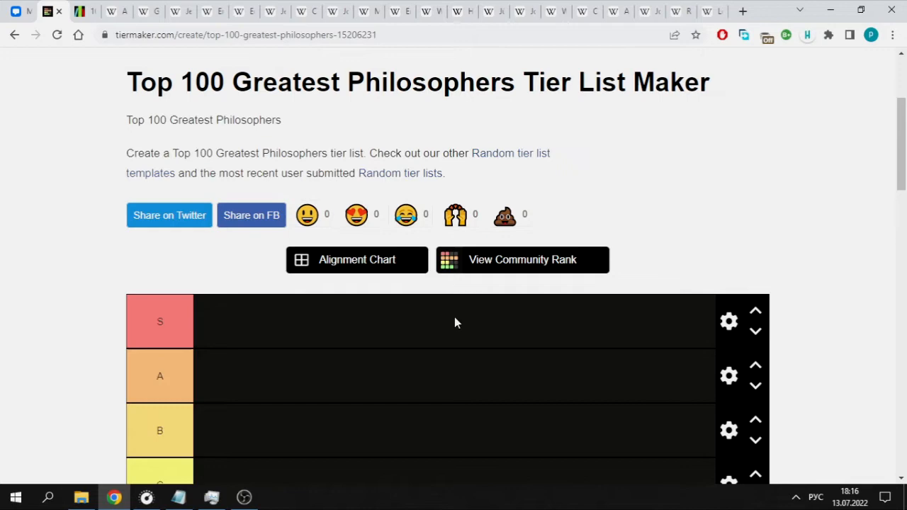
Step: Scroll the Listal list of 100 greatest philosophers, headed by Immanuel Kant and Plato
scroll("up", 3)
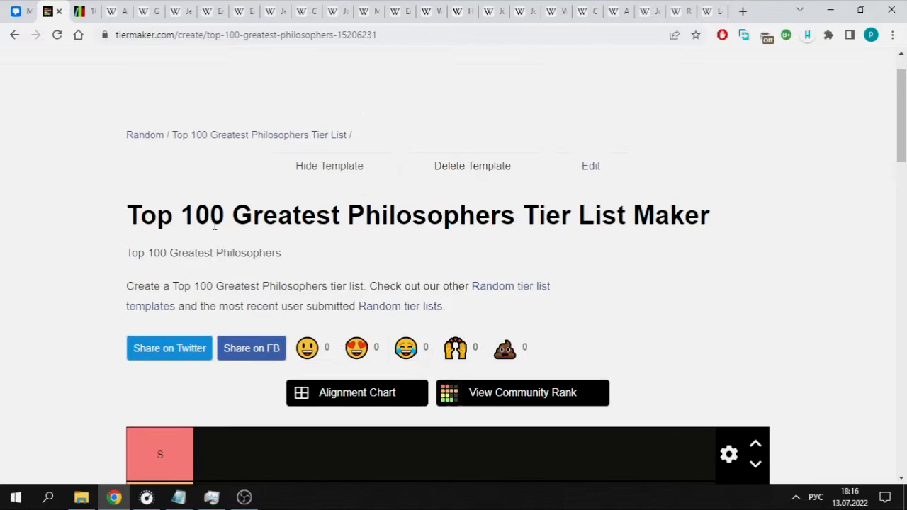
scroll("down", 3)
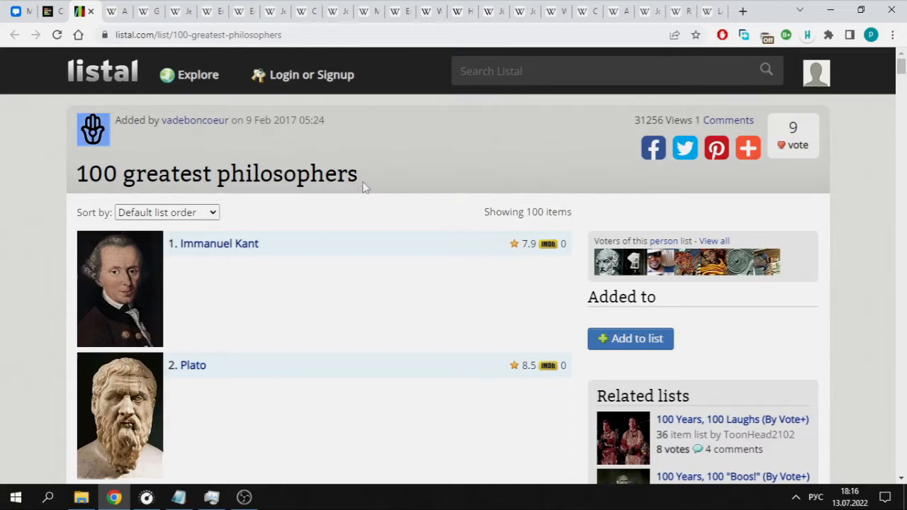
mouse_move(361, 285)
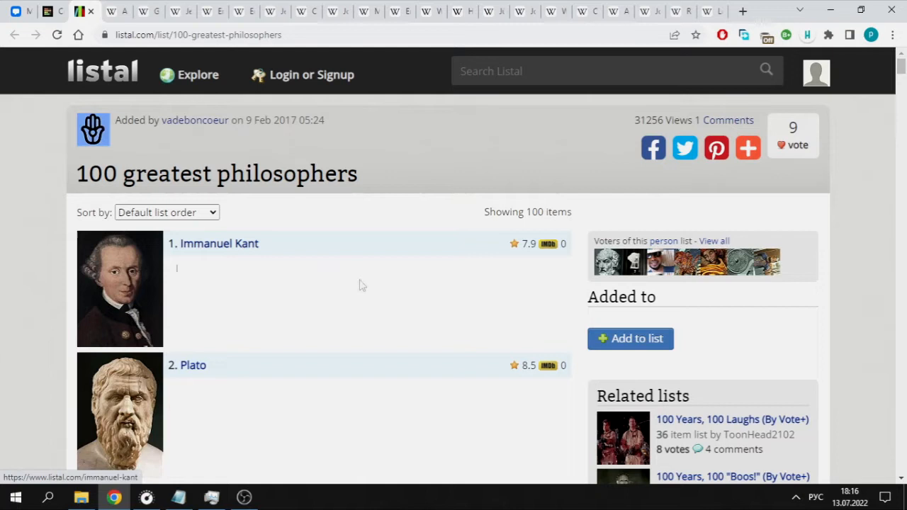
mouse_move(290, 207)
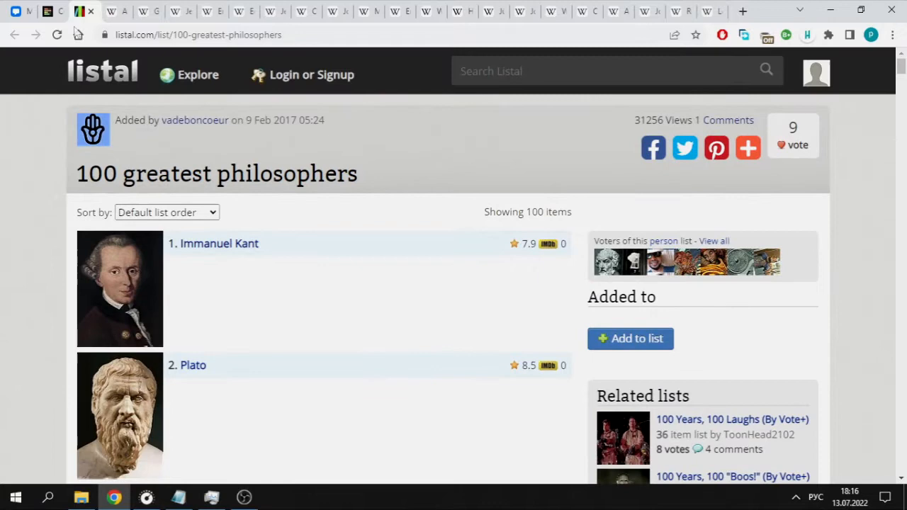
scroll("down", 3)
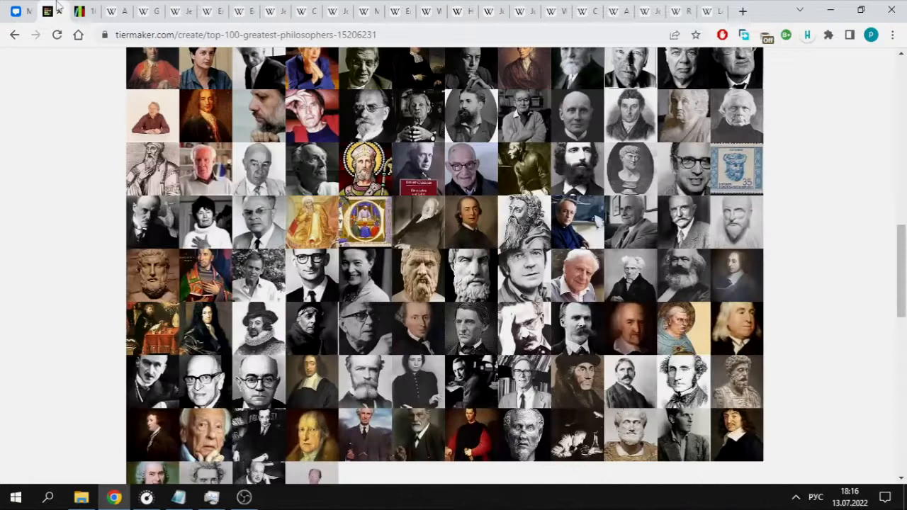
Step: Scroll TierMaker's tier rows while renaming them Nietzsche, Good, Average, Meh, Irrelevant, Anti-philosophy
scroll("up", 3)
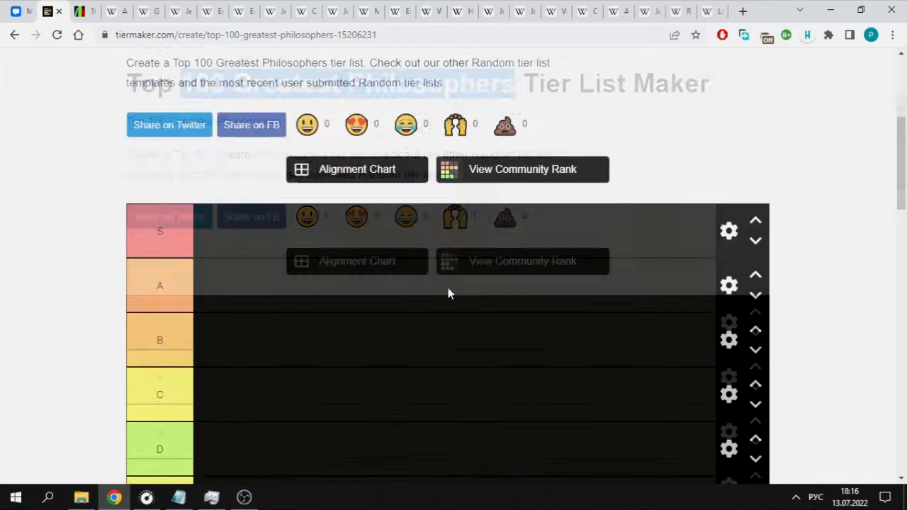
scroll("down", 3)
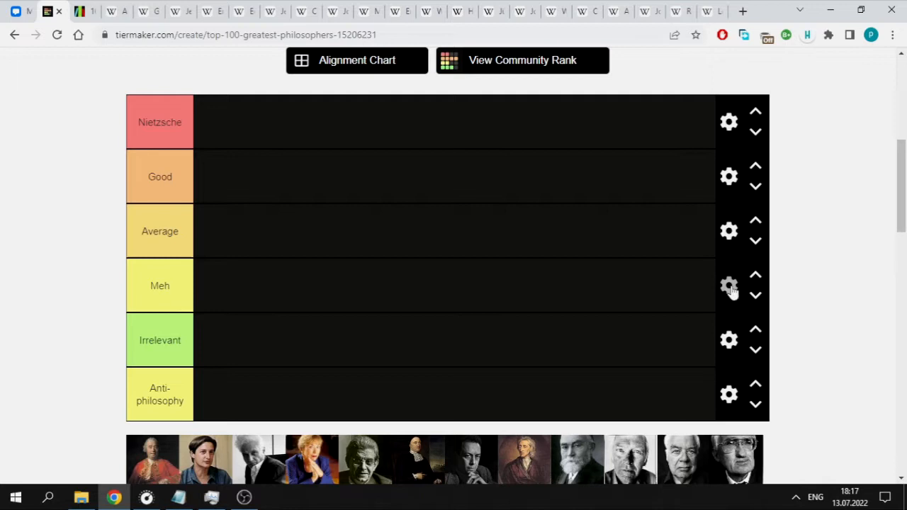
Step: Insert a row below Meh from its gear menu and name it Bad
left_click(728, 230)
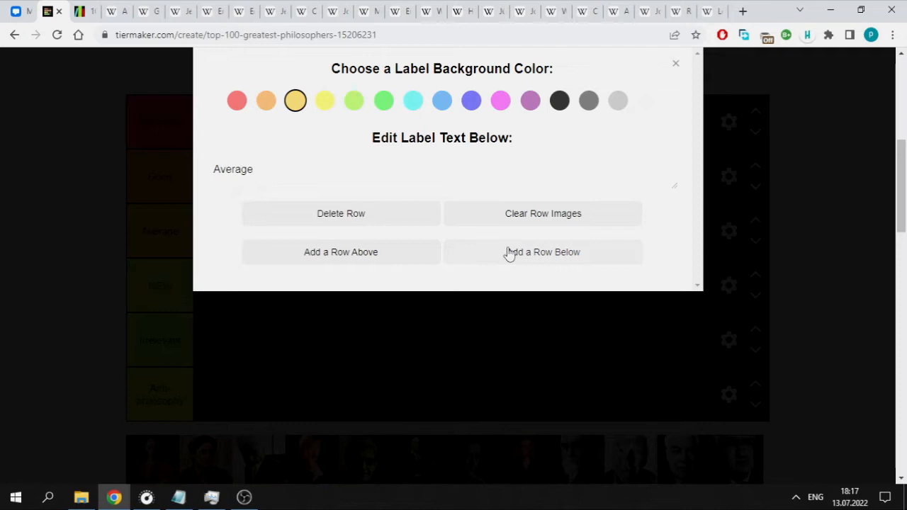
left_click(675, 63)
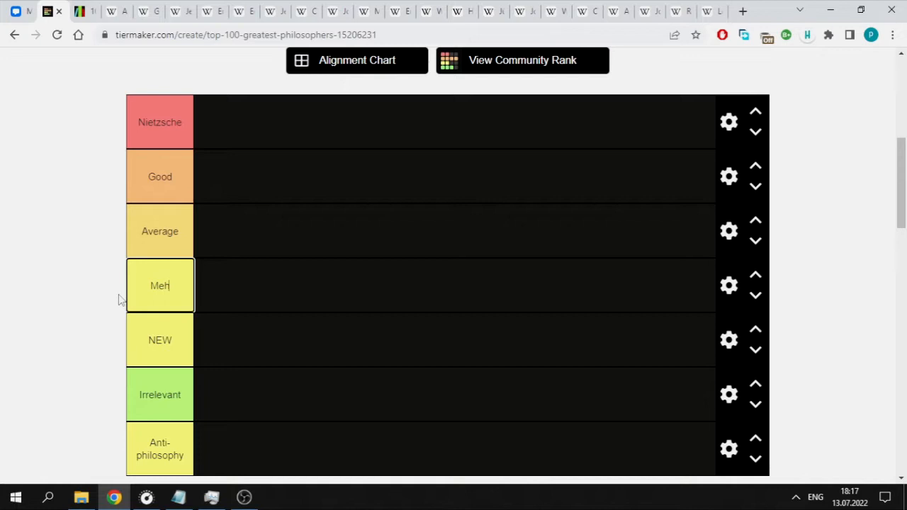
scroll("down", 3)
type("Bad")
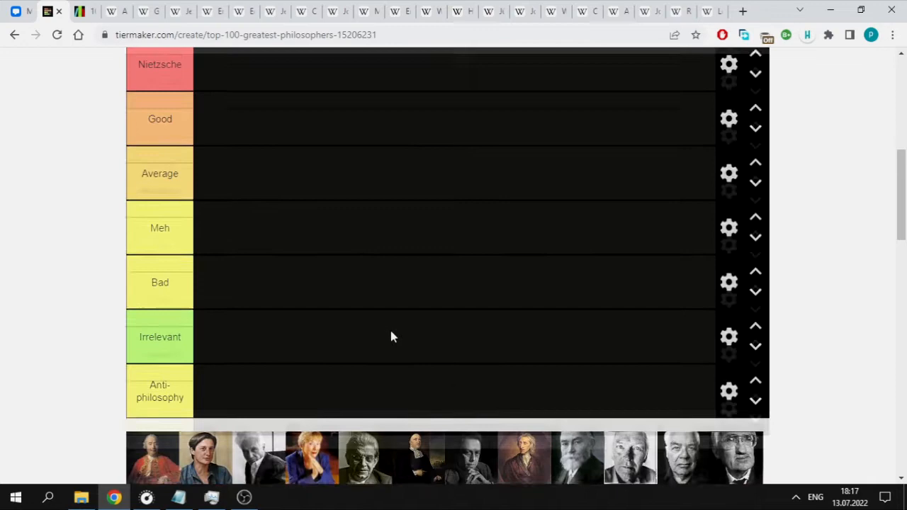
scroll("down", 3)
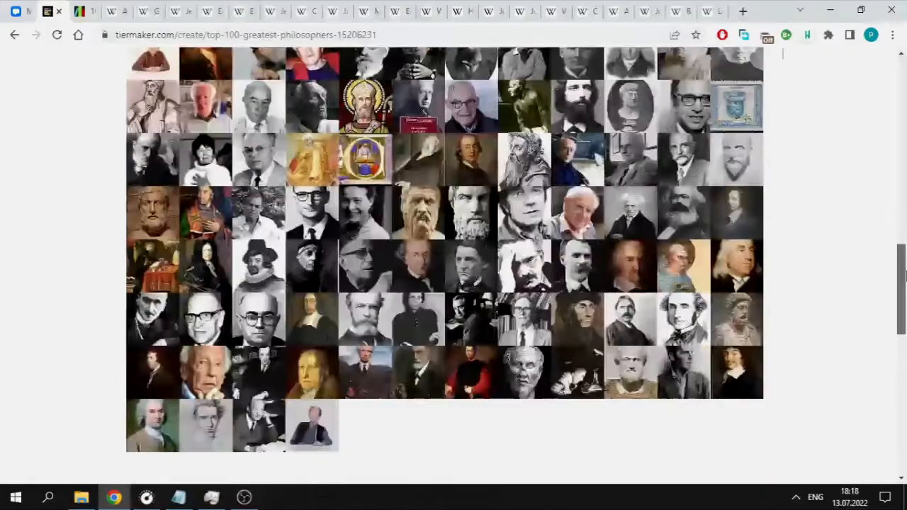
scroll("up", 3)
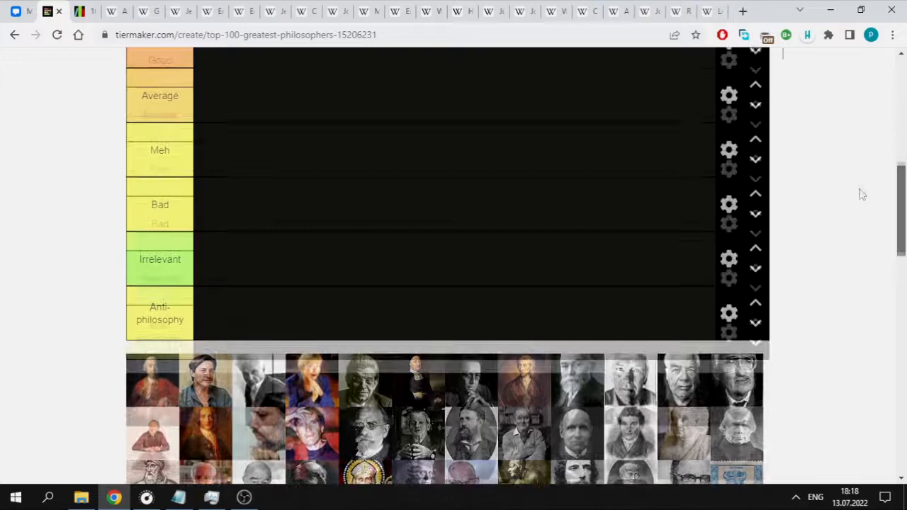
scroll("down", 3)
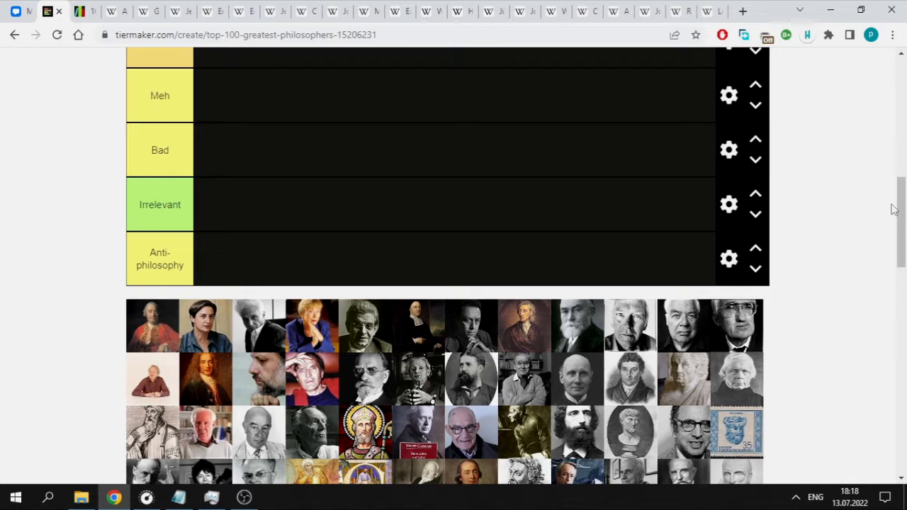
scroll("down", 3)
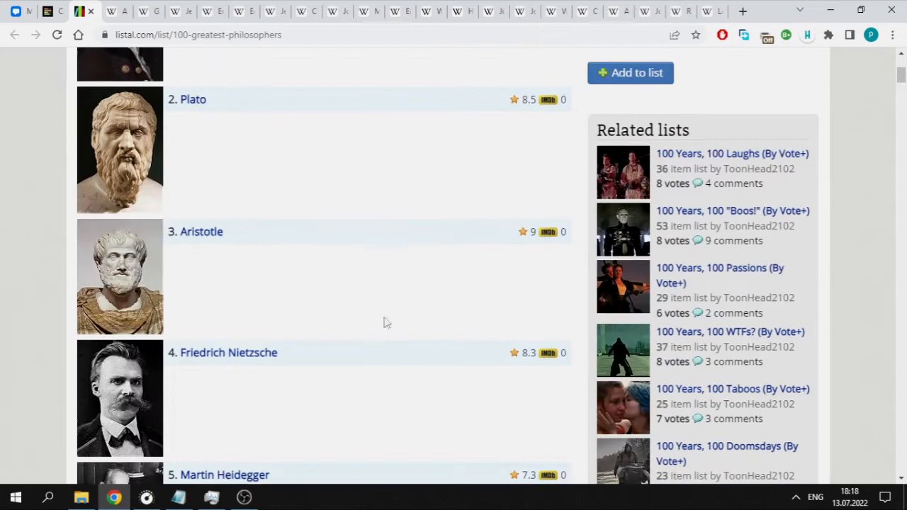
Step: Return to the tier list page and place Immanuel Kant's portrait in Average
scroll("up", 3)
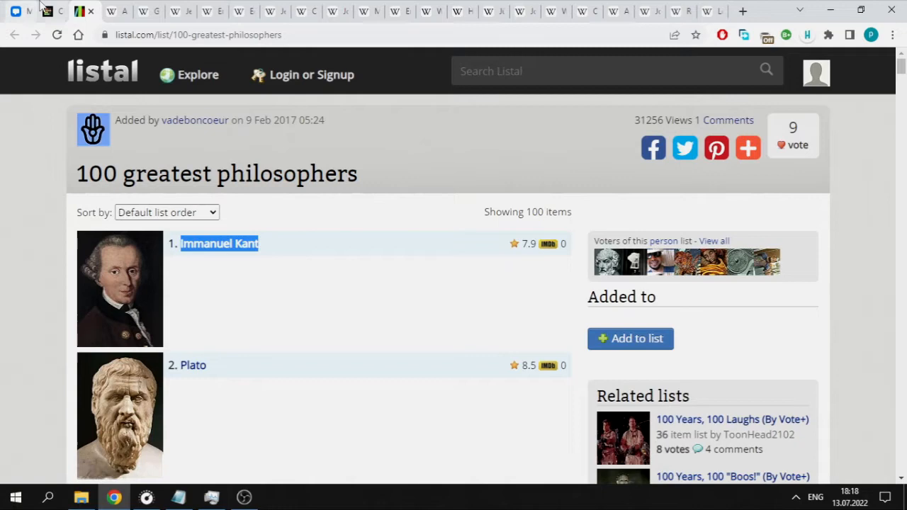
left_click(59, 11)
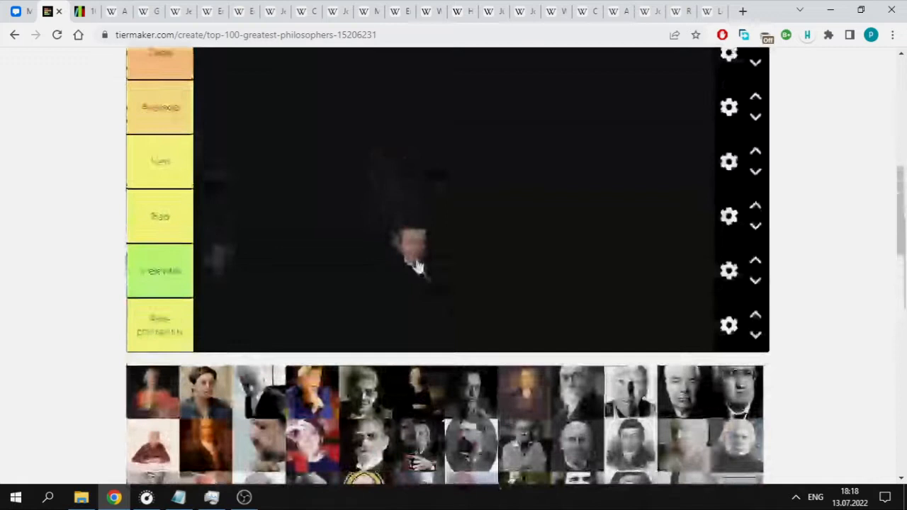
scroll("up", 3)
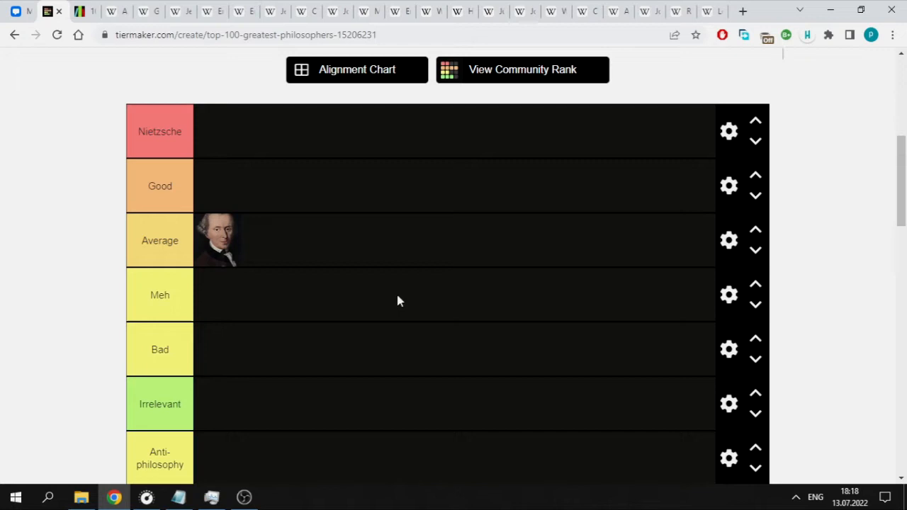
mouse_move(437, 246)
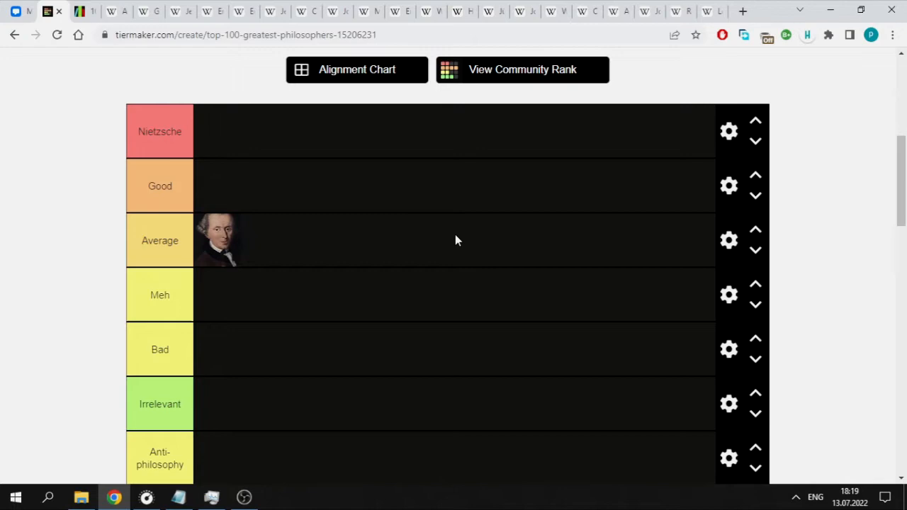
Step: Look up the next philosopher on Listal, then place Plato beside Kant in Average
left_click(85, 11)
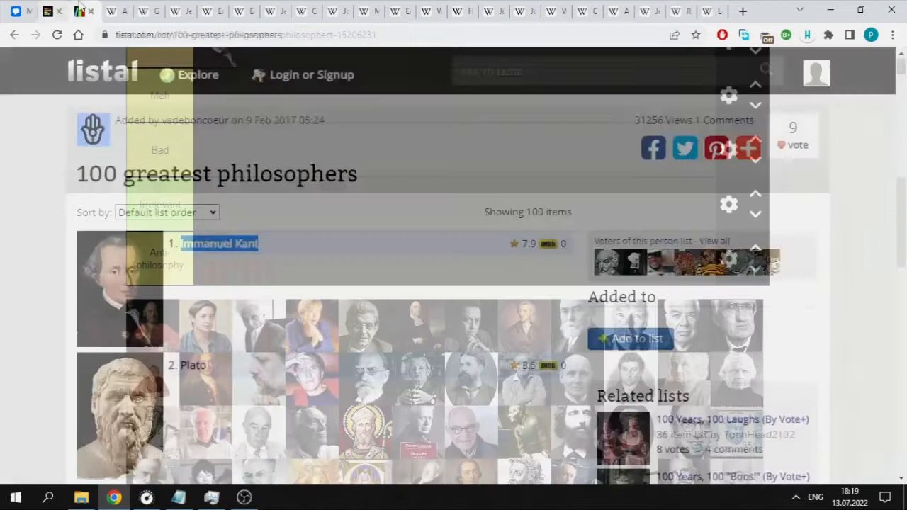
left_click(78, 12)
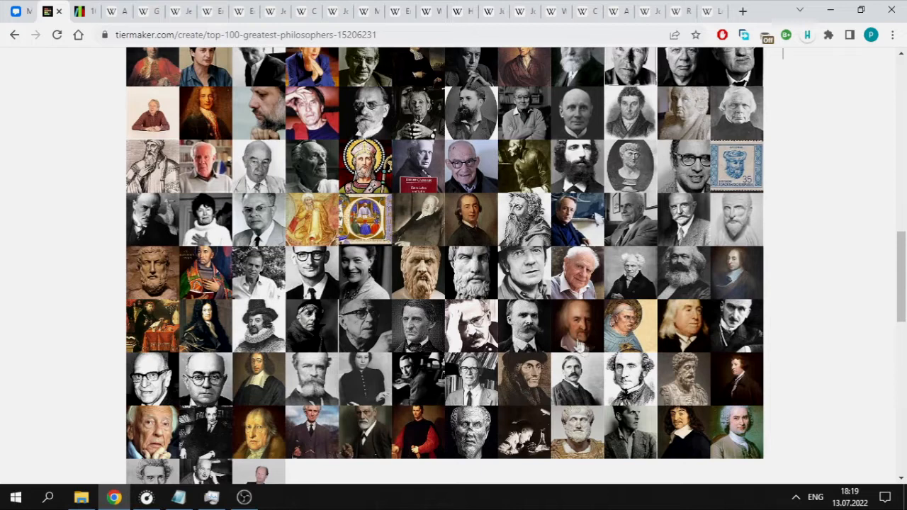
scroll("up", 3)
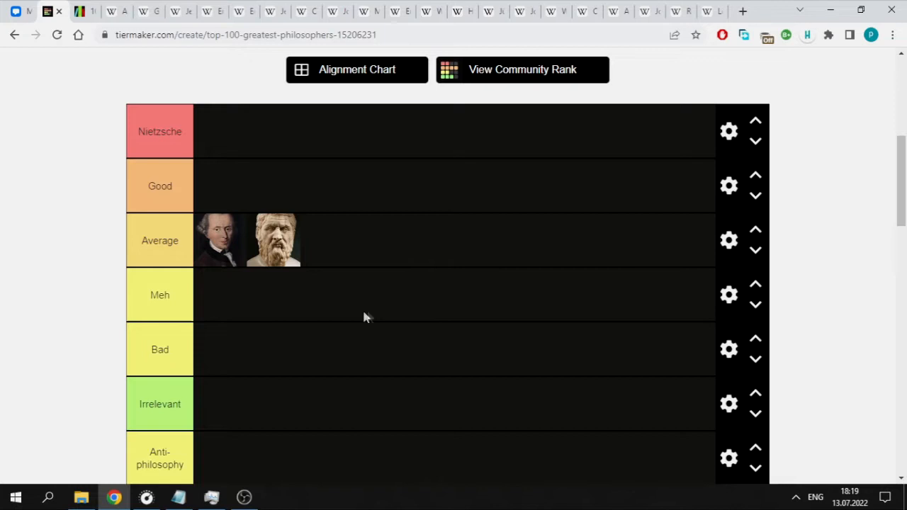
mouse_move(446, 287)
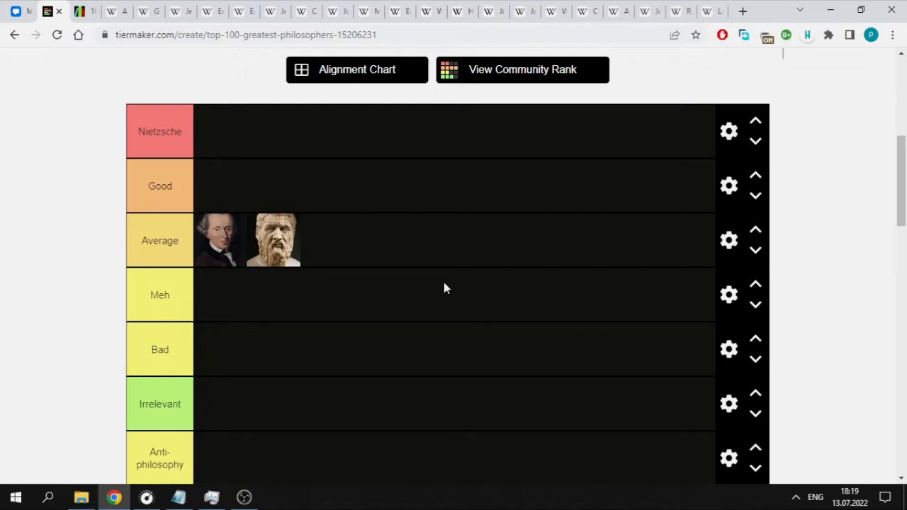
mouse_move(418, 289)
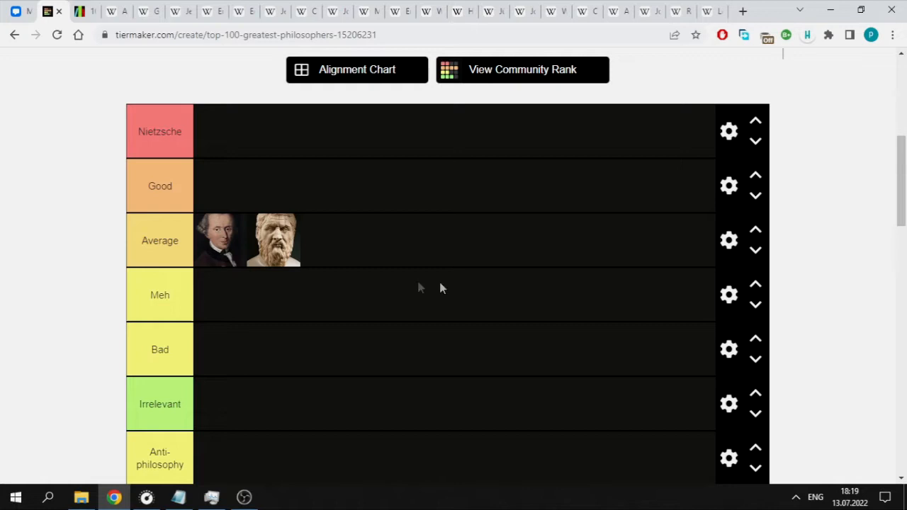
scroll("down", 3)
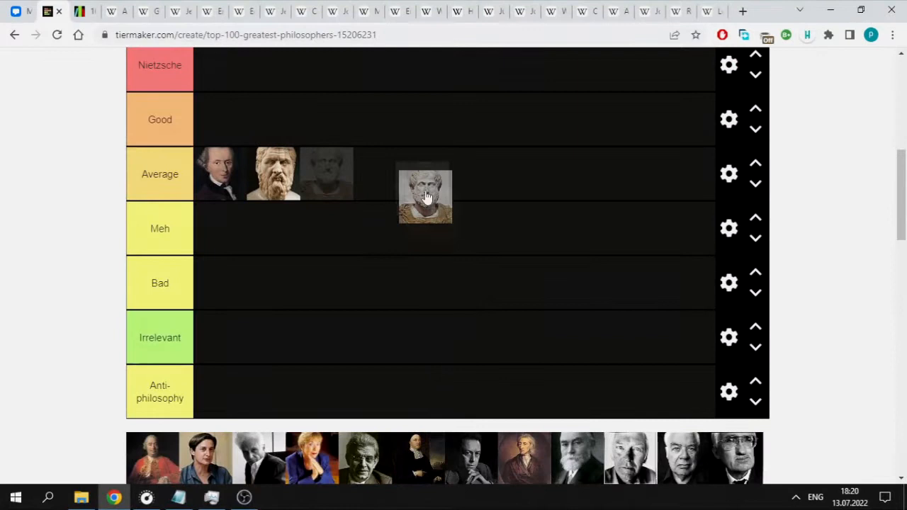
Step: Find Aristotle's portrait in the pool and place it in Average after Plato
scroll("up", 3)
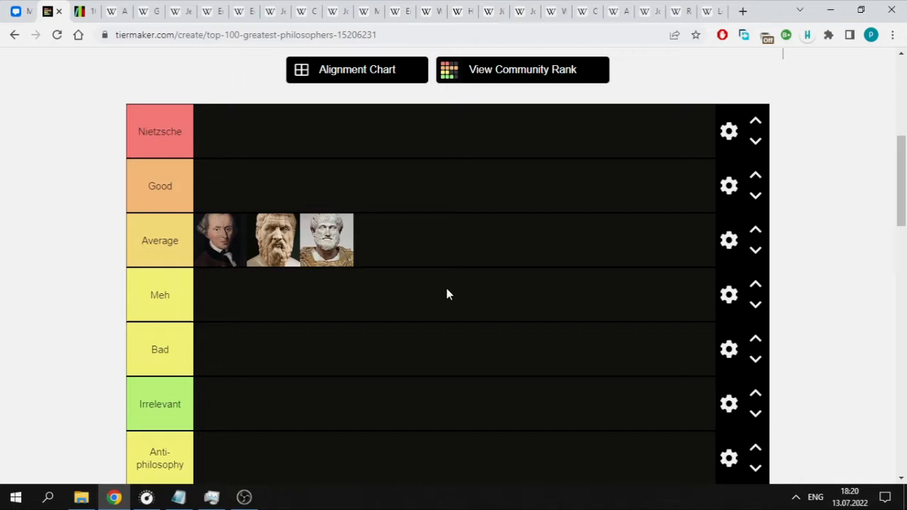
mouse_move(457, 295)
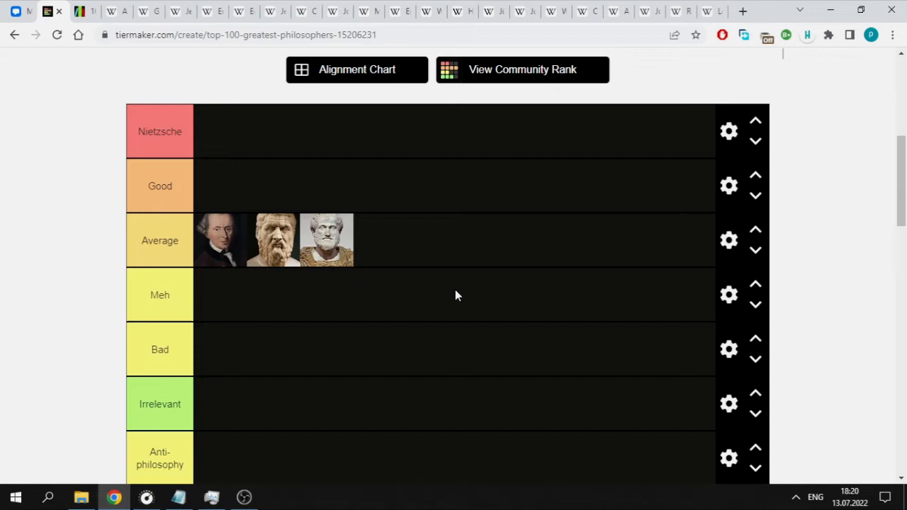
scroll("down", 3)
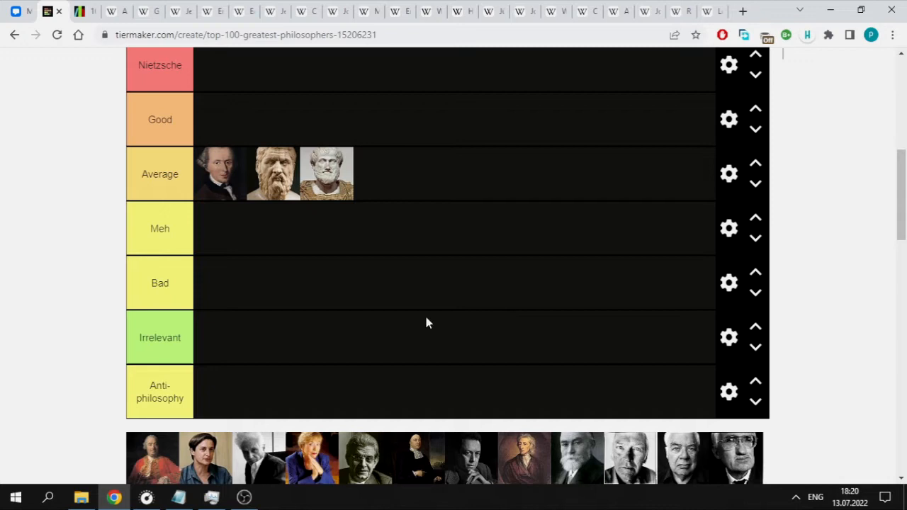
scroll("up", 3)
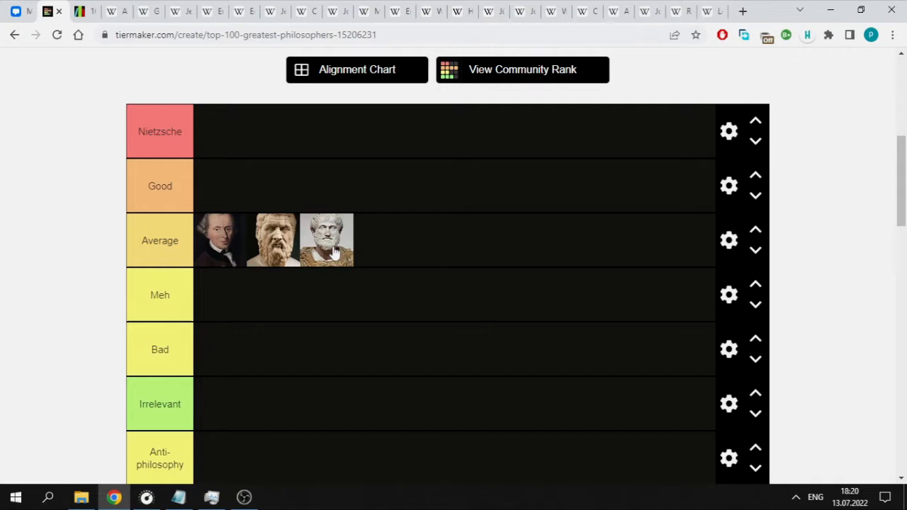
scroll("down", 3)
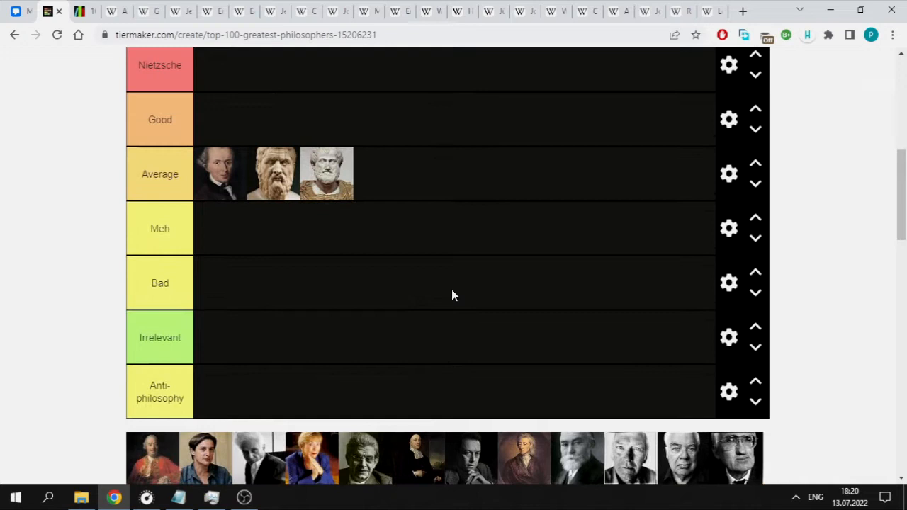
scroll("up", 3)
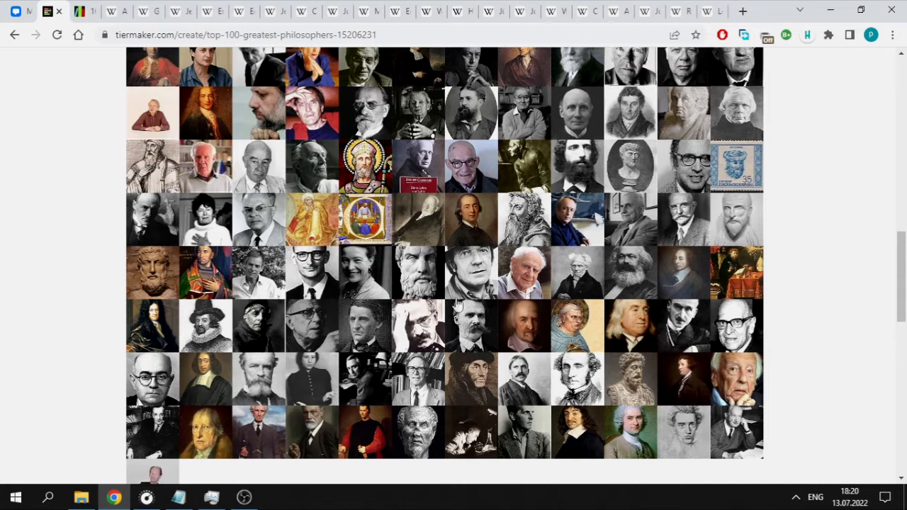
scroll("up", 3)
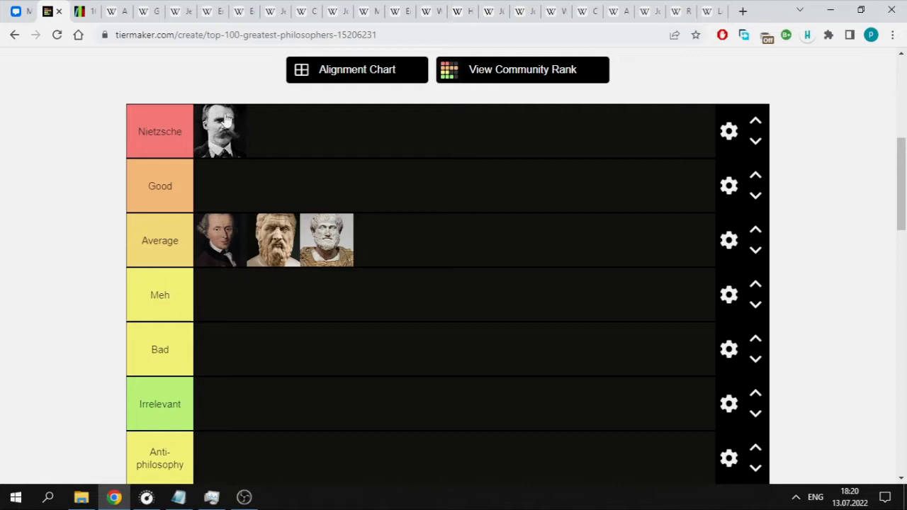
scroll("down", 3)
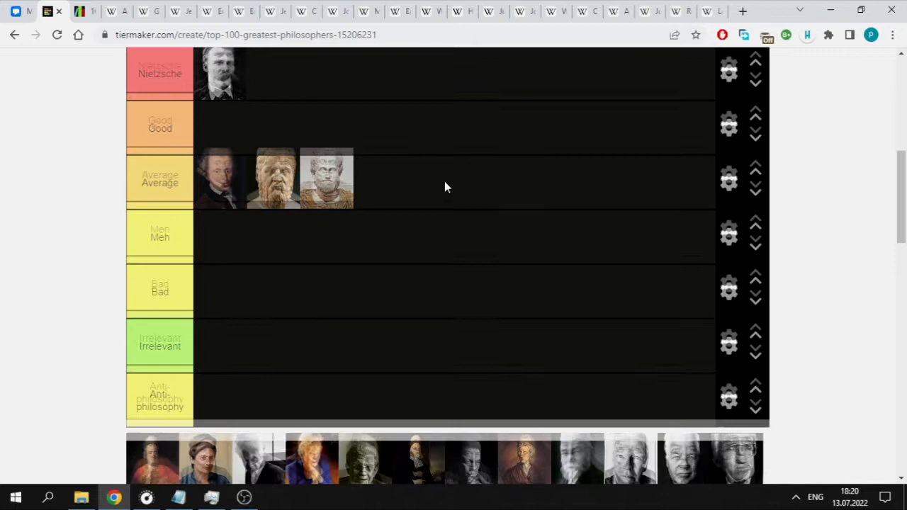
scroll("up", 3)
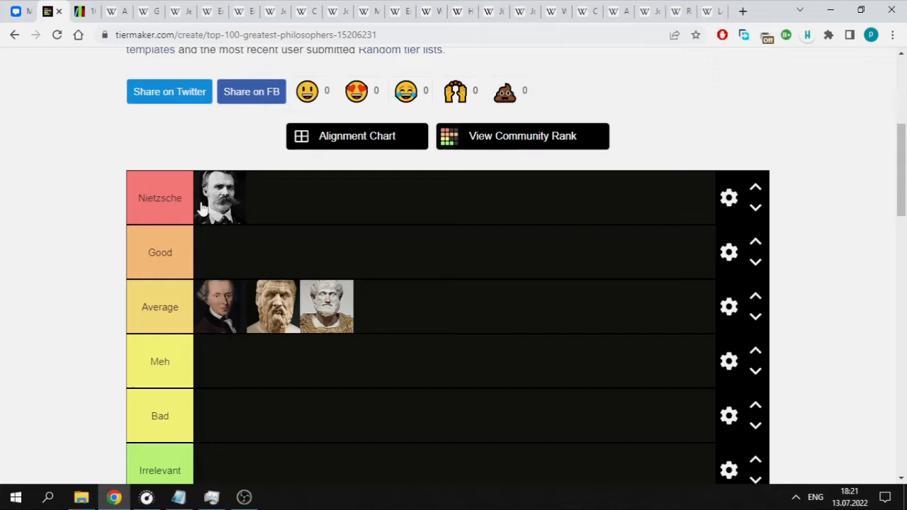
scroll("down", 3)
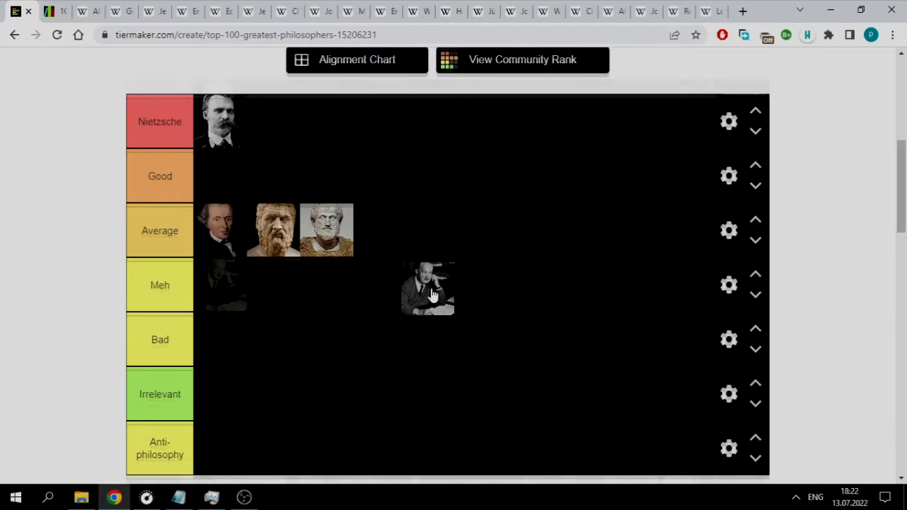
Step: Drag the desk portrait into Anti-philosophy, try Irrelevant, then settle it back in Anti-philosophy
left_click_drag(429, 289, 221, 452)
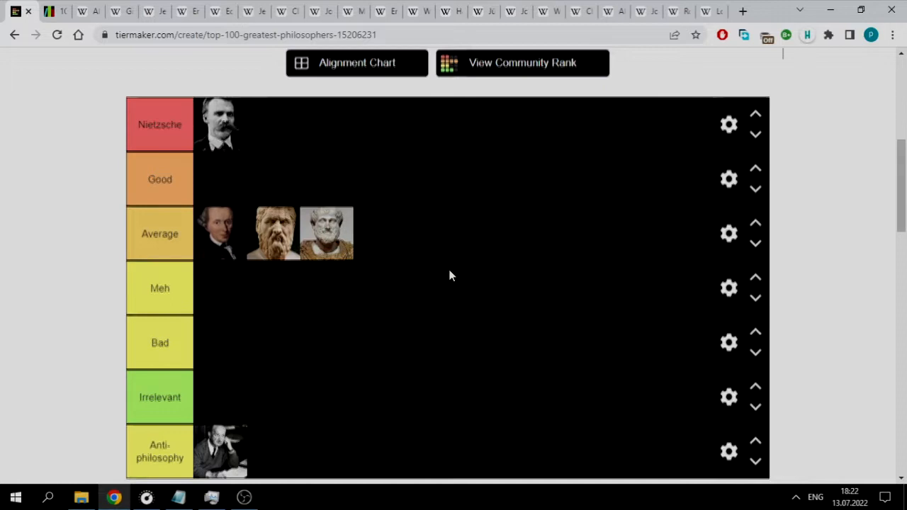
scroll("down", 3)
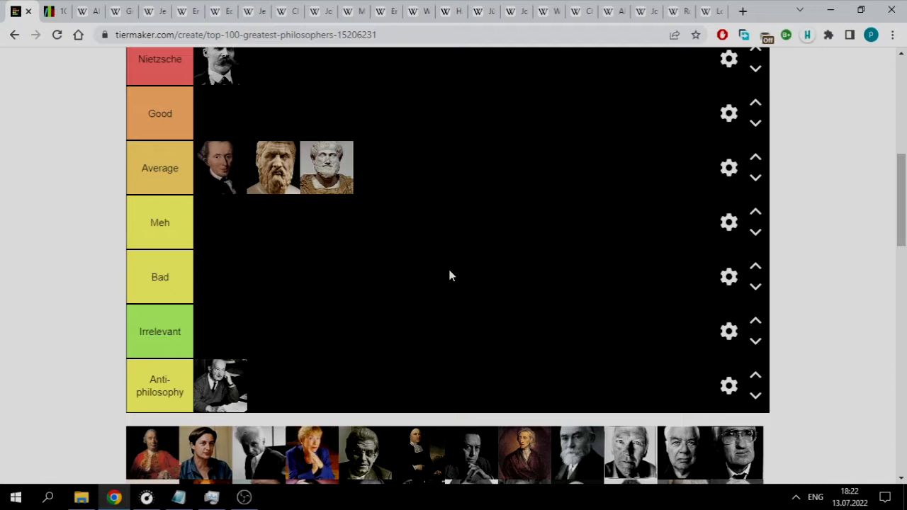
left_click_drag(221, 386, 225, 331)
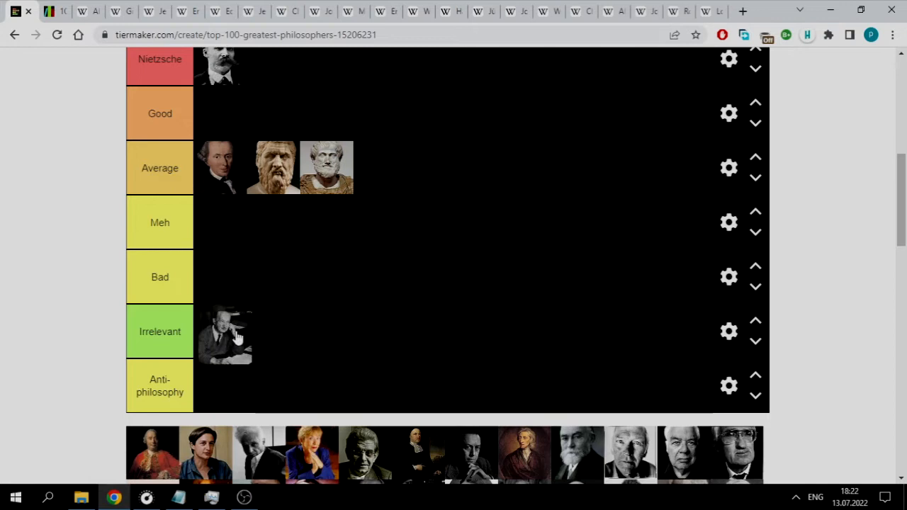
left_click_drag(224, 333, 220, 386)
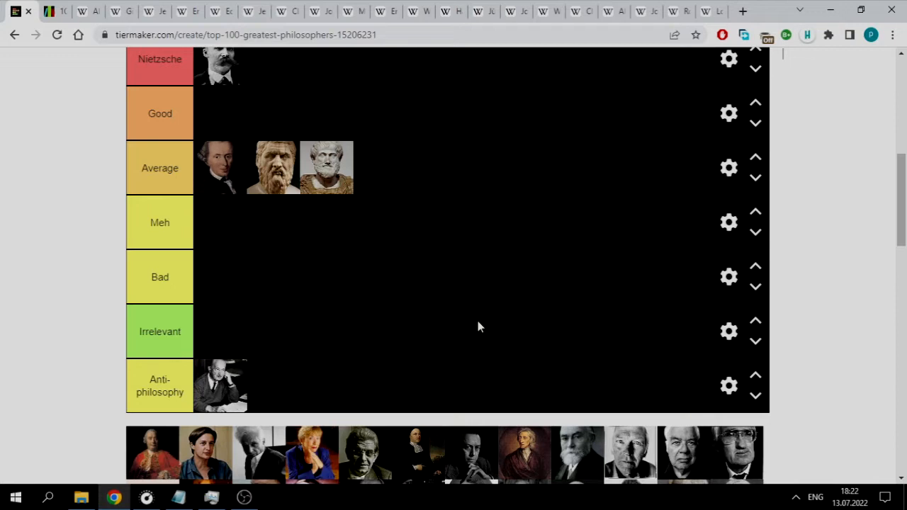
scroll("down", 3)
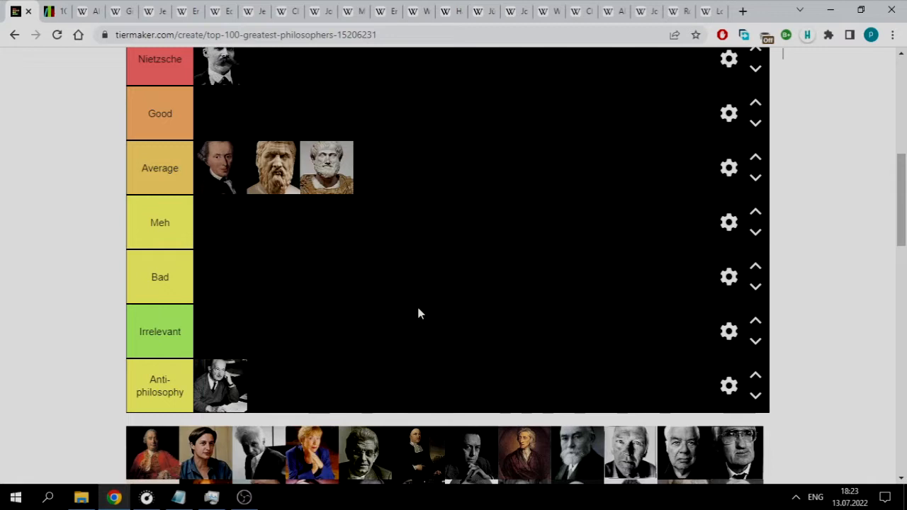
scroll("up", 3)
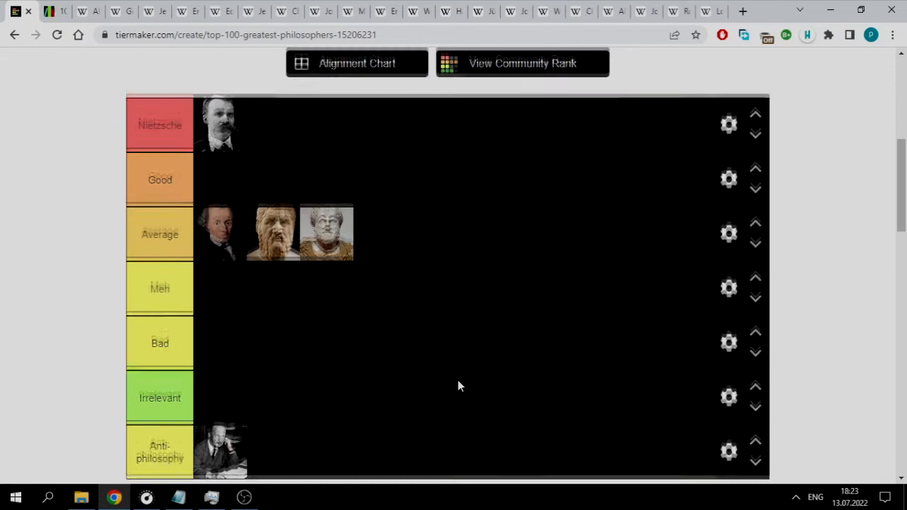
scroll("down", 3)
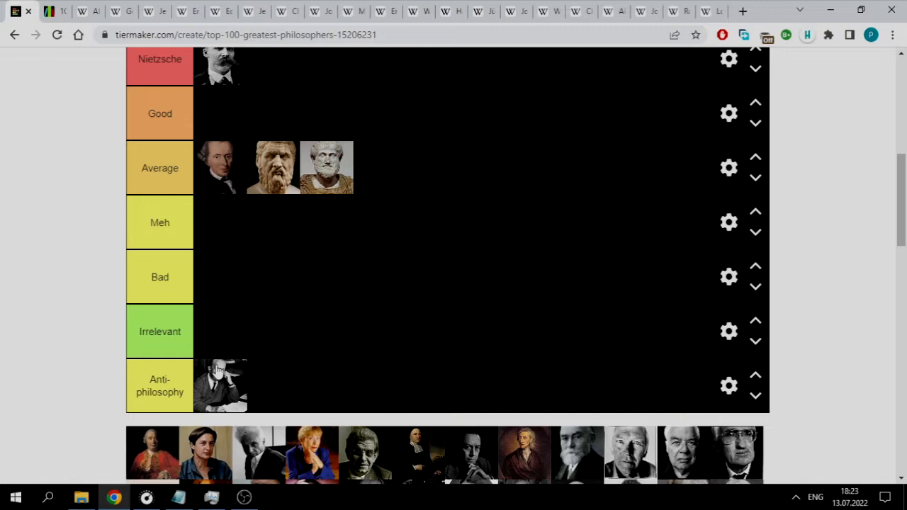
mouse_move(453, 338)
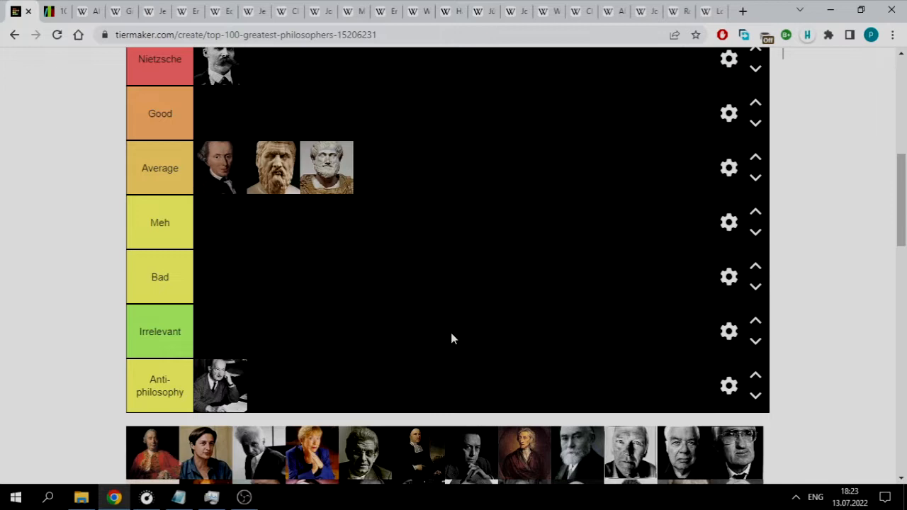
scroll("down", 3)
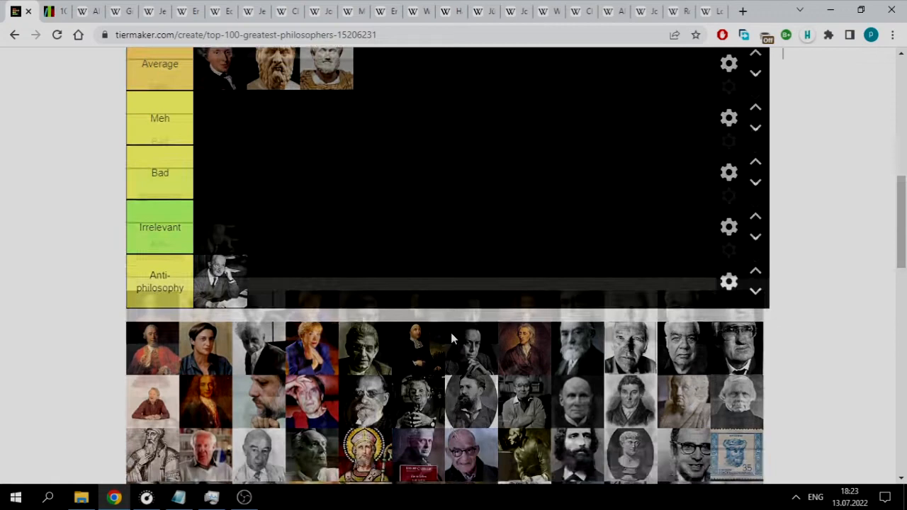
Step: Check Listal for the next name, then drag Michel Foucault's portrait into Good
scroll("up", 3)
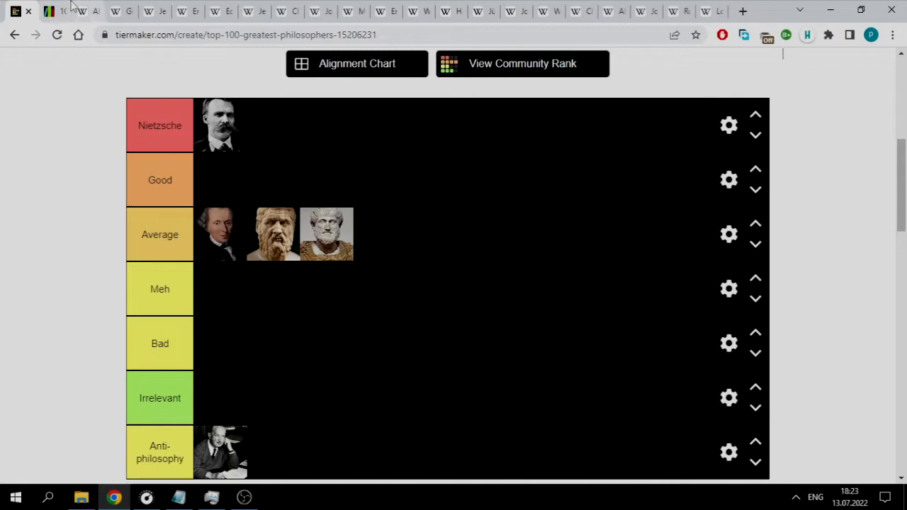
scroll("down", 3)
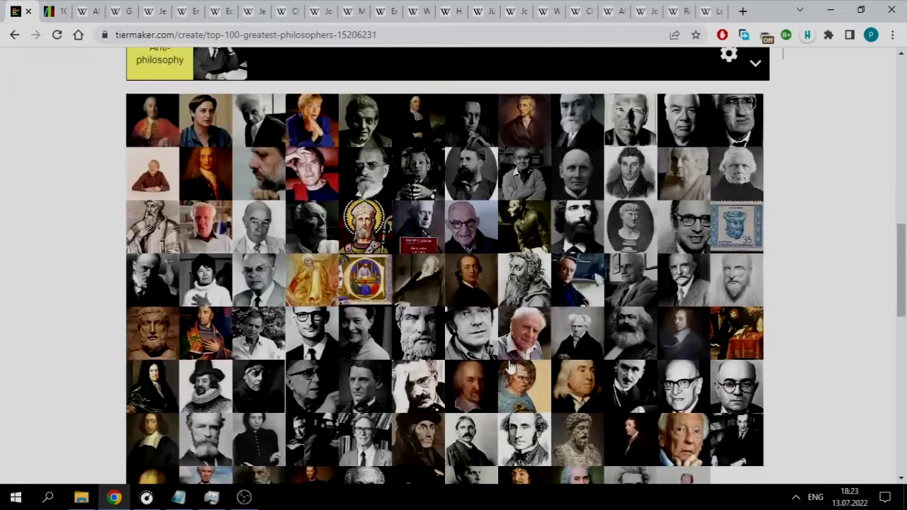
scroll("up", 3)
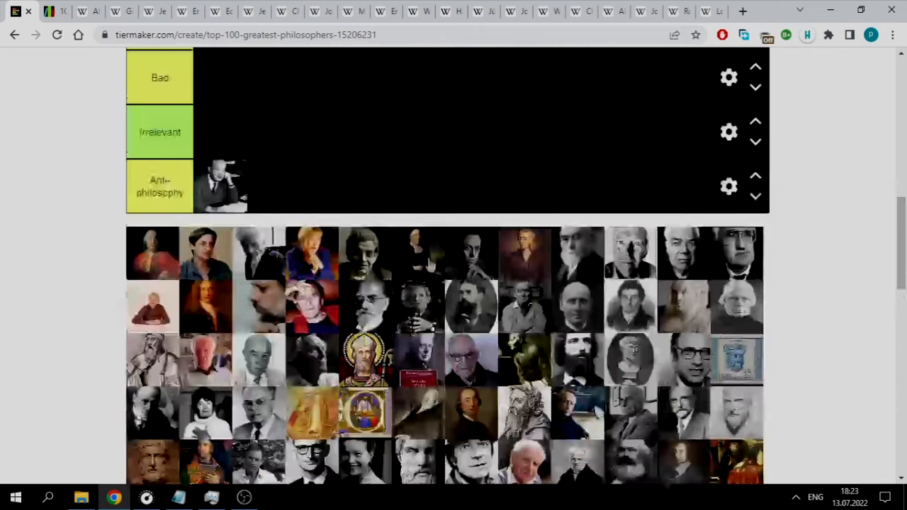
scroll("down", 3)
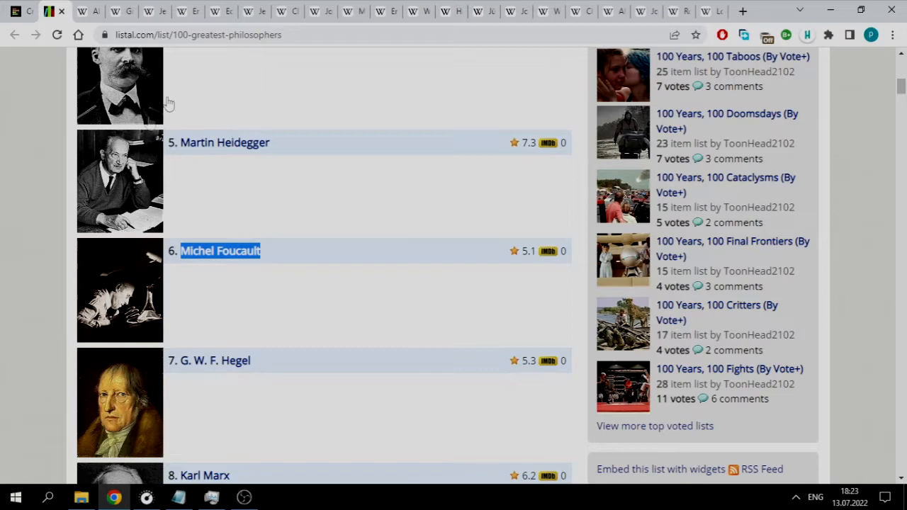
left_click(28, 11)
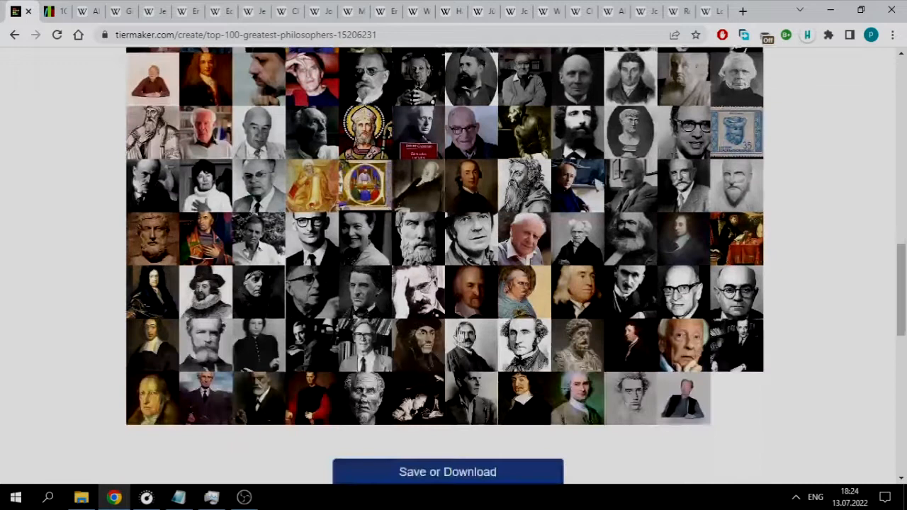
scroll("up", 3)
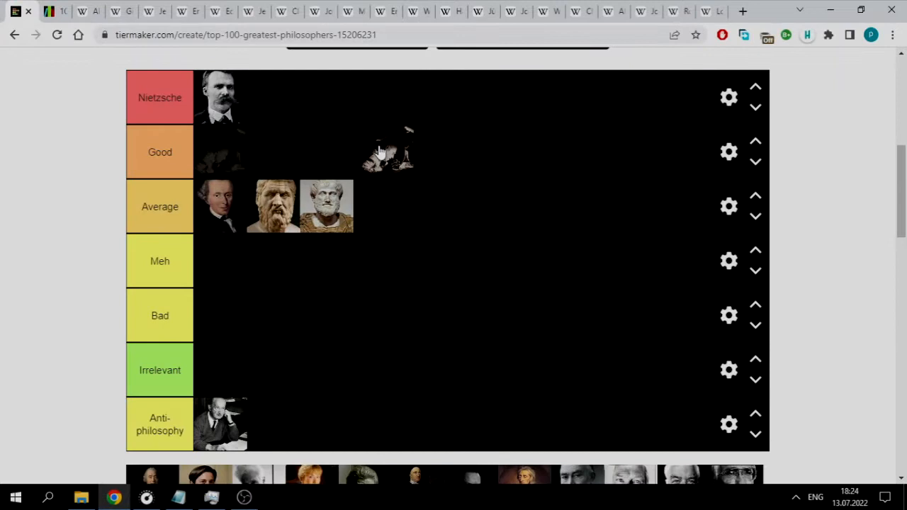
left_click_drag(386, 152, 219, 153)
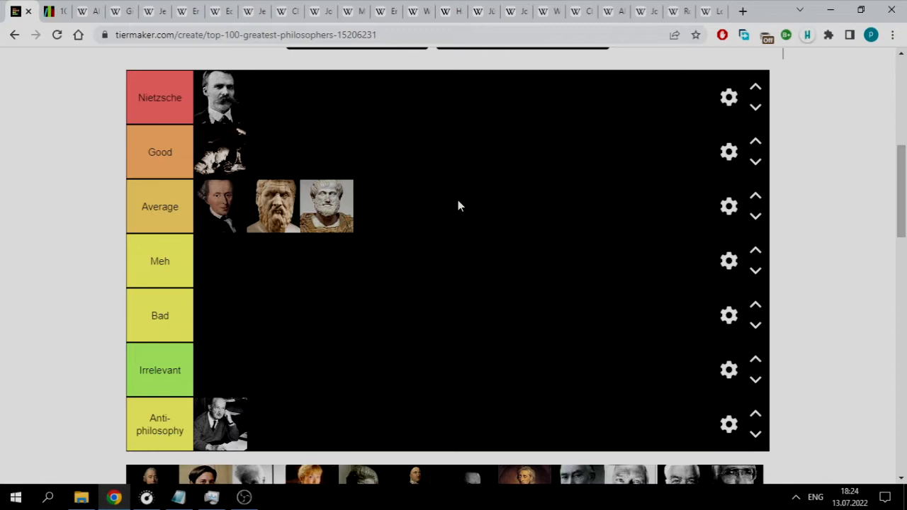
Step: Find Hegel's painted portrait in the pool and add it beside the desk portrait in Anti-philosophy
scroll("up", 3)
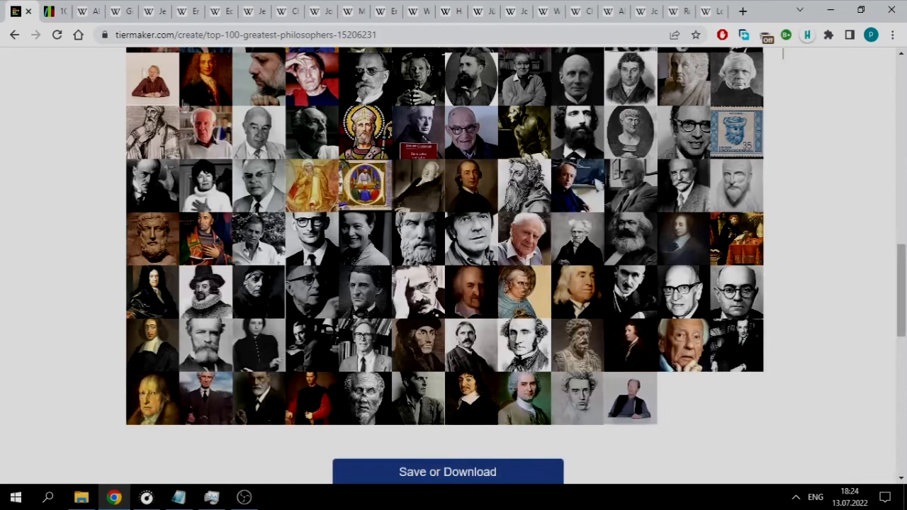
scroll("up", 3)
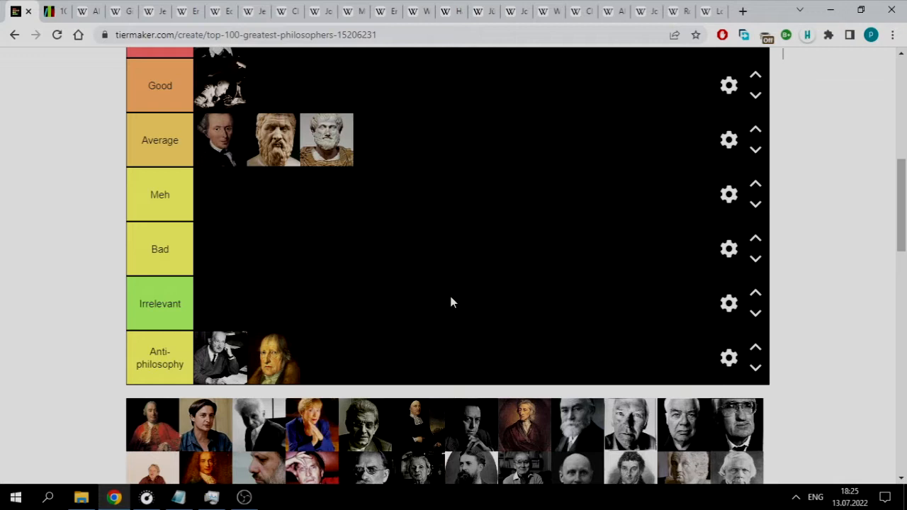
scroll("up", 3)
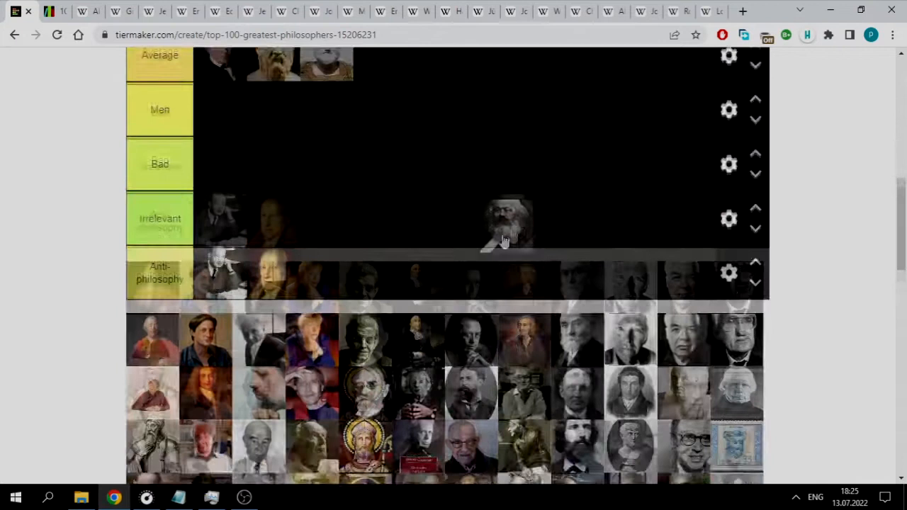
Step: Move Karl Marx's bearded portrait from Meh down into Bad, settling it there
scroll("up", 3)
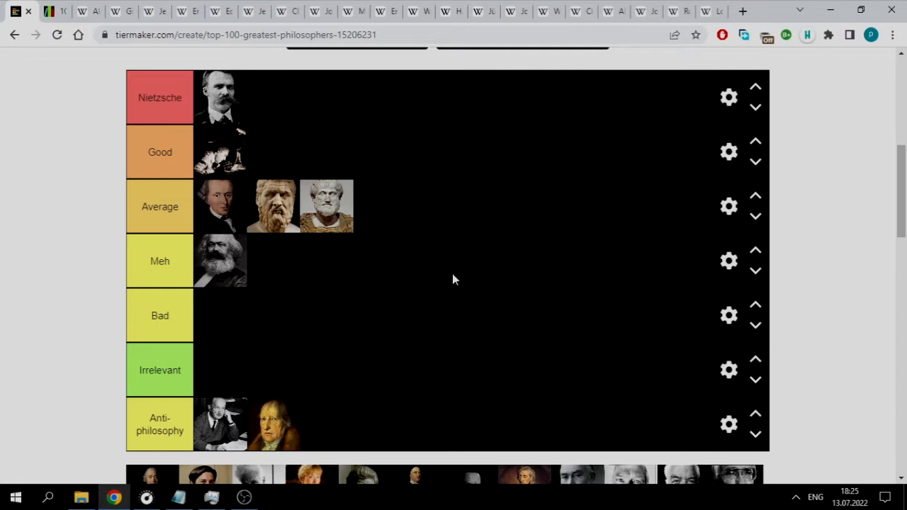
mouse_move(436, 341)
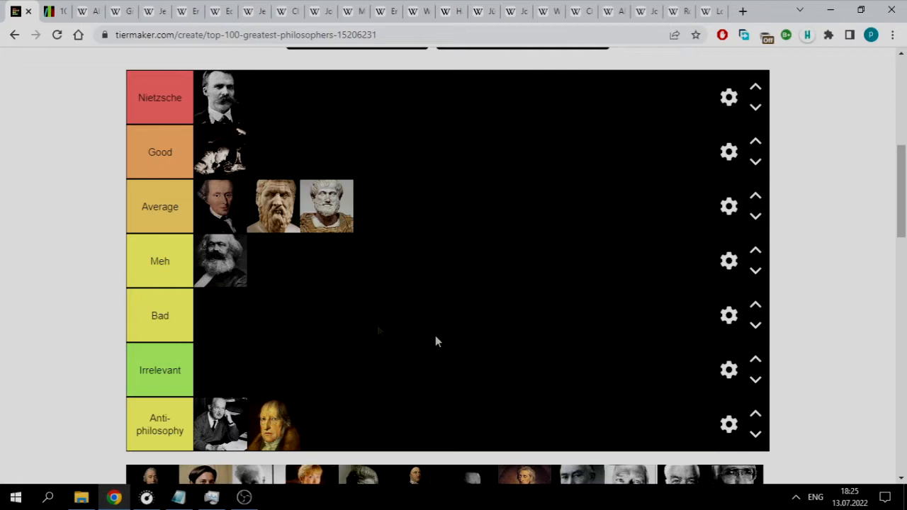
mouse_move(459, 317)
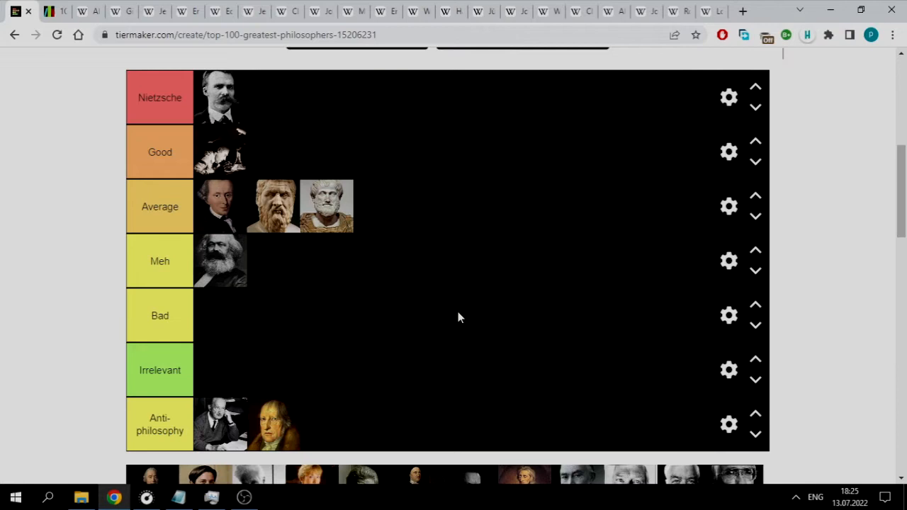
scroll("up", 3)
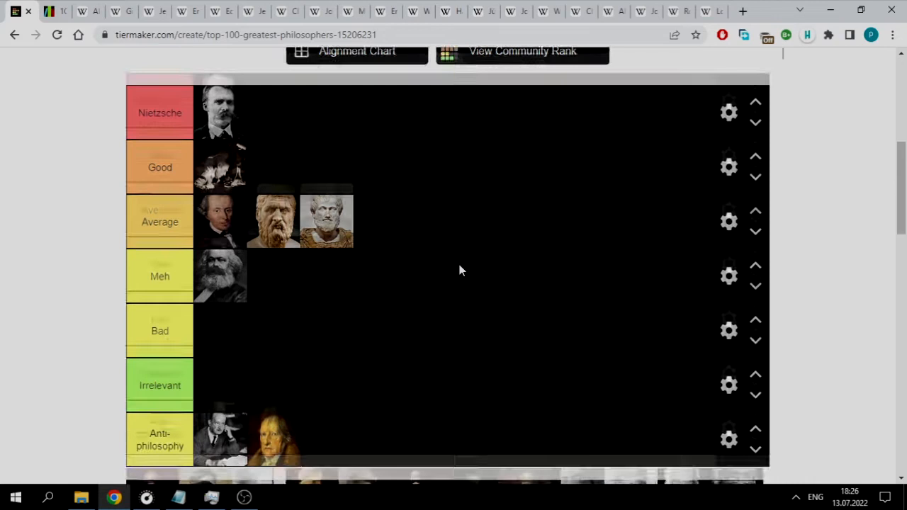
scroll("up", 3)
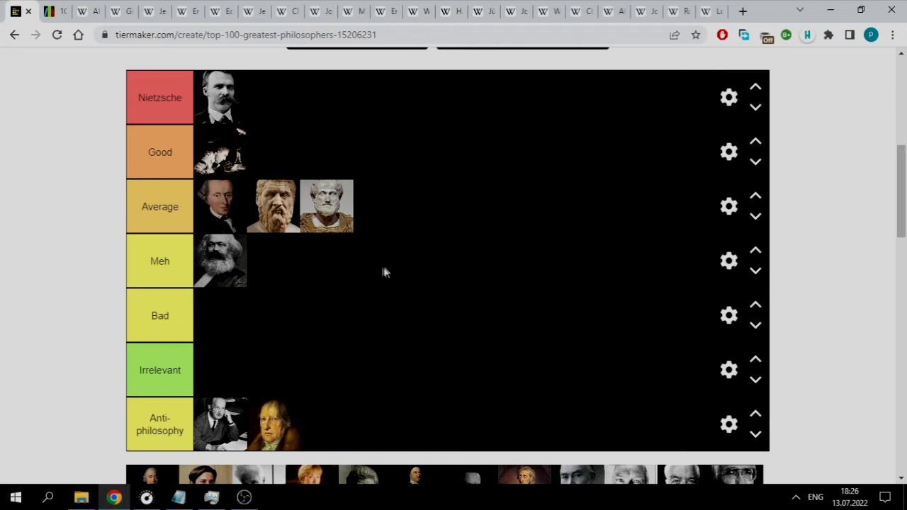
left_click_drag(221, 261, 220, 315)
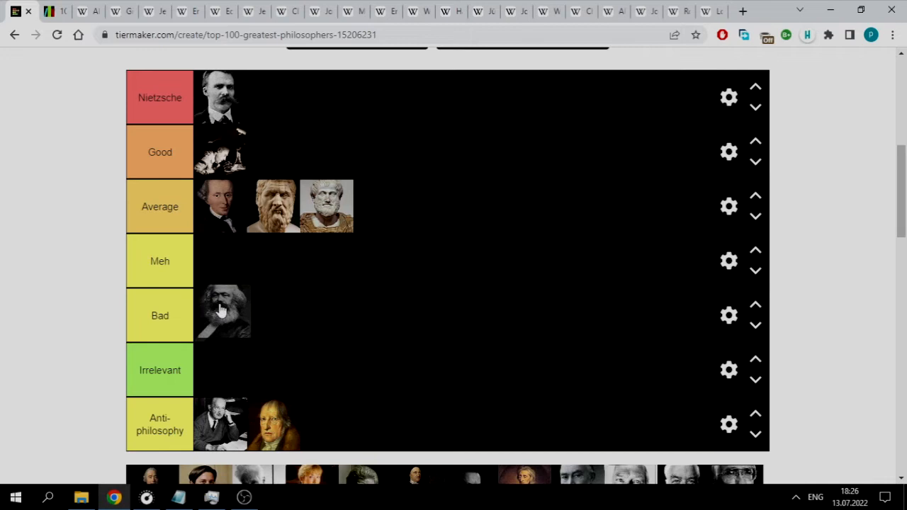
left_click_drag(223, 315, 223, 261)
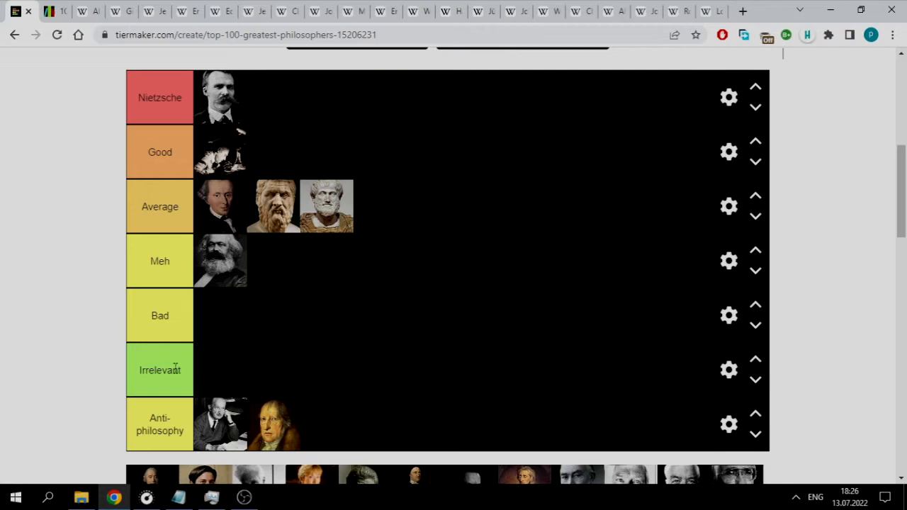
left_click_drag(220, 261, 220, 315)
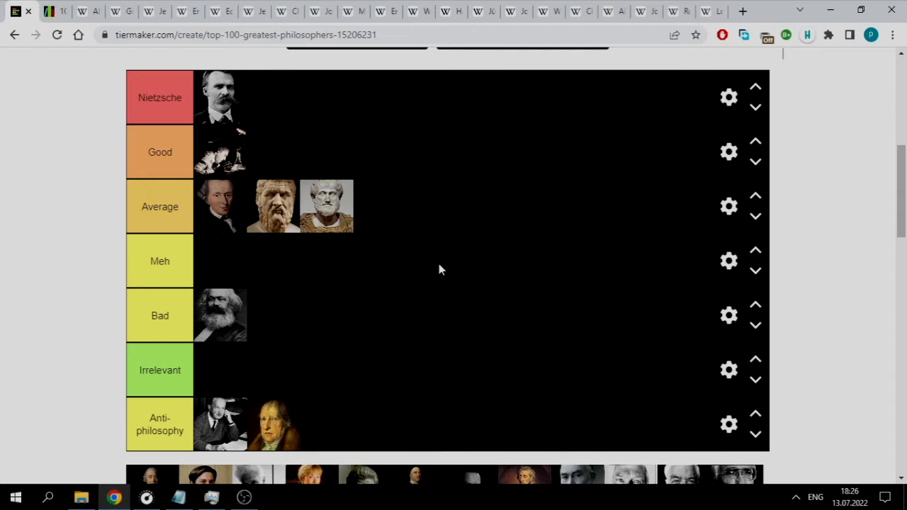
Step: Scroll to the image pool and back up to carry the white-bearded bespectacled portrait over the tiers
scroll("down", 3)
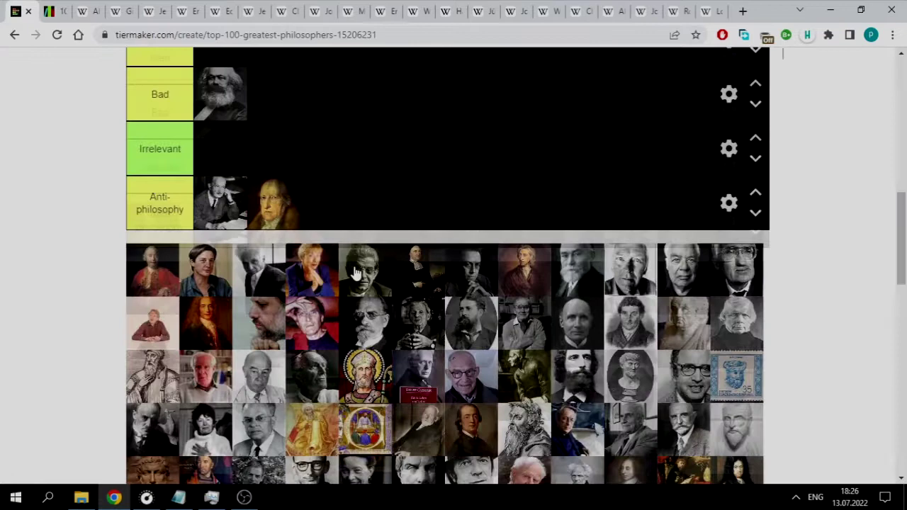
scroll("up", 3)
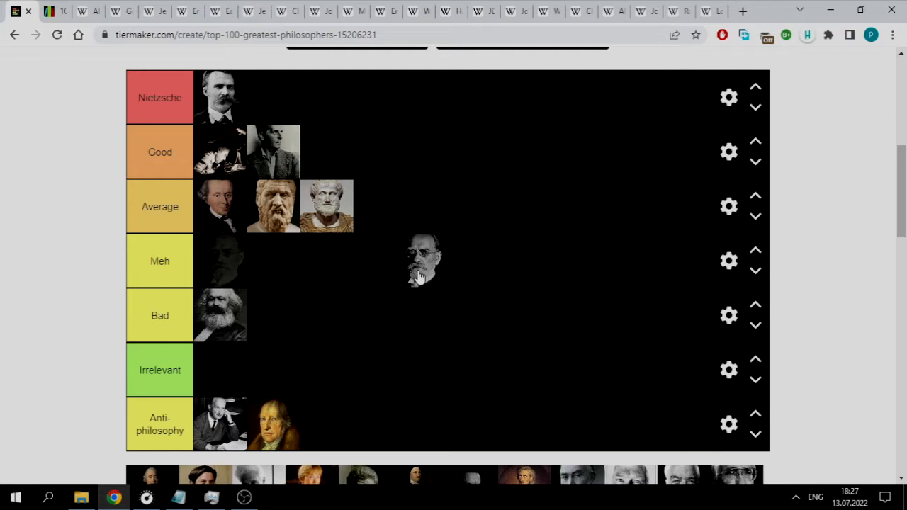
Step: Drop the bespectacled portrait fourth in the Average row after Aristotle, then scroll to review
left_click_drag(422, 260, 386, 206)
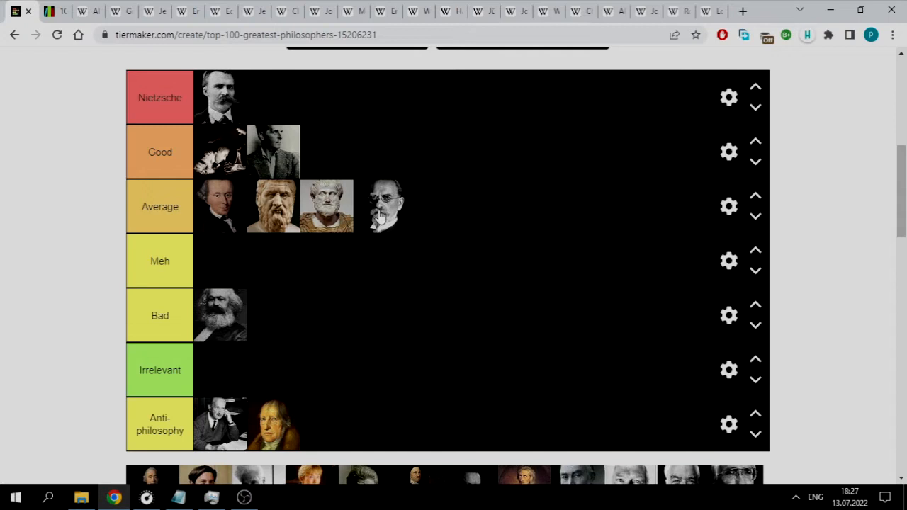
scroll("up", 3)
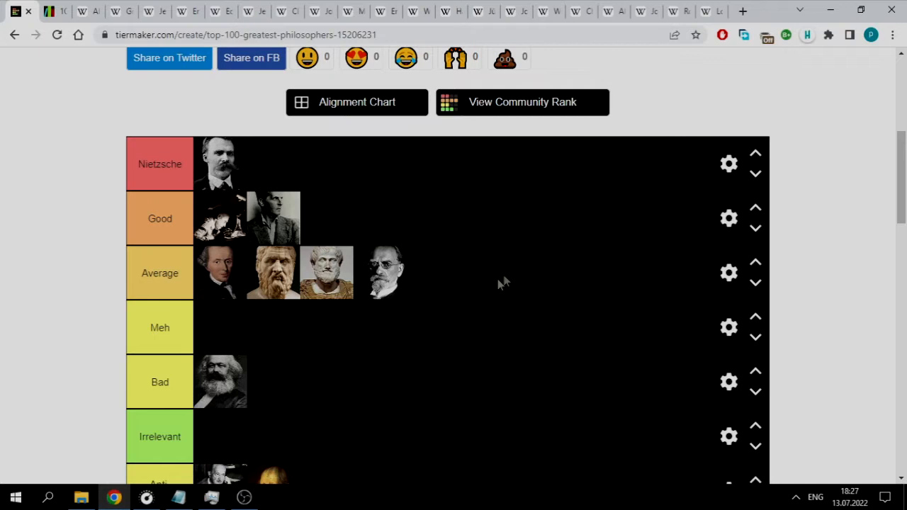
mouse_move(459, 274)
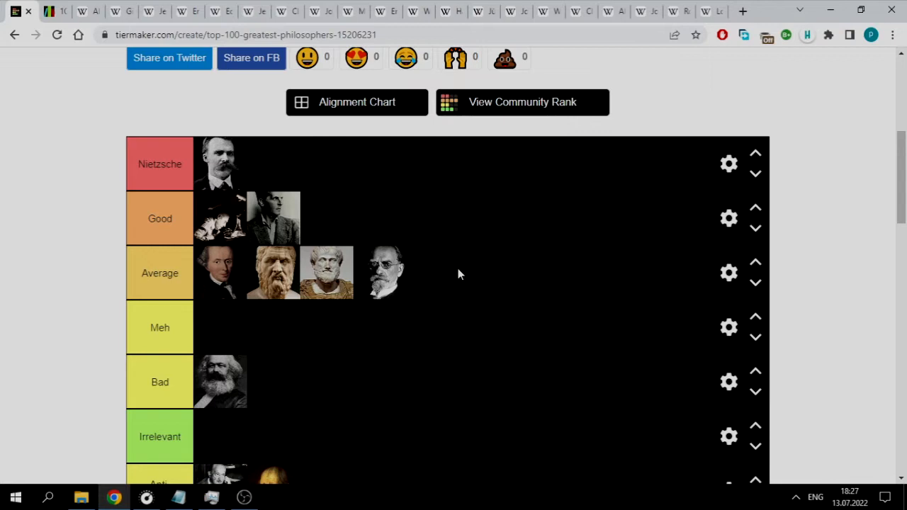
mouse_move(461, 207)
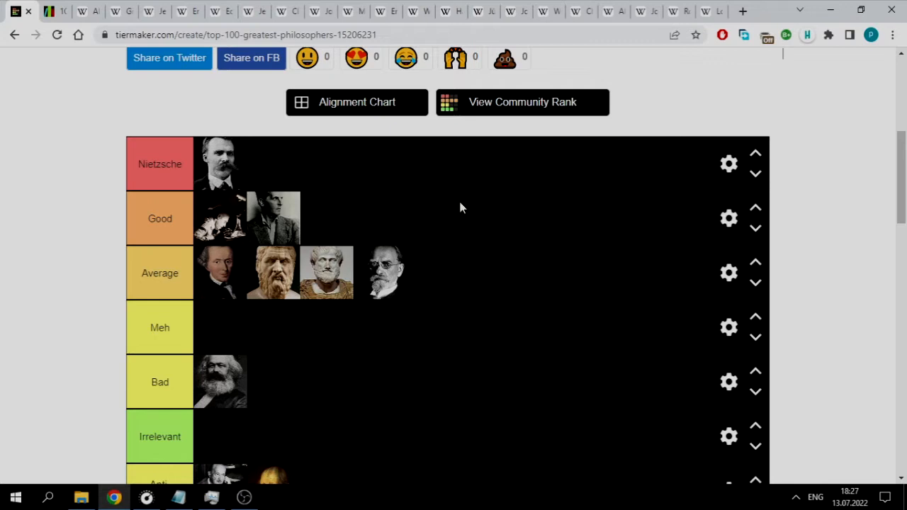
mouse_move(407, 289)
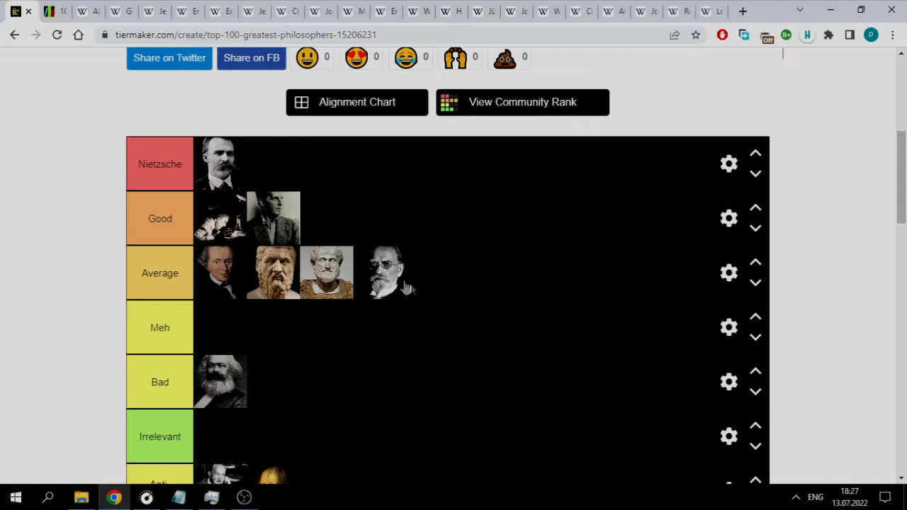
scroll("down", 3)
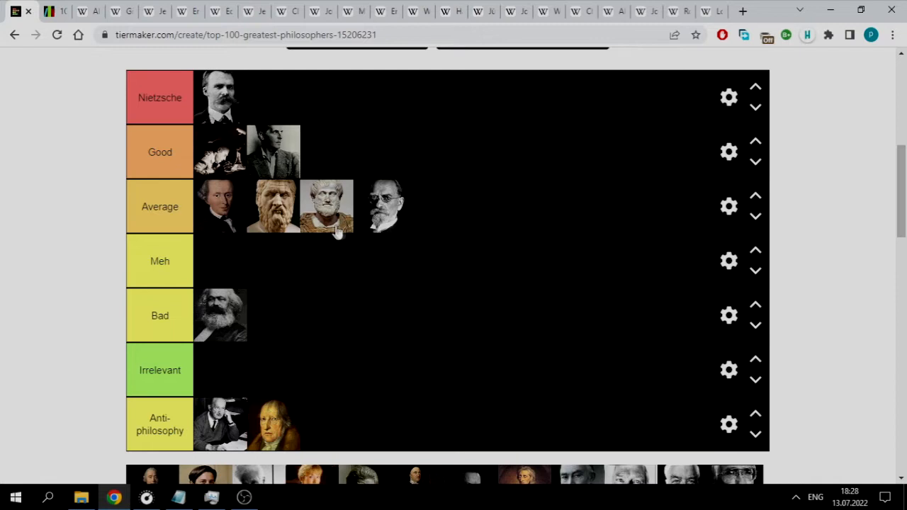
Step: Place the haloed Thomas Aquinas portrait in the Meh tier after trying Good
scroll("down", 3)
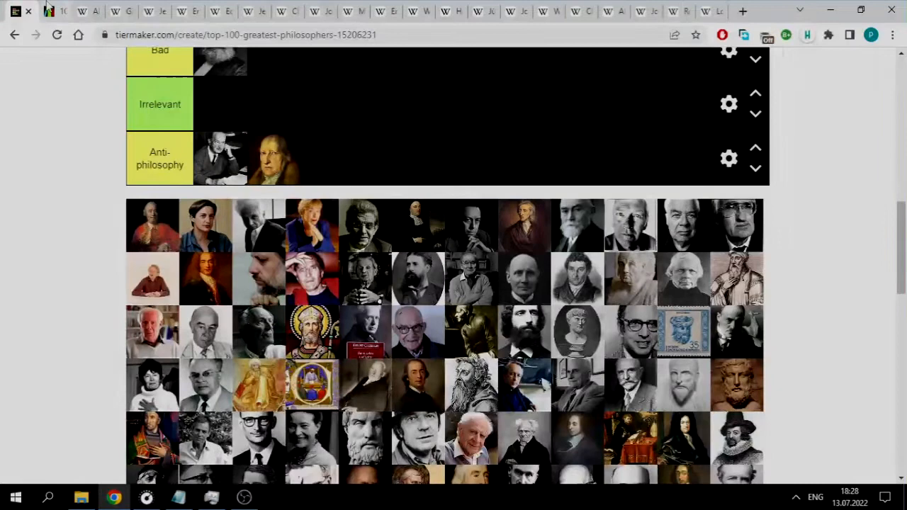
scroll("down", 3)
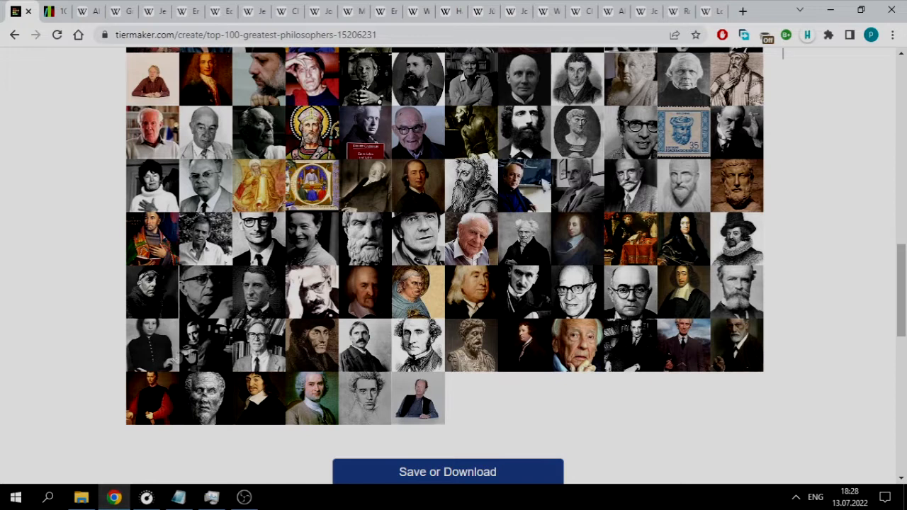
scroll("up", 3)
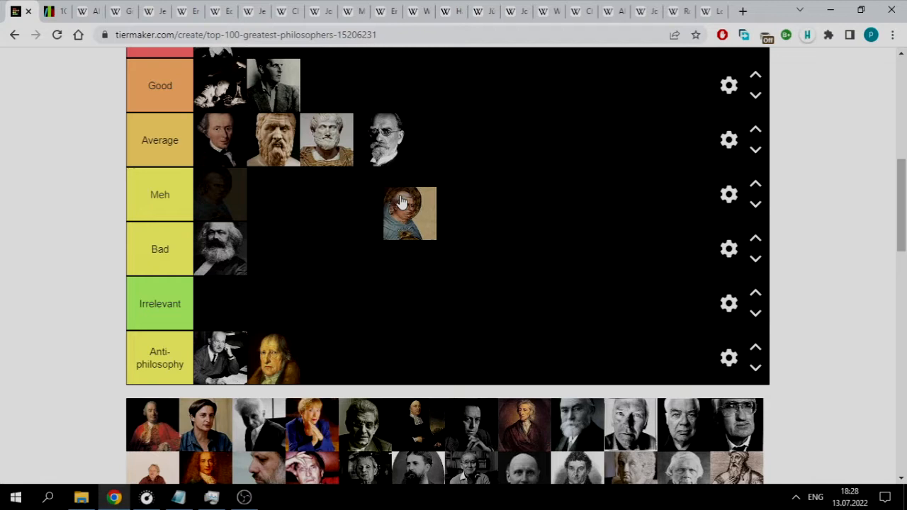
left_click_drag(409, 212, 400, 255)
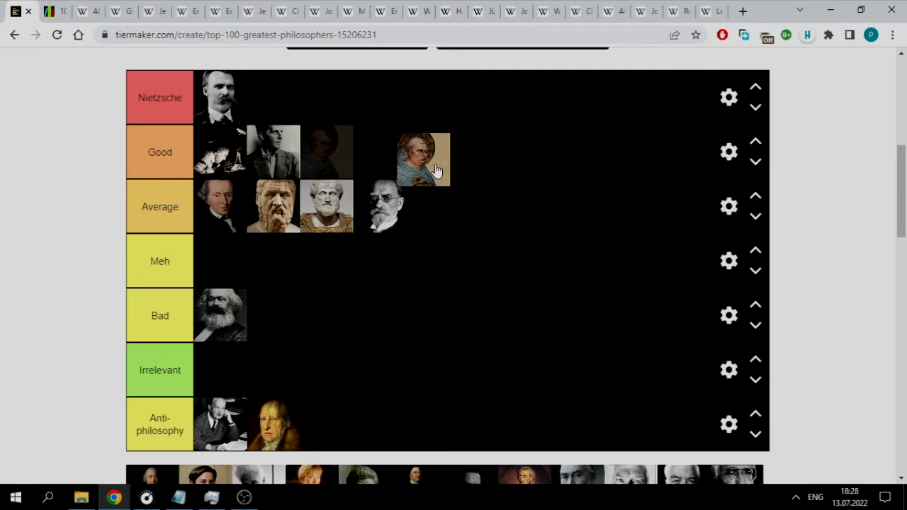
left_click_drag(423, 159, 431, 286)
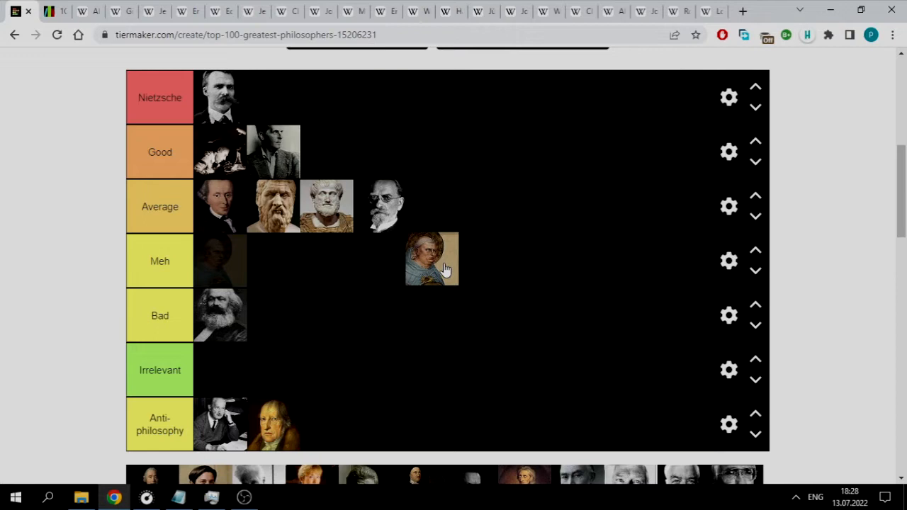
left_click_drag(432, 259, 220, 260)
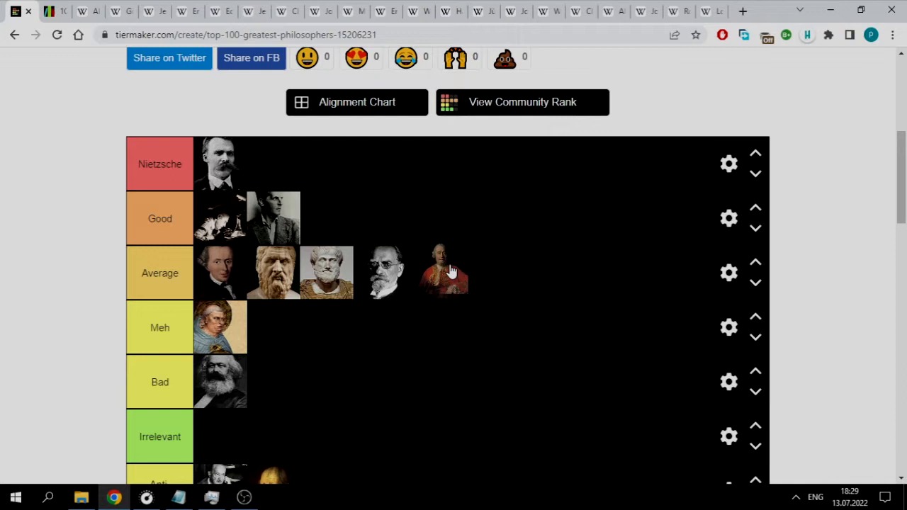
Step: Put the red-coated David Hume portrait into the Good tier after trying Average
left_click_drag(445, 272, 432, 218)
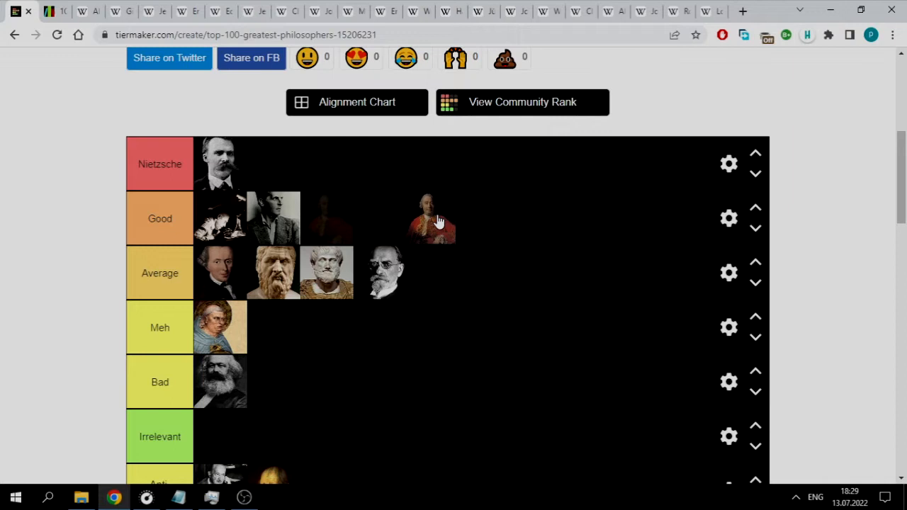
left_click_drag(434, 218, 445, 272)
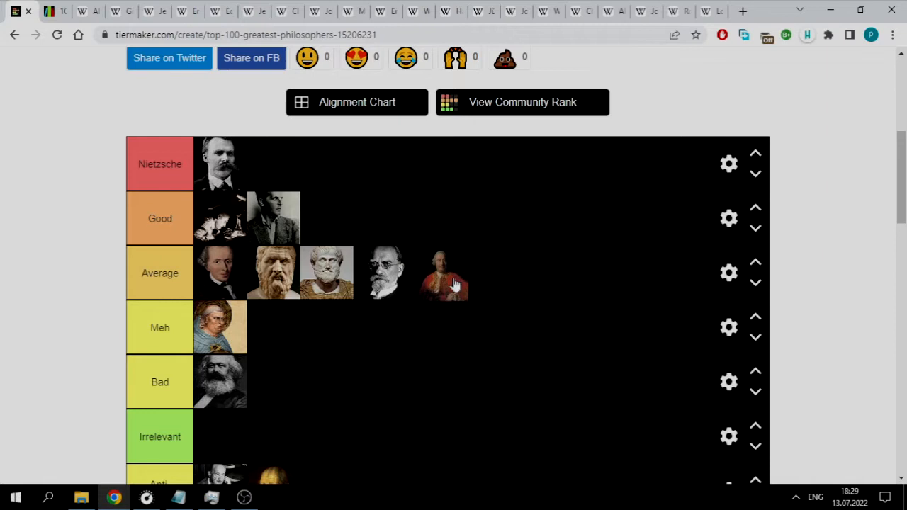
left_click_drag(444, 273, 328, 219)
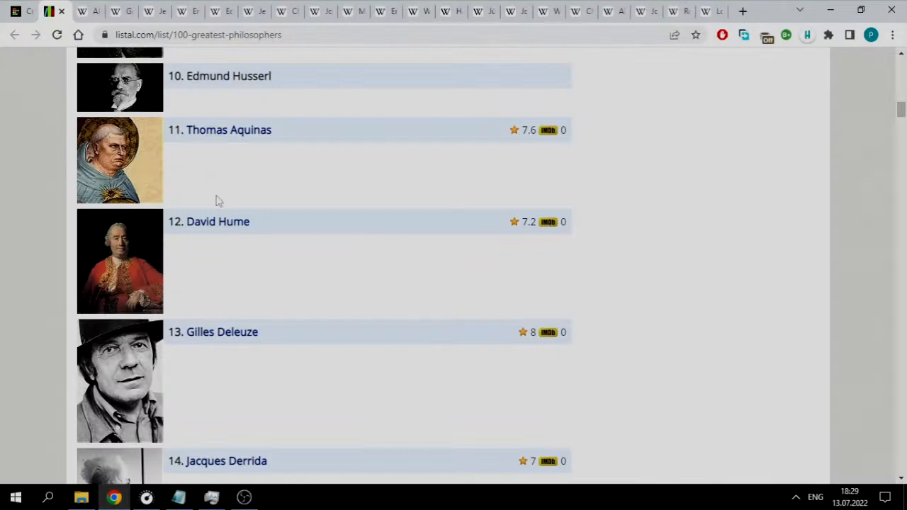
Step: Return to TierMaker and drop Deleuze's flat-cap portrait into the Good tier after trying Meh
left_click(29, 11)
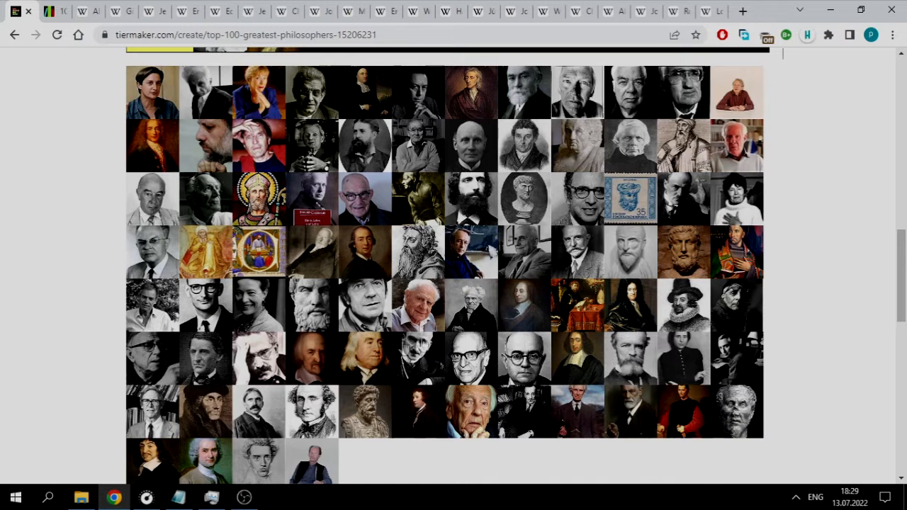
scroll("down", 3)
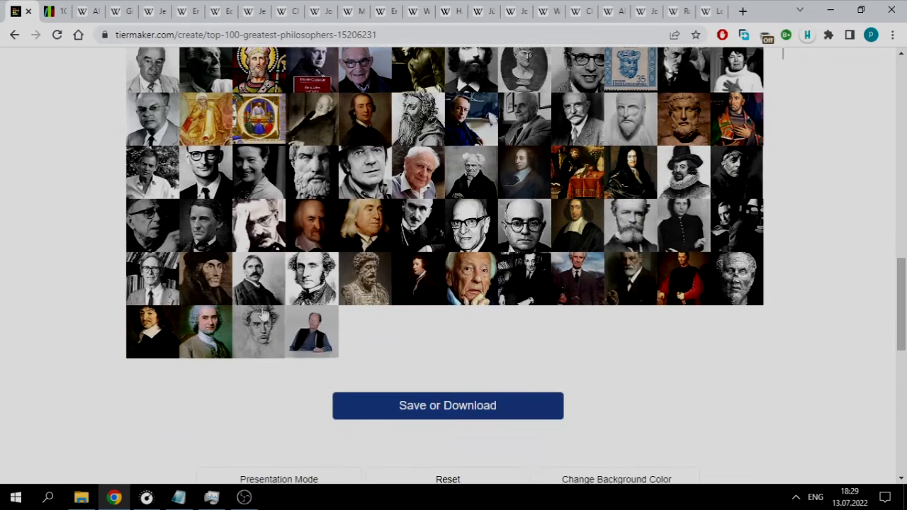
scroll("up", 3)
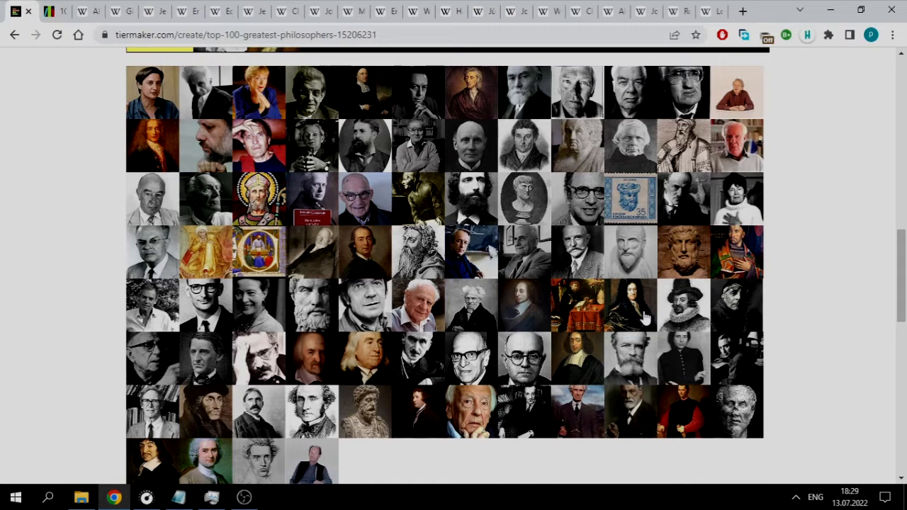
scroll("up", 3)
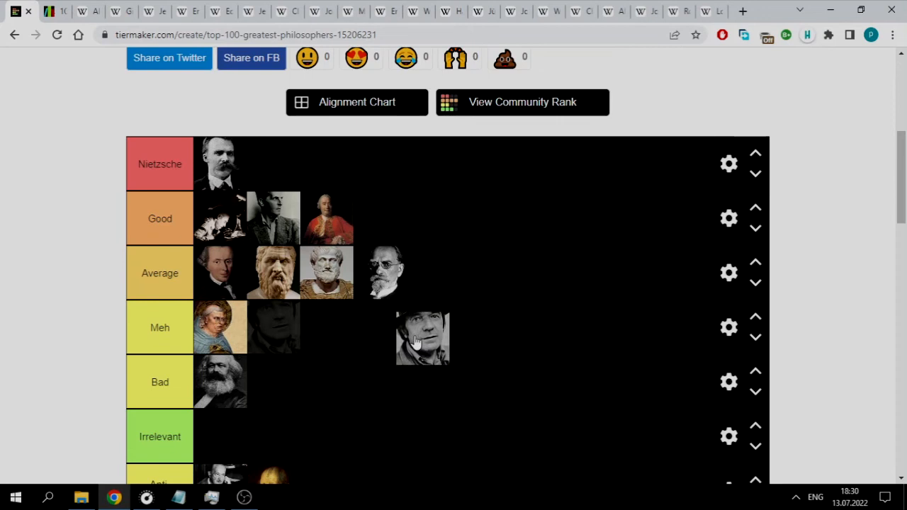
left_click_drag(423, 338, 461, 373)
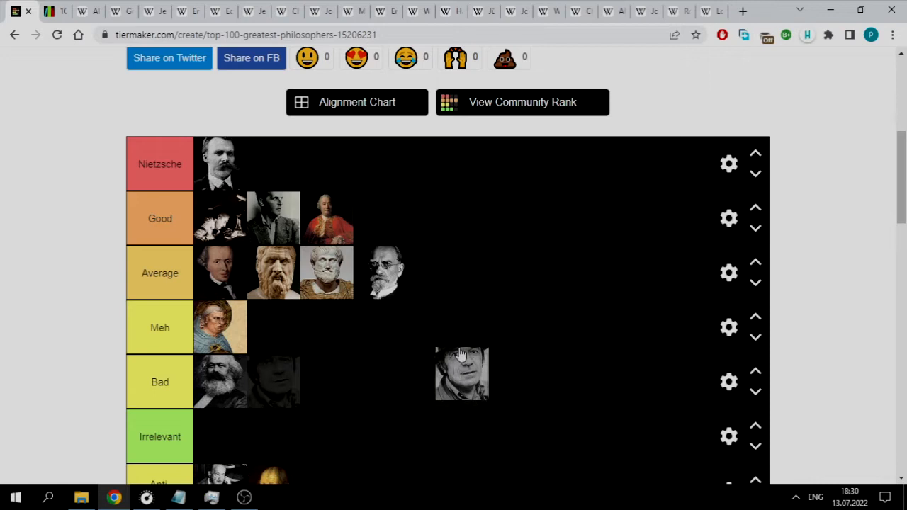
left_click_drag(461, 373, 379, 218)
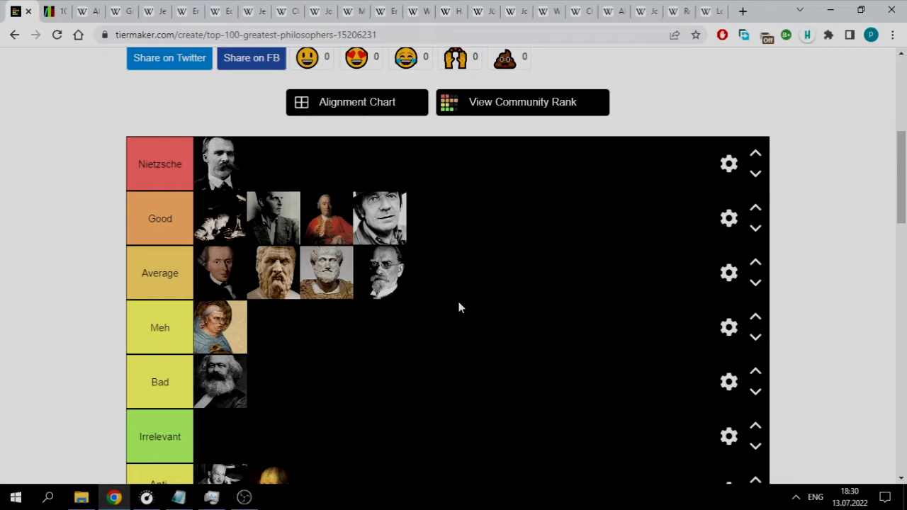
mouse_move(401, 228)
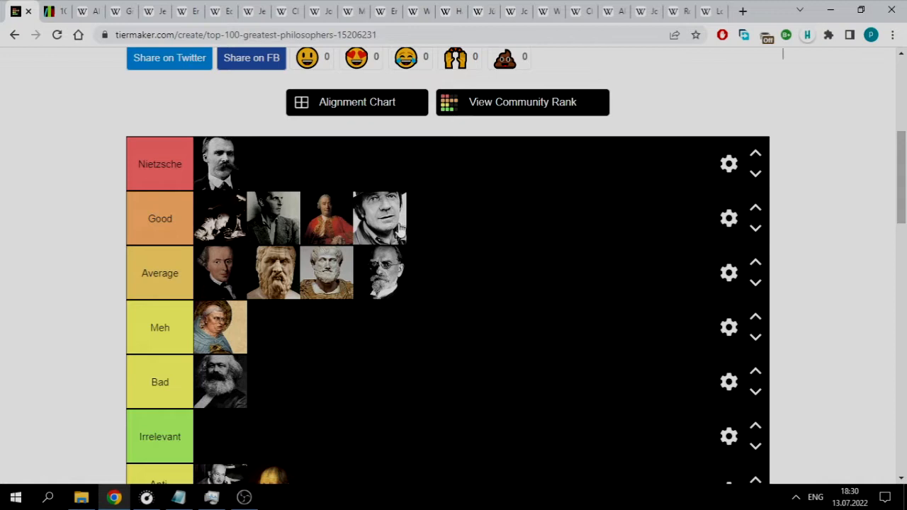
mouse_move(377, 224)
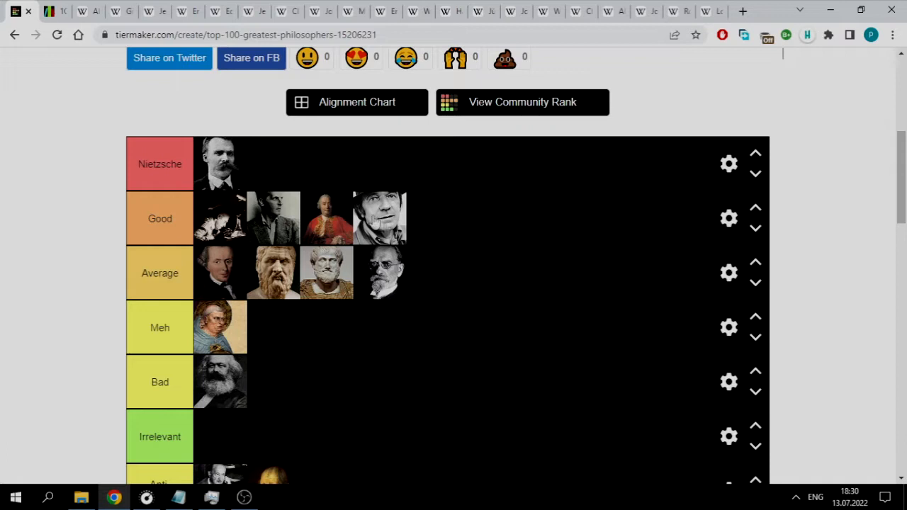
mouse_move(473, 215)
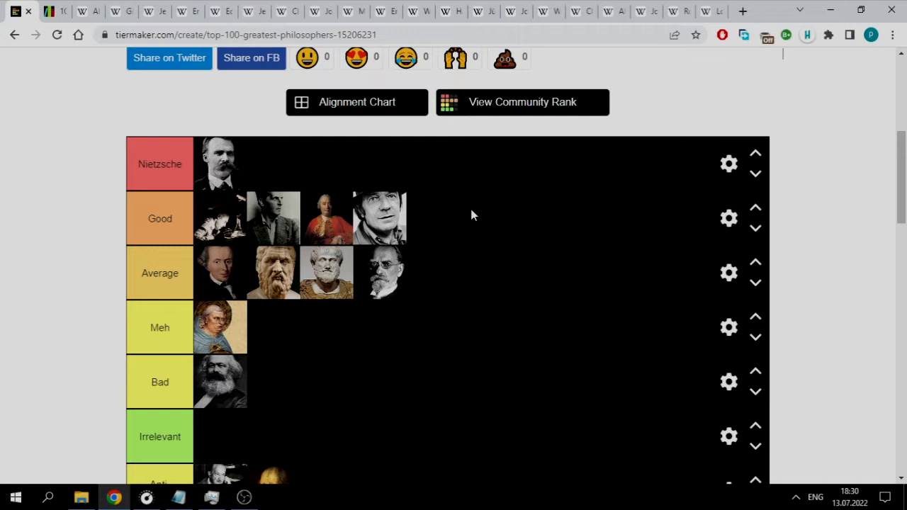
mouse_move(357, 267)
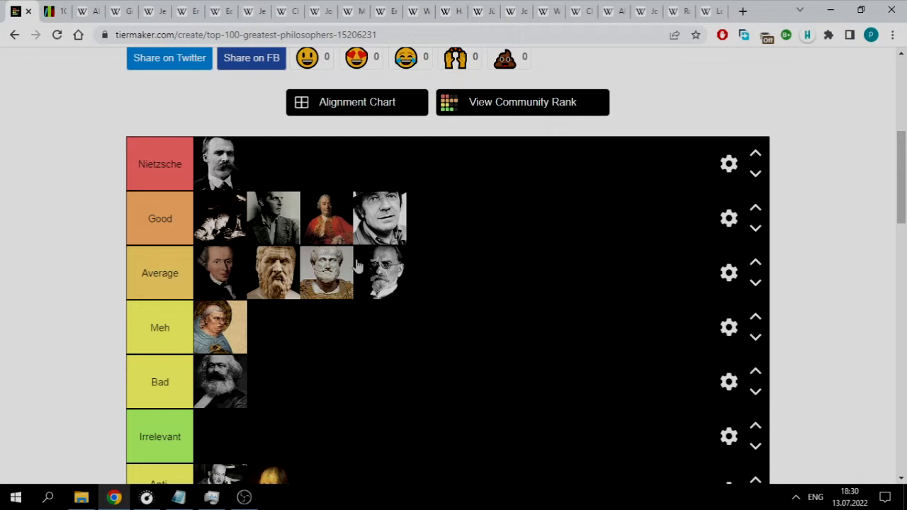
scroll("down", 3)
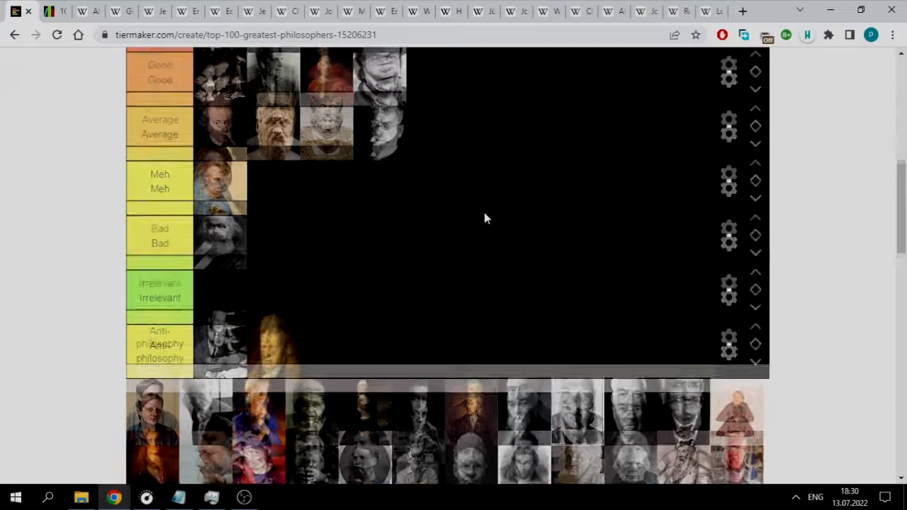
scroll("up", 3)
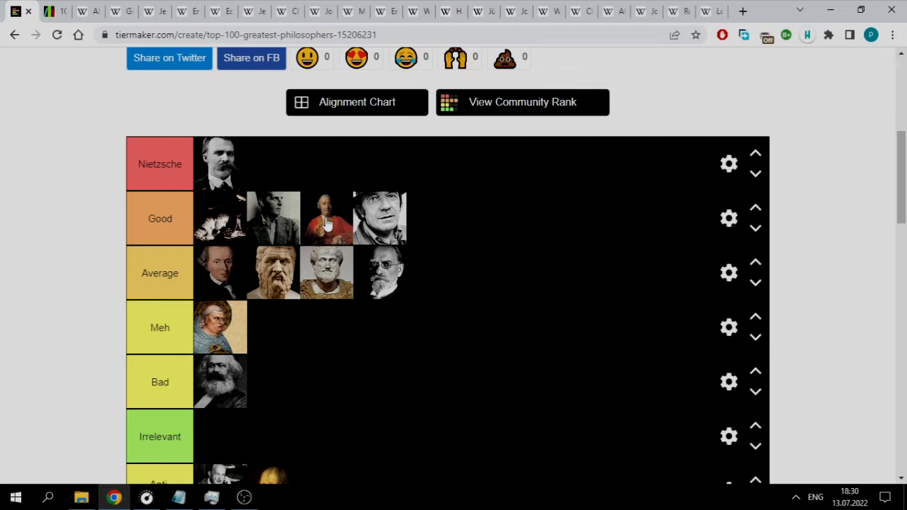
mouse_move(408, 273)
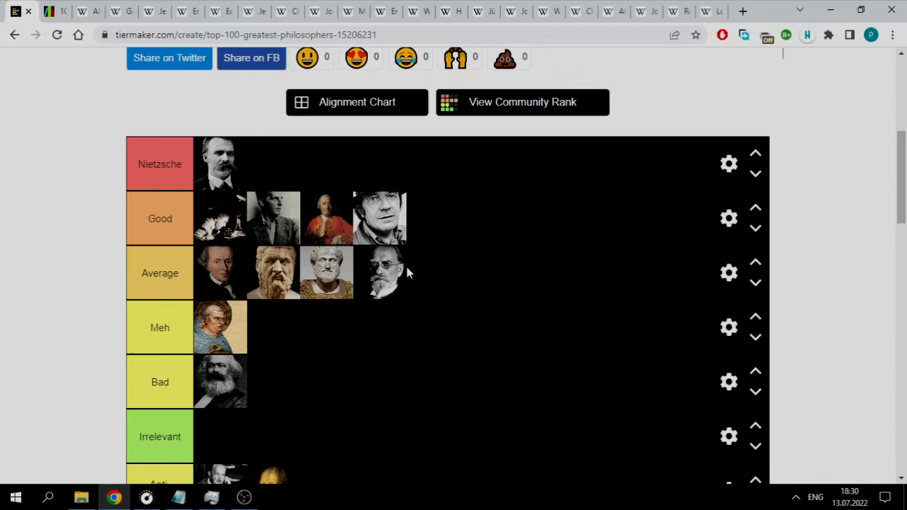
scroll("down", 3)
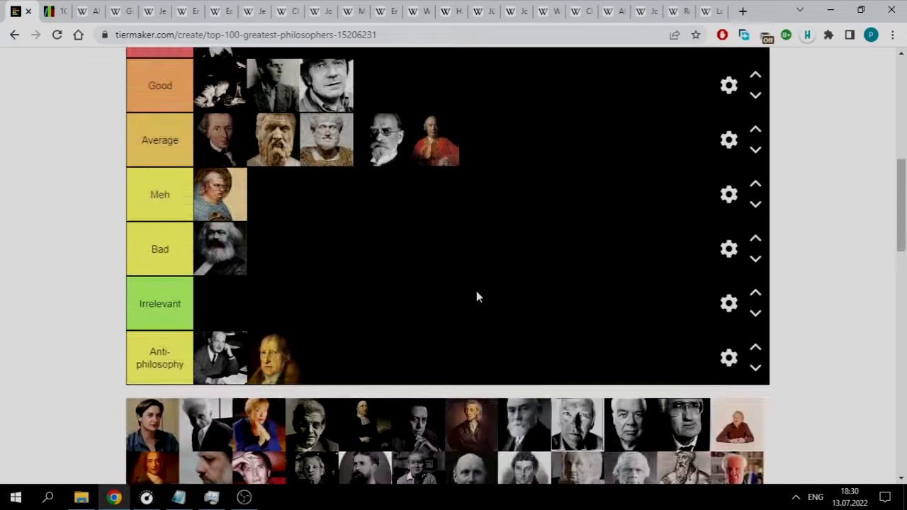
Step: Move the white-haired elderly man's portrait from the Average row up into Good
scroll("down", 3)
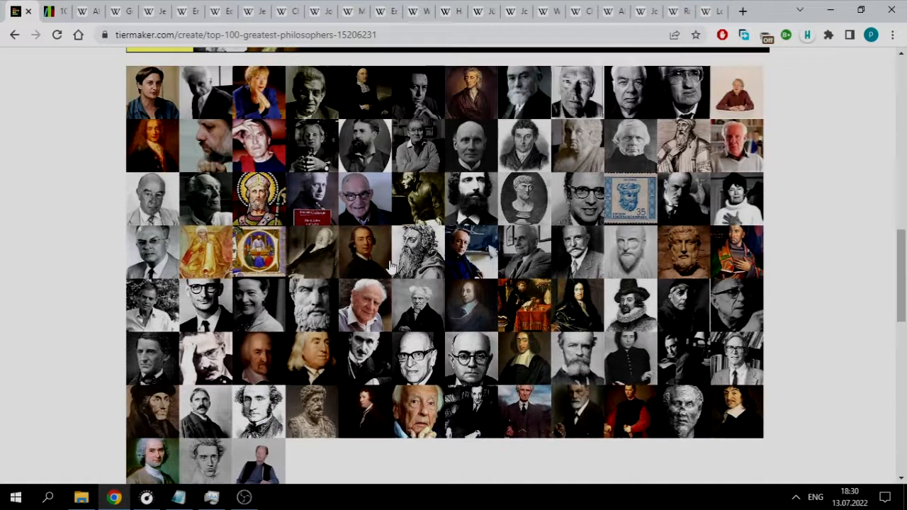
scroll("down", 3)
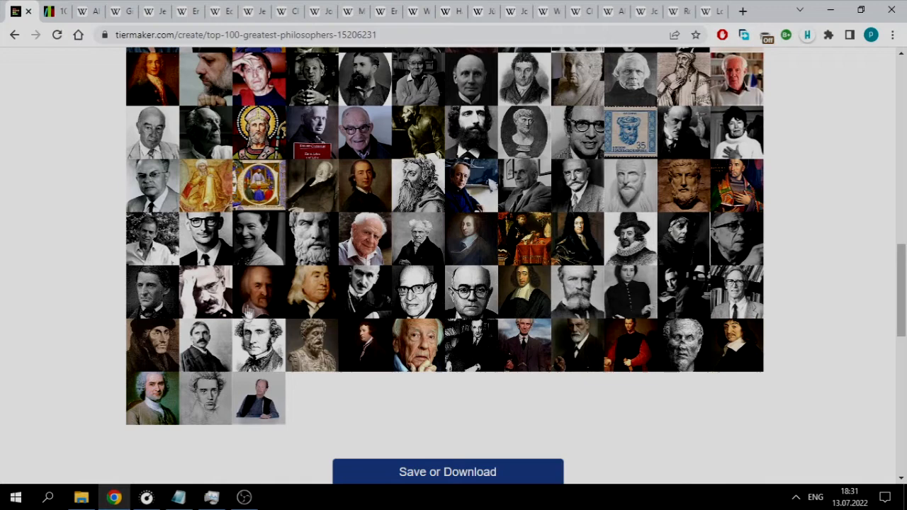
scroll("up", 3)
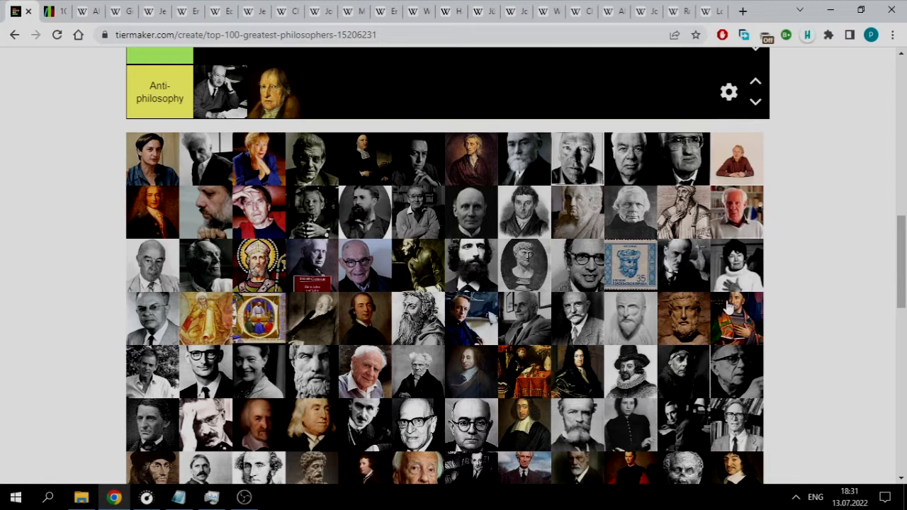
scroll("down", 3)
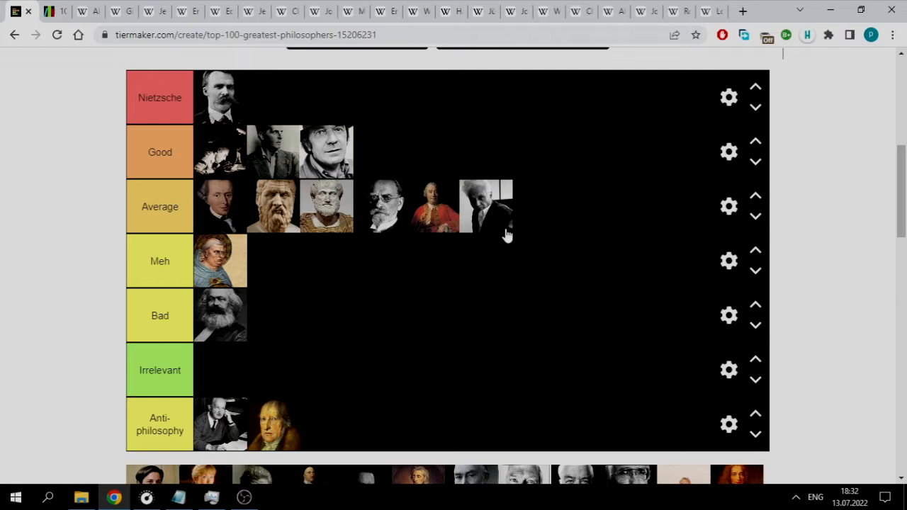
mouse_move(510, 240)
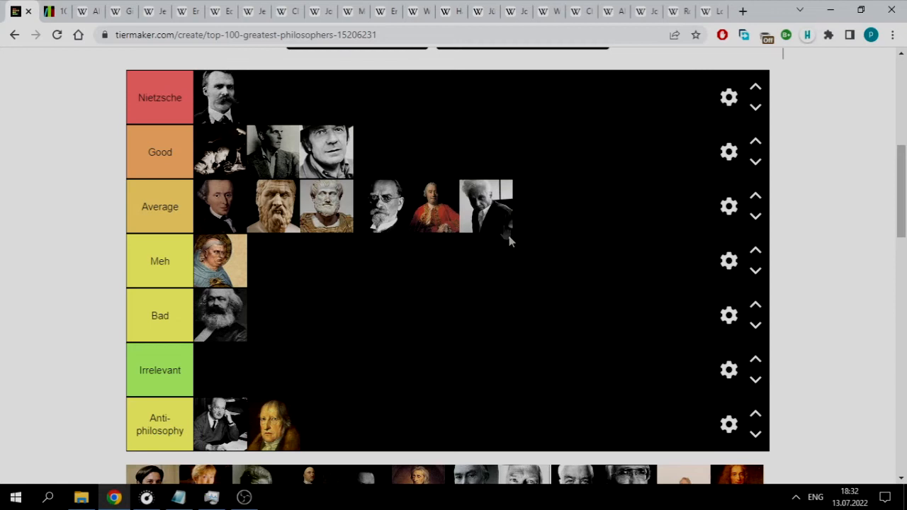
scroll("up", 3)
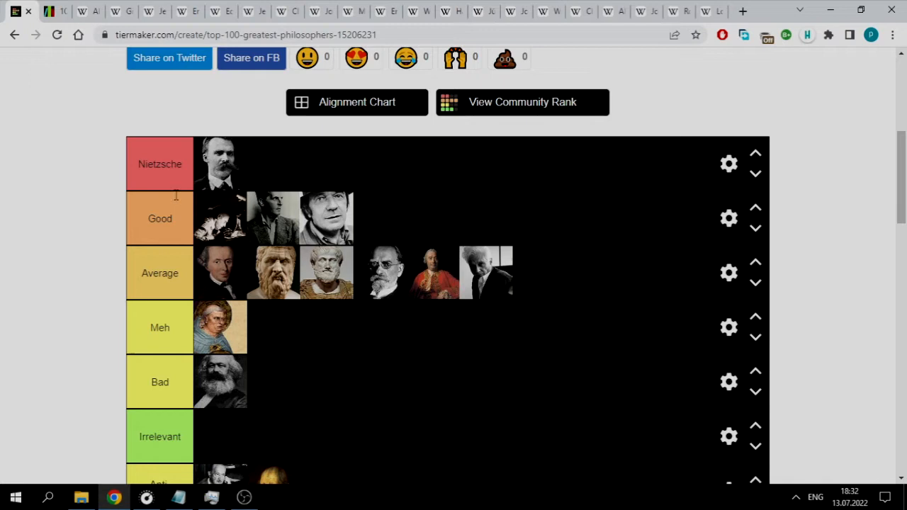
left_click_drag(485, 273, 482, 237)
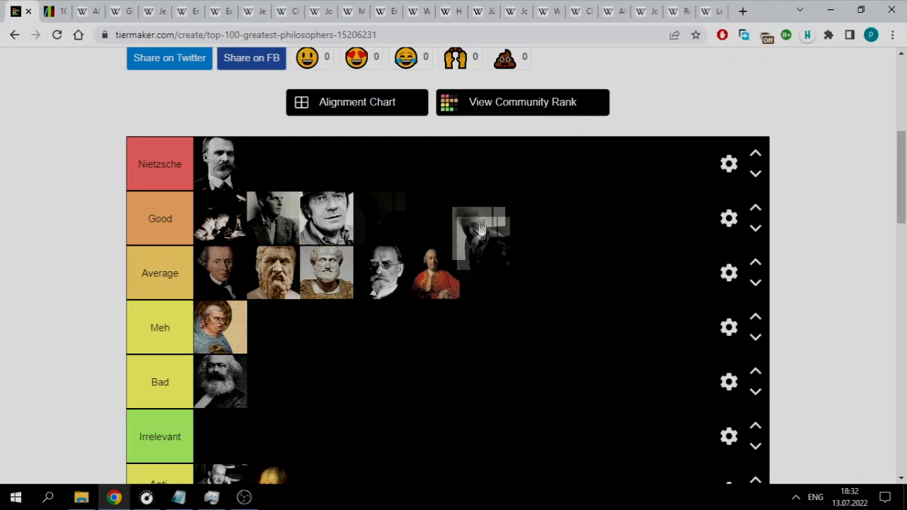
scroll("down", 3)
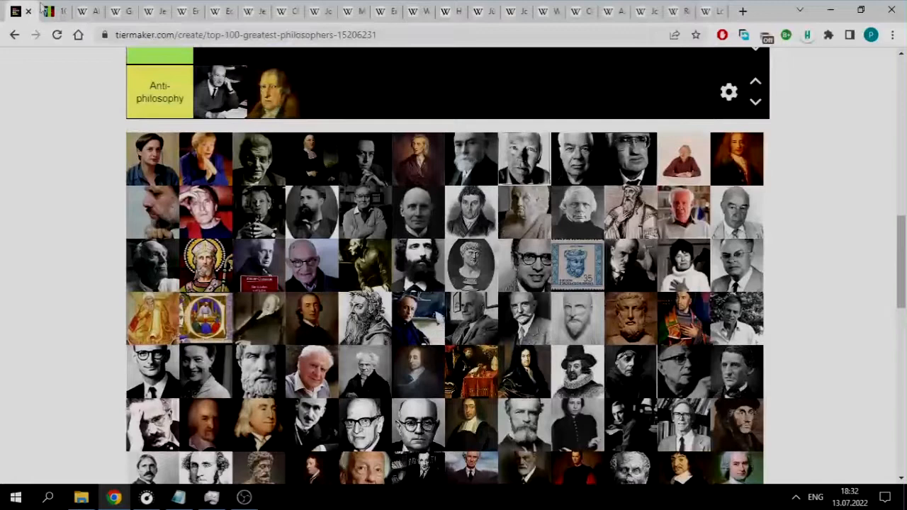
Step: Add the grey-bearded dark-suited portrait as the fifth image in the Good tier
scroll("down", 3)
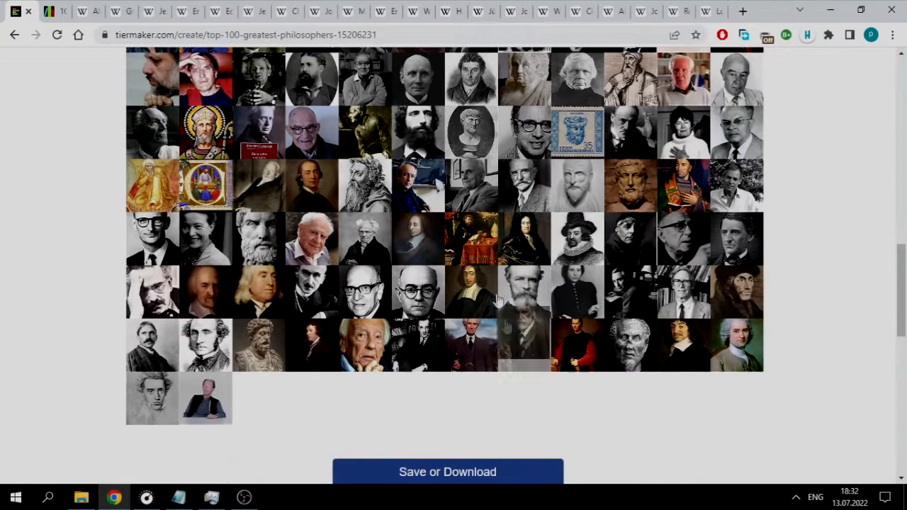
scroll("up", 3)
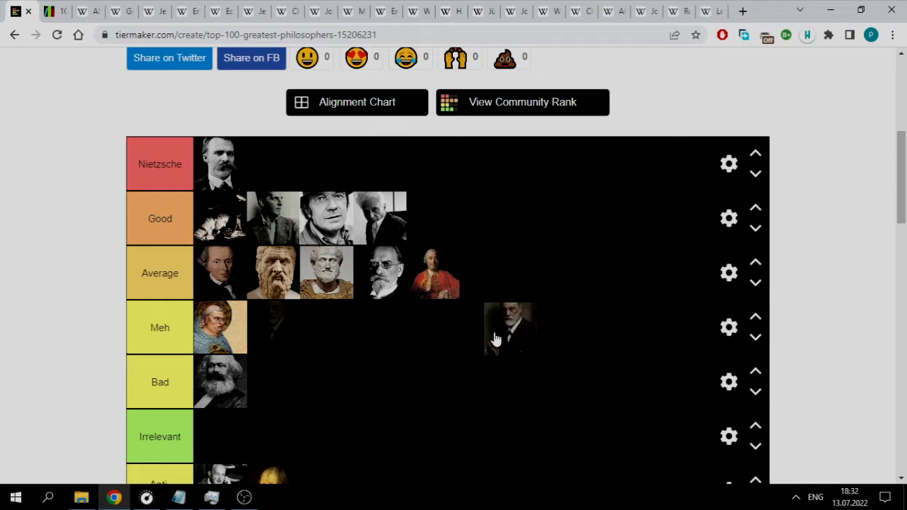
left_click_drag(510, 327, 433, 218)
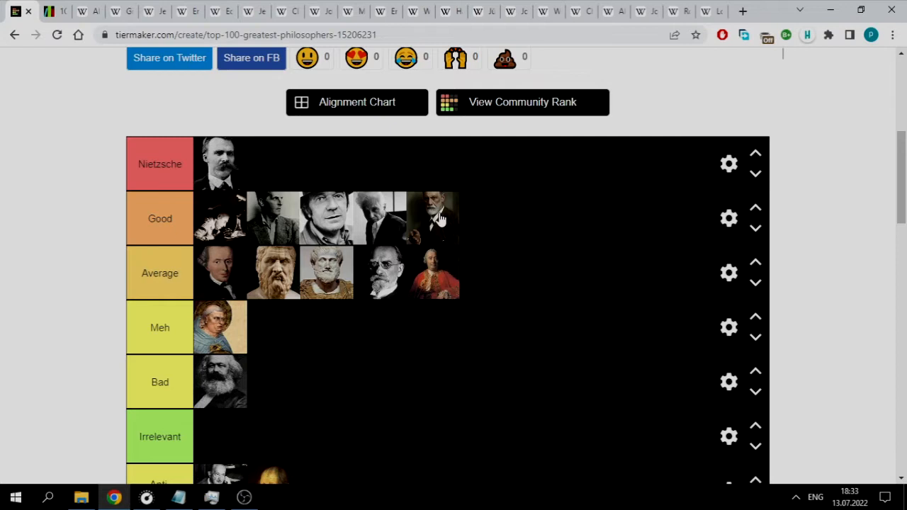
mouse_move(432, 218)
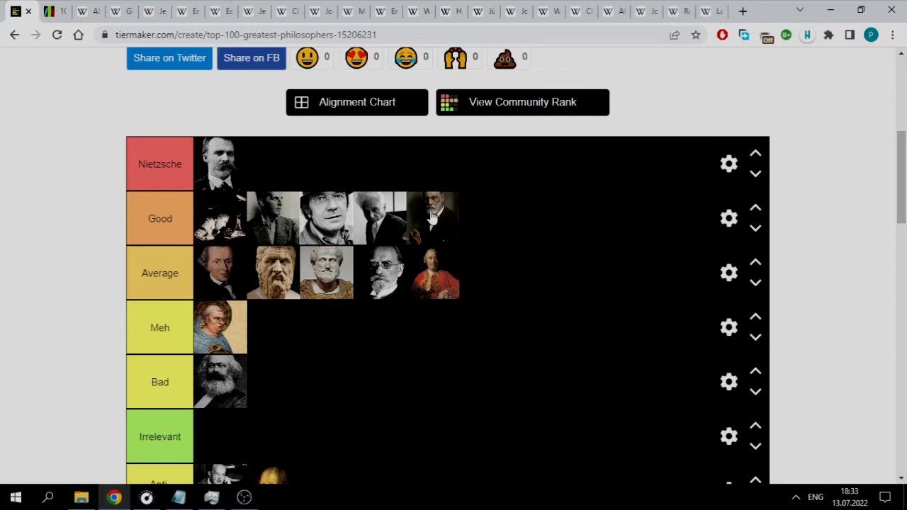
mouse_move(508, 273)
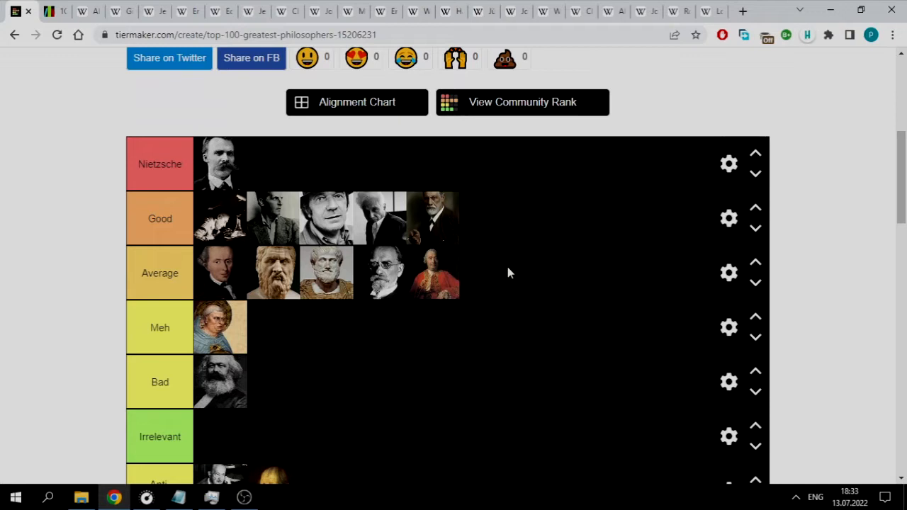
scroll("down", 3)
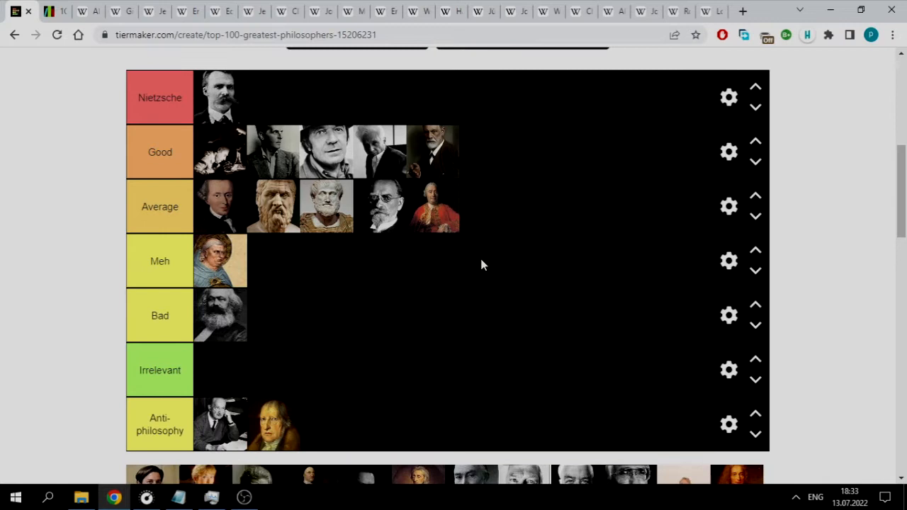
Step: Put the red-robed painted portrait into the empty Irrelevant tier
scroll("down", 3)
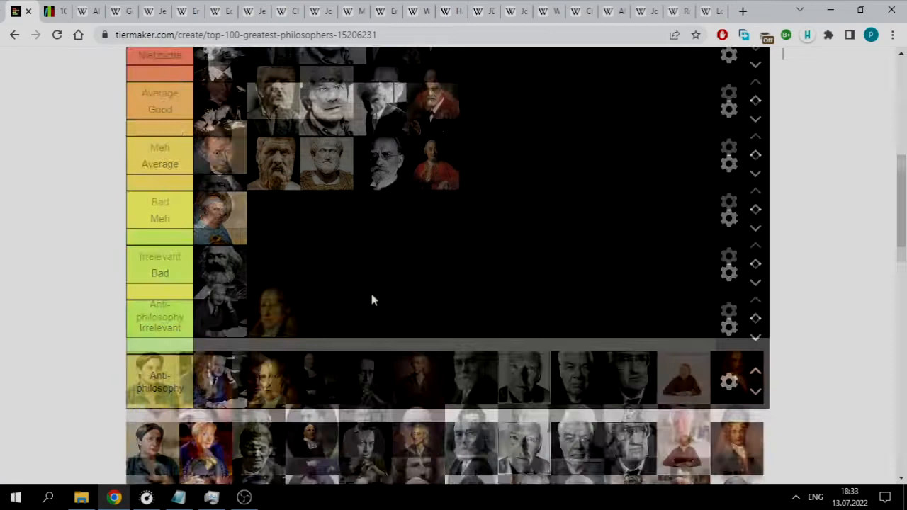
scroll("up", 3)
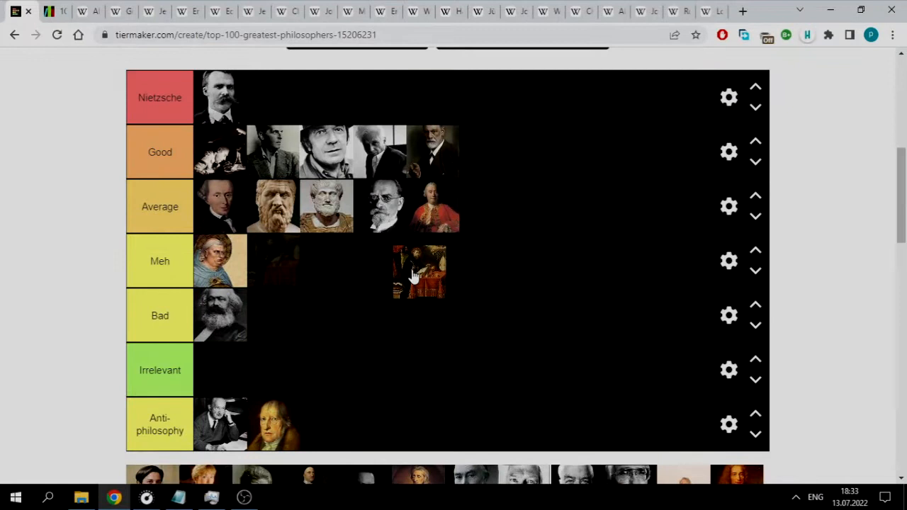
left_click_drag(418, 273, 326, 261)
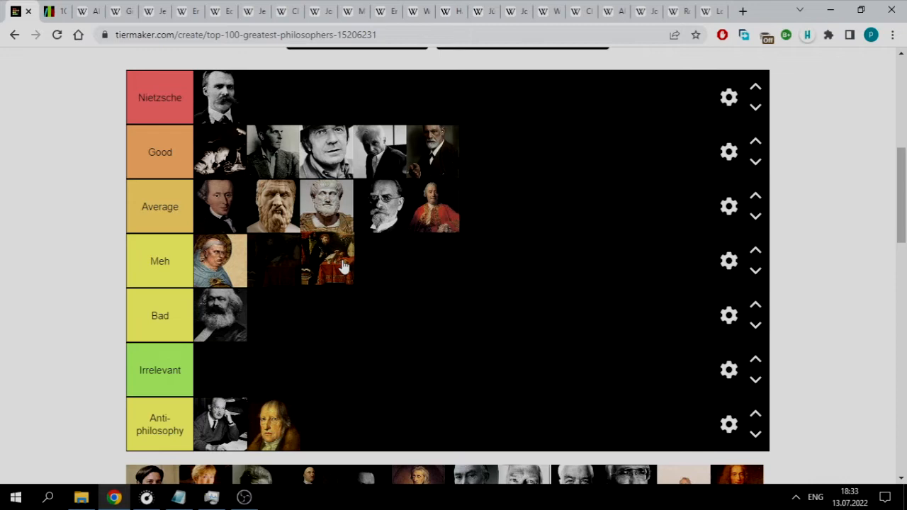
scroll("down", 3)
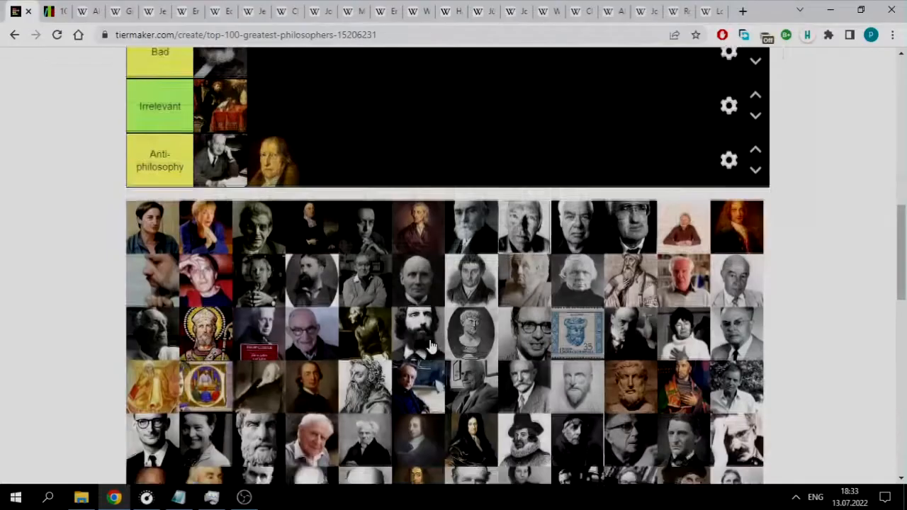
scroll("up", 3)
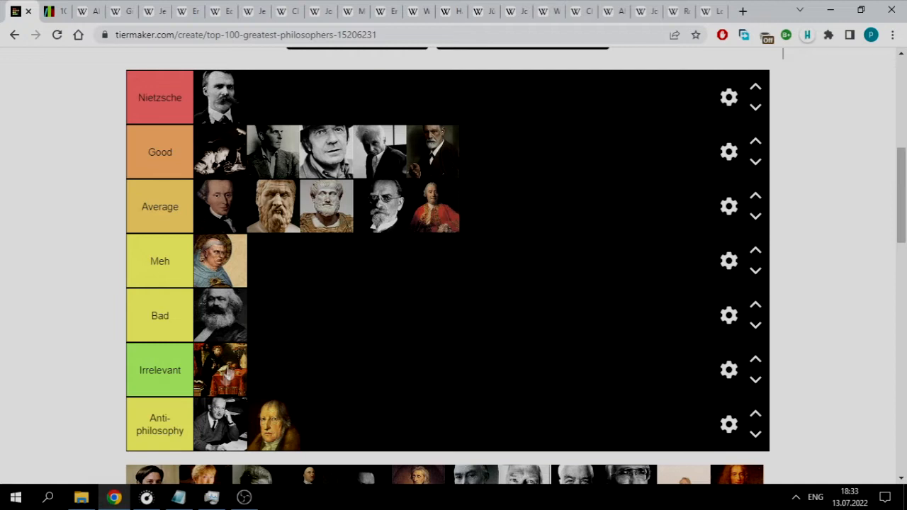
mouse_move(223, 365)
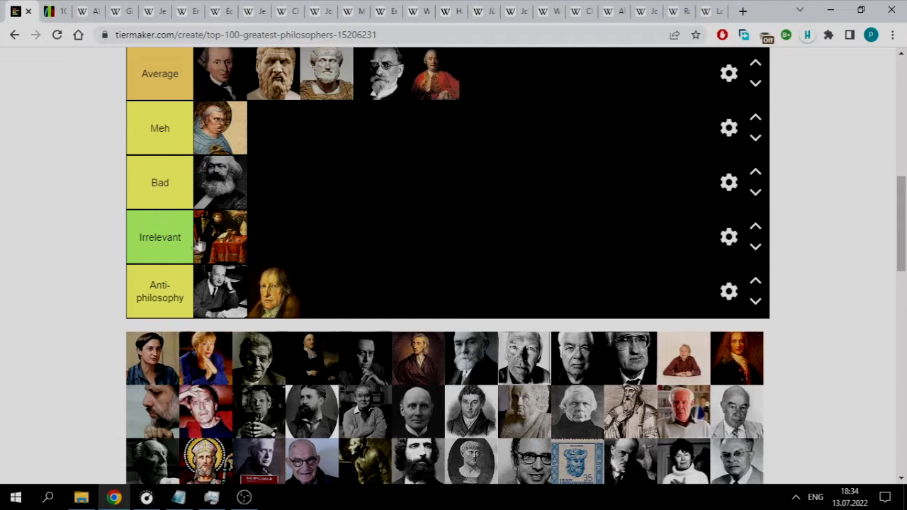
Step: Scroll up and down to review the whole tier list
scroll("down", 3)
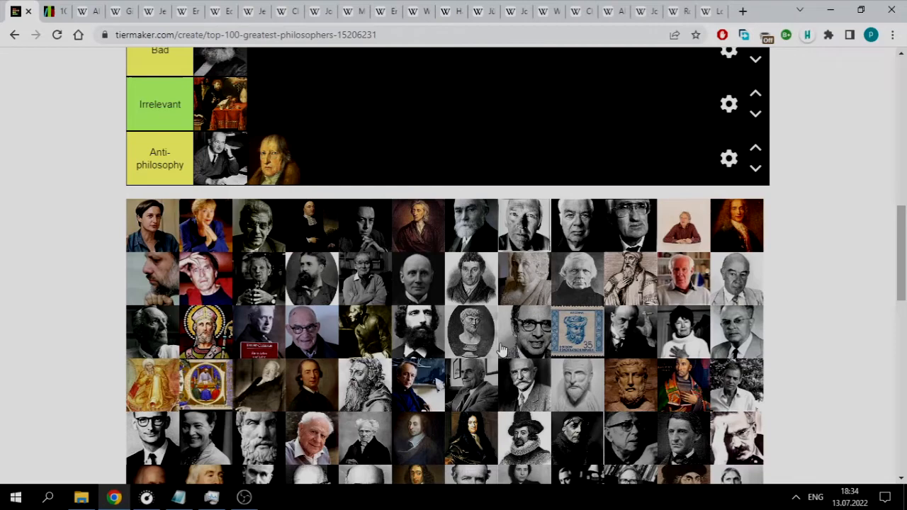
scroll("up", 3)
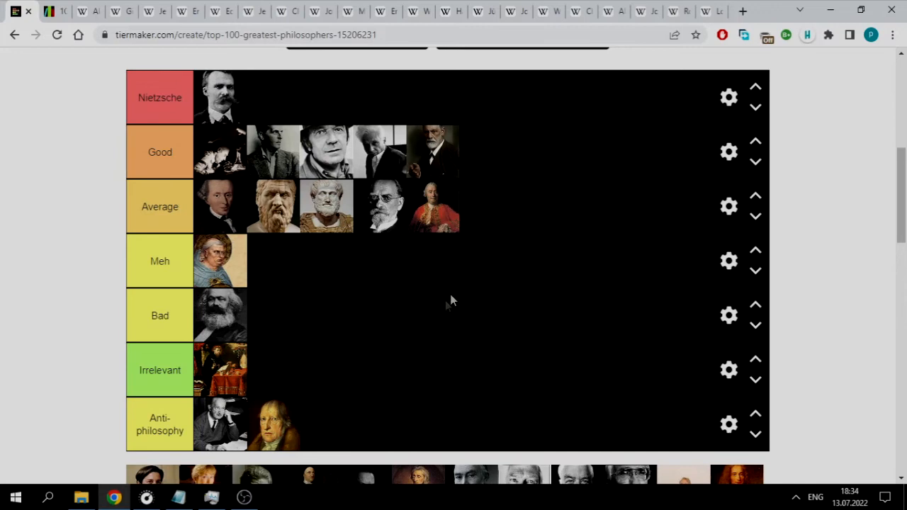
scroll("down", 3)
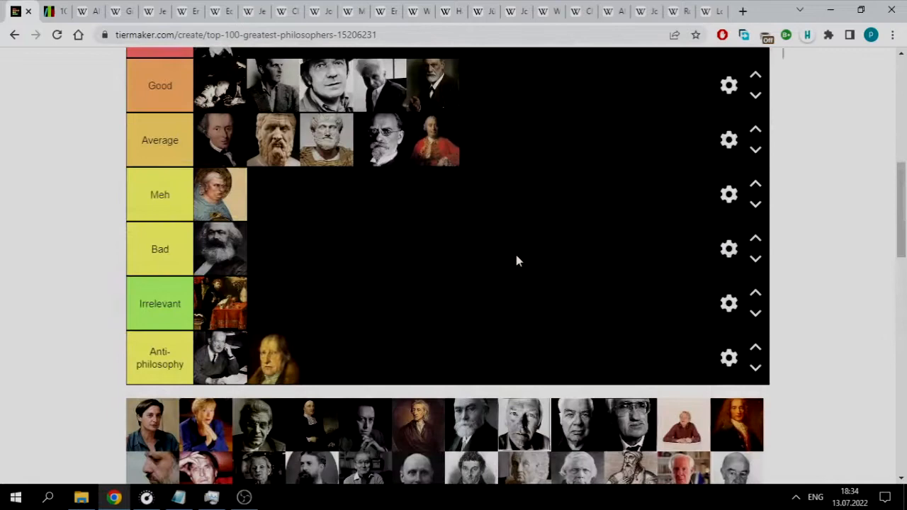
scroll("up", 3)
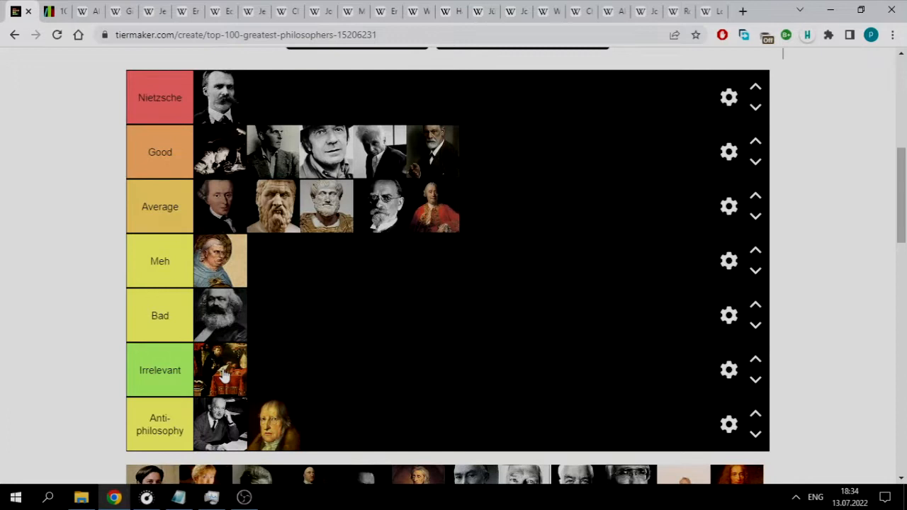
mouse_move(510, 263)
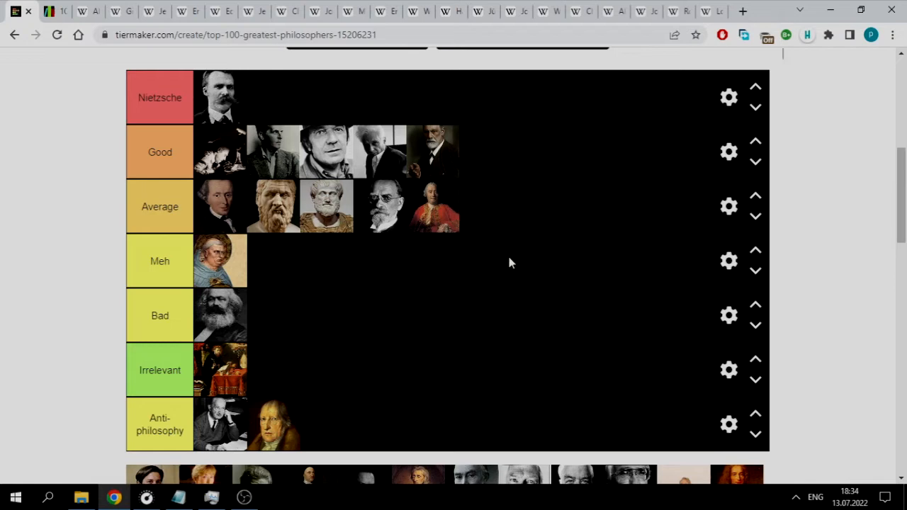
scroll("up", 3)
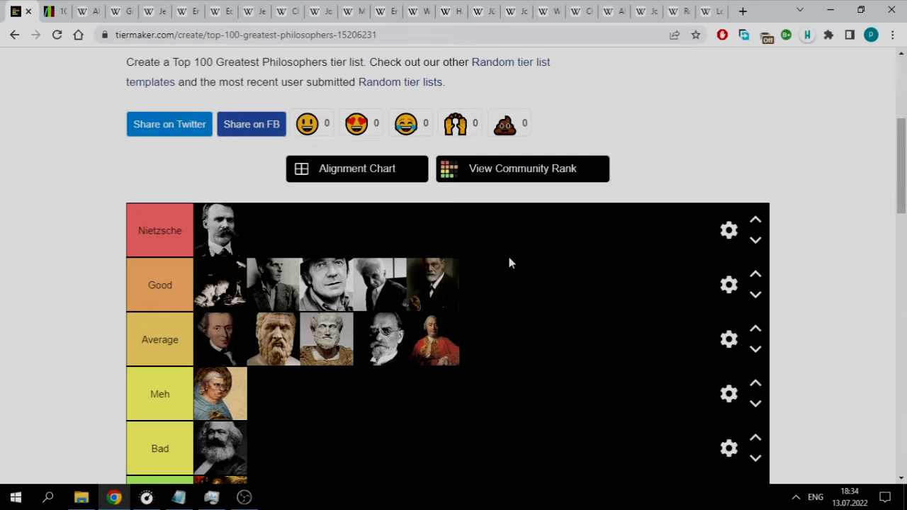
scroll("down", 3)
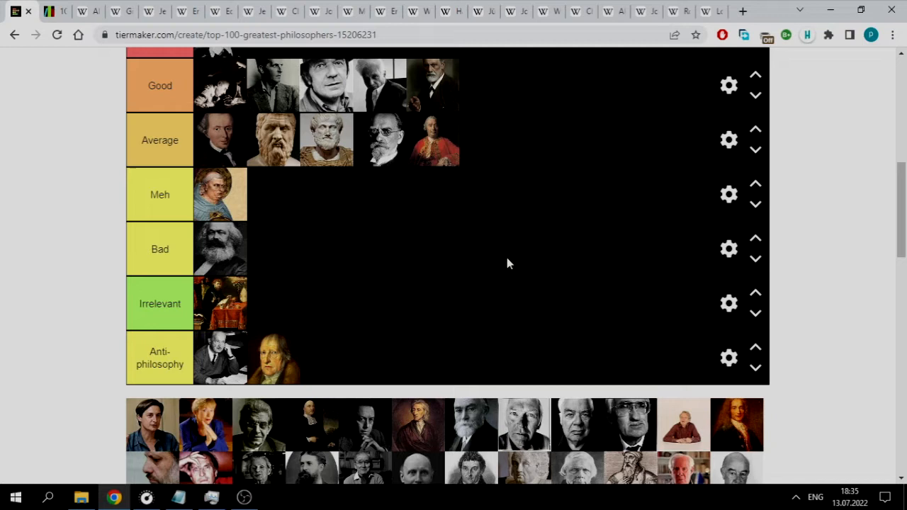
scroll("up", 3)
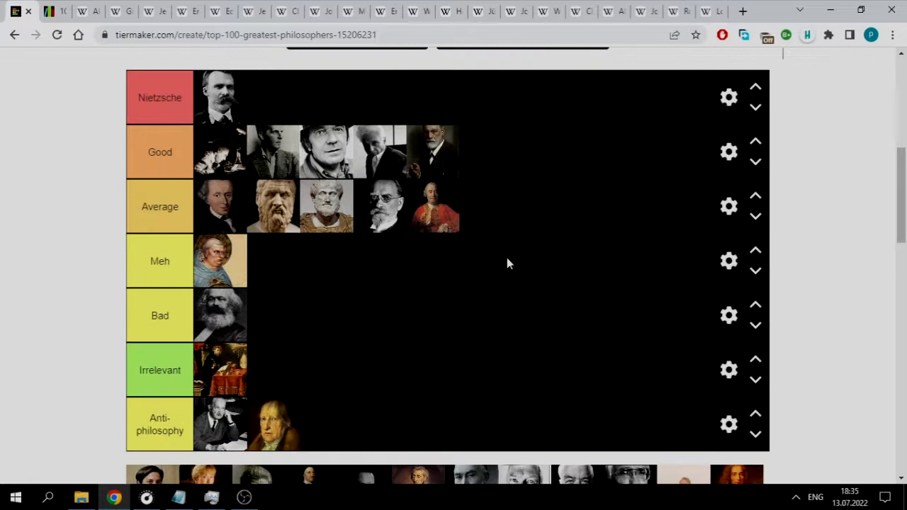
scroll("down", 3)
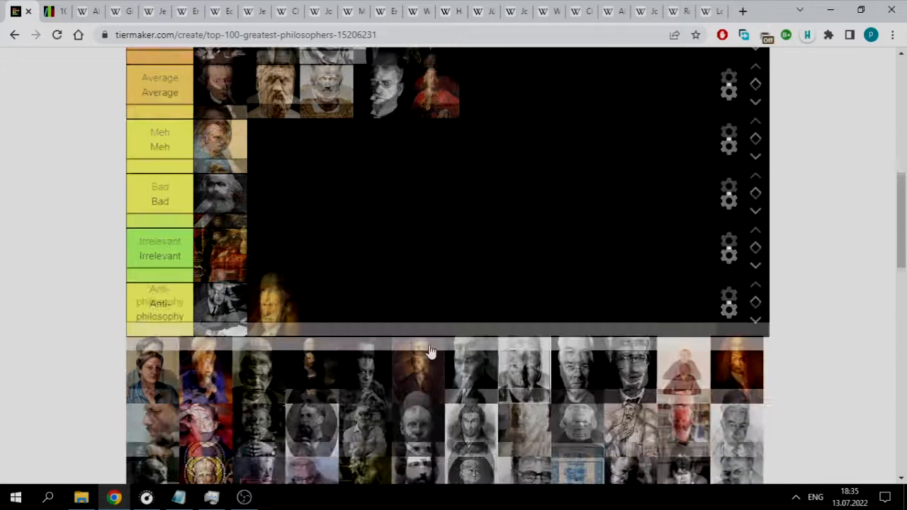
Step: Try Leibniz's wigged portrait in Meh, then return it to the Average tier
scroll("down", 3)
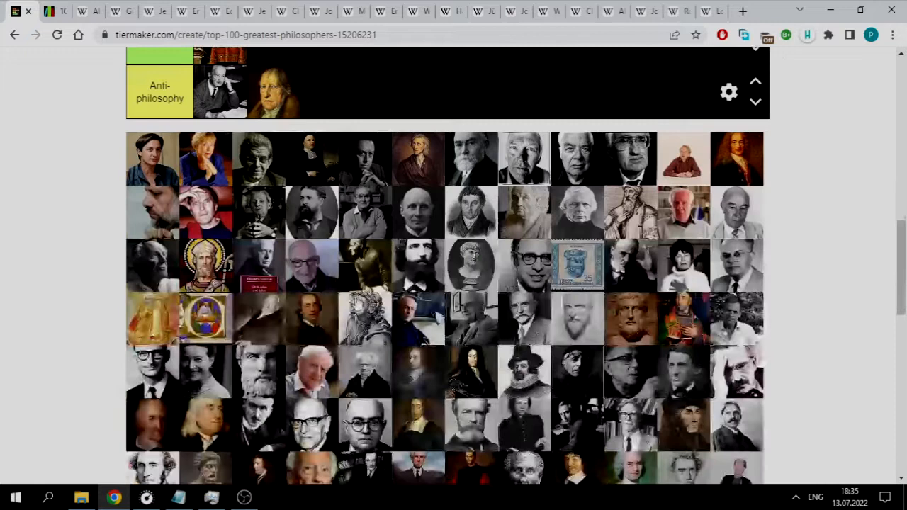
scroll("down", 3)
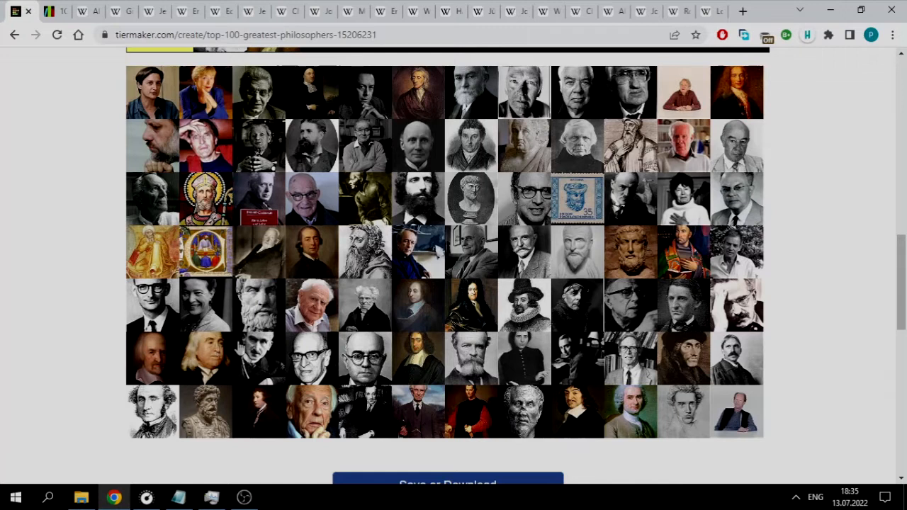
scroll("up", 3)
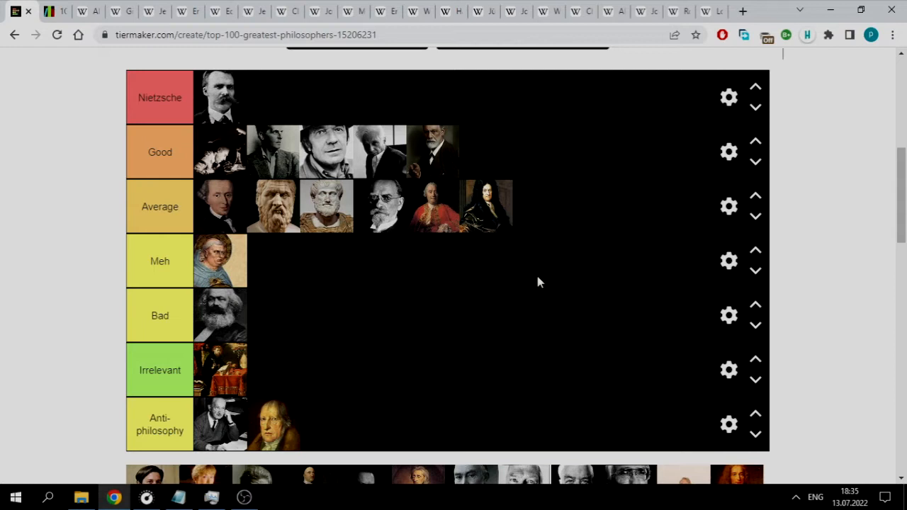
mouse_move(539, 216)
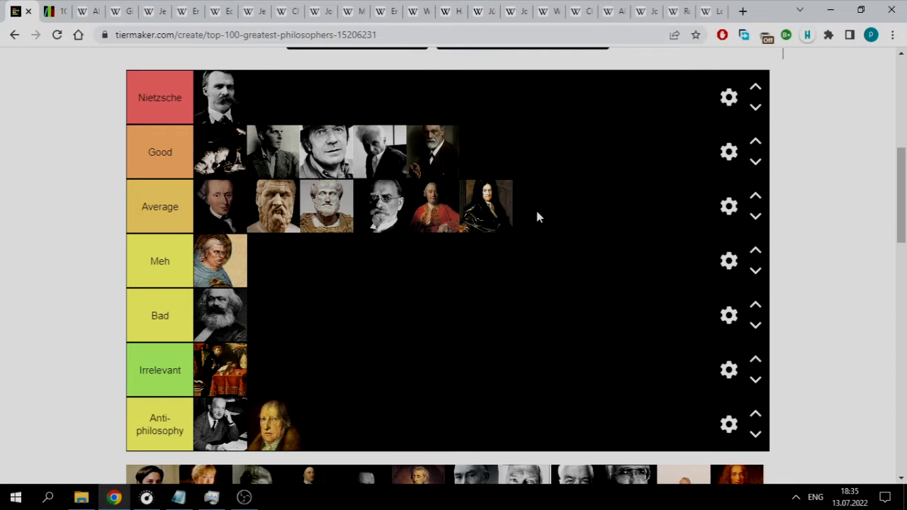
scroll("up", 3)
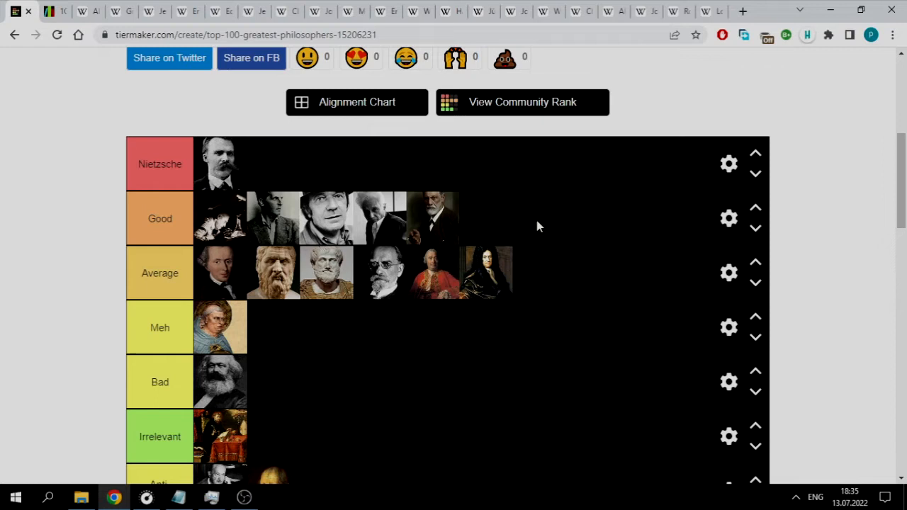
mouse_move(555, 275)
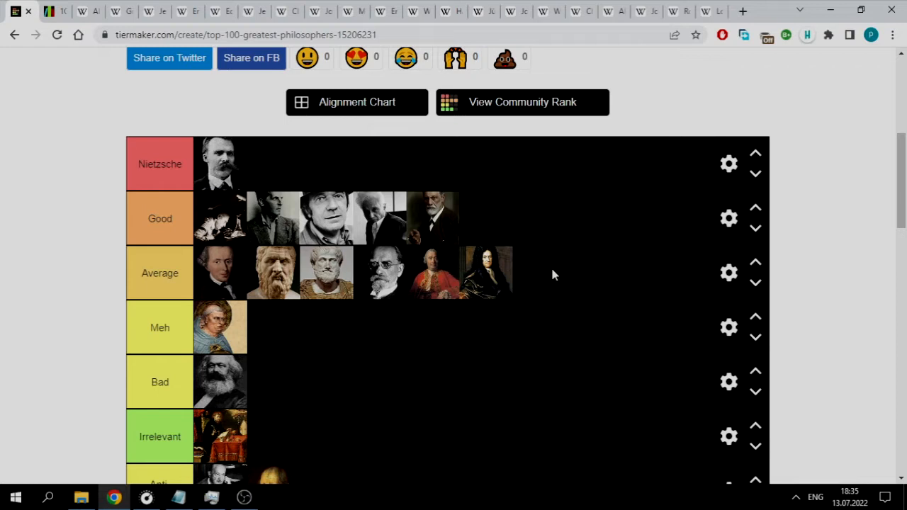
left_click_drag(487, 272, 439, 333)
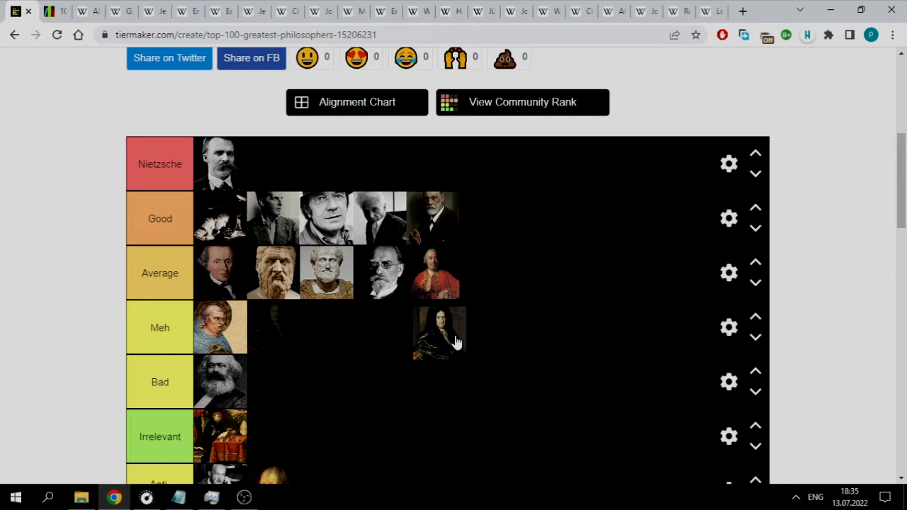
left_click_drag(440, 333, 486, 272)
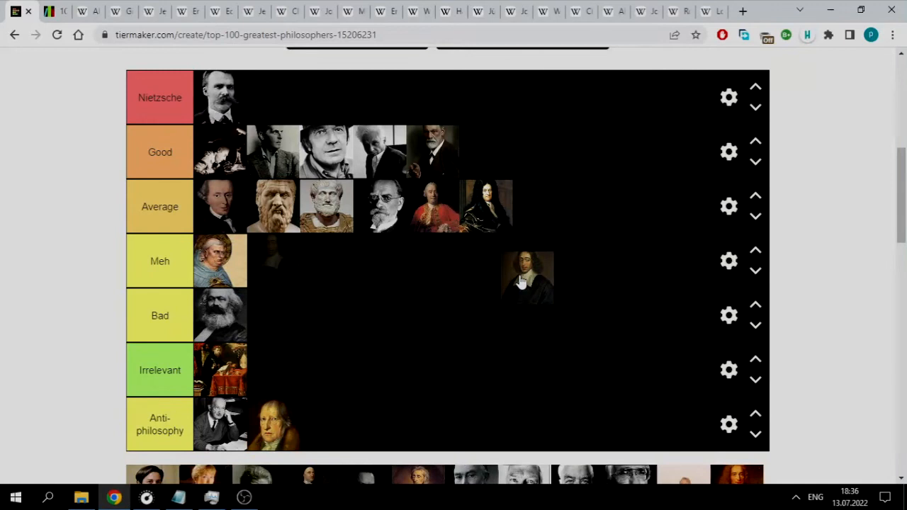
Step: Drag Spinoza's black-robed portrait from the pool to the end of the Good tier
left_click_drag(528, 279, 593, 284)
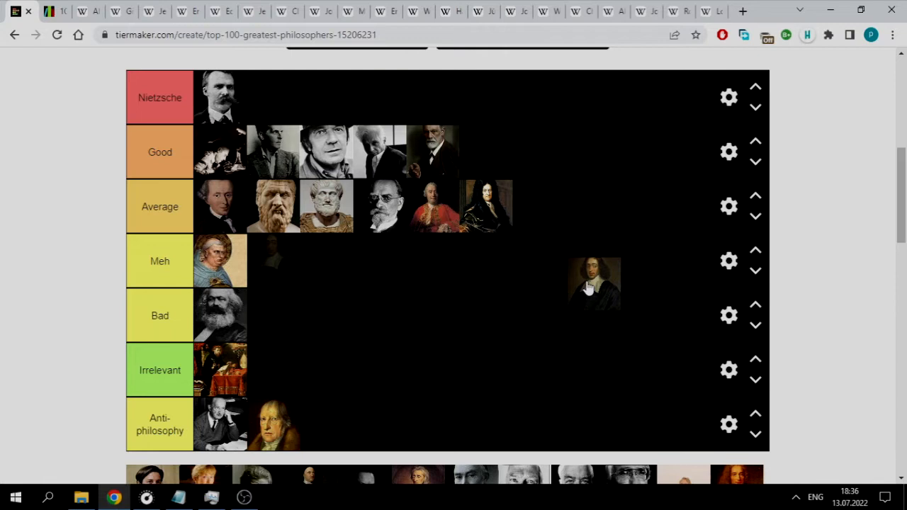
left_click_drag(594, 283, 570, 176)
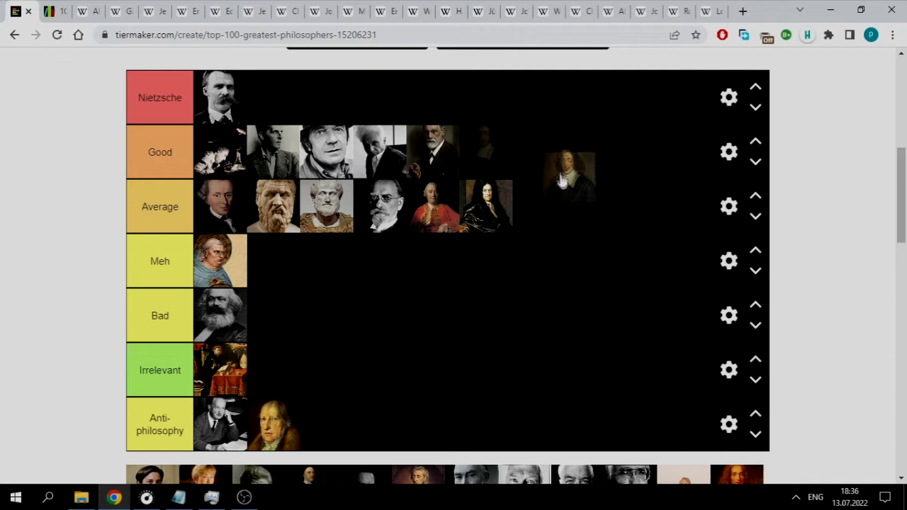
left_click_drag(571, 175, 521, 152)
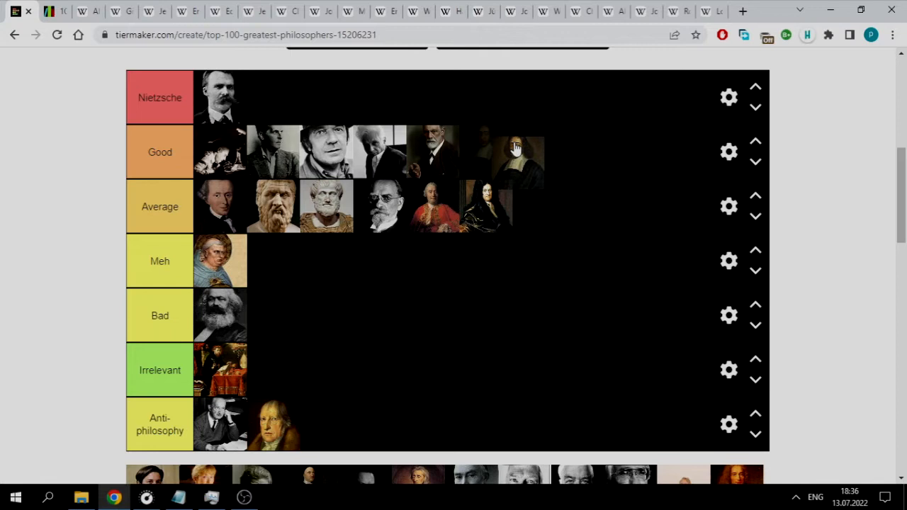
Step: Drag Locke's brown-coated portrait past Meh and Good, settling it in the Average tier
scroll("up", 3)
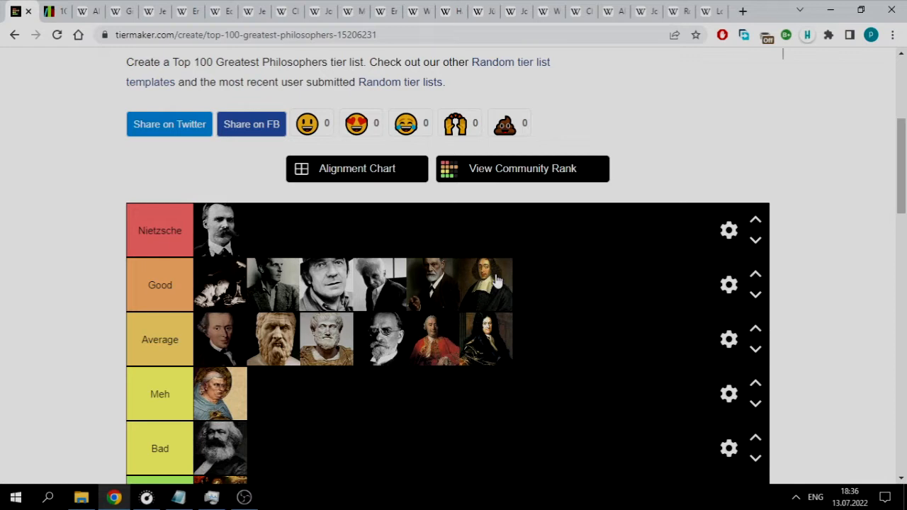
scroll("down", 3)
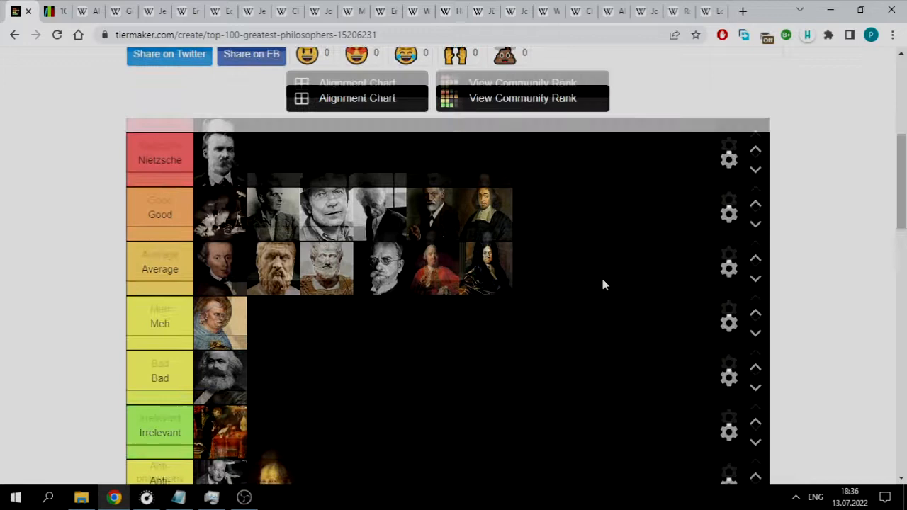
scroll("down", 3)
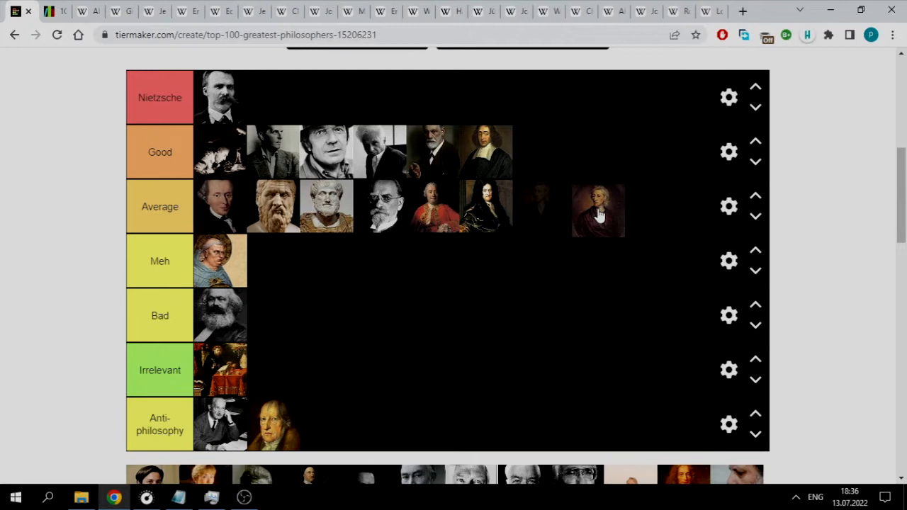
left_click_drag(598, 209, 574, 255)
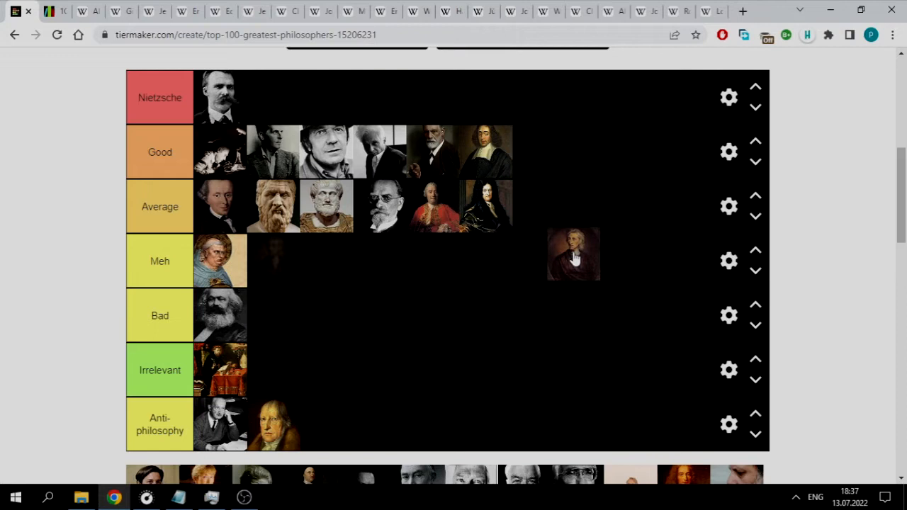
left_click_drag(574, 253, 559, 217)
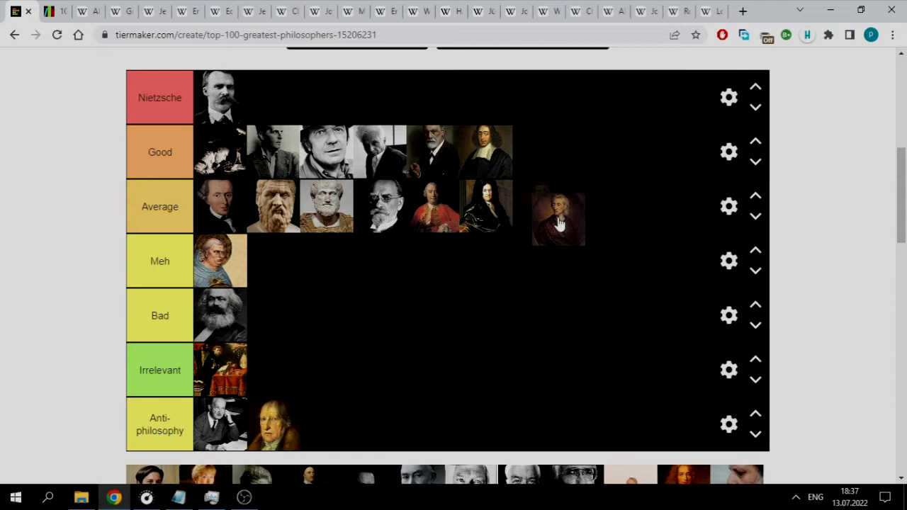
left_click_drag(558, 218, 553, 255)
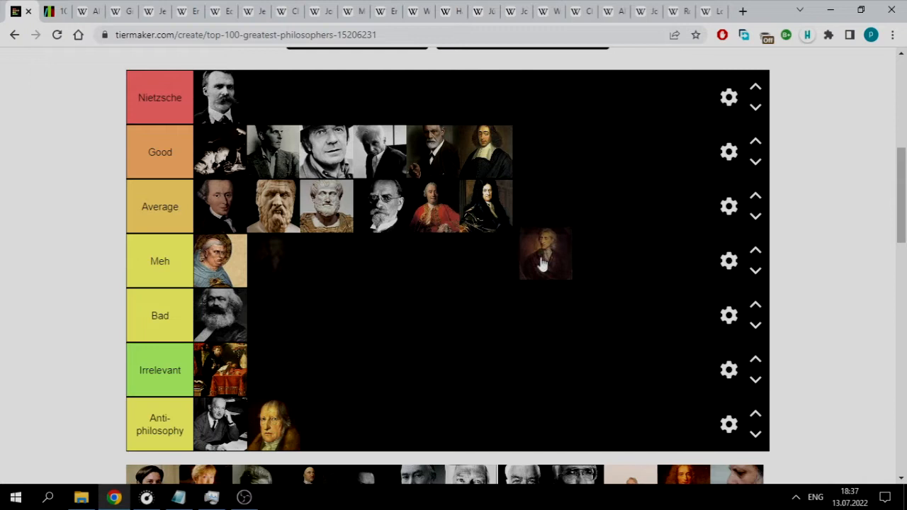
left_click_drag(546, 255, 558, 206)
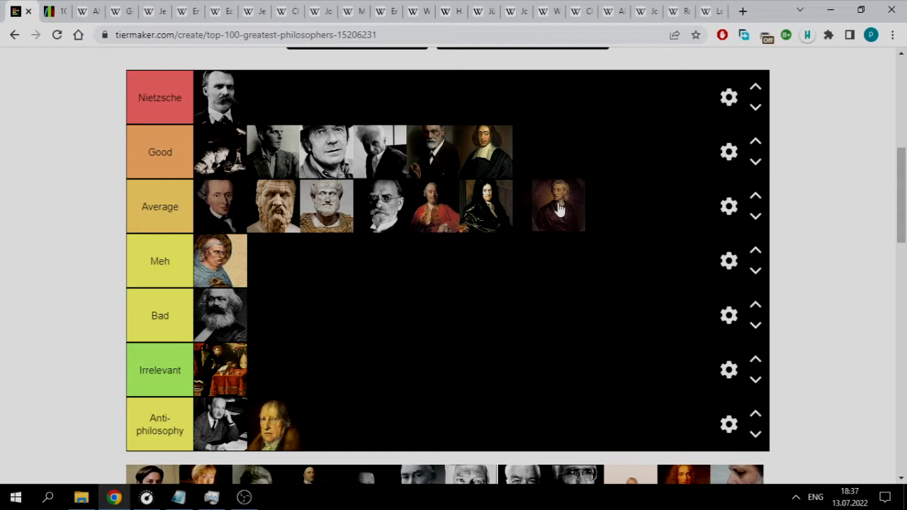
left_click_drag(558, 205, 546, 153)
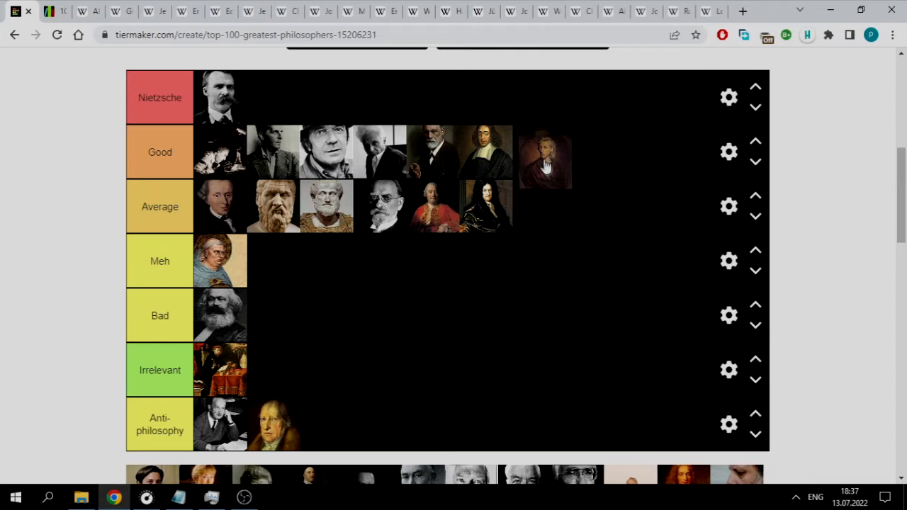
Step: Place Sartre's portrait seventh in the Average tier and show Listal entry 20
scroll("up", 3)
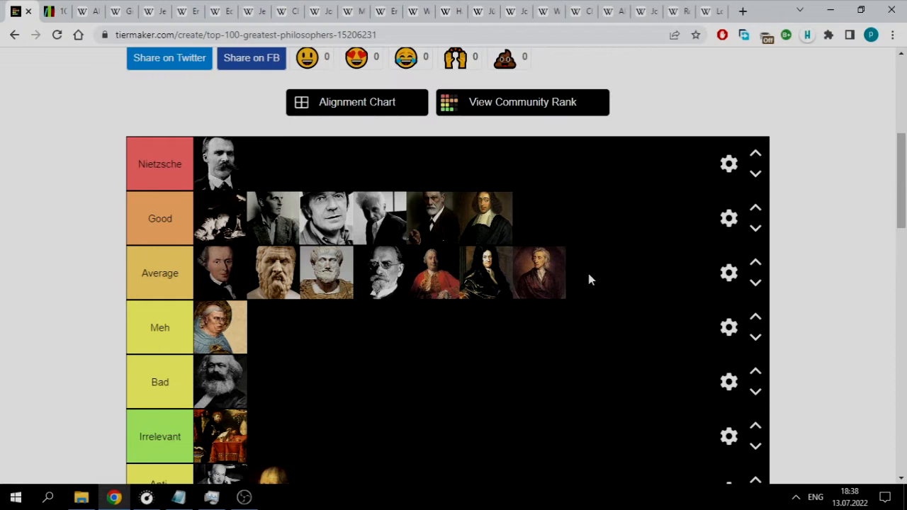
mouse_move(552, 276)
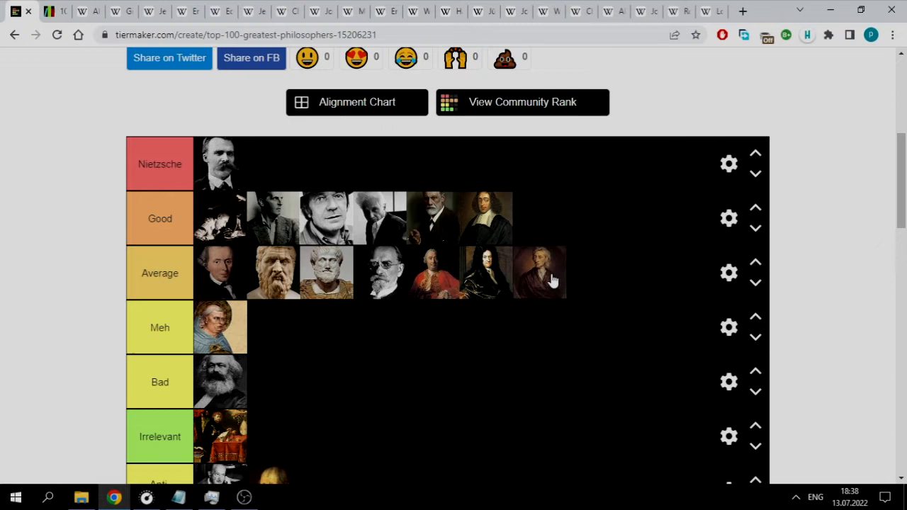
scroll("down", 3)
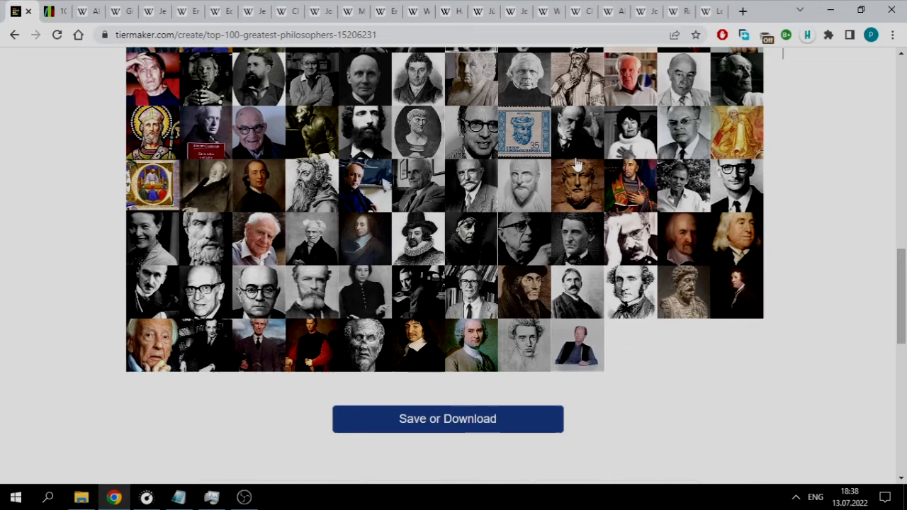
scroll("up", 3)
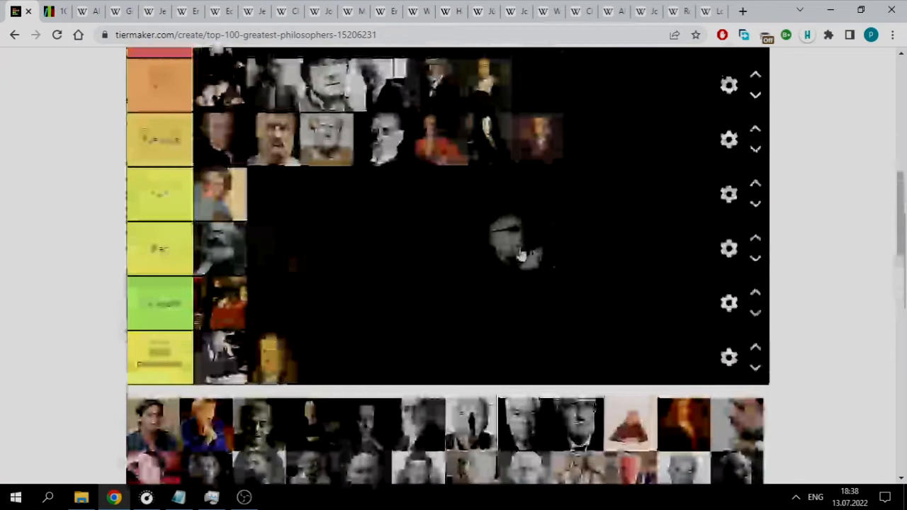
scroll("up", 3)
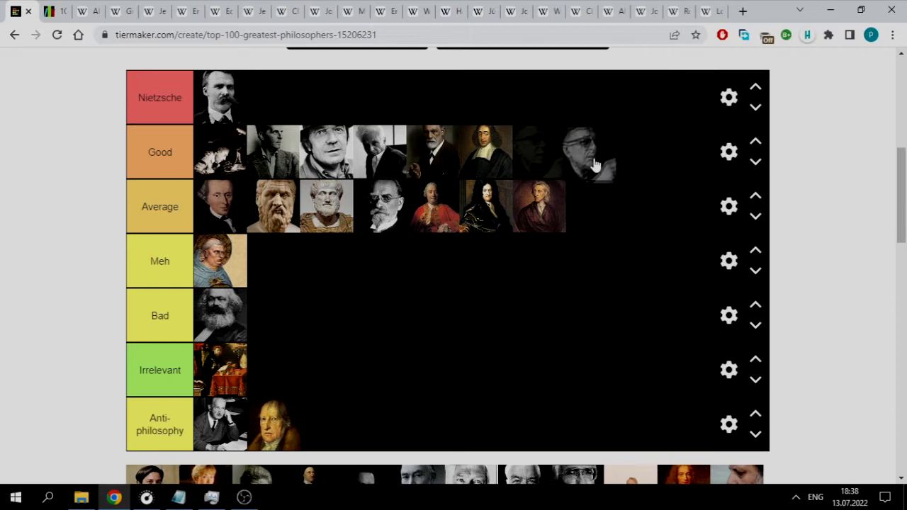
scroll("up", 3)
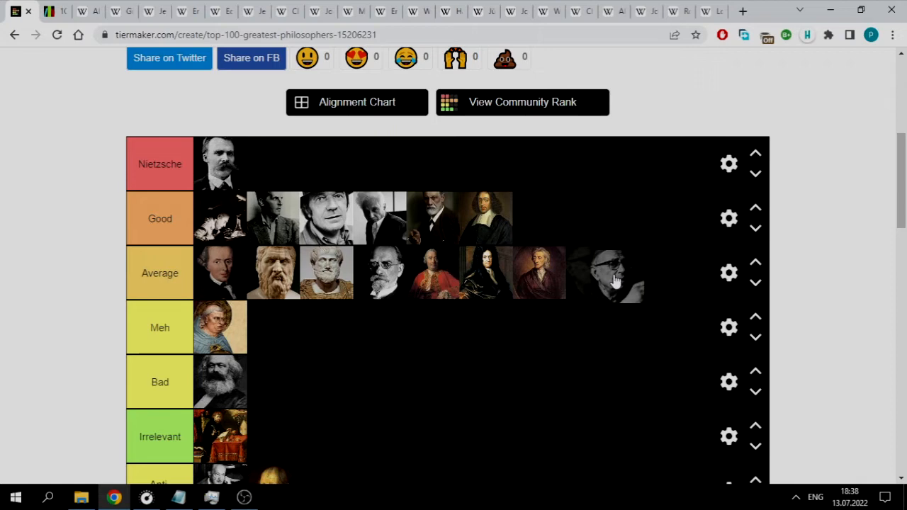
scroll("down", 3)
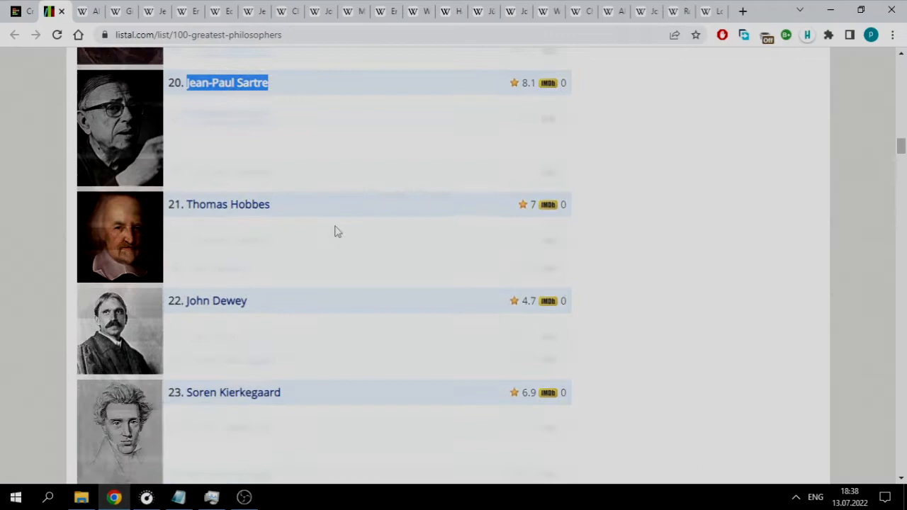
Step: Back on the tier list, drop the ruddy long-haired portrait at the end of Meh
left_click(28, 12)
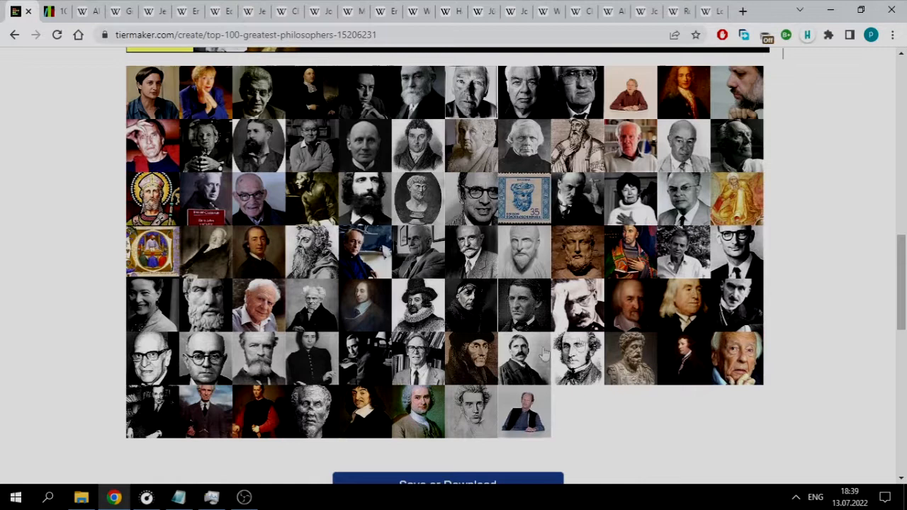
scroll("up", 3)
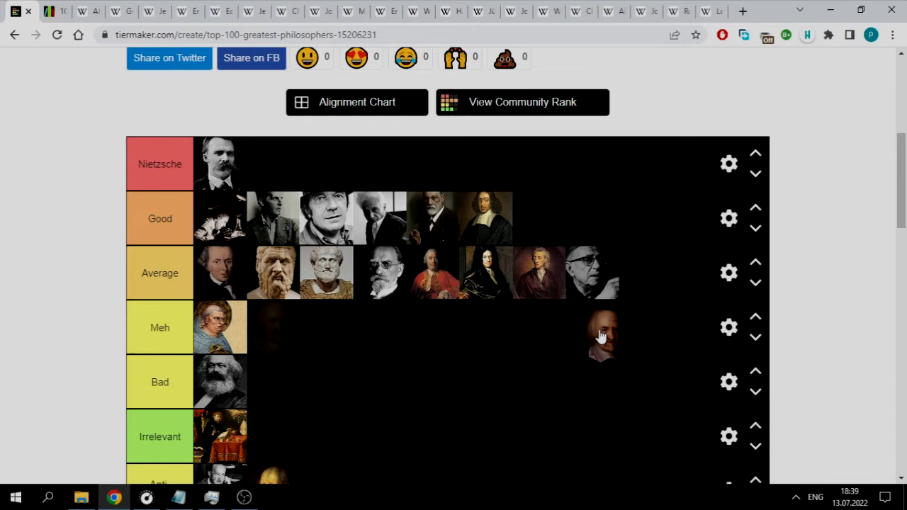
left_click_drag(603, 335, 666, 329)
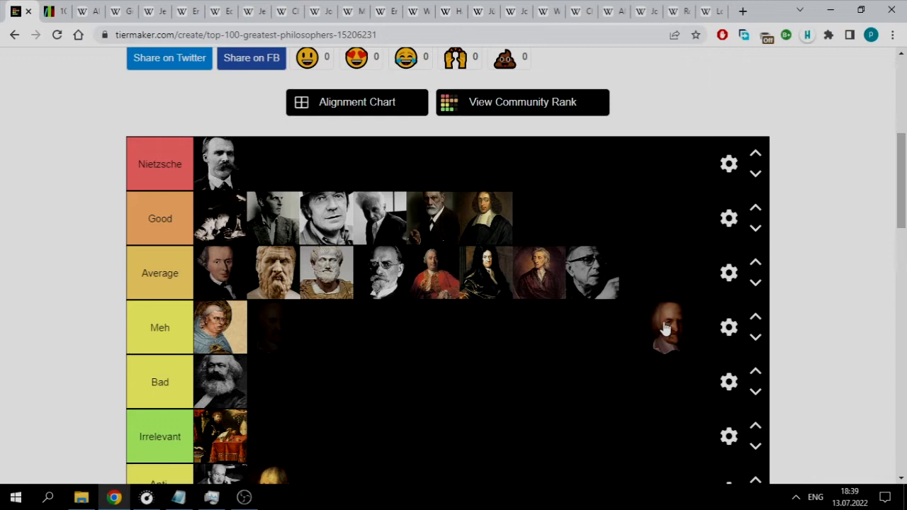
left_click_drag(666, 328, 271, 328)
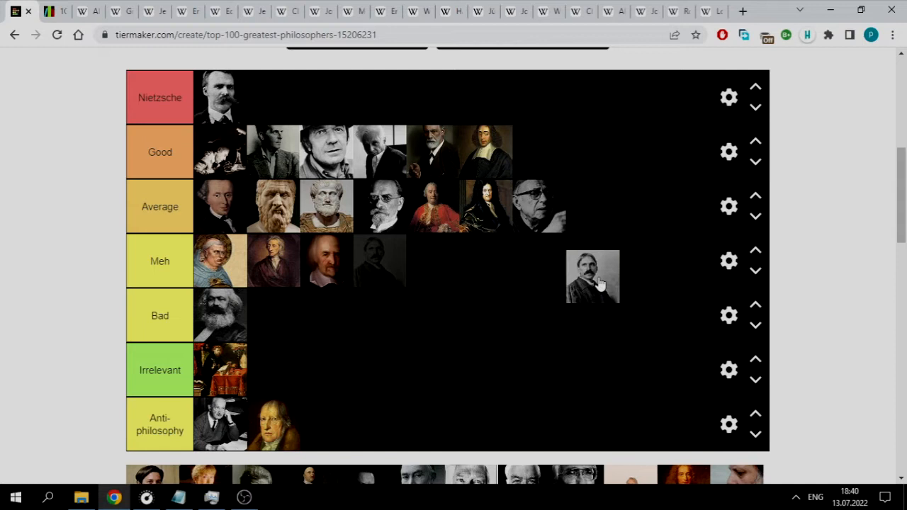
Step: Drag the moustached man's portrait between the Bad and Meh tiers to place it
left_click_drag(592, 276, 539, 290)
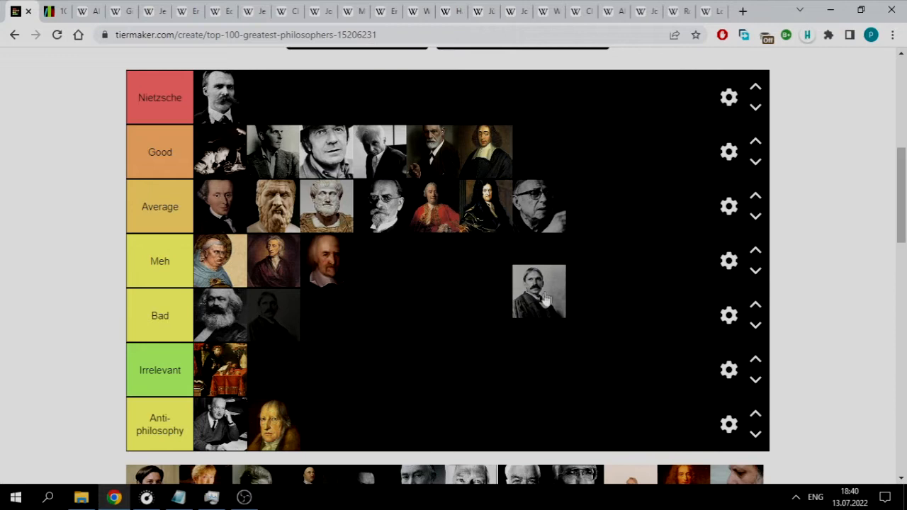
left_click_drag(538, 290, 273, 316)
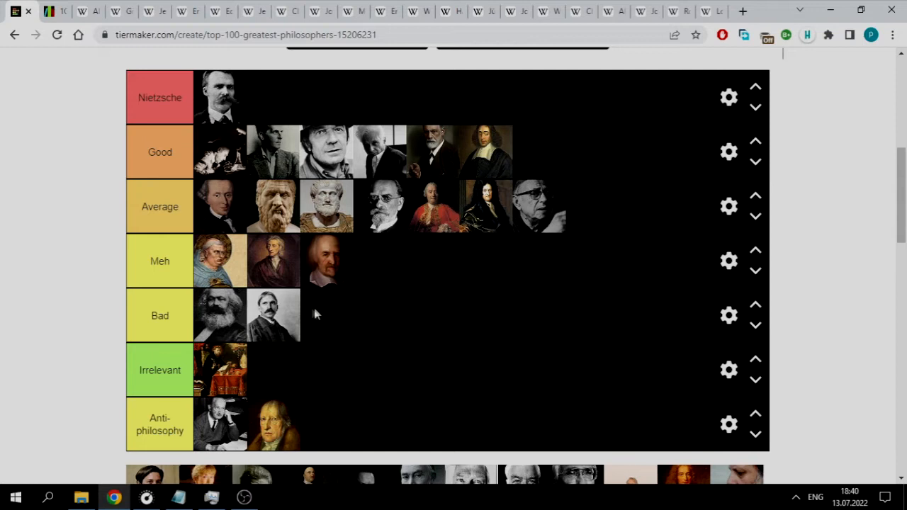
left_click_drag(273, 316, 379, 261)
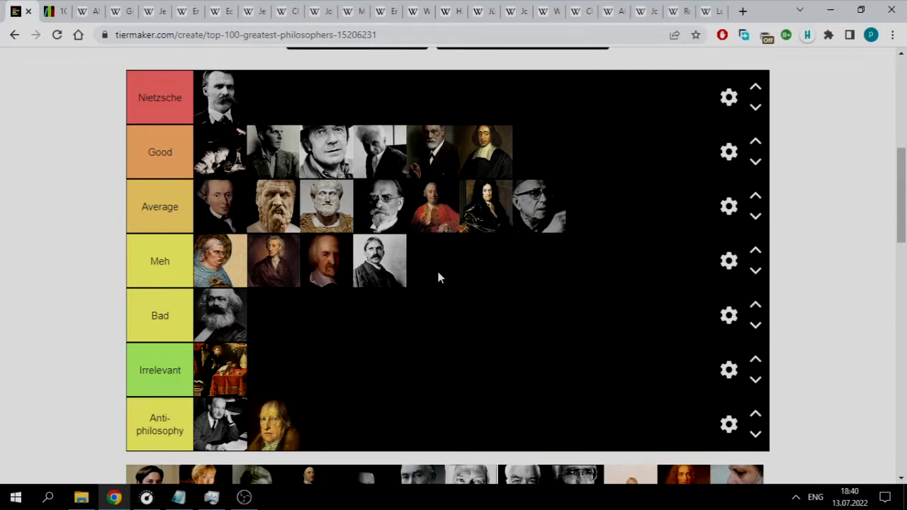
left_click_drag(379, 260, 322, 325)
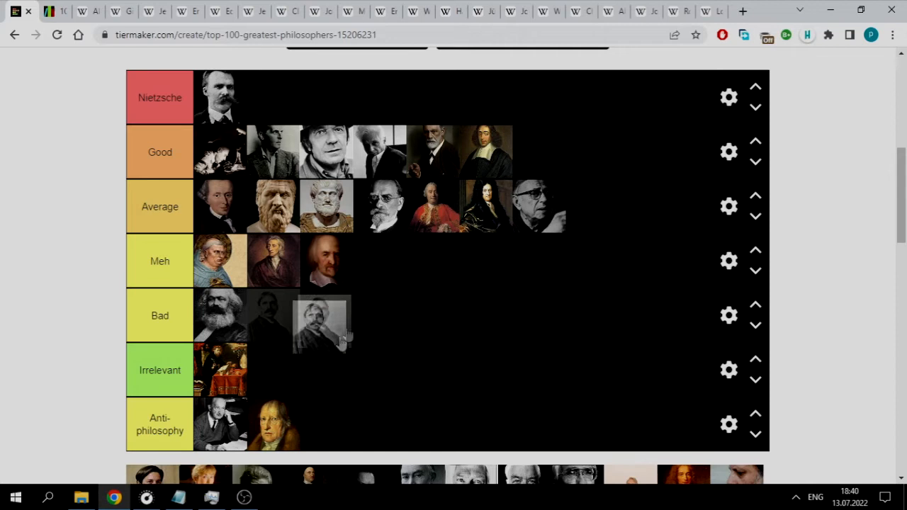
left_click(49, 12)
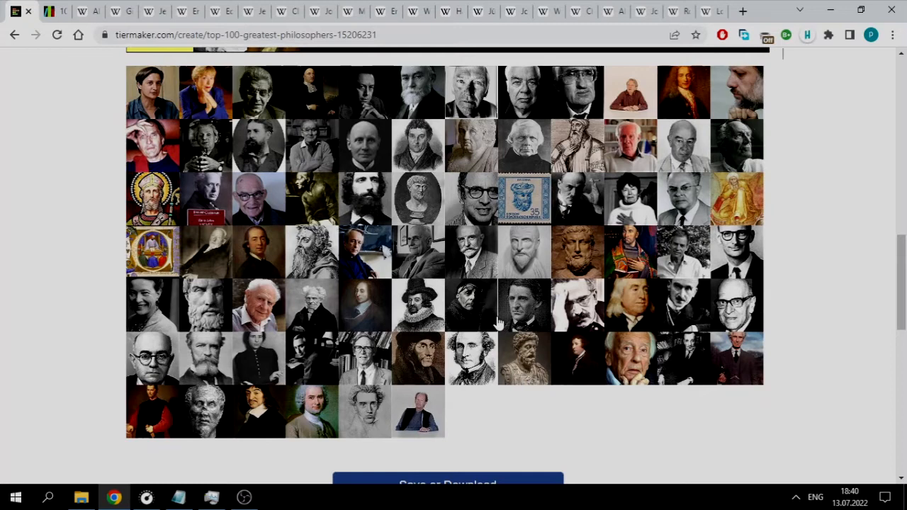
Step: Drop the grey pencil-sketch portrait of a curly-haired man at the end of Average
scroll("down", 3)
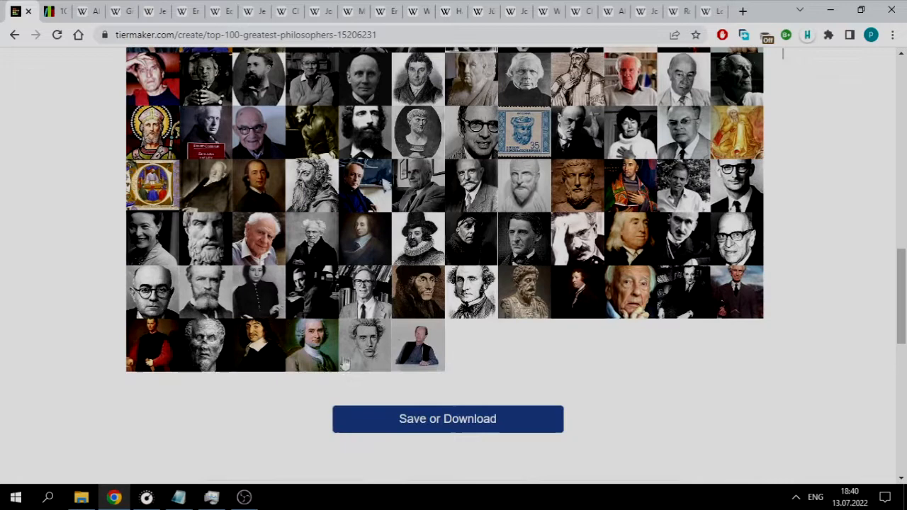
scroll("up", 3)
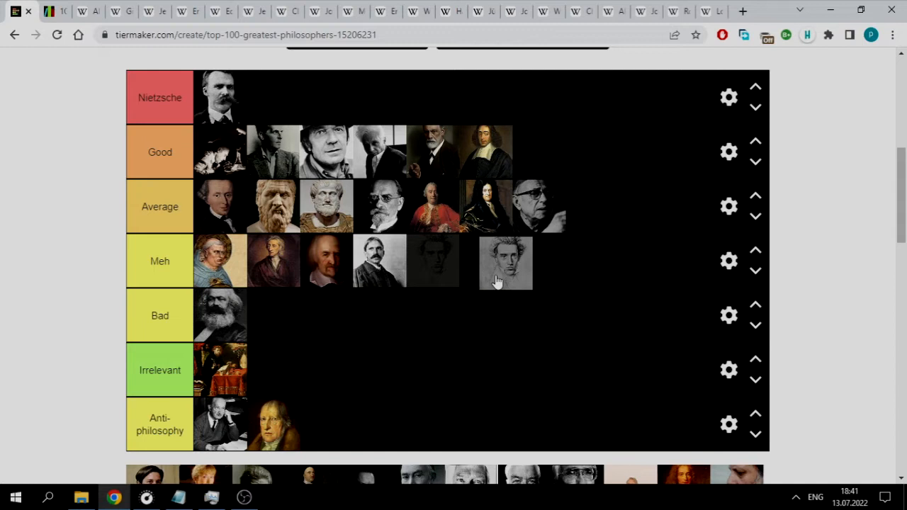
left_click_drag(505, 260, 606, 213)
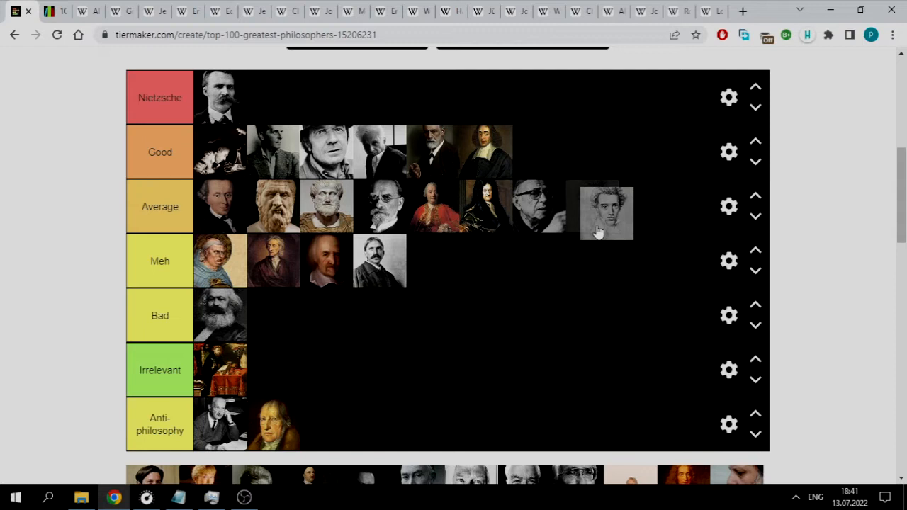
left_click_drag(605, 213, 595, 148)
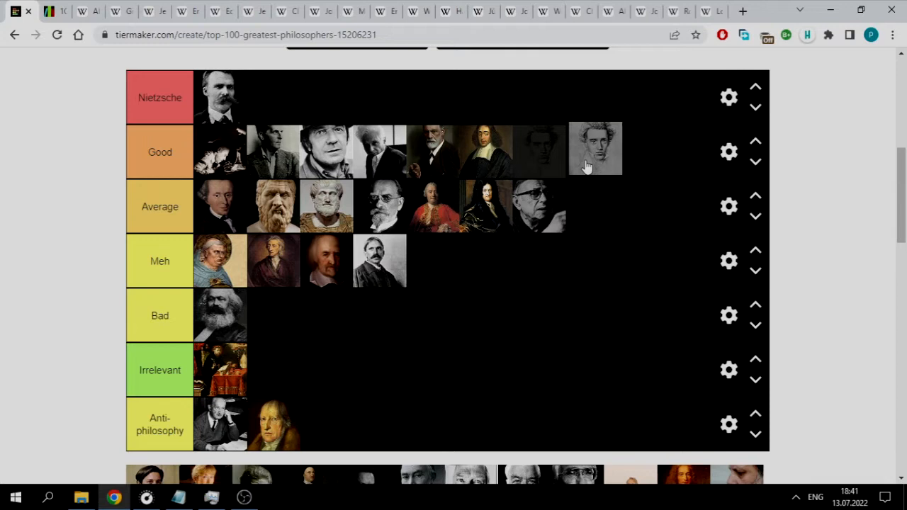
scroll("up", 3)
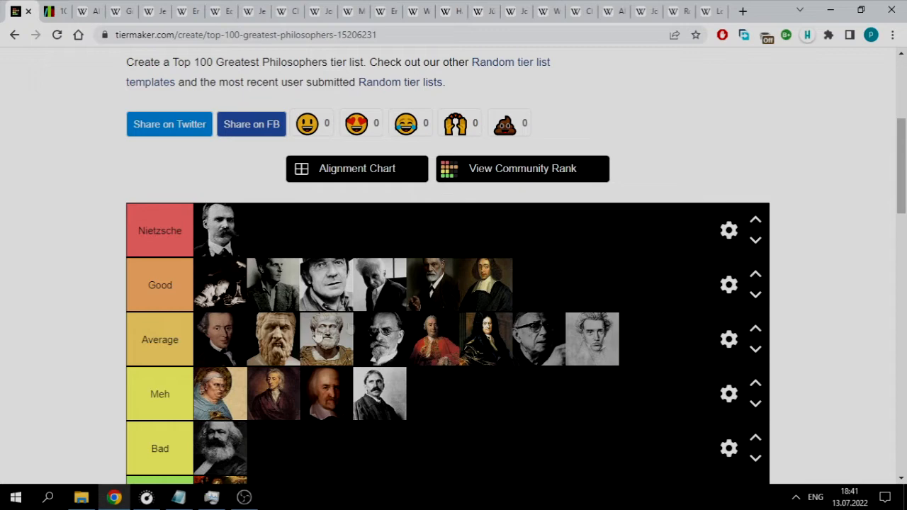
Step: Place the dark-suited man's portrait as the fifth image in Meh
scroll("down", 3)
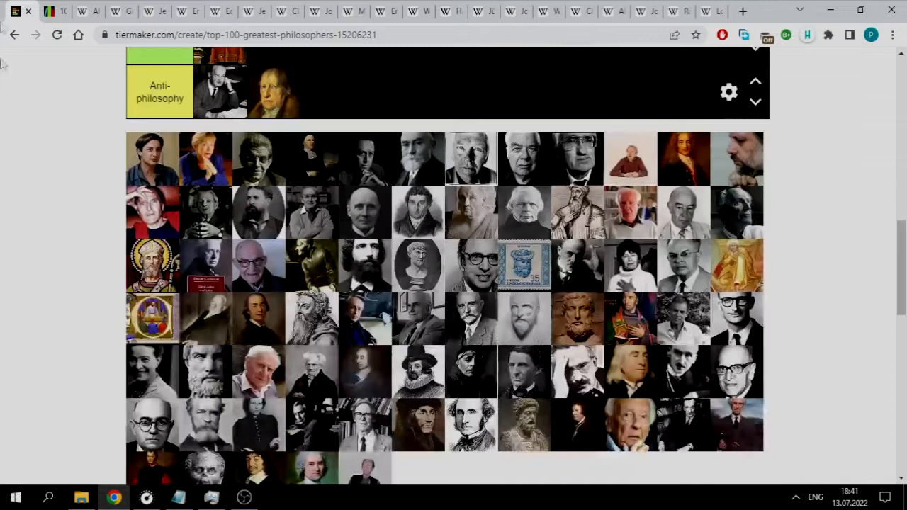
scroll("down", 3)
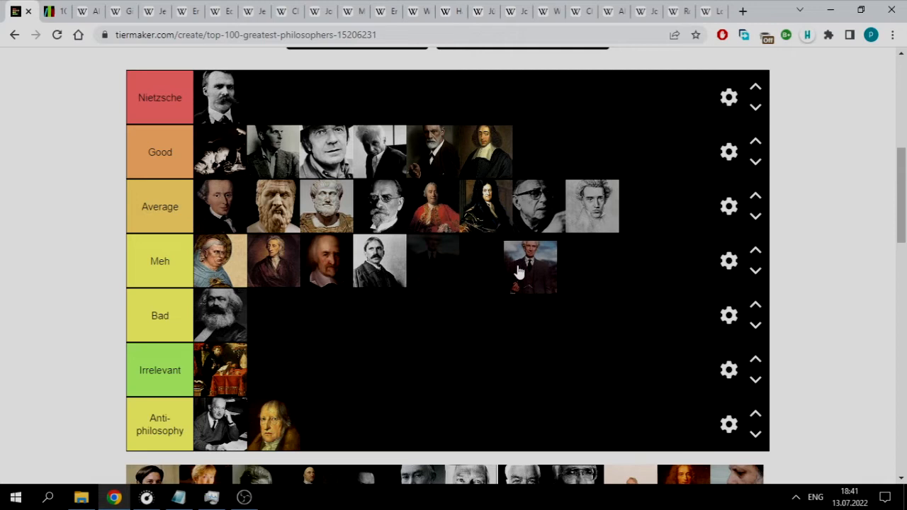
left_click_drag(530, 267, 506, 276)
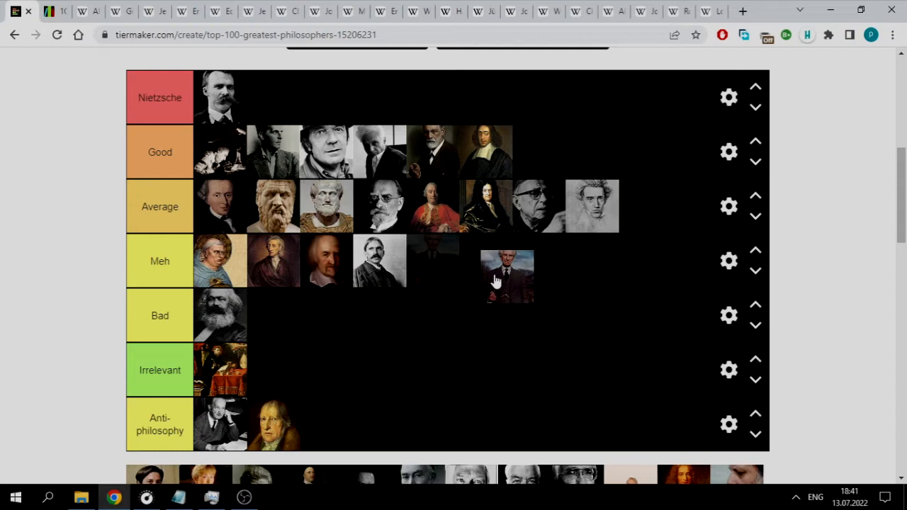
left_click_drag(507, 276, 491, 260)
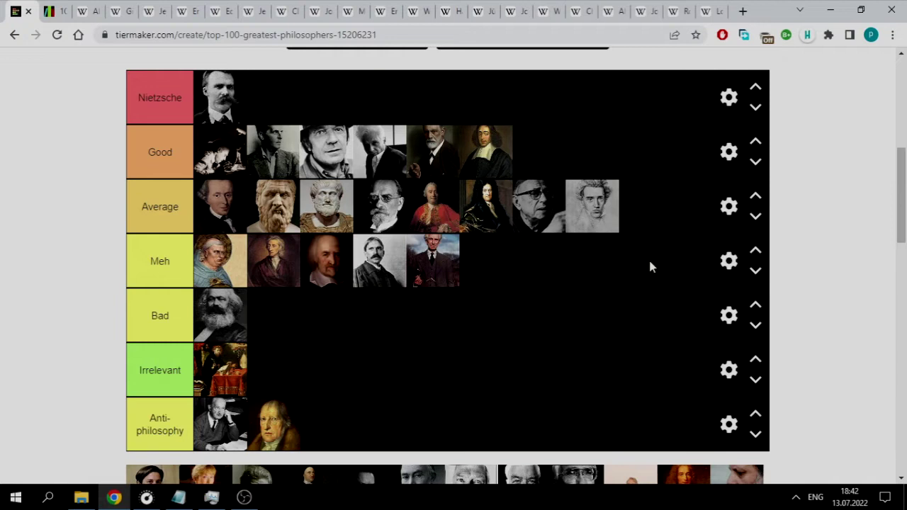
scroll("up", 3)
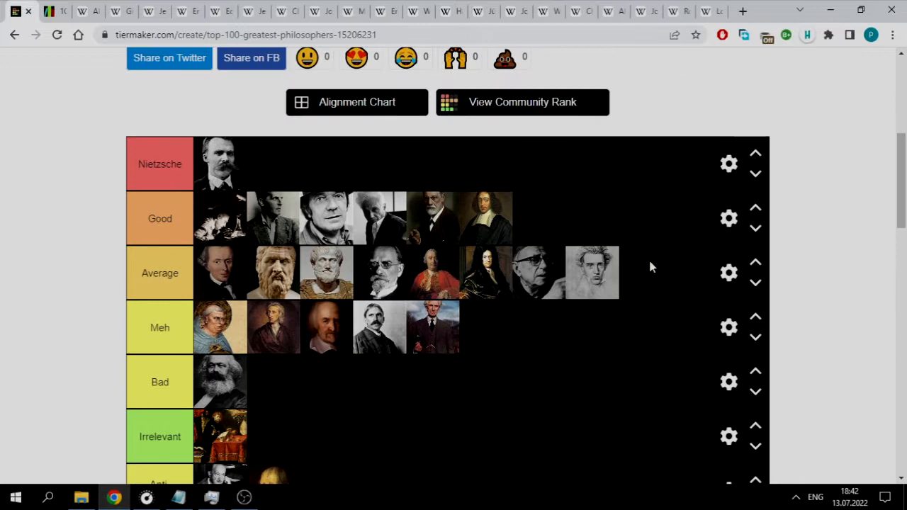
mouse_move(482, 205)
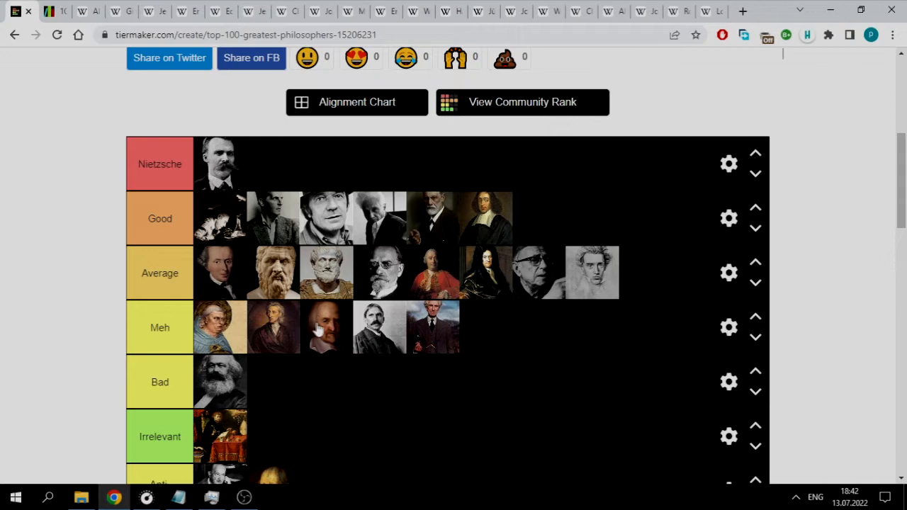
Step: Drag the powdered-wig portrait on a green background from the pool into Meh
scroll("down", 3)
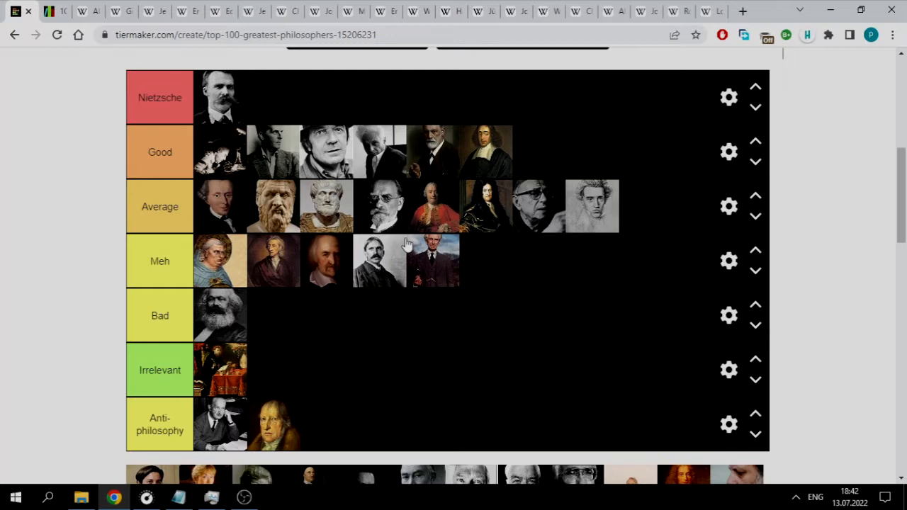
scroll("down", 3)
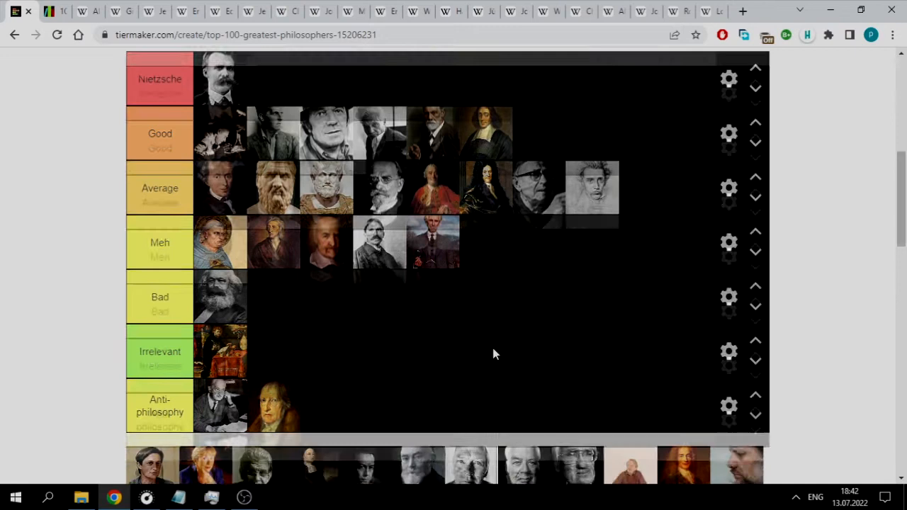
scroll("down", 3)
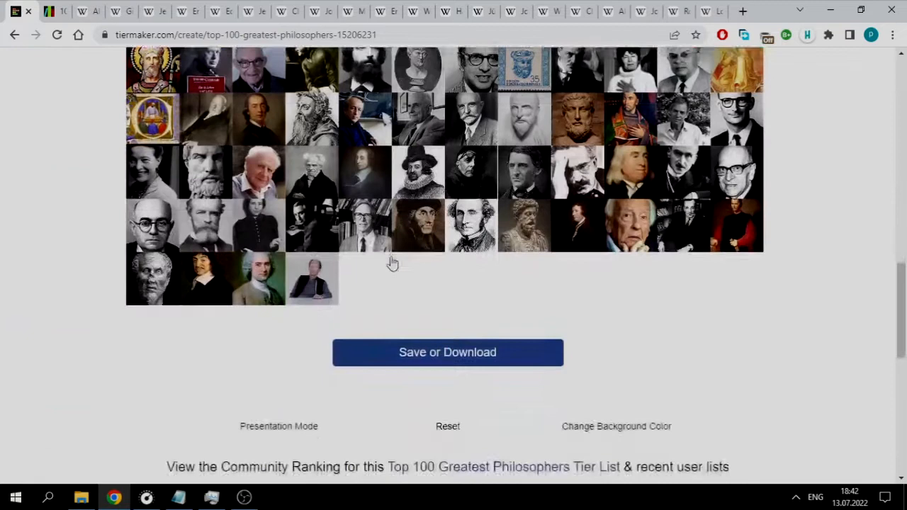
scroll("up", 3)
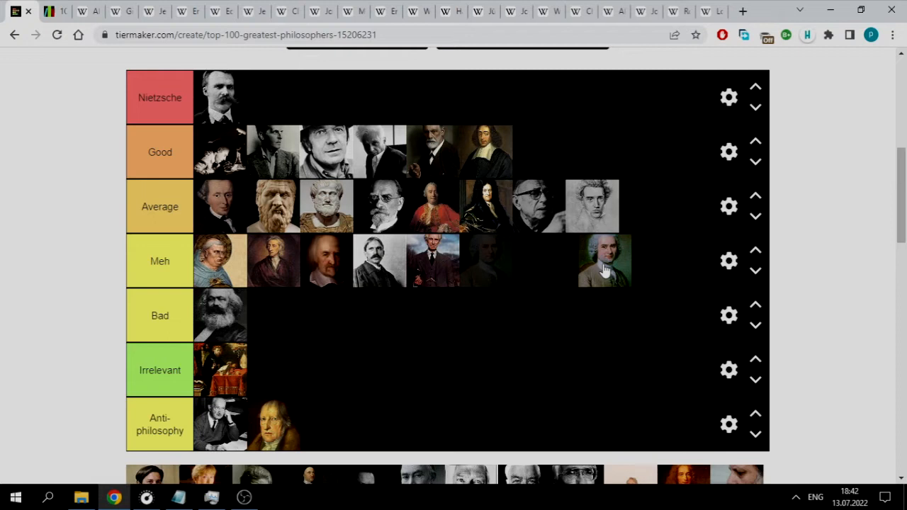
left_click_drag(604, 261, 663, 206)
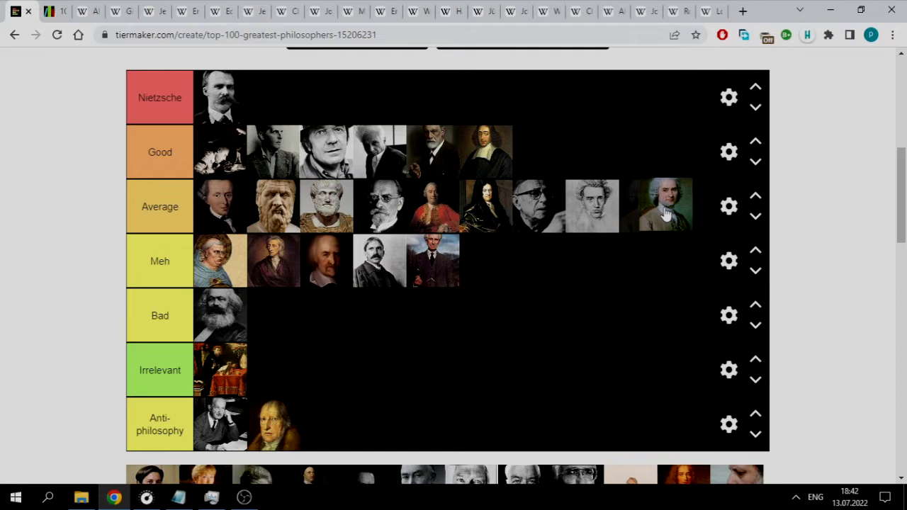
scroll("up", 3)
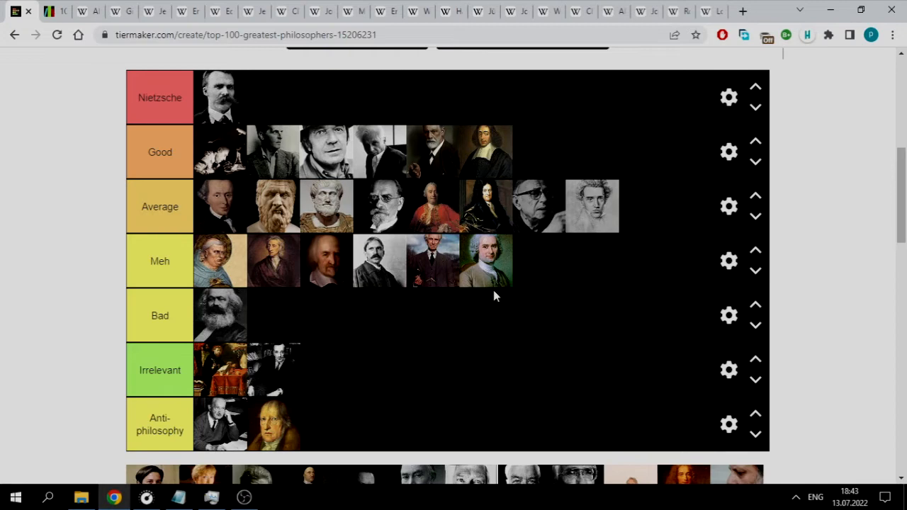
left_click(49, 12)
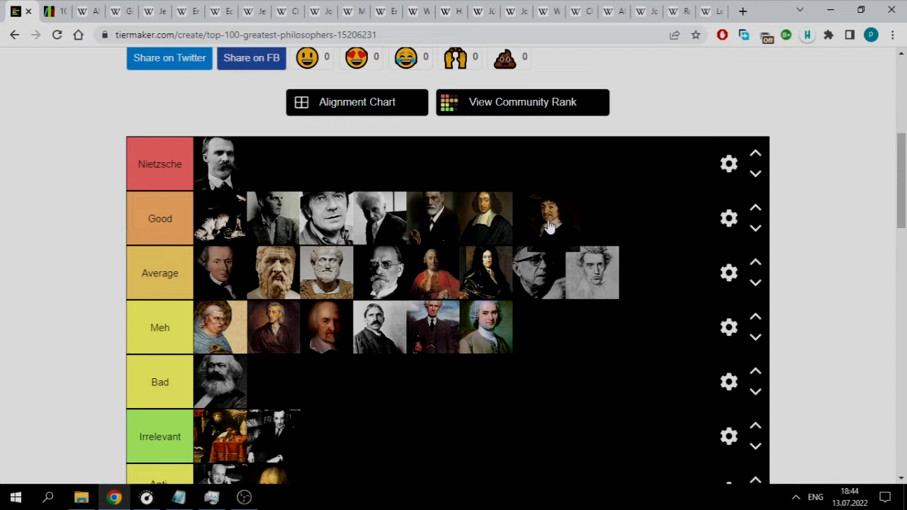
Step: Move Descartes's portrait from Good to the end of Average, checking the Listal tab
left_click_drag(549, 218, 666, 273)
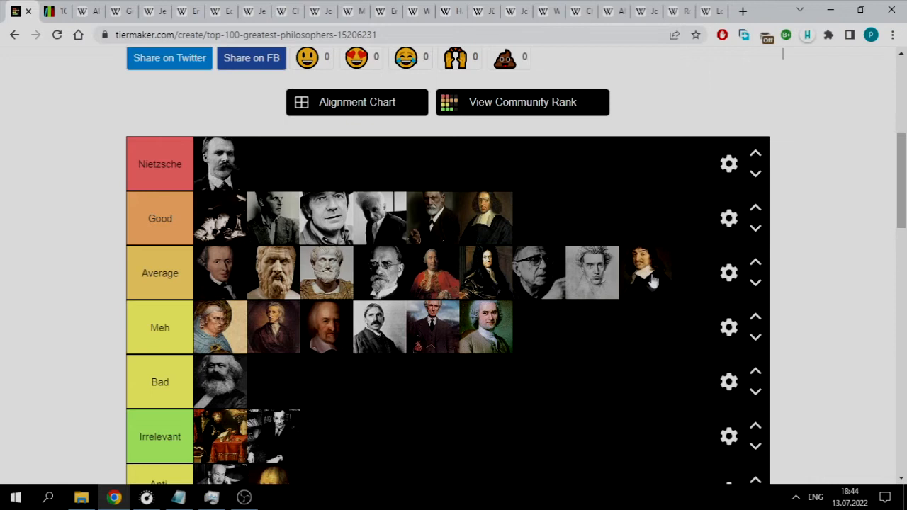
left_click(53, 12)
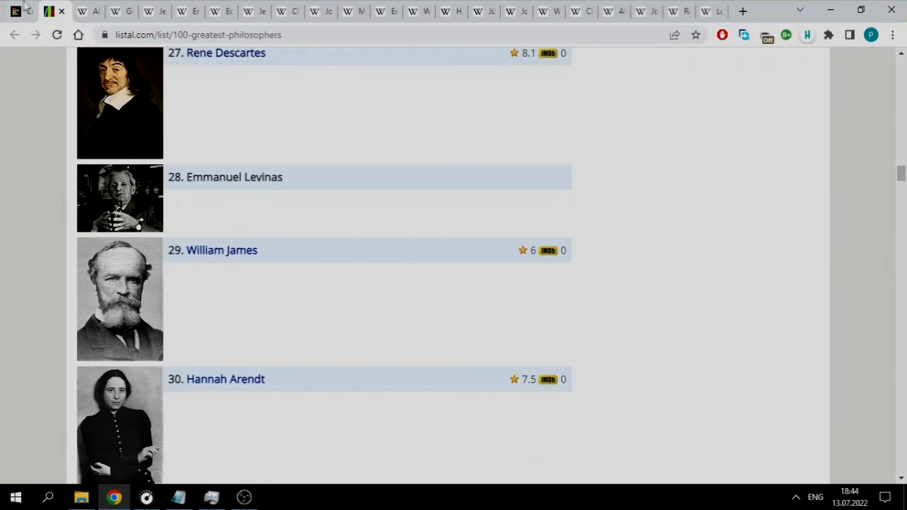
left_click(29, 11)
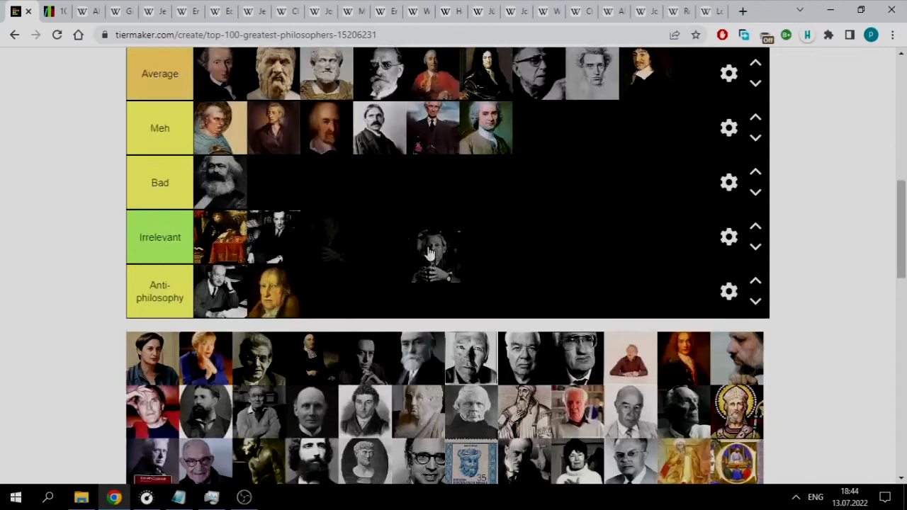
Step: Add three pool portraits to Irrelevant and the bespectacled elderly man to Meh
scroll("down", 3)
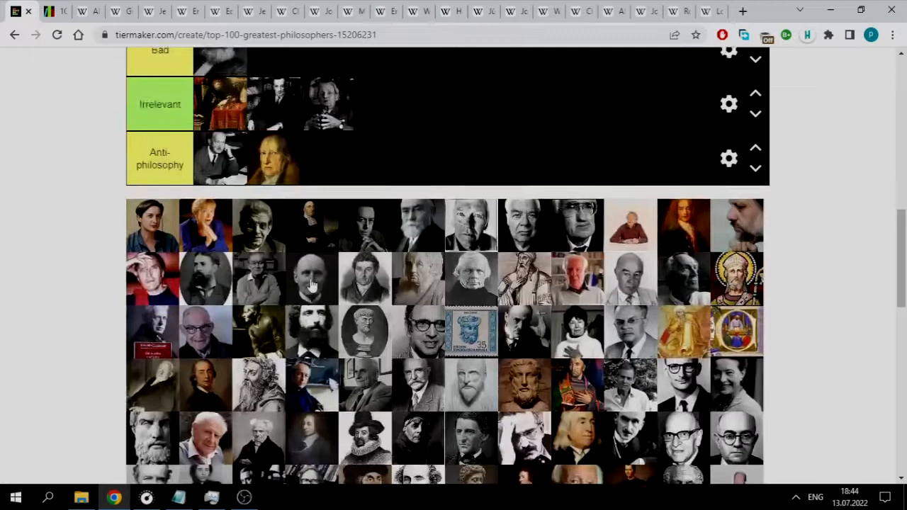
scroll("down", 3)
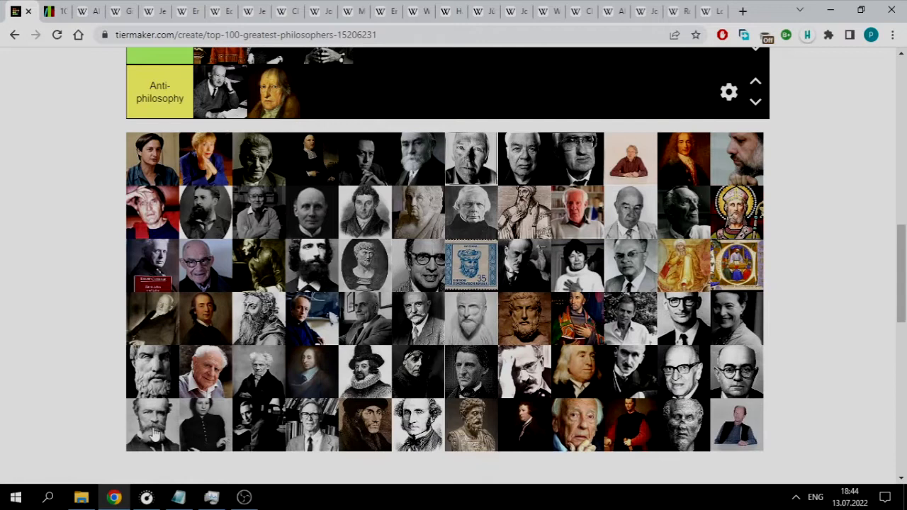
scroll("up", 3)
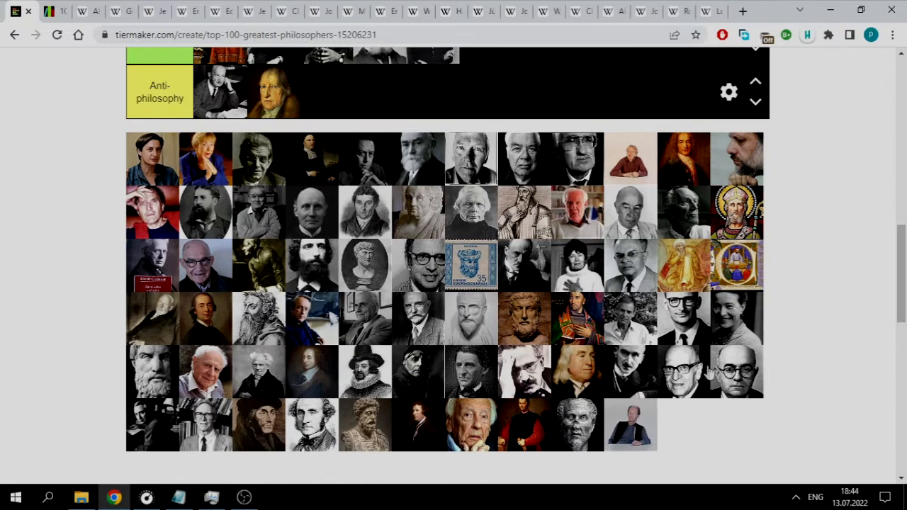
scroll("up", 3)
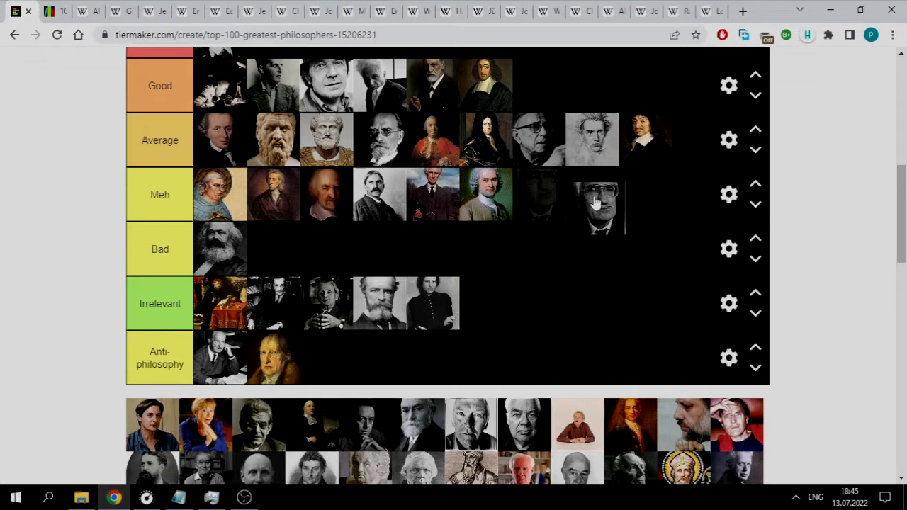
scroll("up", 3)
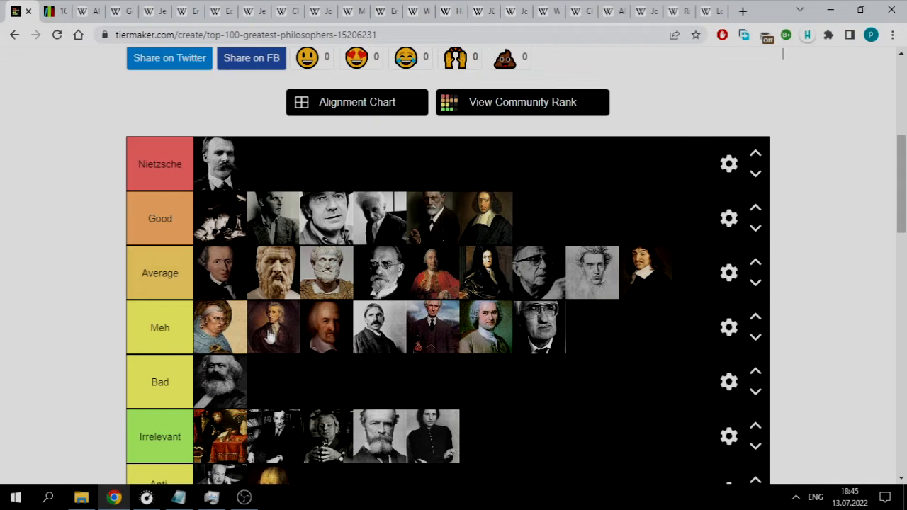
scroll("down", 3)
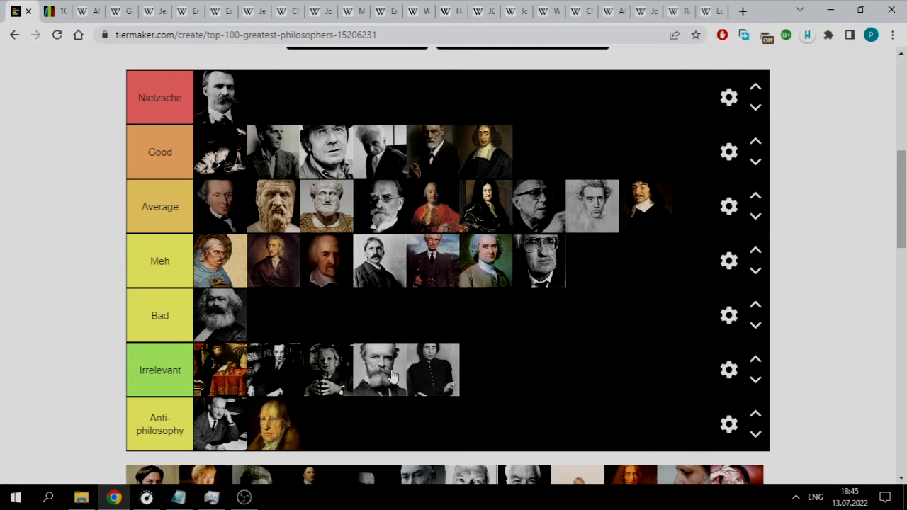
mouse_move(495, 266)
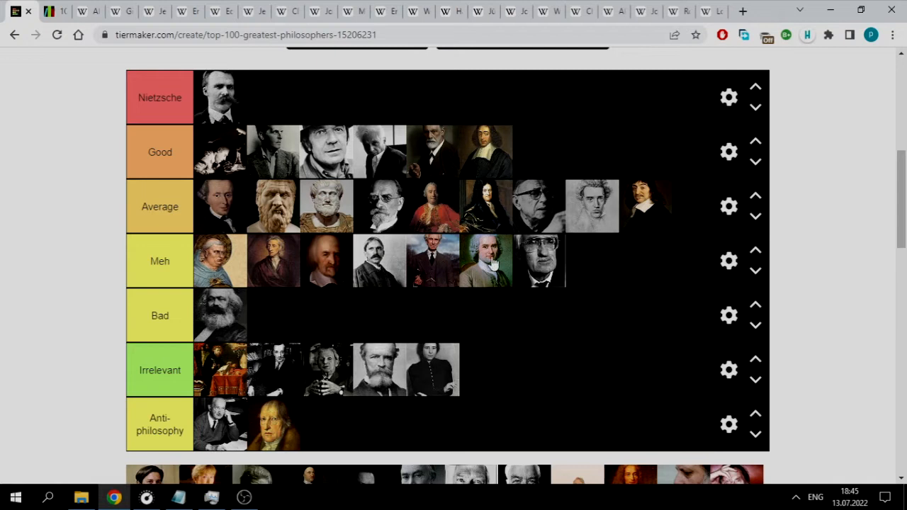
scroll("down", 3)
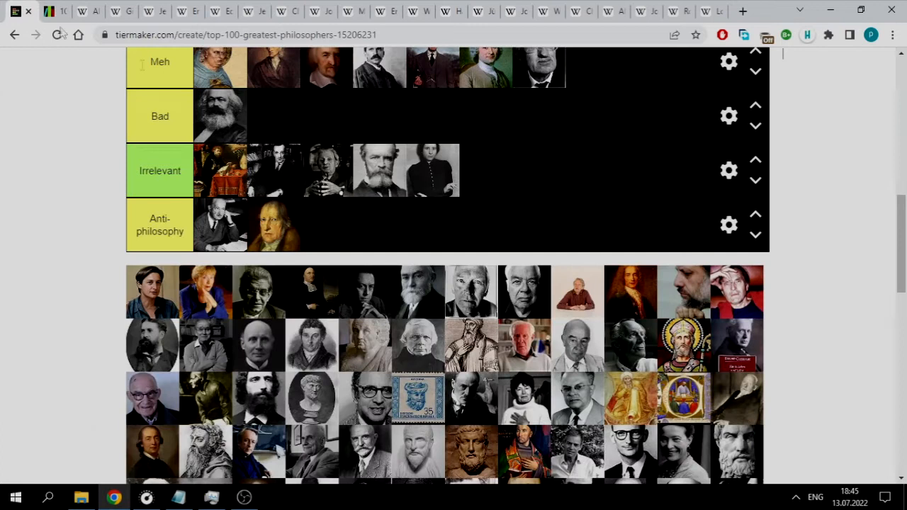
Step: Drop the engraved side-whiskered portrait into Bad beside Marx
scroll("down", 3)
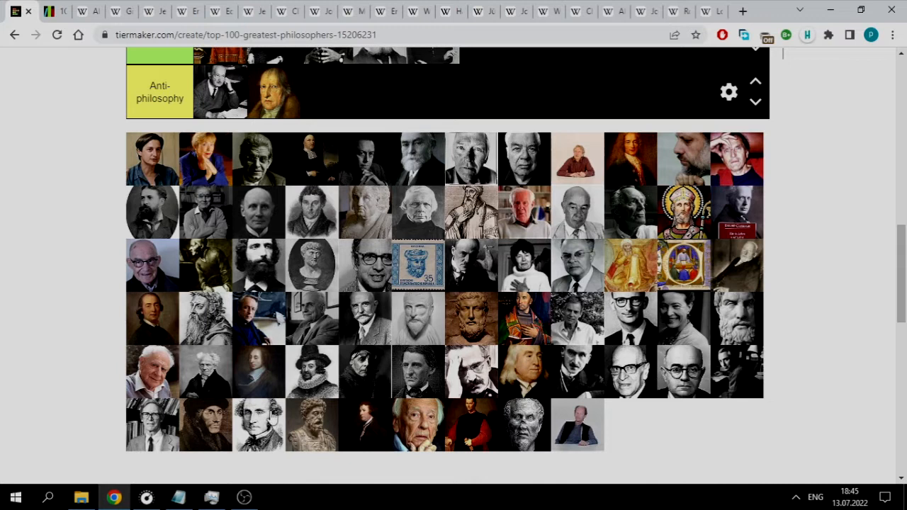
scroll("up", 3)
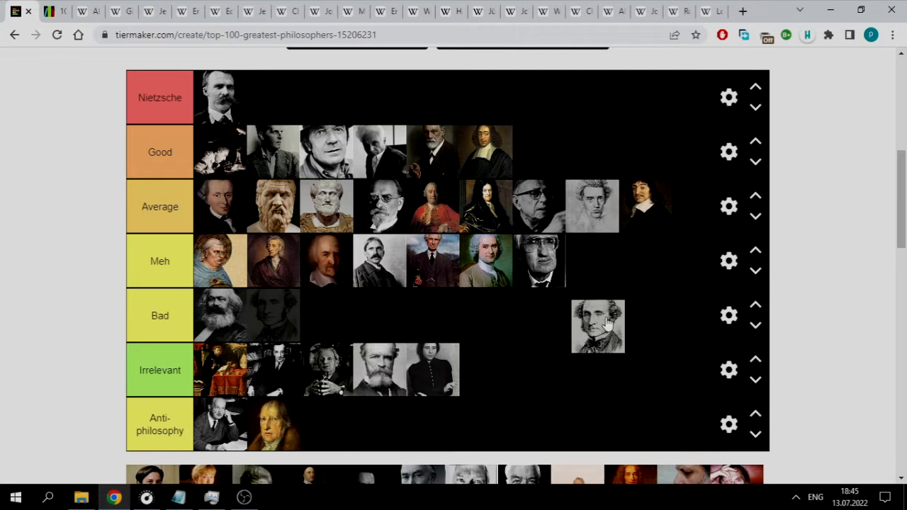
left_click_drag(597, 326, 274, 316)
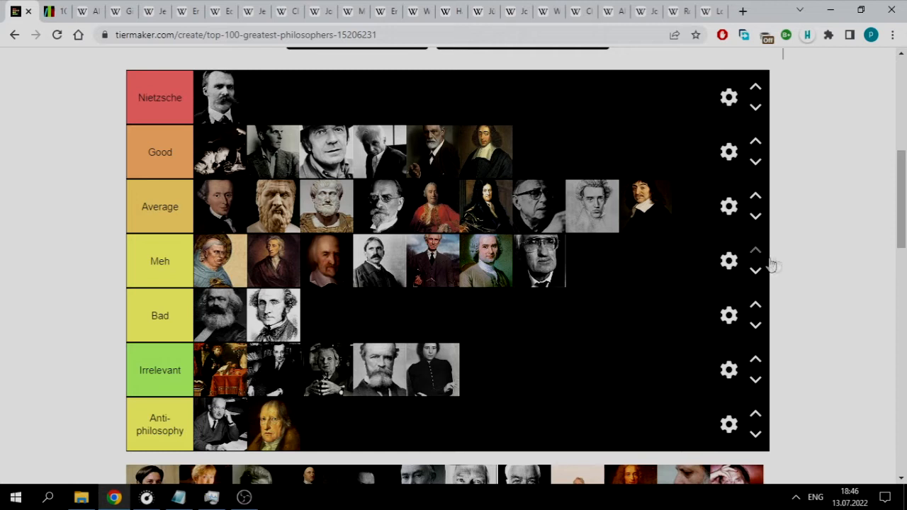
scroll("up", 3)
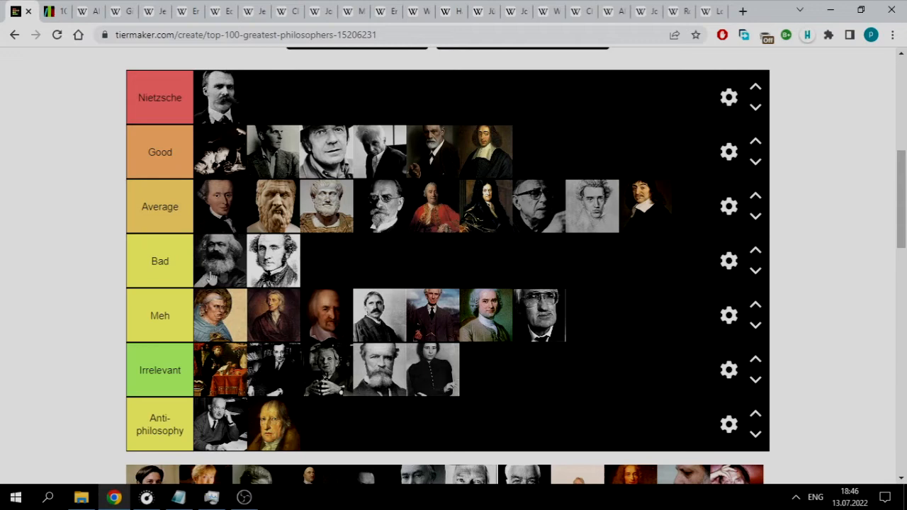
Step: Place the elderly grey-haired man's portrait third in the Bad tier
scroll("down", 3)
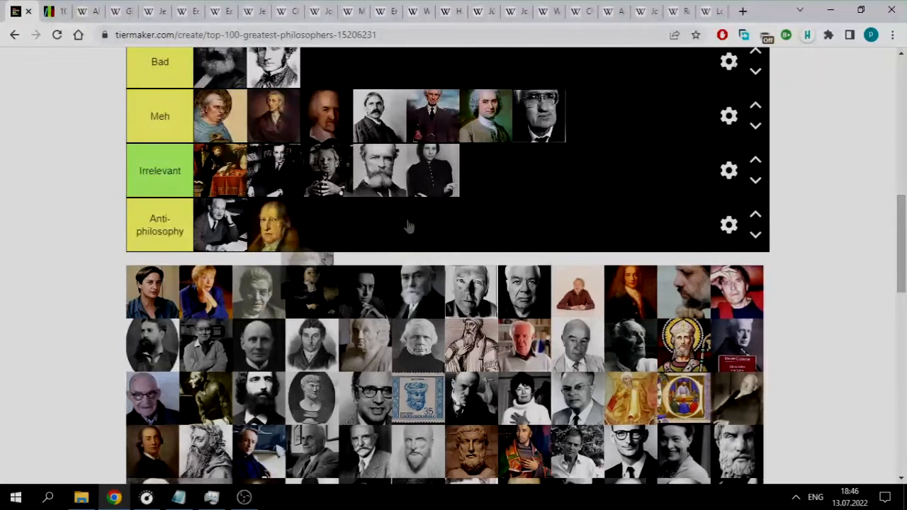
scroll("up", 3)
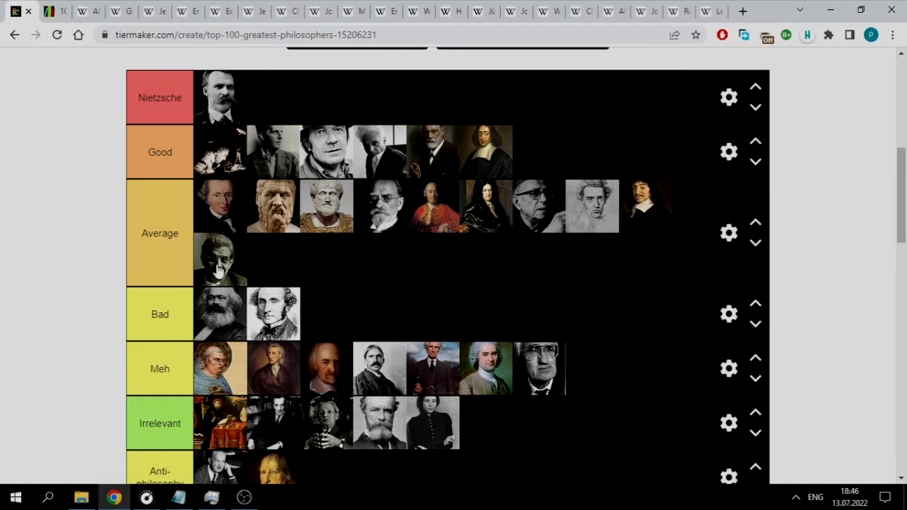
mouse_move(273, 289)
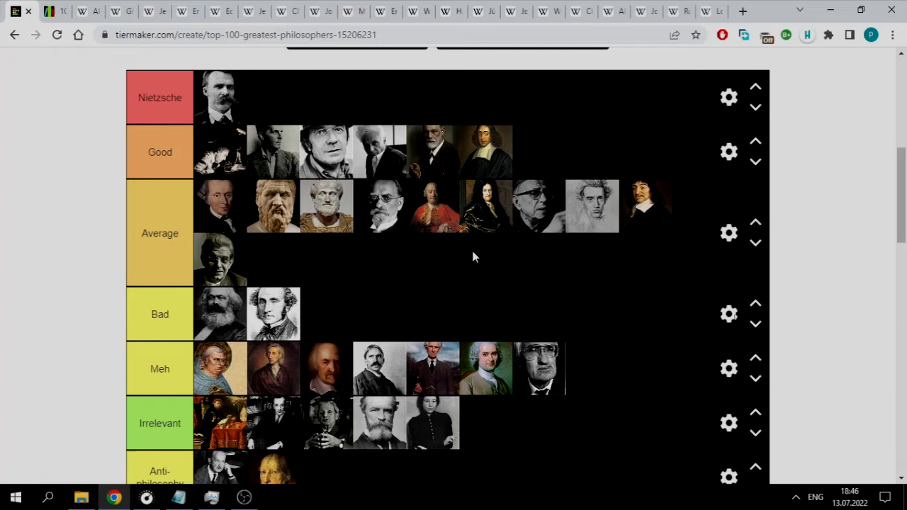
scroll("down", 3)
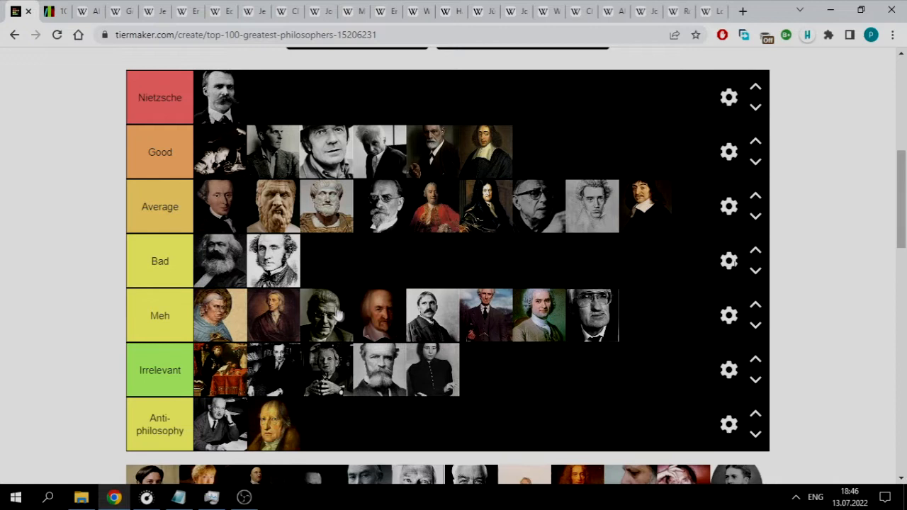
scroll("up", 3)
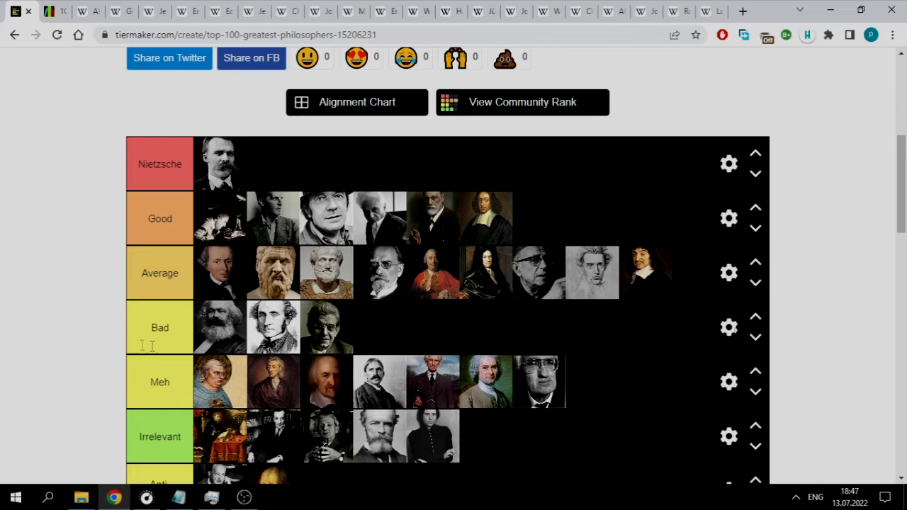
Step: Add three portraits to Irrelevant and a white-haired elder to the end of Meh
scroll("down", 3)
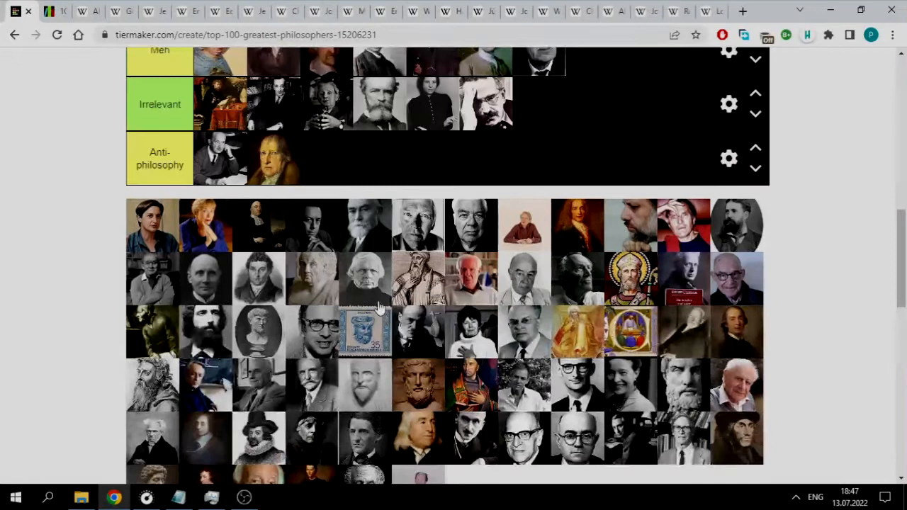
scroll("up", 3)
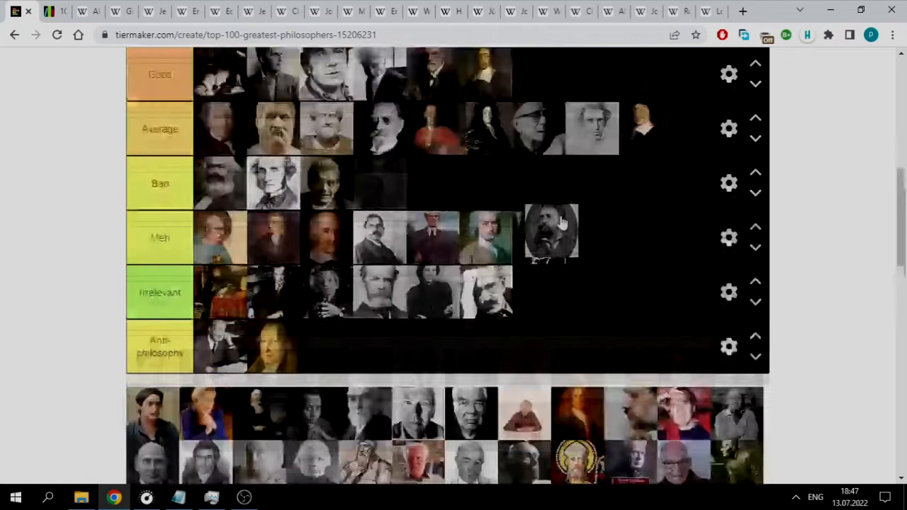
scroll("down", 3)
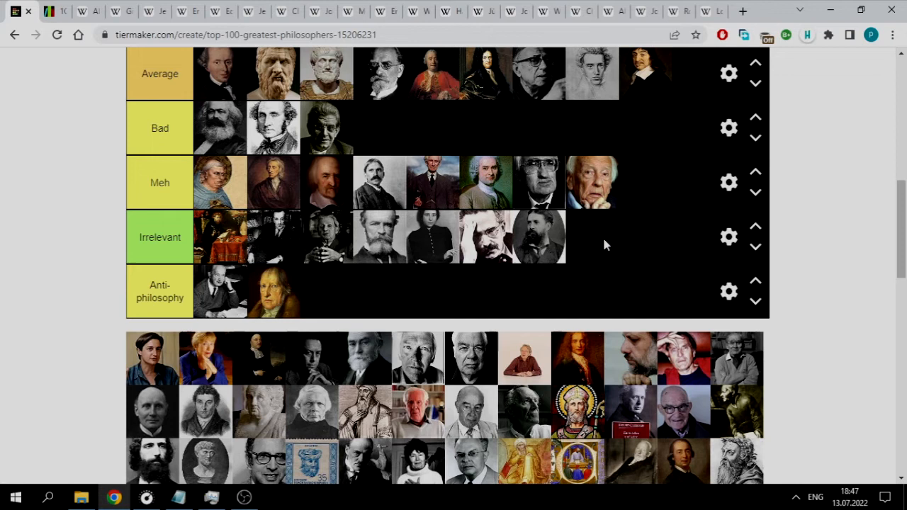
scroll("up", 3)
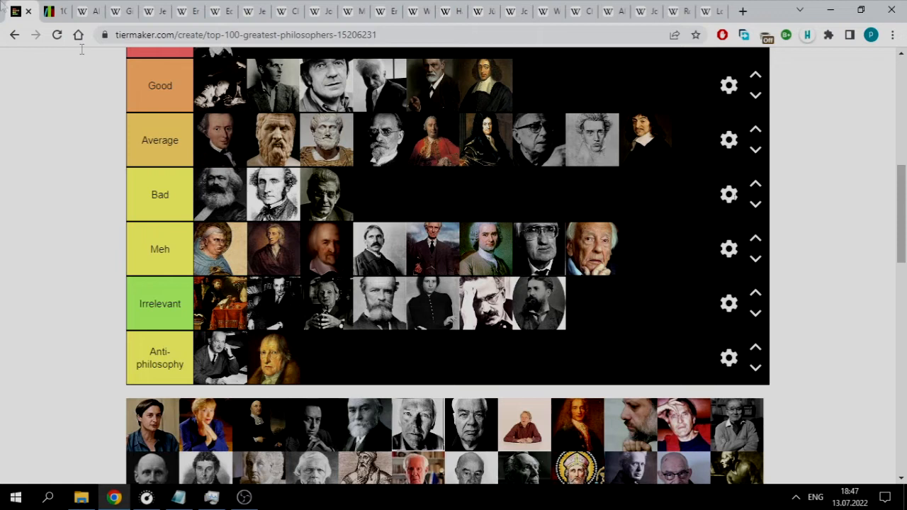
scroll("down", 3)
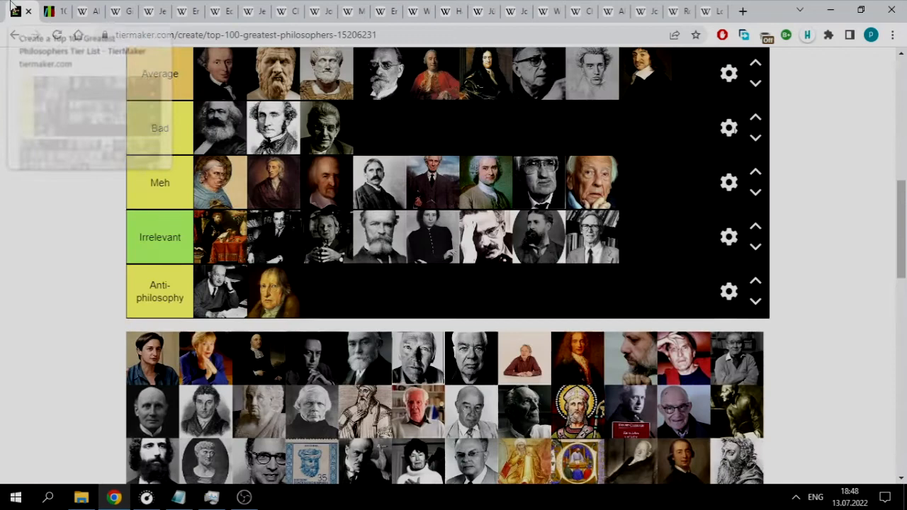
Step: Put a bearded man's portrait fourth in Bad, and add ninth portraits to Meh and Irrelevant
scroll("down", 3)
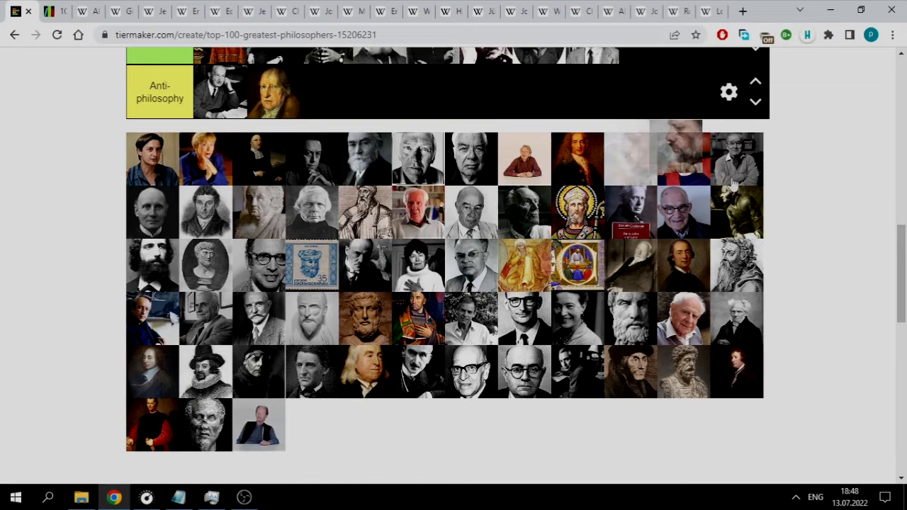
scroll("up", 3)
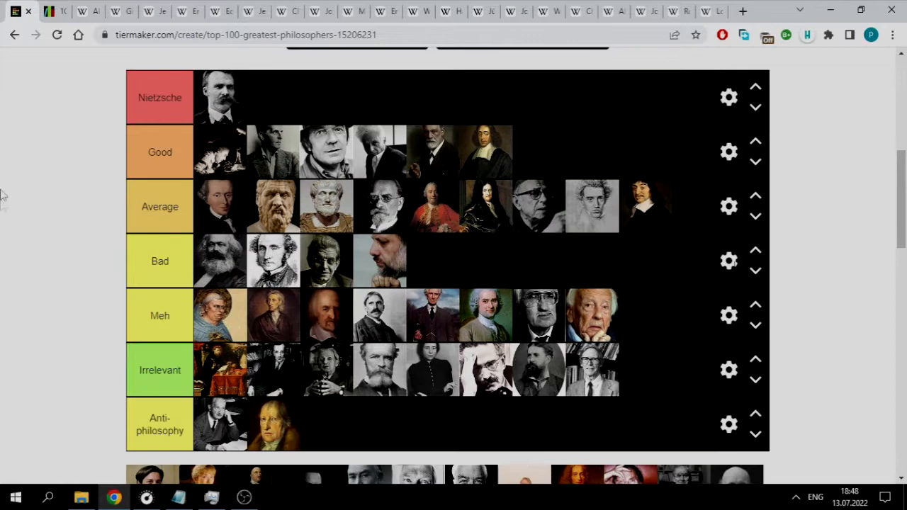
scroll("down", 3)
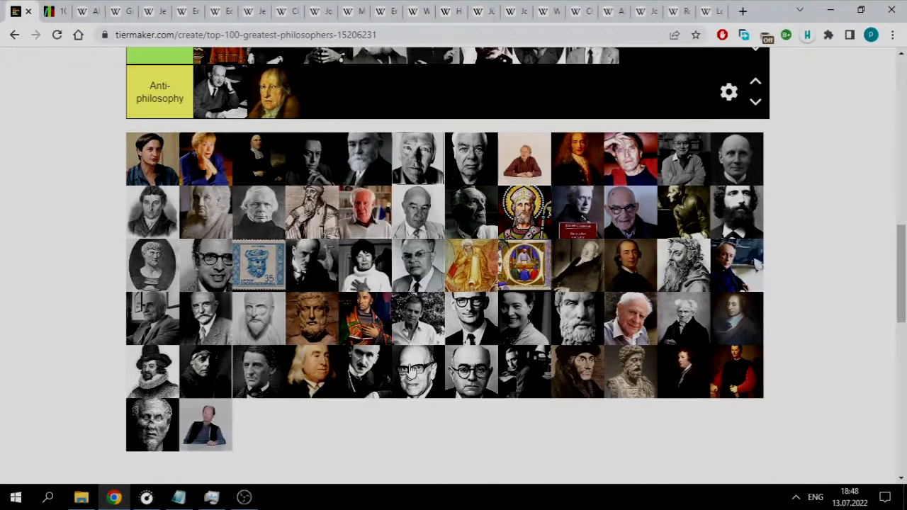
scroll("up", 3)
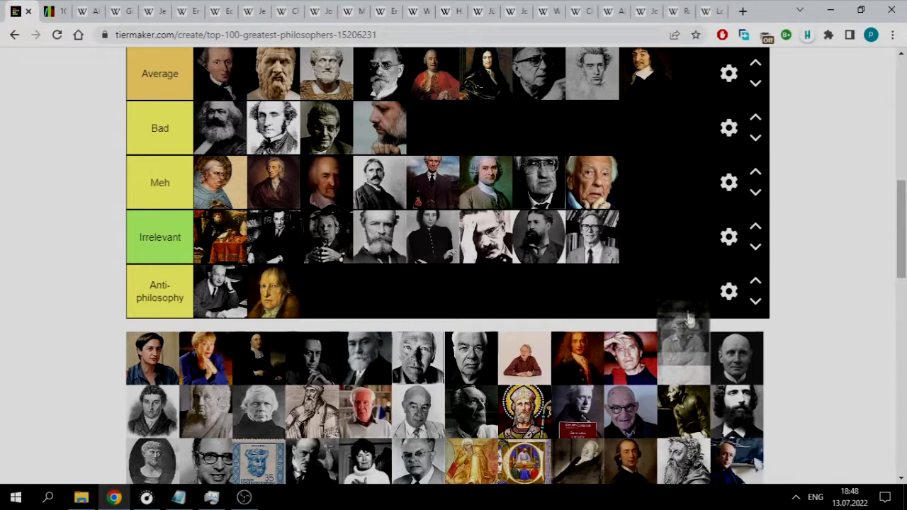
scroll("up", 3)
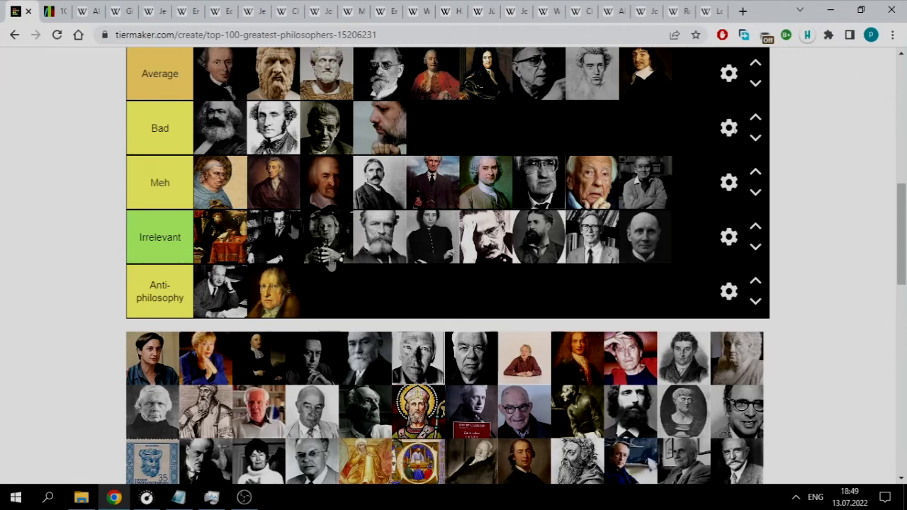
Step: Scroll between the Average tier and the pool to find the dark portrait and the white-haired man
scroll("down", 3)
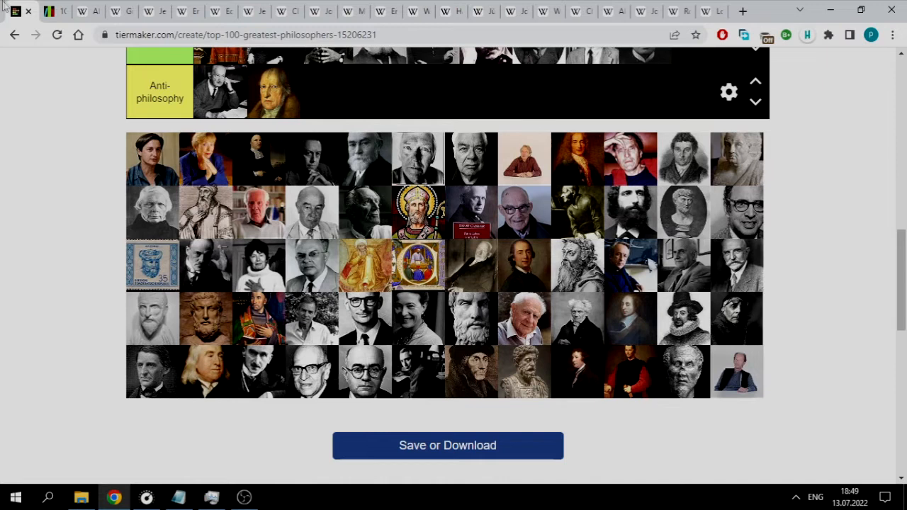
scroll("up", 3)
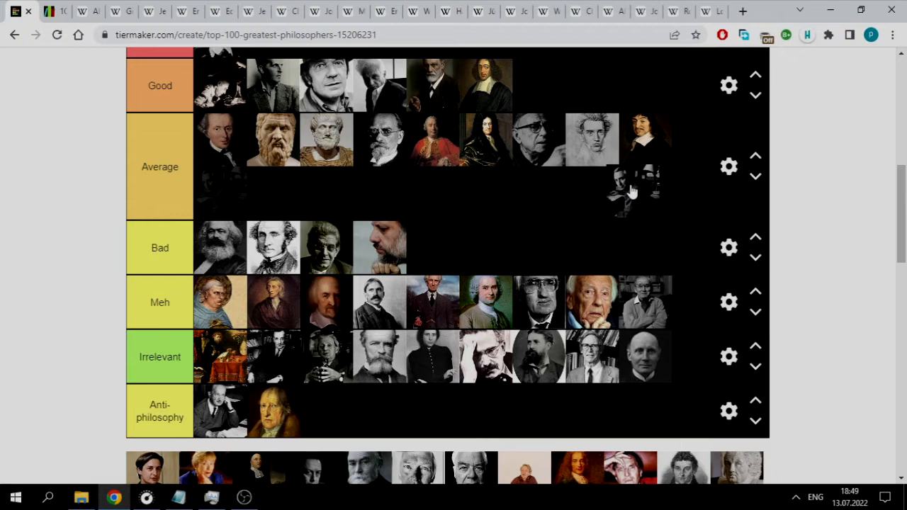
scroll("up", 3)
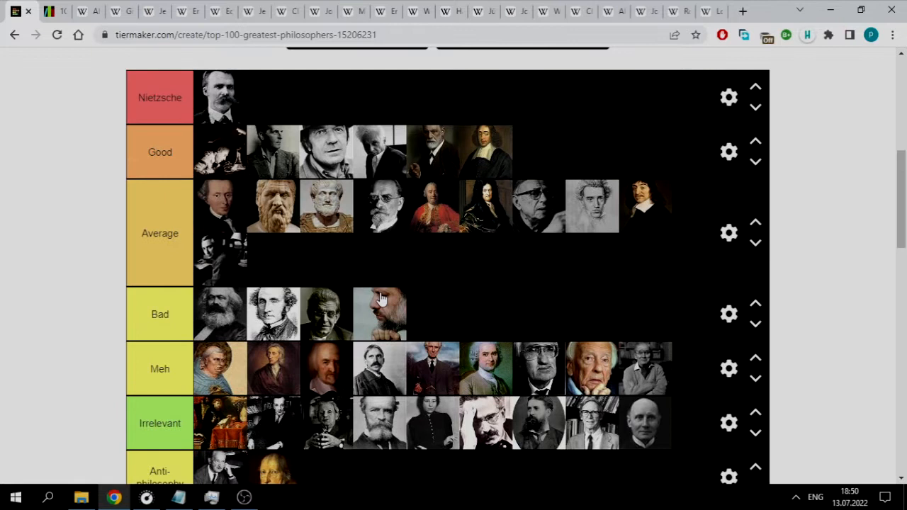
scroll("down", 3)
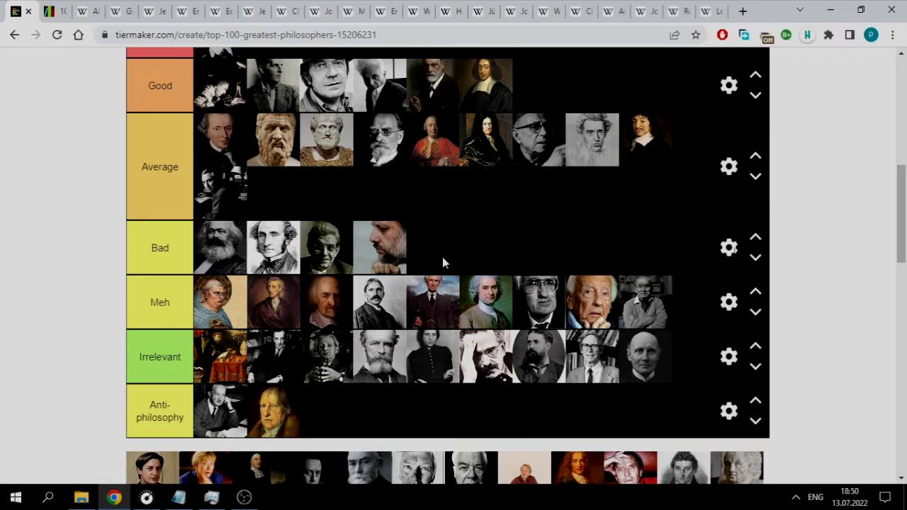
scroll("down", 3)
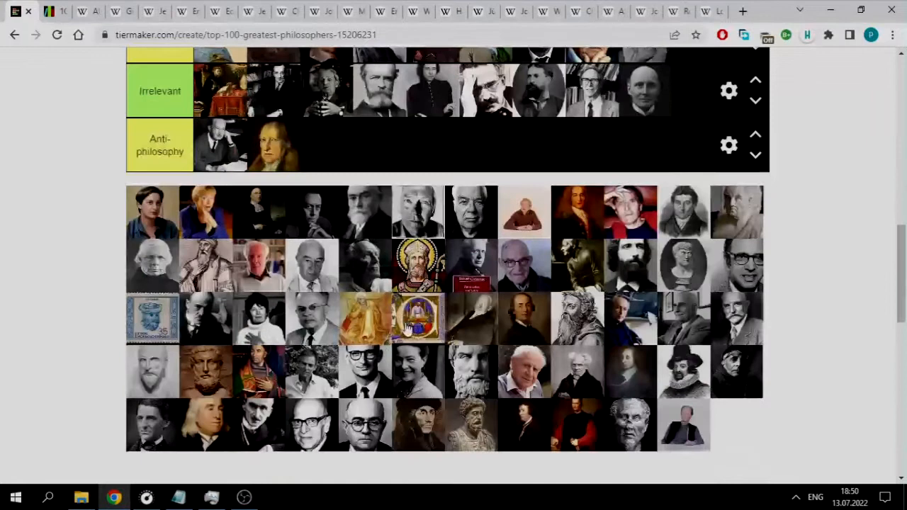
scroll("up", 3)
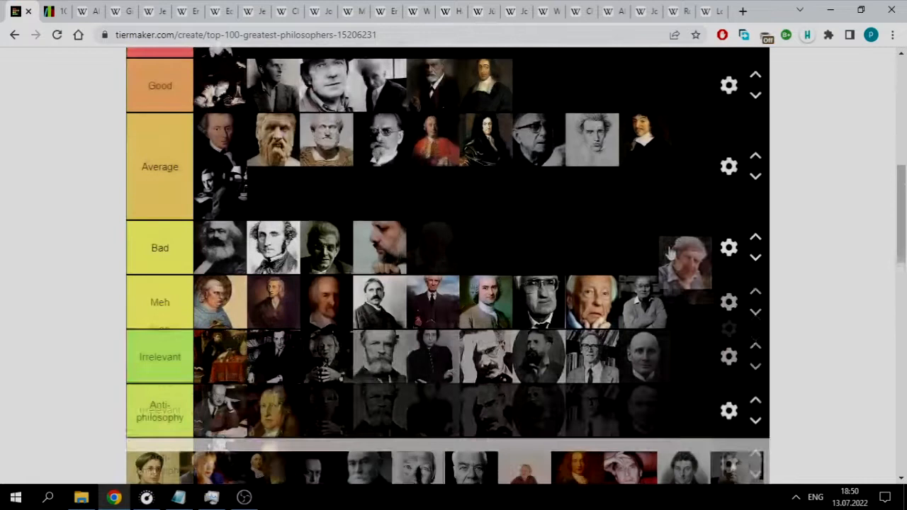
scroll("up", 3)
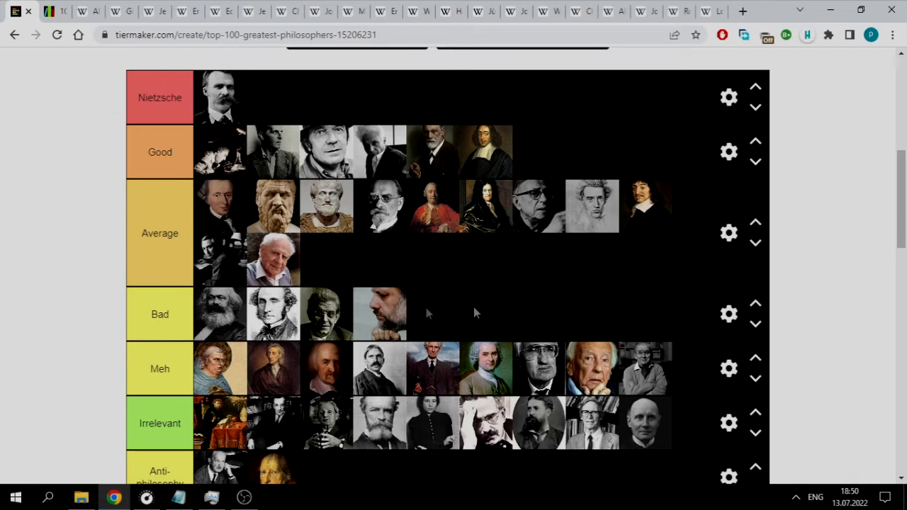
Step: Place the pipe-smoking portrait in the Meh tier and a bearded portrait in Average
left_click(53, 11)
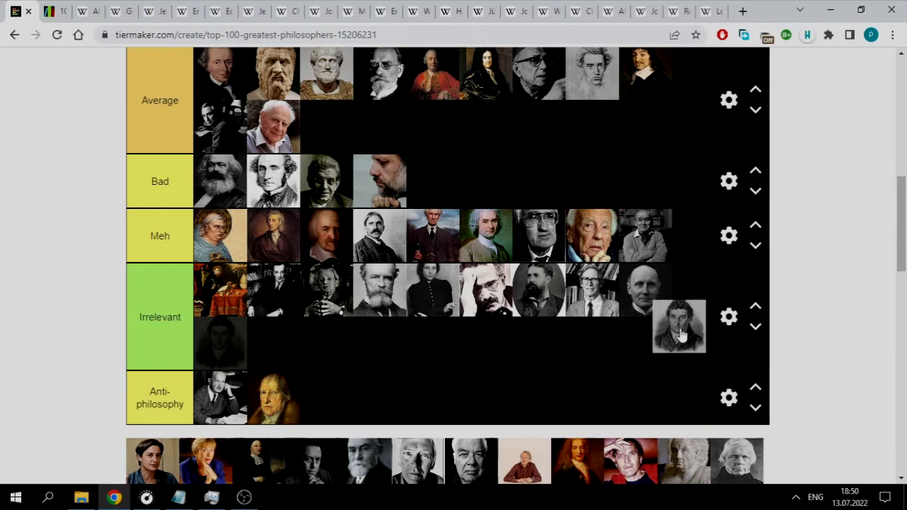
left_click_drag(679, 328, 676, 271)
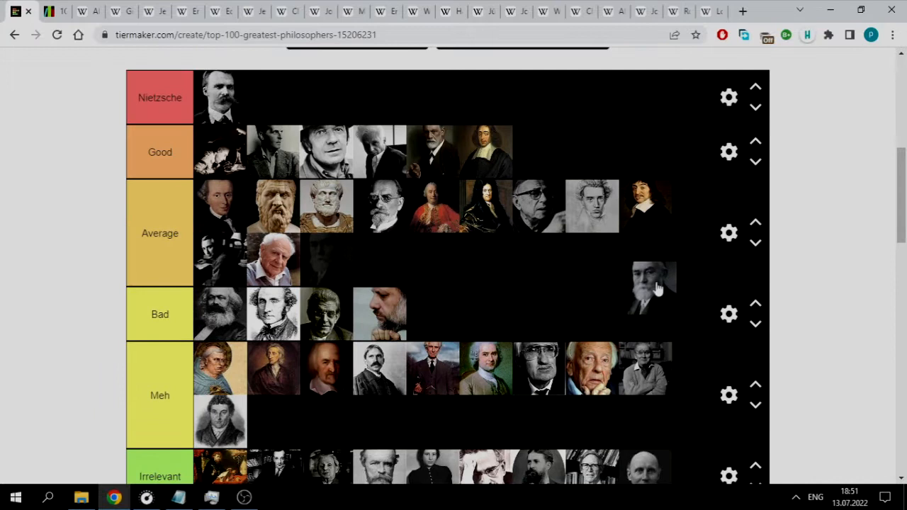
left_click_drag(650, 287, 606, 262)
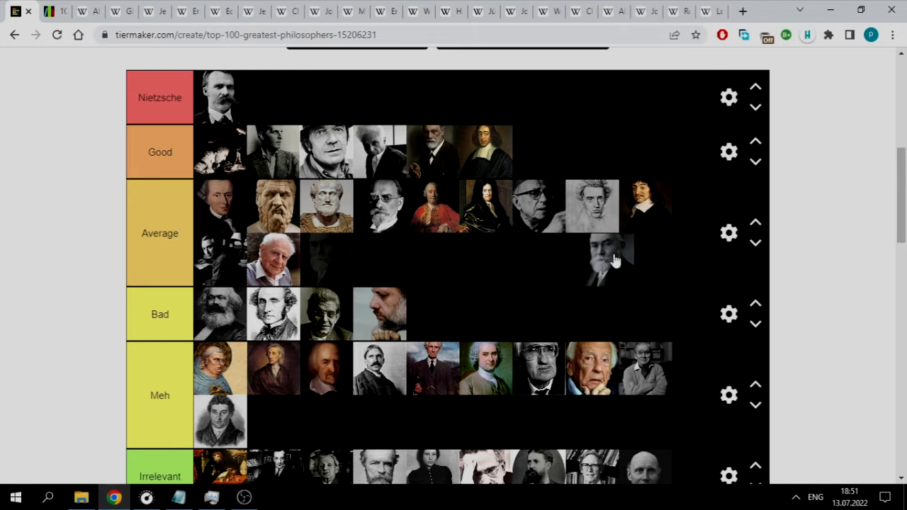
left_click_drag(602, 259, 326, 258)
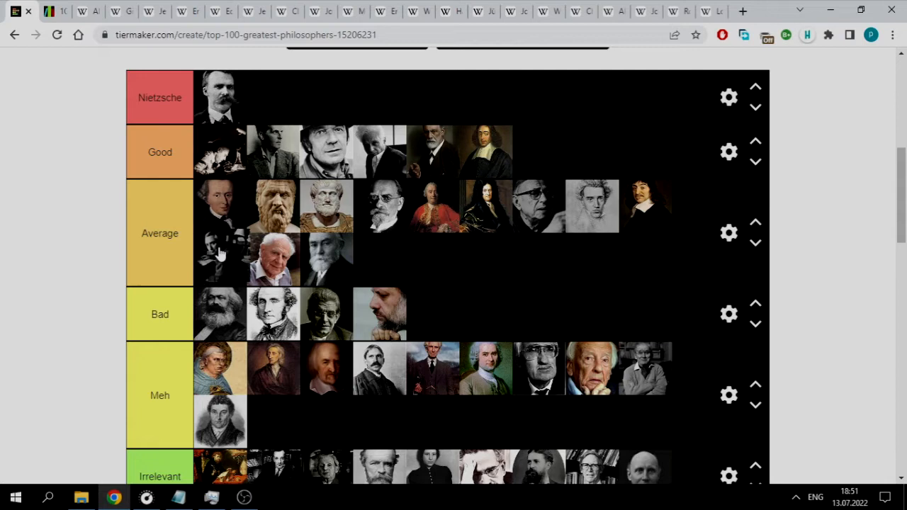
scroll("down", 3)
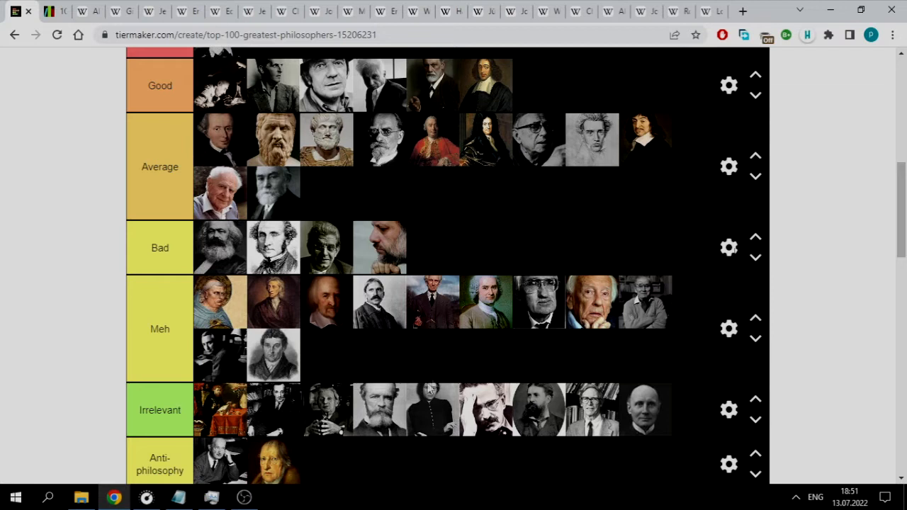
scroll("up", 3)
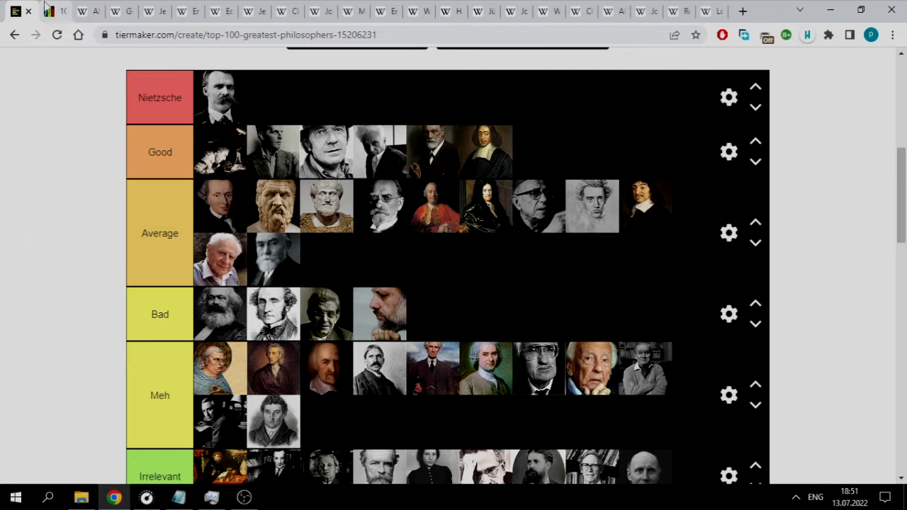
Step: Scroll to the pool and check Listal to locate the bald portrait with round glasses
scroll("down", 3)
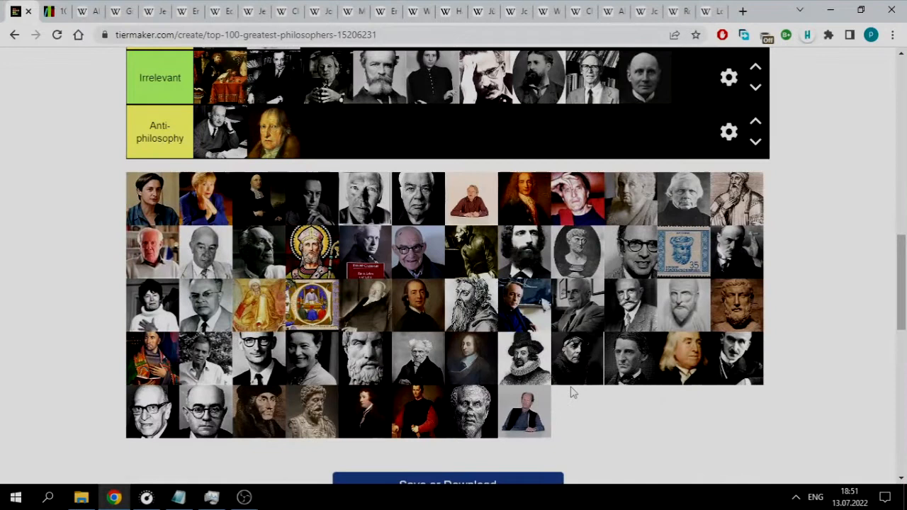
mouse_move(755, 367)
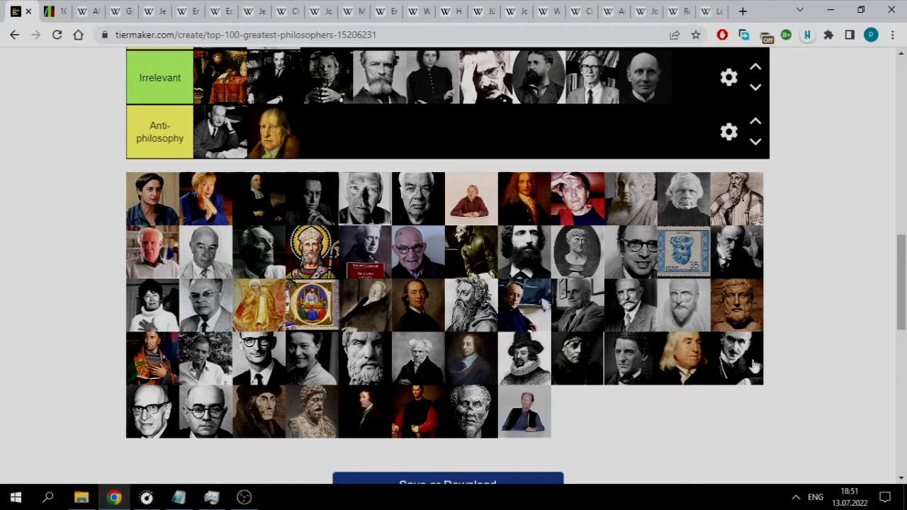
scroll("up", 3)
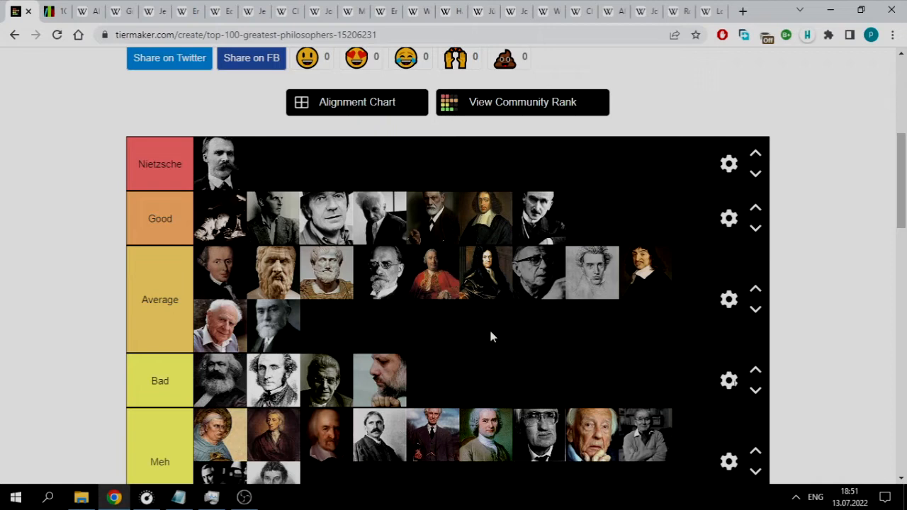
scroll("down", 3)
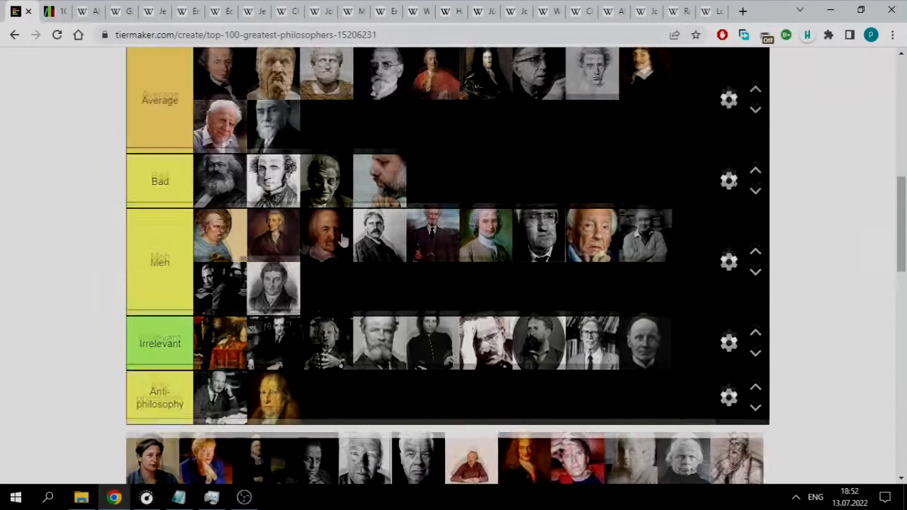
left_click(54, 11)
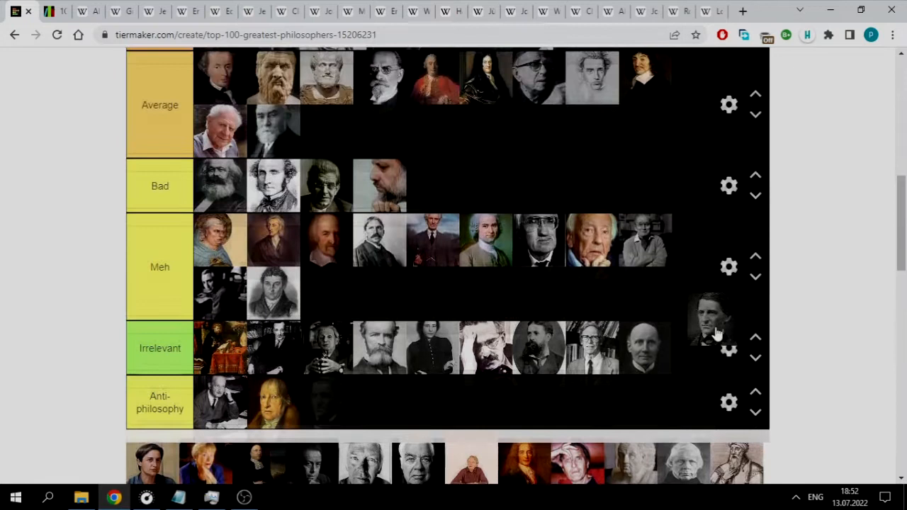
scroll("up", 3)
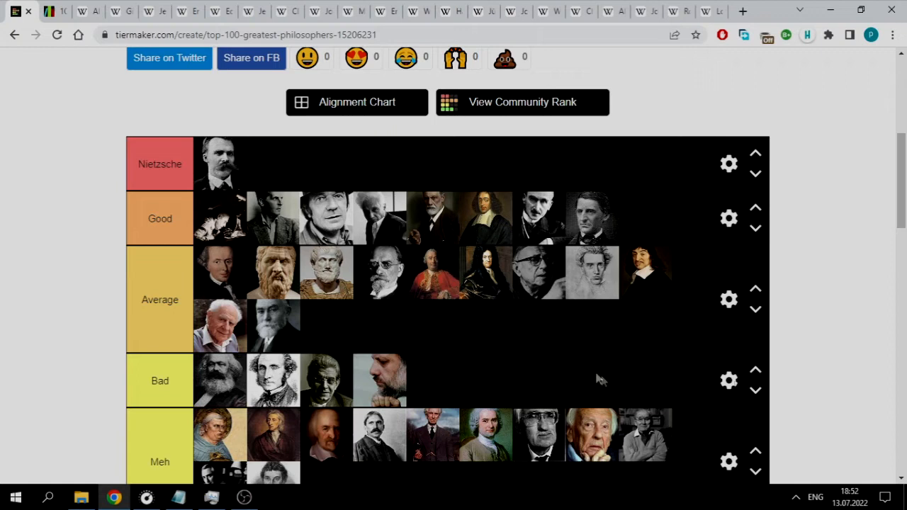
left_click(39, 12)
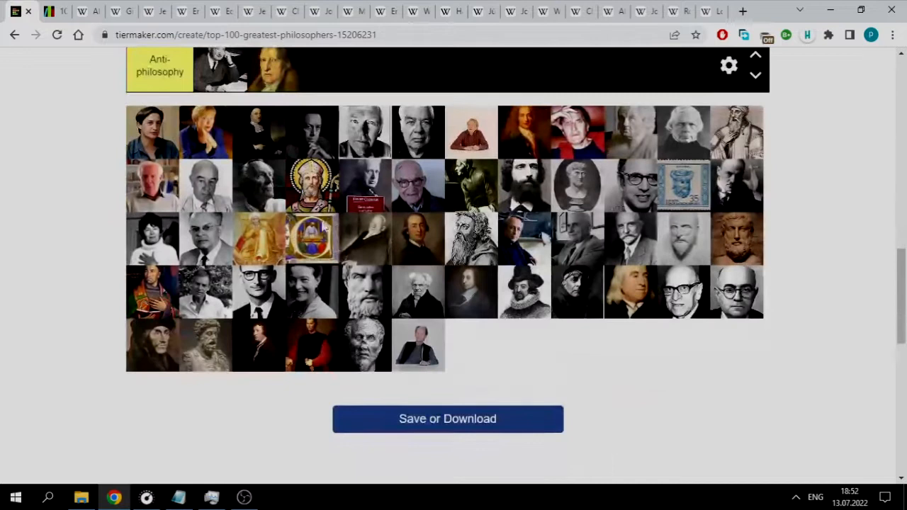
scroll("up", 3)
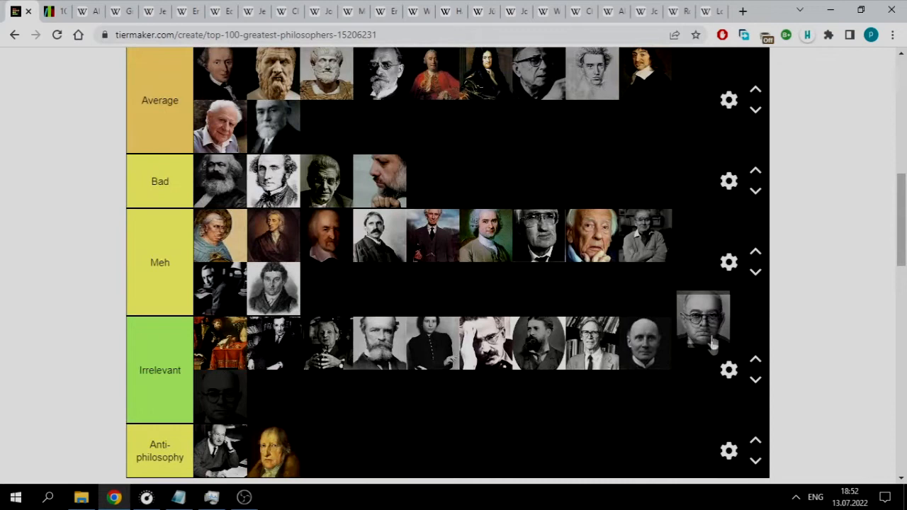
scroll("up", 3)
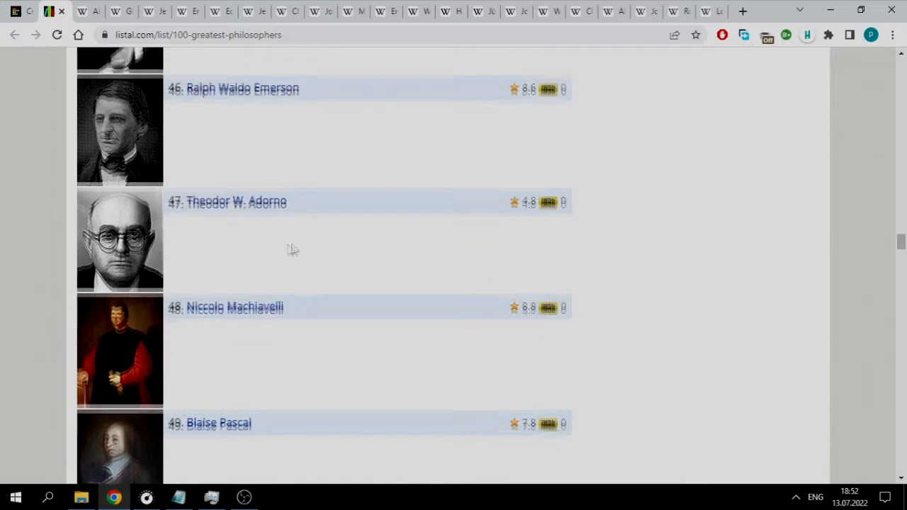
Step: Switch to Listal at the entries from Ralph Waldo Emerson to Blaise Pascal
left_click(29, 12)
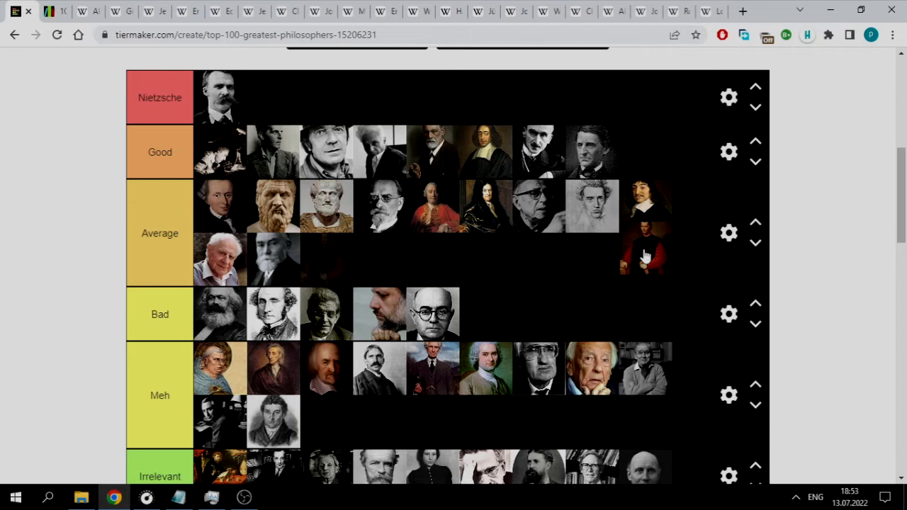
Step: Drag Machiavelli's red-robed portrait to the end of the Average tier
left_click_drag(645, 255, 326, 258)
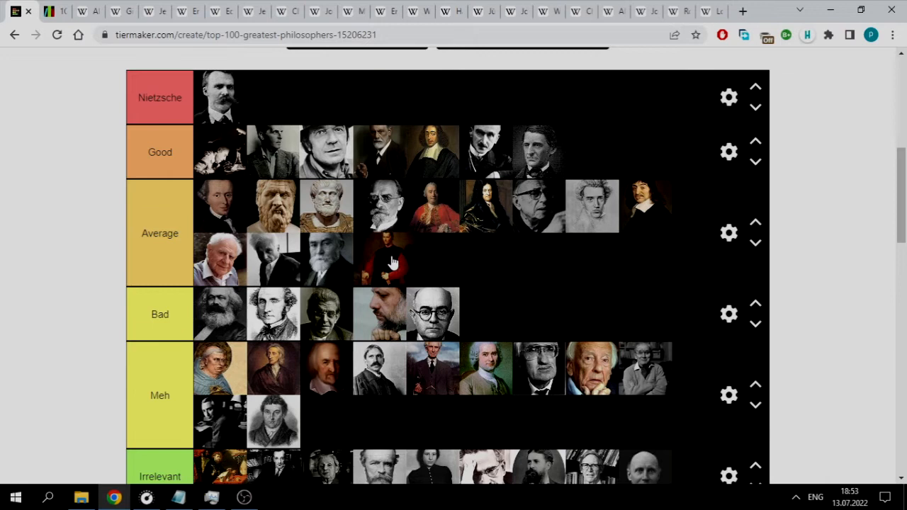
scroll("up", 3)
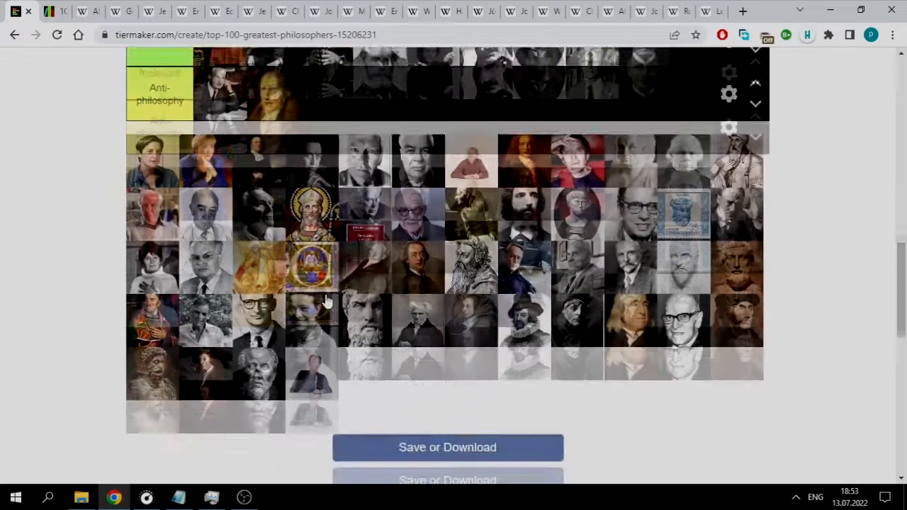
scroll("up", 3)
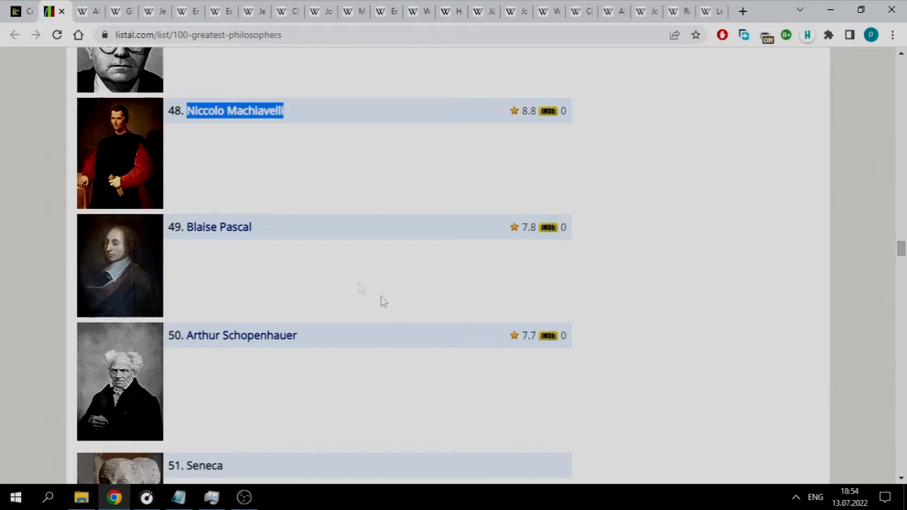
Step: Place Arthur Schopenhauer's portrait at the end of the Good tier
left_click(22, 12)
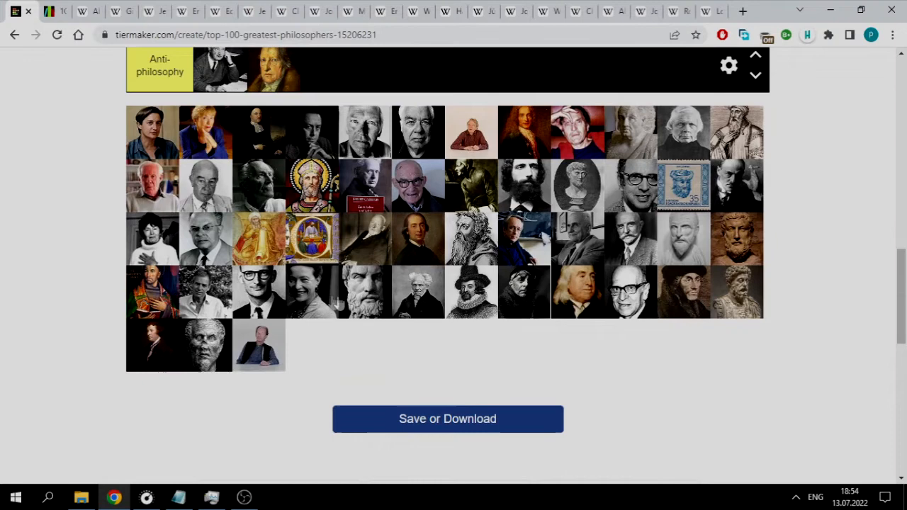
scroll("up", 3)
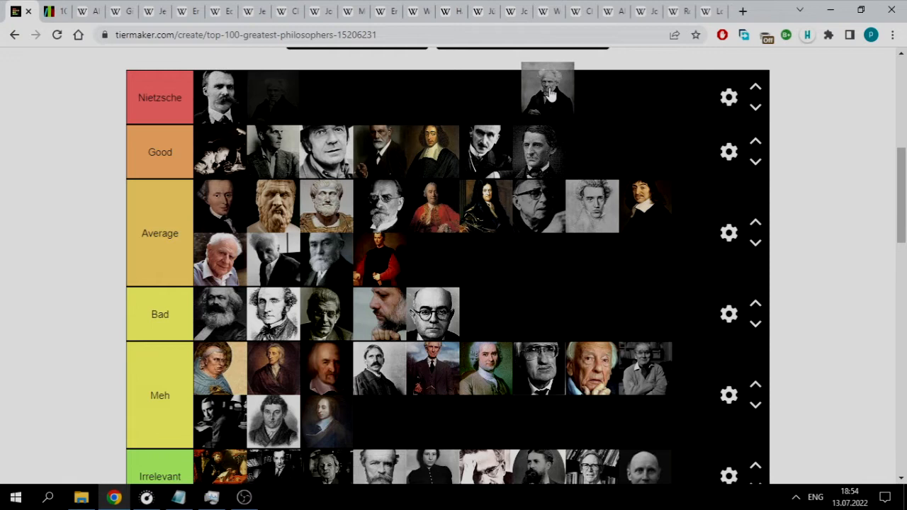
left_click_drag(546, 90, 255, 97)
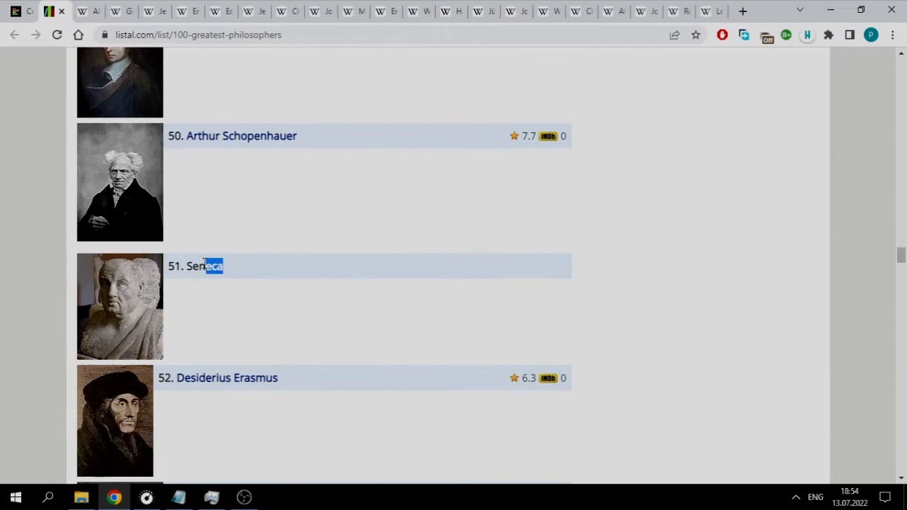
Step: Move Seneca's bust out of the unranked pool into the Bad tier
left_click(29, 12)
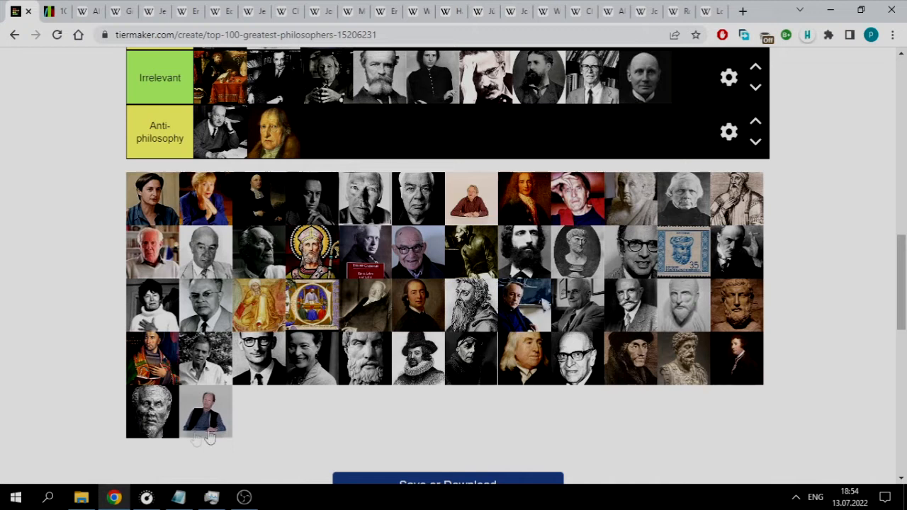
scroll("up", 3)
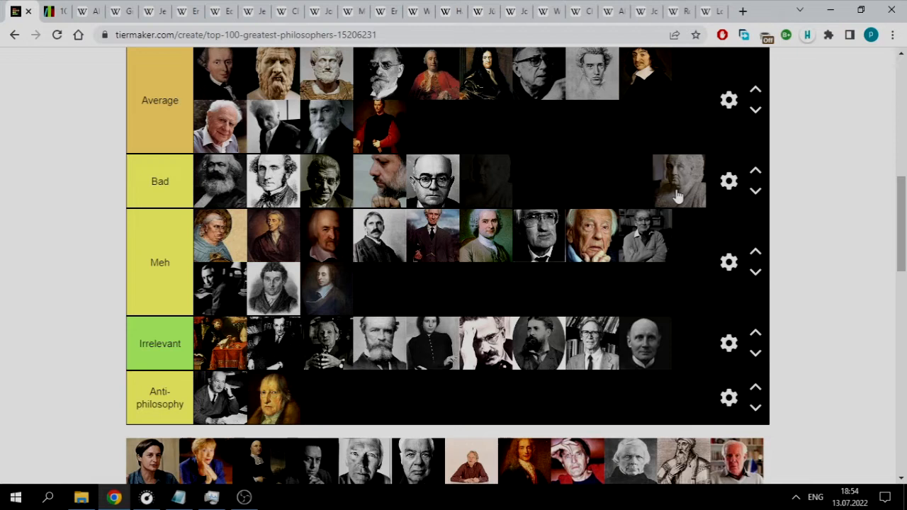
left_click_drag(678, 181, 684, 280)
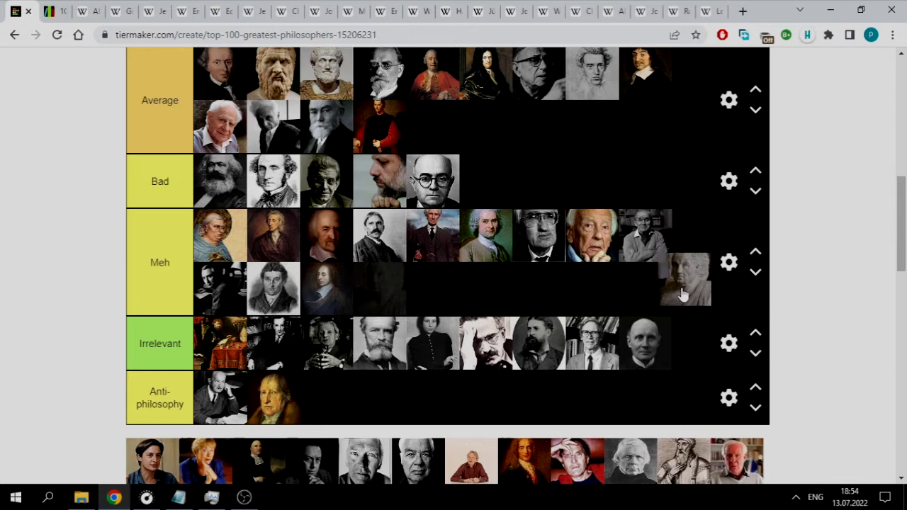
scroll("up", 3)
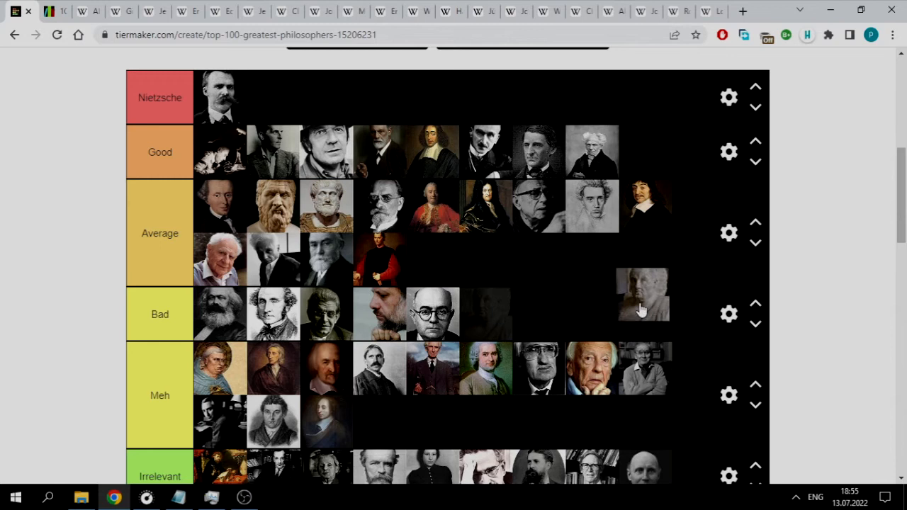
left_click_drag(643, 294, 634, 248)
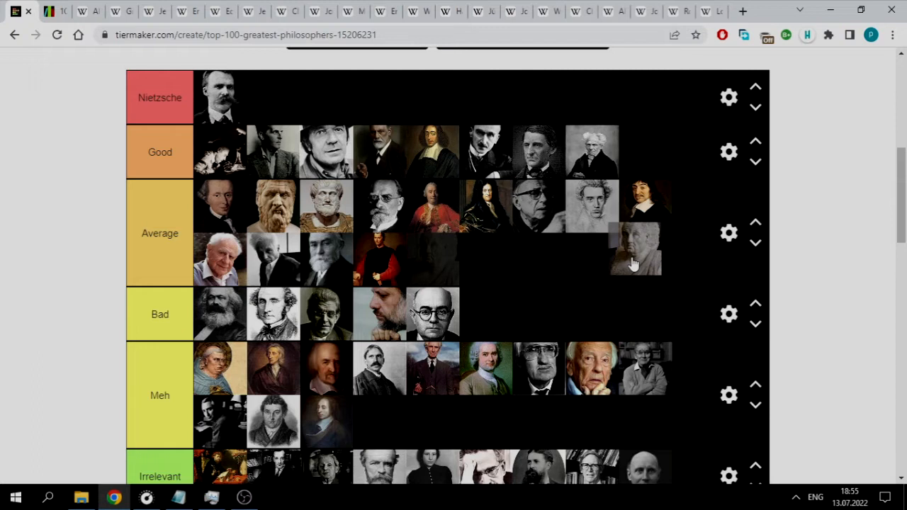
left_click_drag(634, 248, 630, 301)
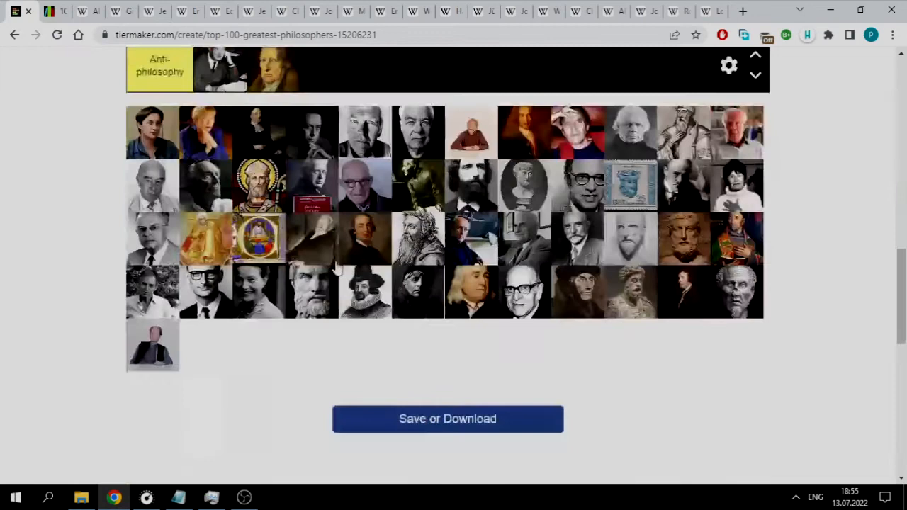
Step: Place the black-capped profile portrait in Meh, then scroll Listal to Friedrich Schelling
scroll("up", 3)
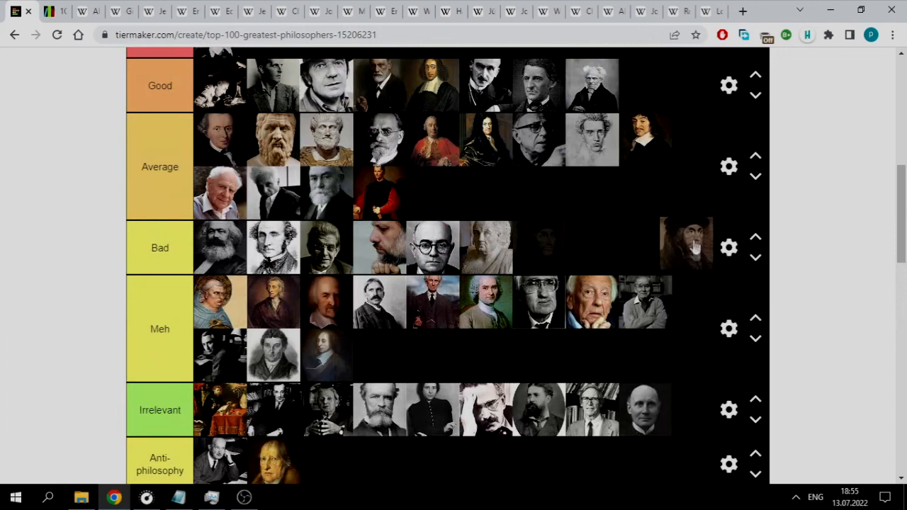
left_click_drag(687, 244, 649, 226)
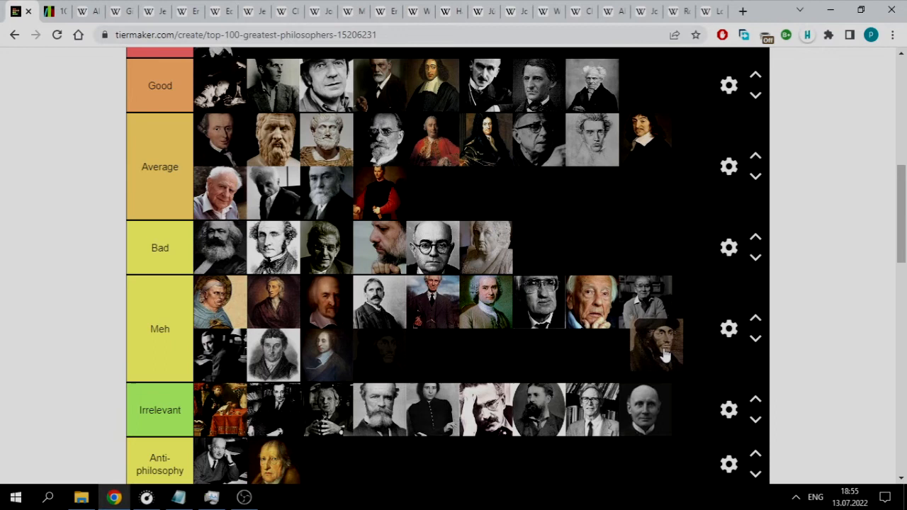
scroll("down", 3)
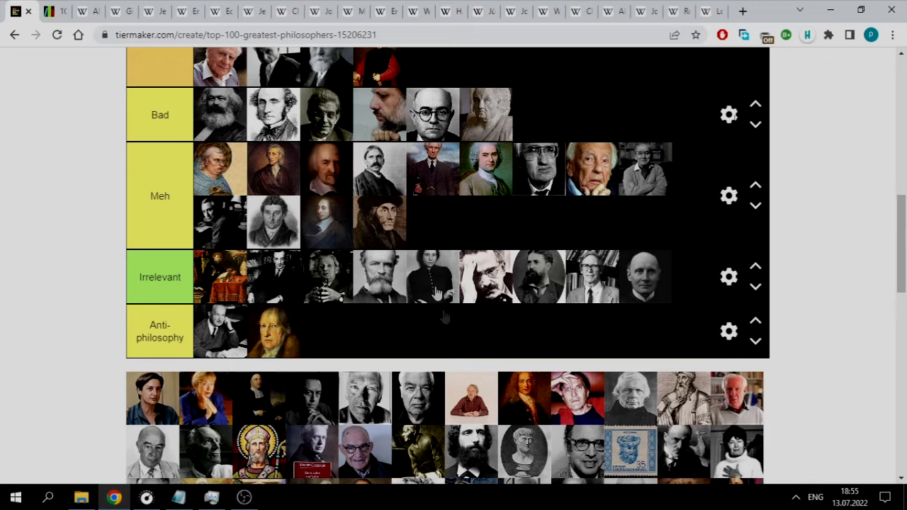
scroll("down", 3)
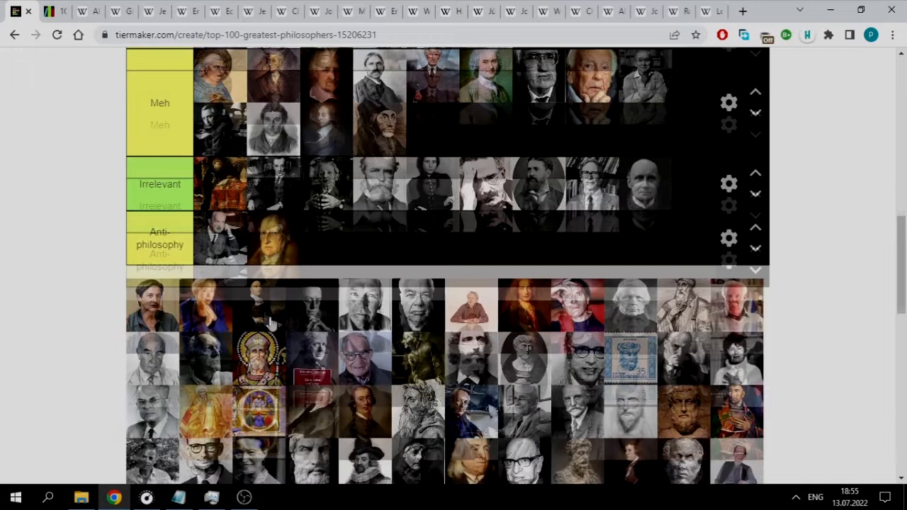
scroll("down", 3)
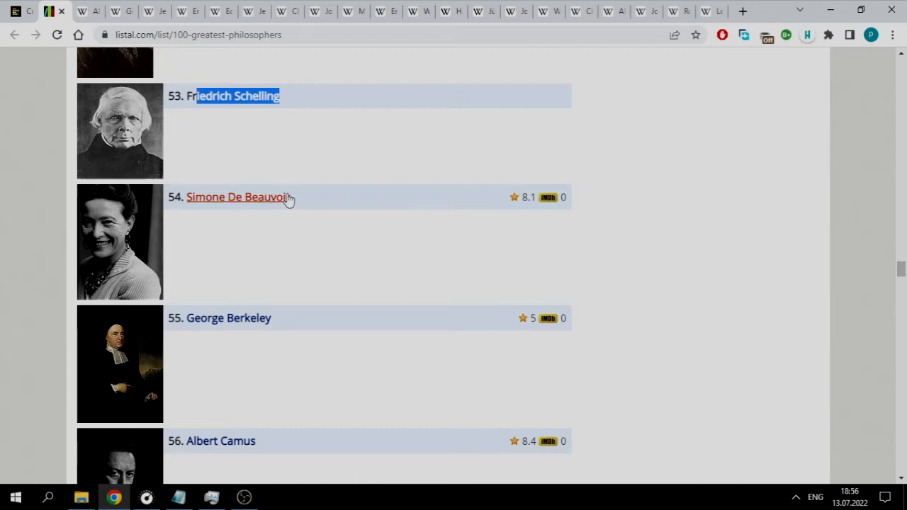
Step: Move the smiling woman's portrait from Irrelevant to the end of the Bad tier
left_click(29, 11)
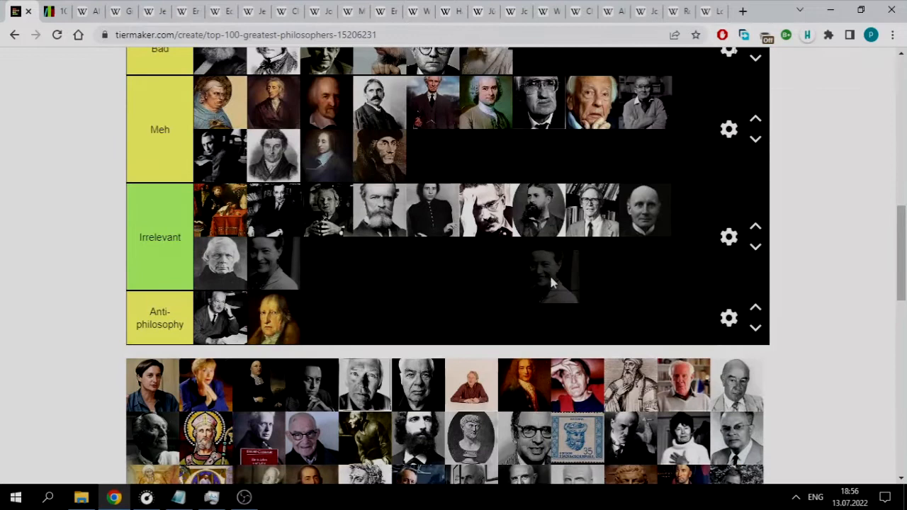
scroll("down", 3)
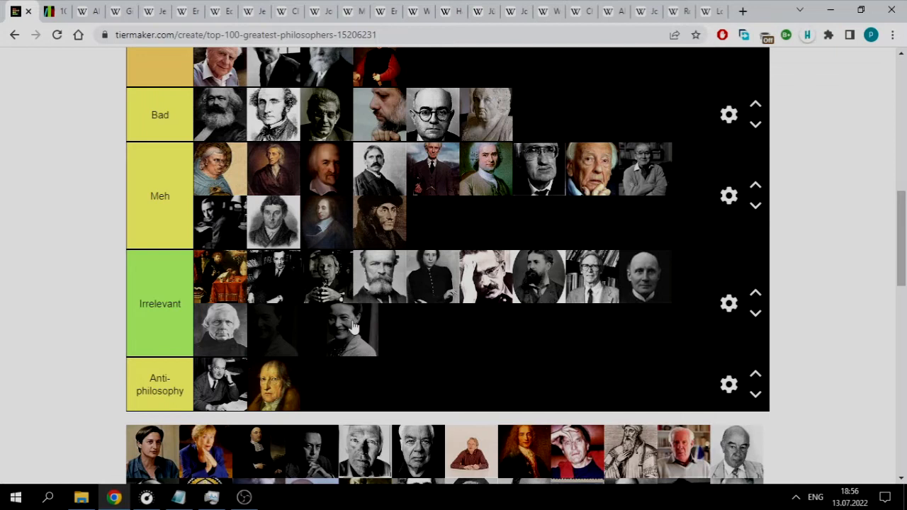
left_click_drag(354, 330, 550, 113)
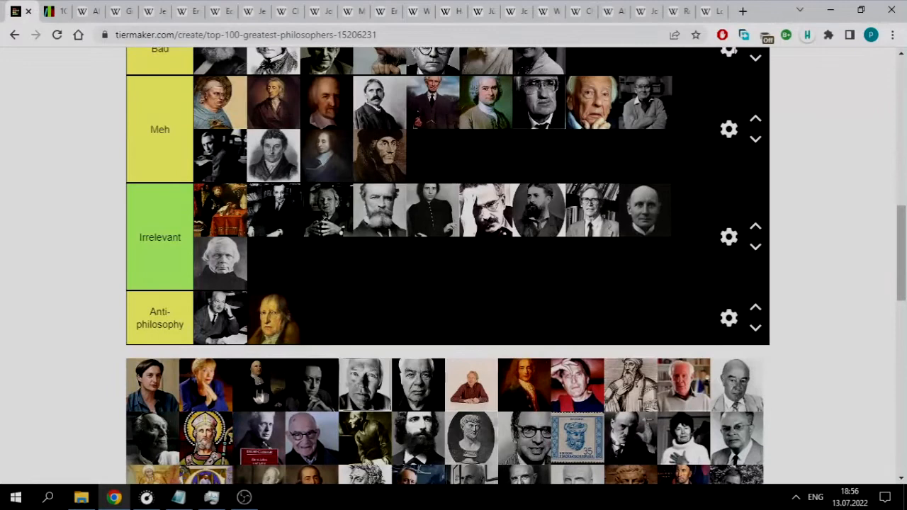
scroll("up", 3)
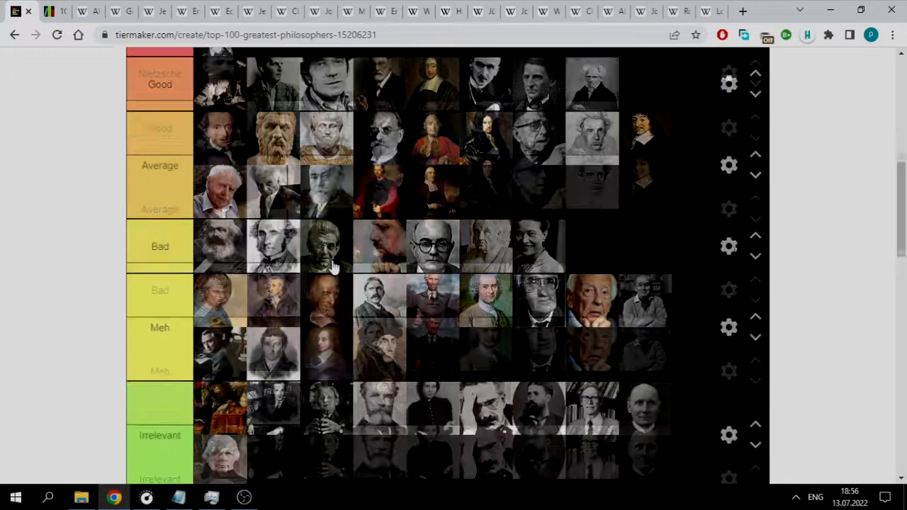
Step: Move the dark-haired portrait down from the Average tier into Meh
scroll("down", 3)
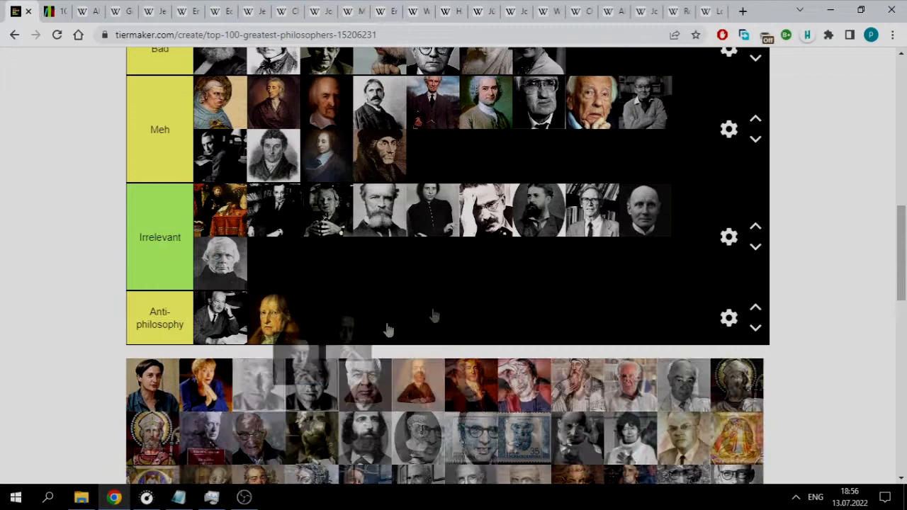
scroll("up", 3)
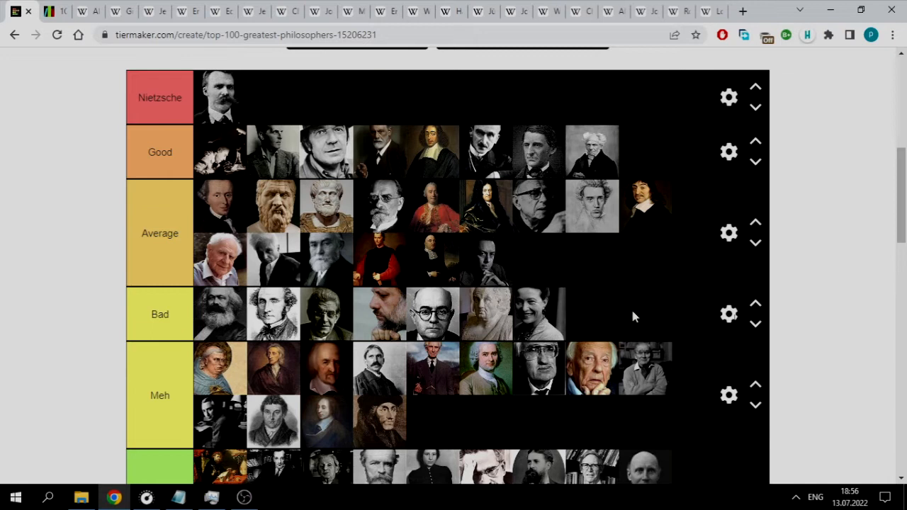
mouse_move(478, 267)
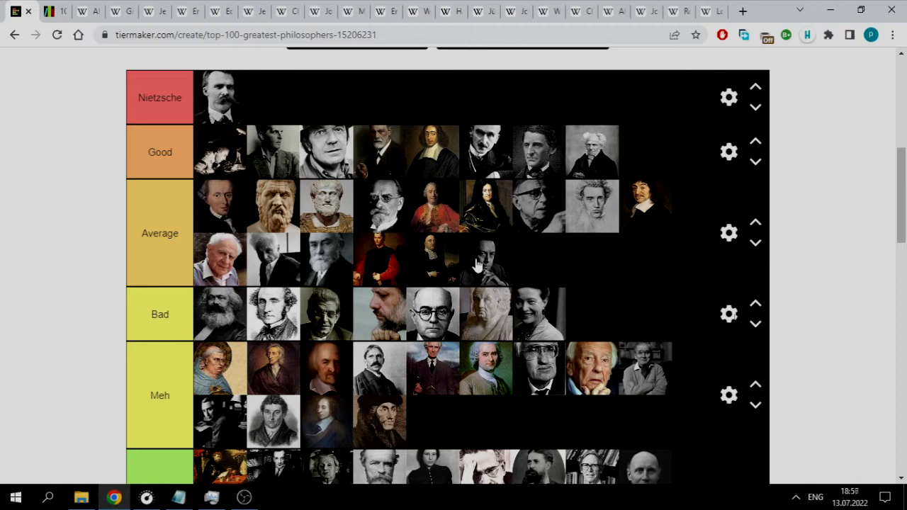
scroll("down", 3)
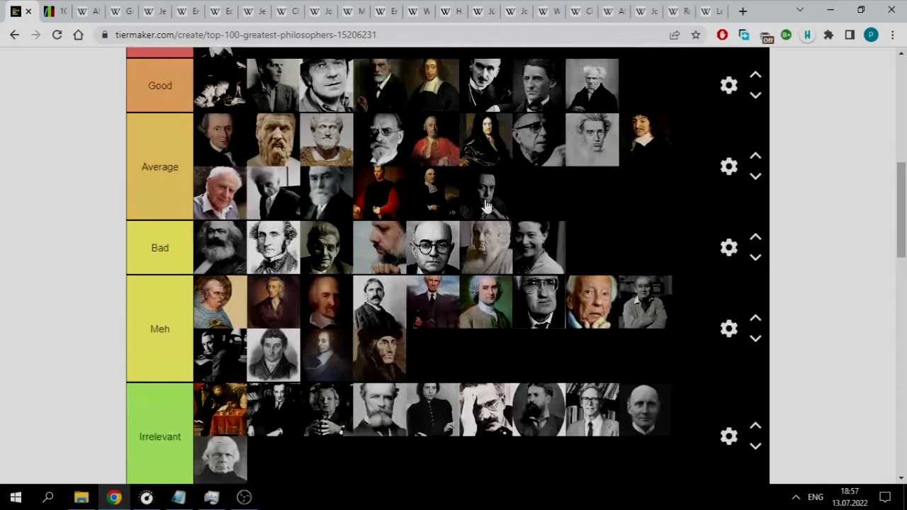
left_click_drag(486, 191, 680, 358)
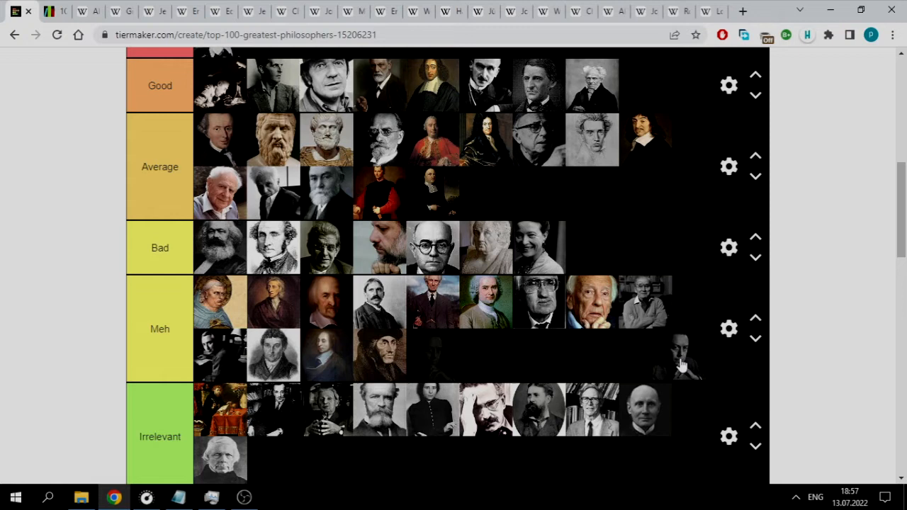
left_click_drag(680, 357, 434, 357)
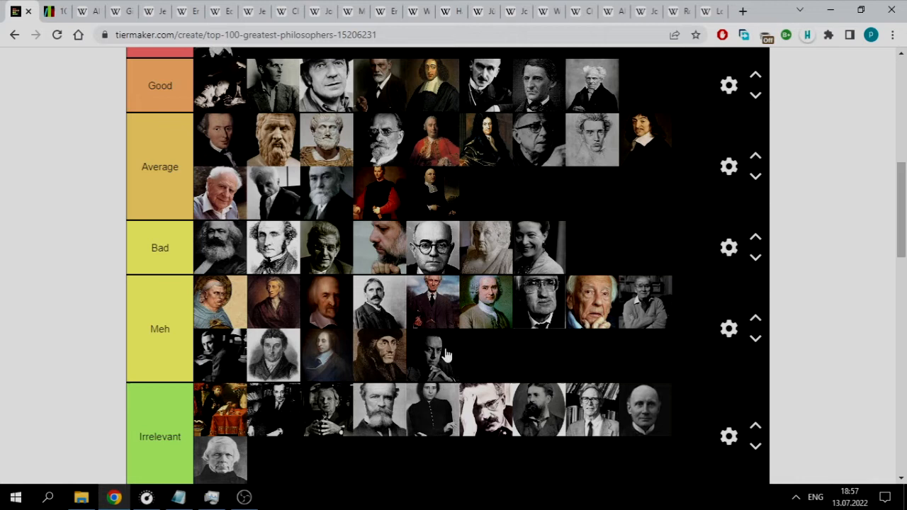
scroll("down", 3)
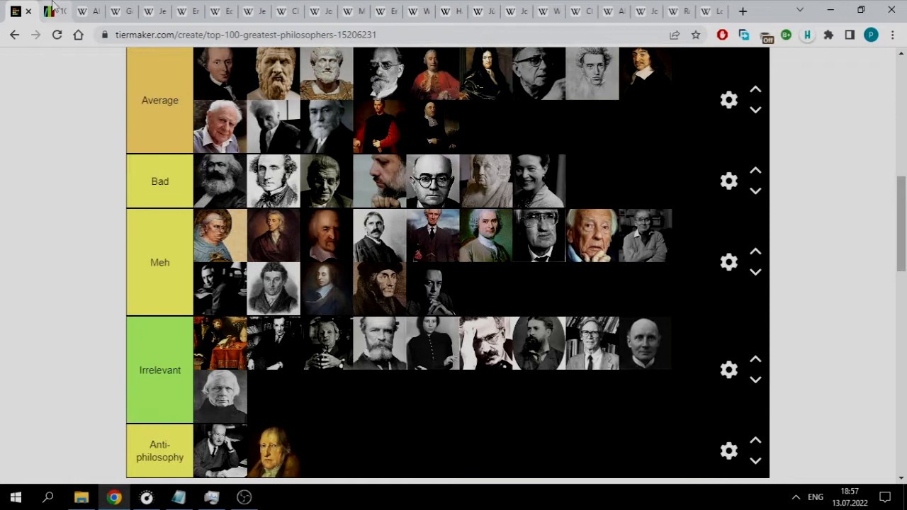
Step: Scroll between the pool and tiers to add the elderly bald man to Irrelevant's second row
scroll("down", 3)
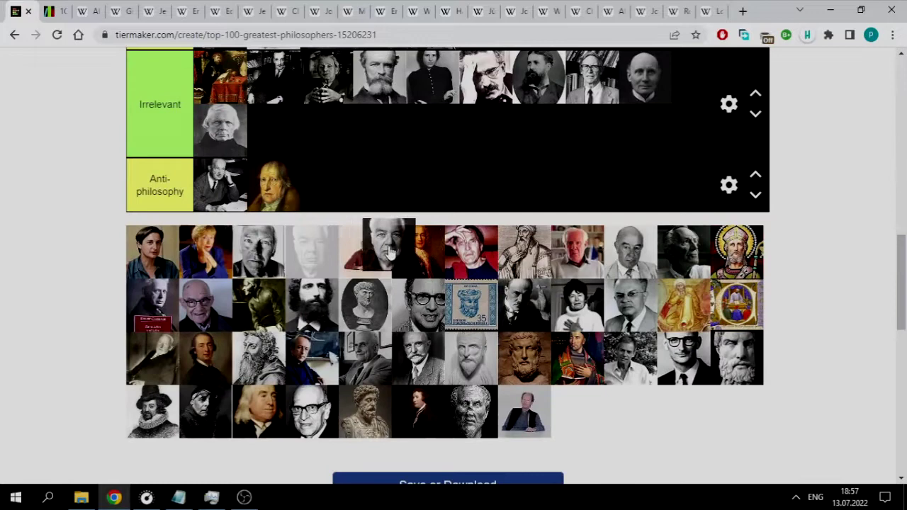
scroll("up", 3)
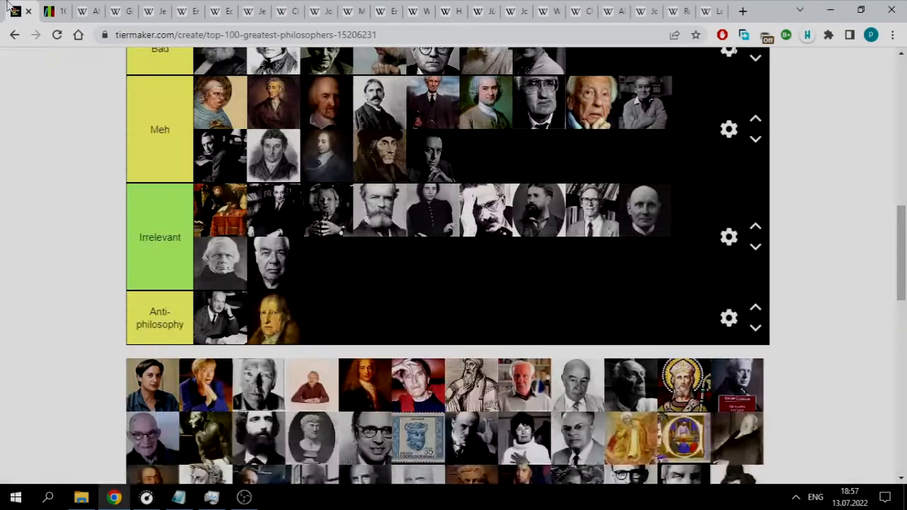
scroll("up", 3)
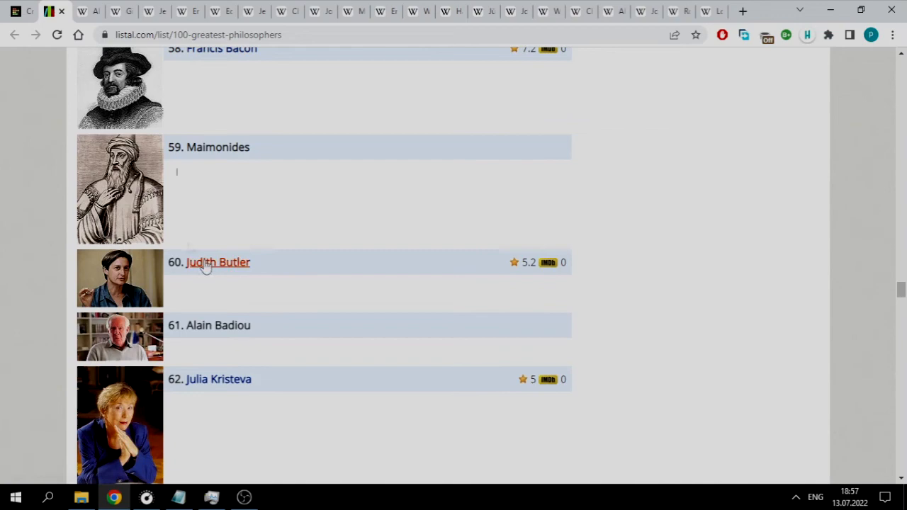
Step: Match Listal names to portraits and start placing them, beginning with Judith Butler, in Irrelevant
scroll("down", 3)
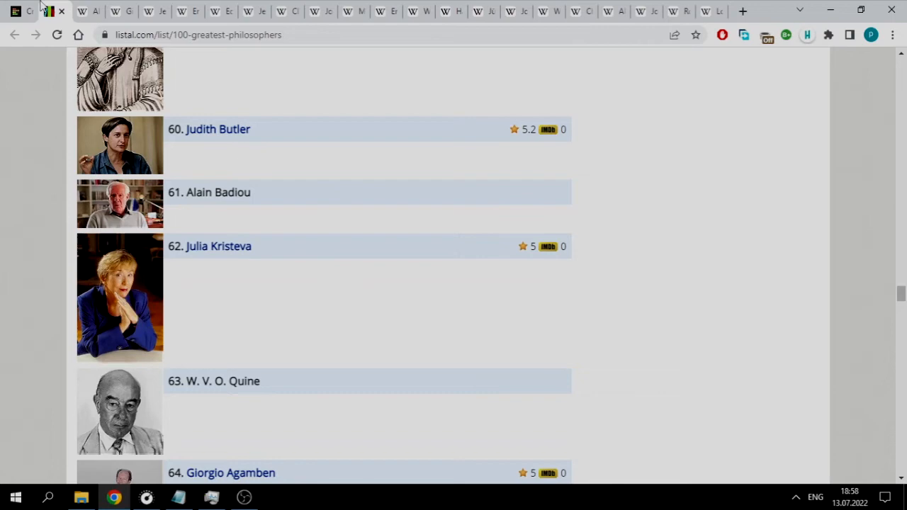
left_click(48, 11)
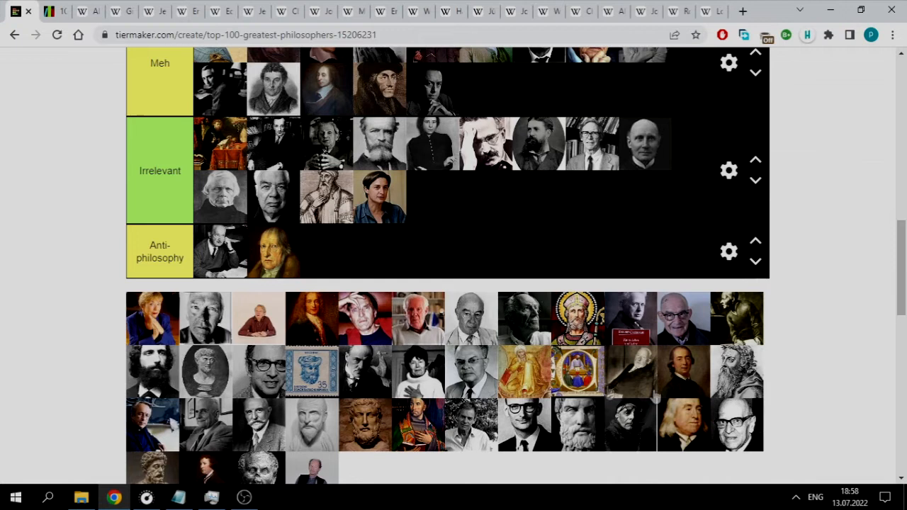
scroll("down", 3)
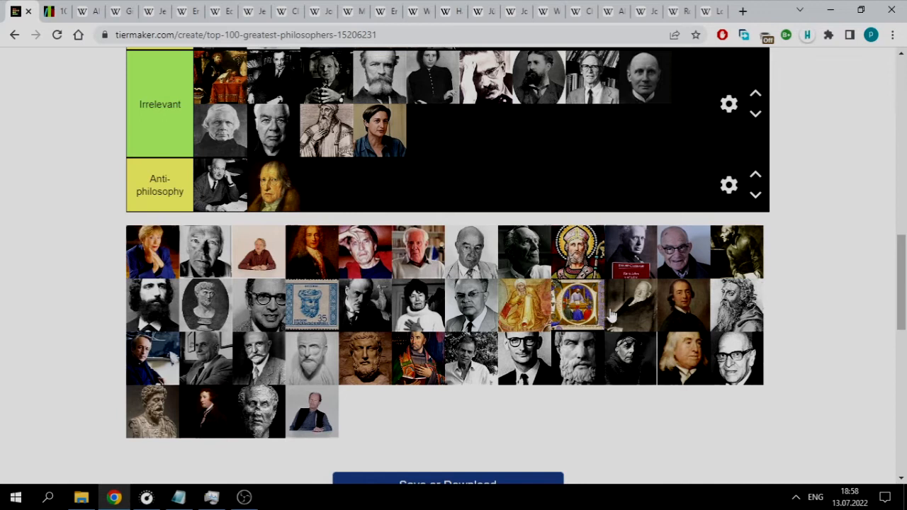
mouse_move(677, 386)
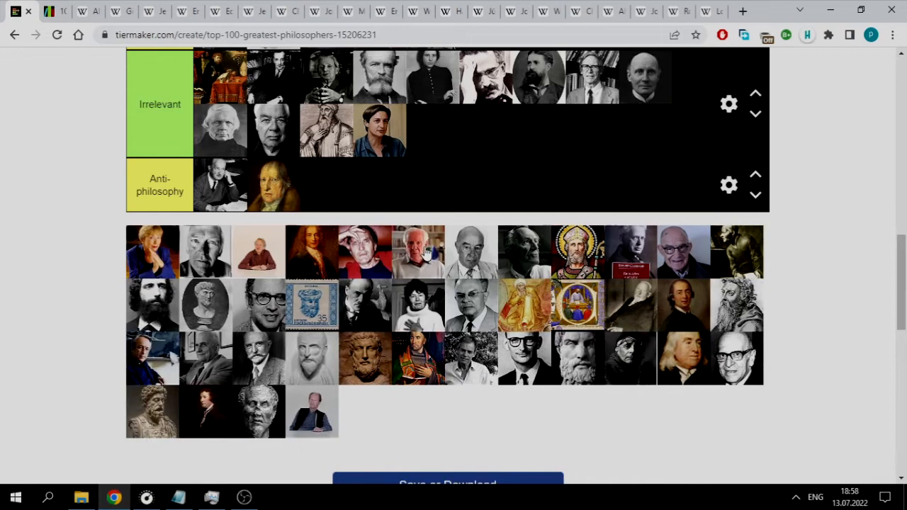
left_click(23, 11)
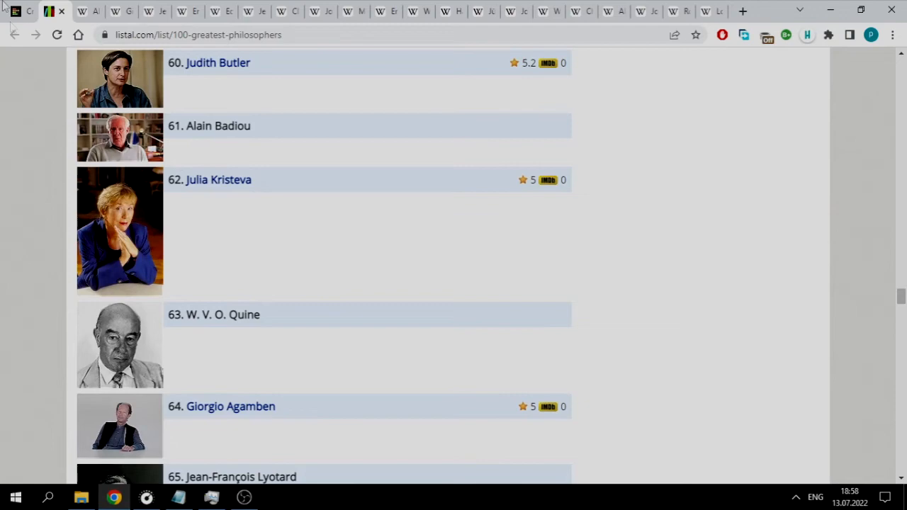
mouse_move(226, 340)
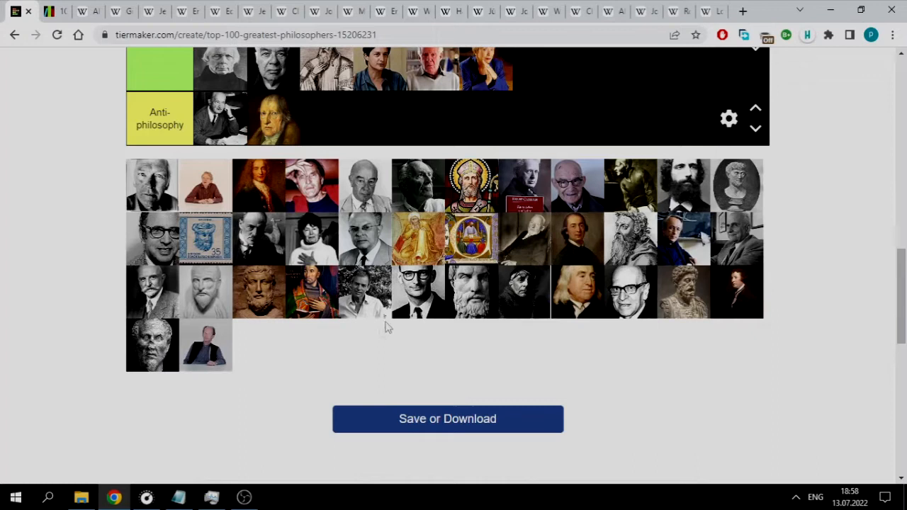
Step: Sort more portraits, including Quine, Agamben and a haloed saint, onto Irrelevant's third row
left_click(54, 11)
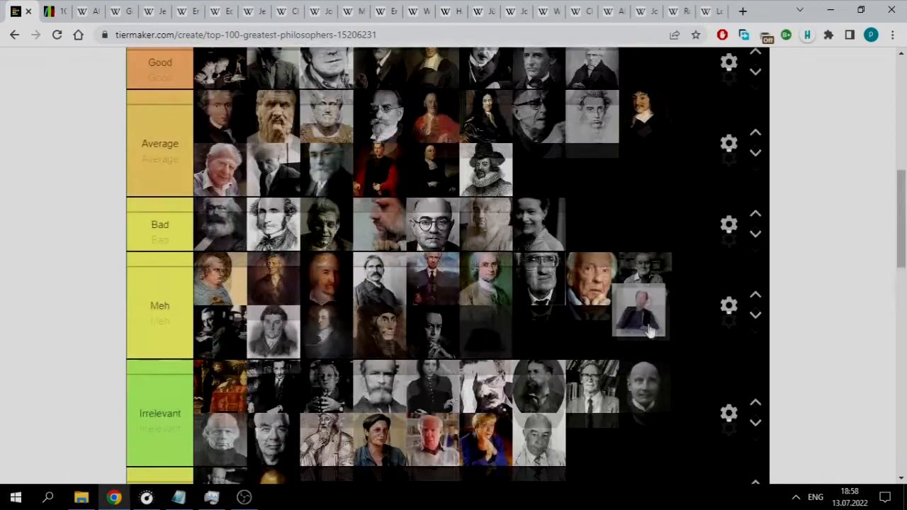
scroll("down", 3)
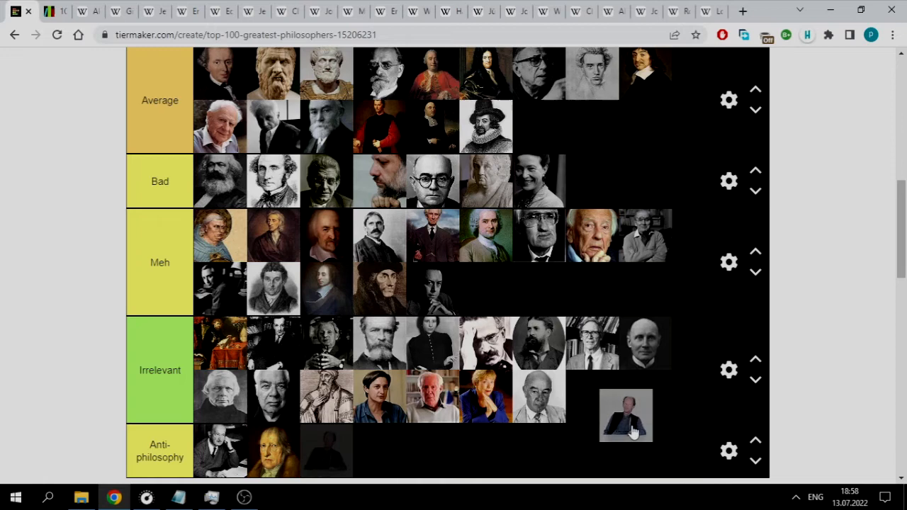
scroll("down", 3)
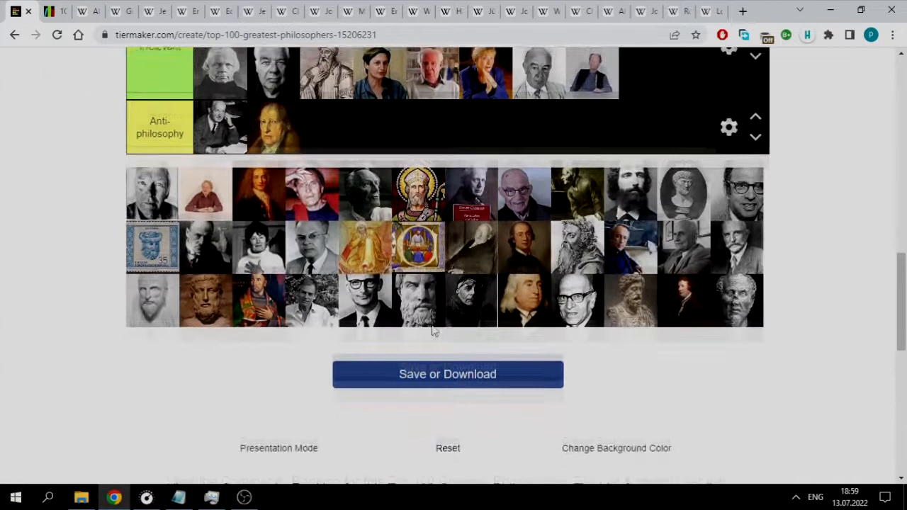
scroll("up", 3)
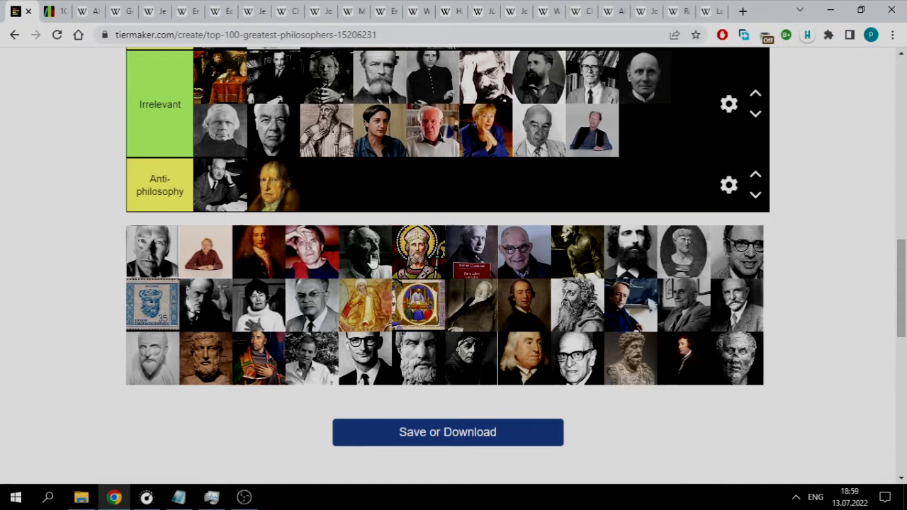
scroll("up", 3)
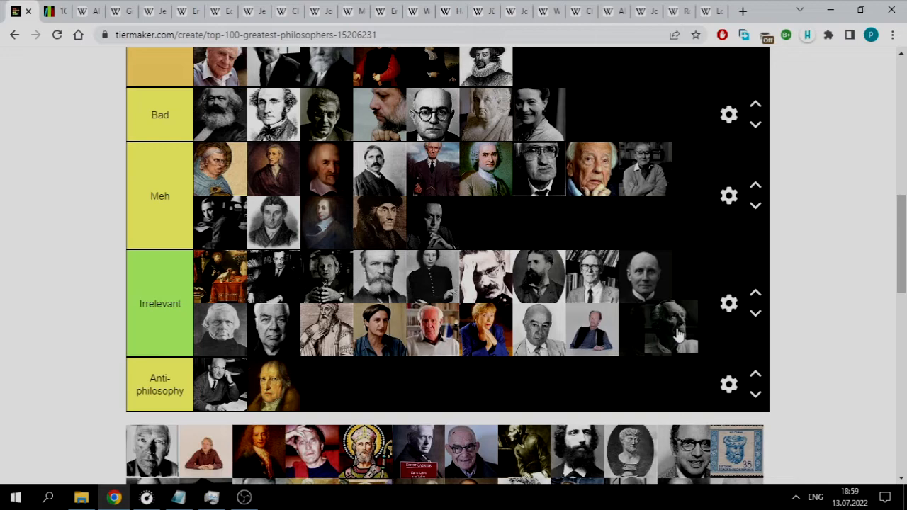
scroll("up", 3)
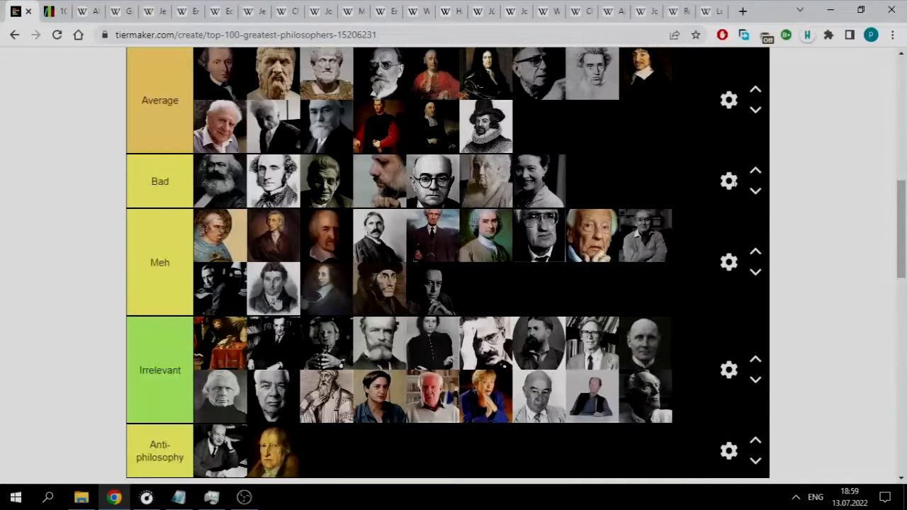
scroll("down", 3)
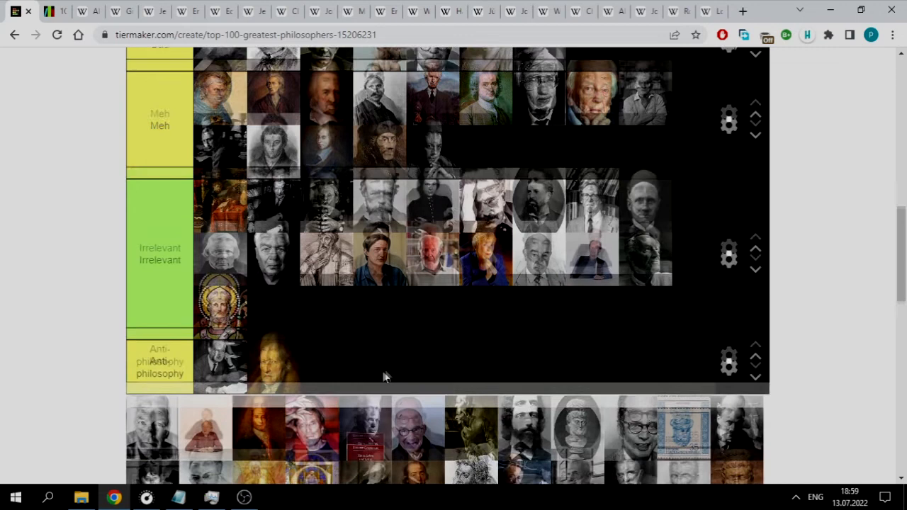
scroll("down", 3)
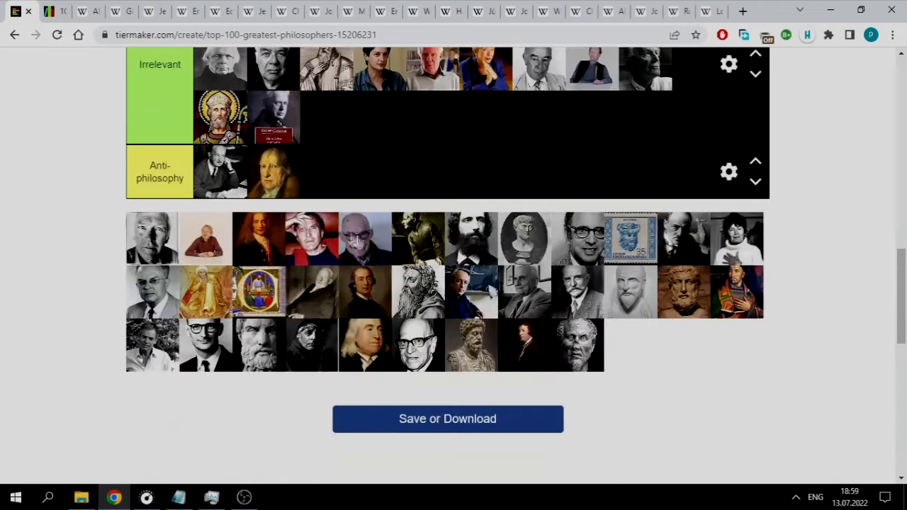
scroll("up", 3)
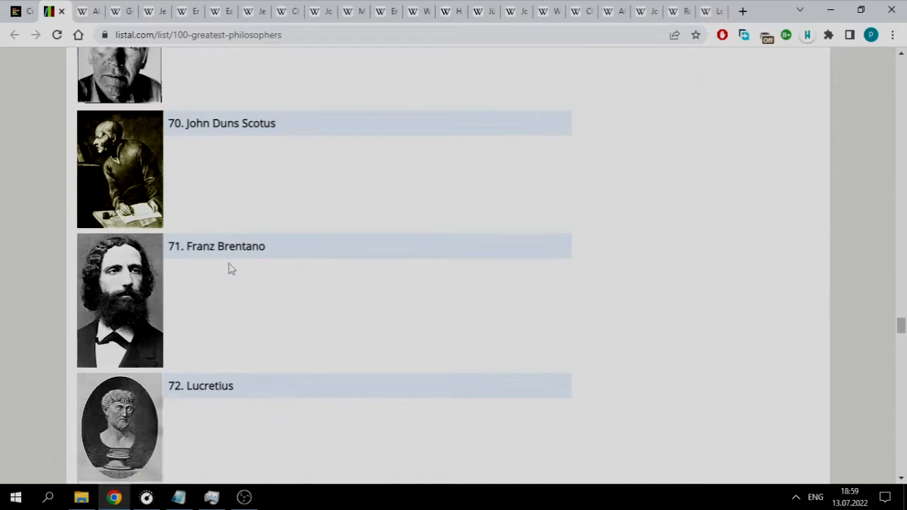
mouse_move(255, 267)
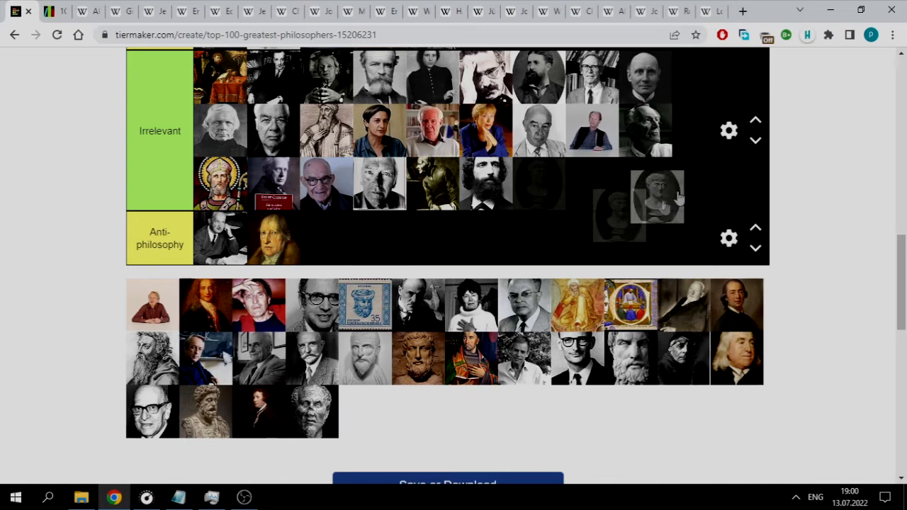
Step: Carry the Lucretius bust past Average and drop it into Meh's second row
scroll("up", 3)
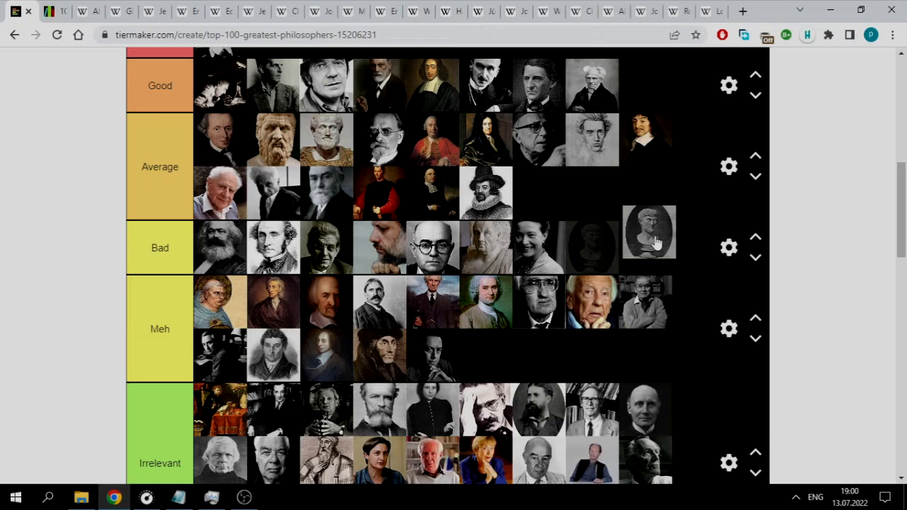
left_click_drag(648, 231, 643, 183)
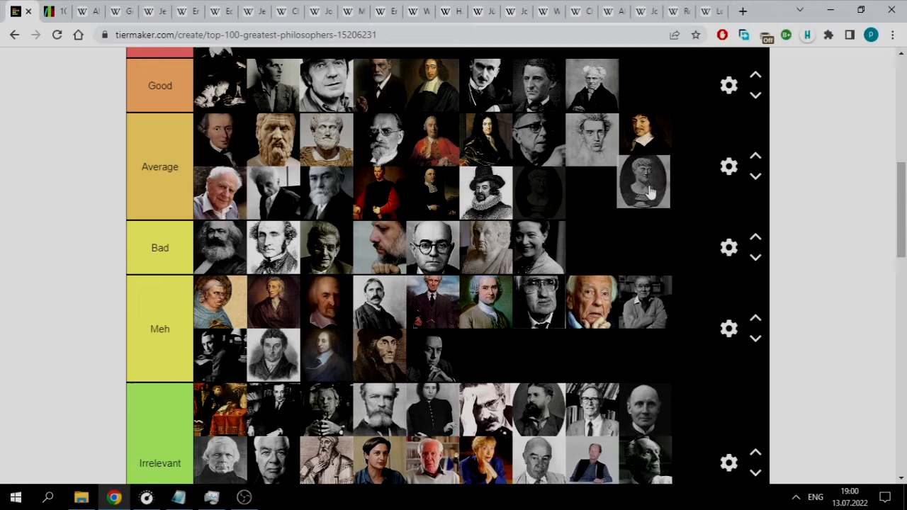
scroll("up", 3)
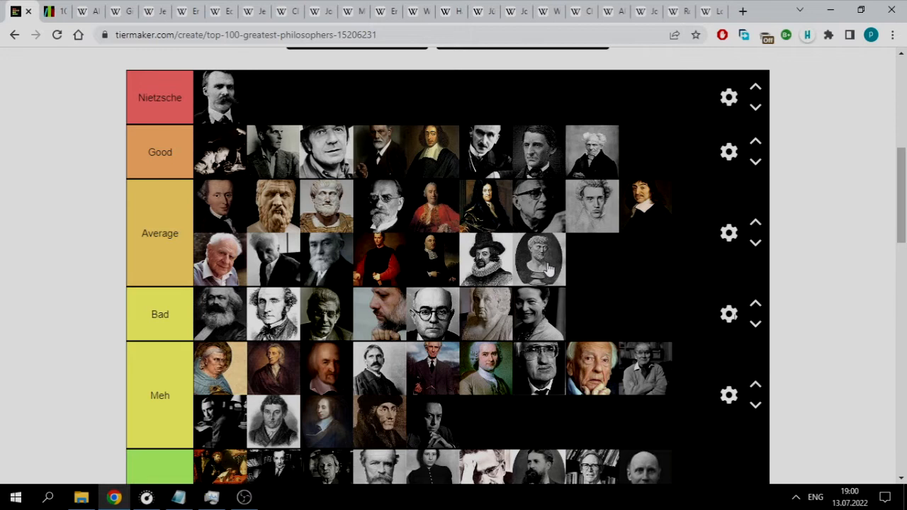
left_click_drag(538, 259, 584, 436)
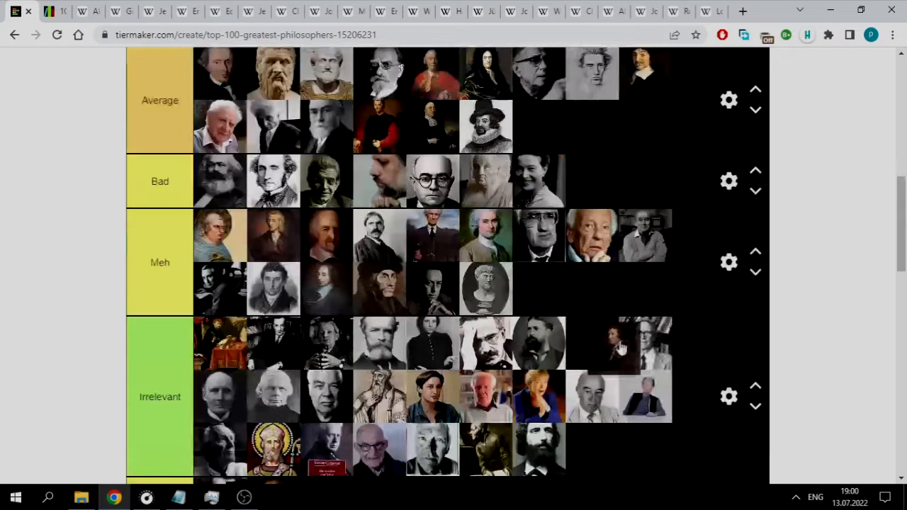
Step: Add two portraits to Meh's second row, ending with the long-haired wigged figure, and one to Irrelevant
scroll("down", 3)
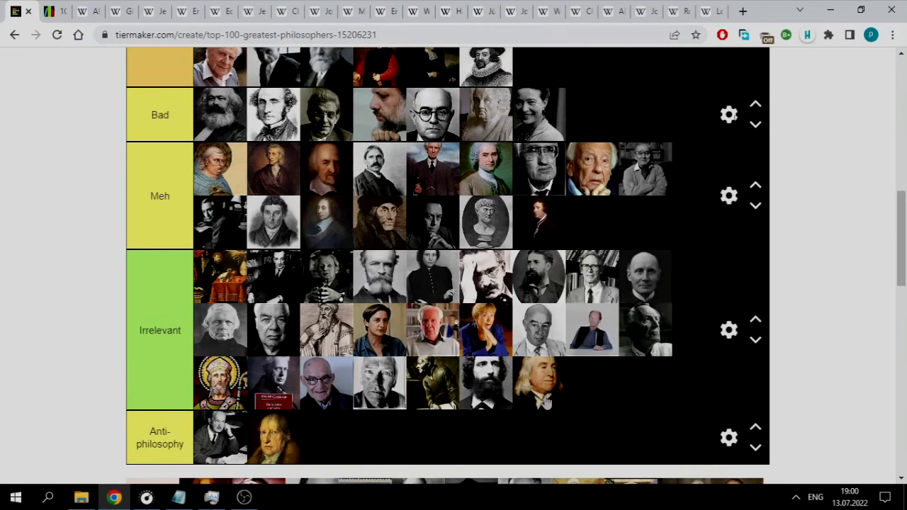
scroll("down", 3)
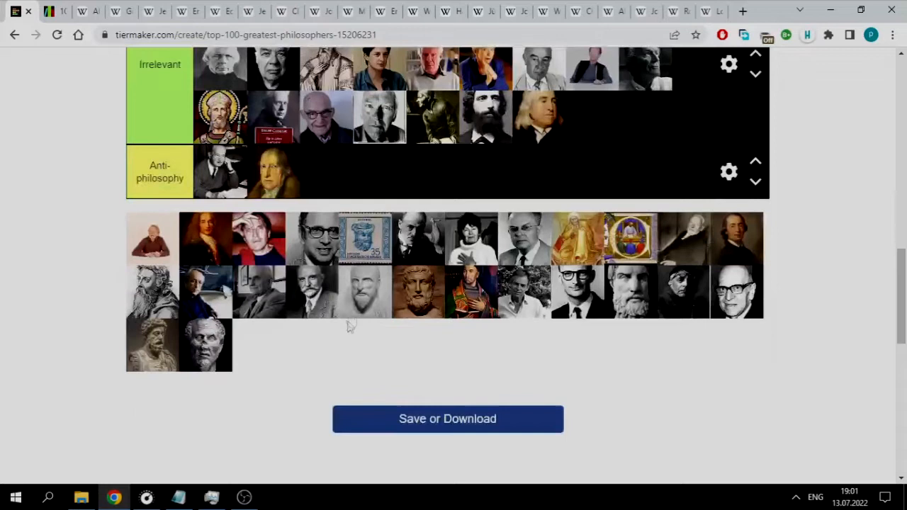
scroll("up", 3)
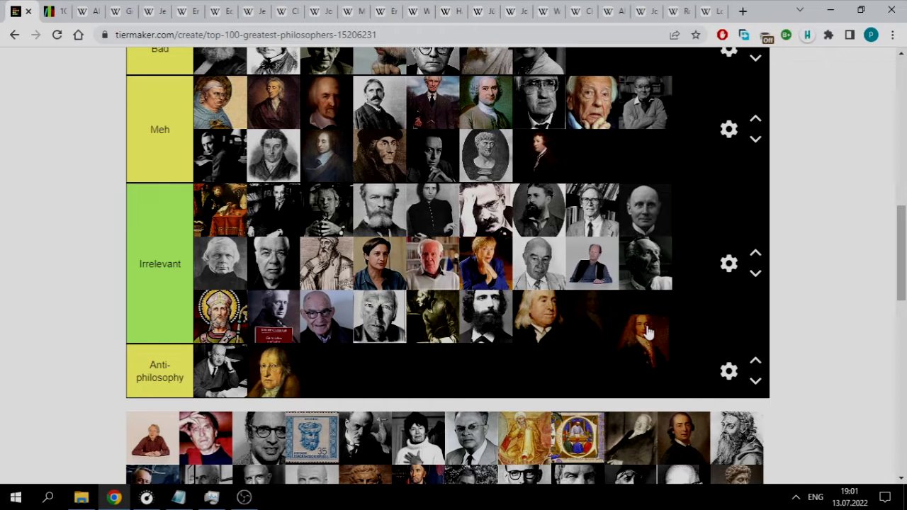
scroll("up", 3)
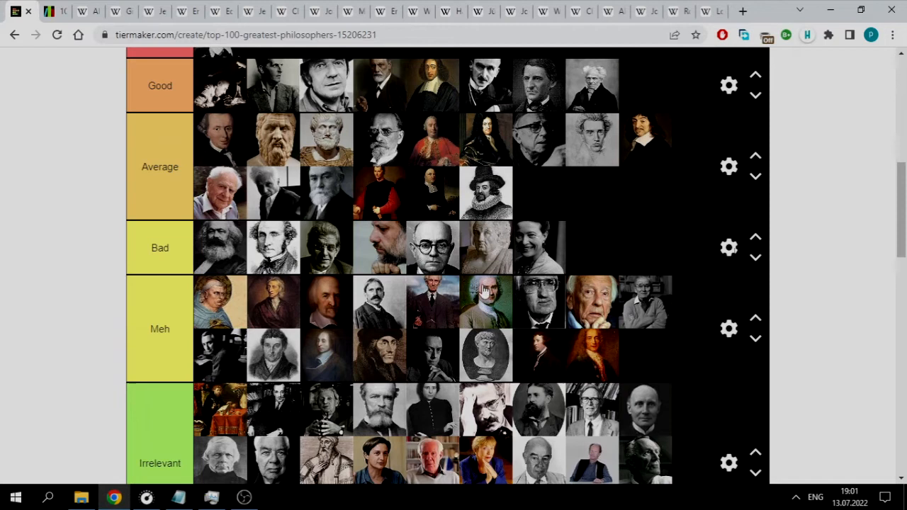
scroll("up", 3)
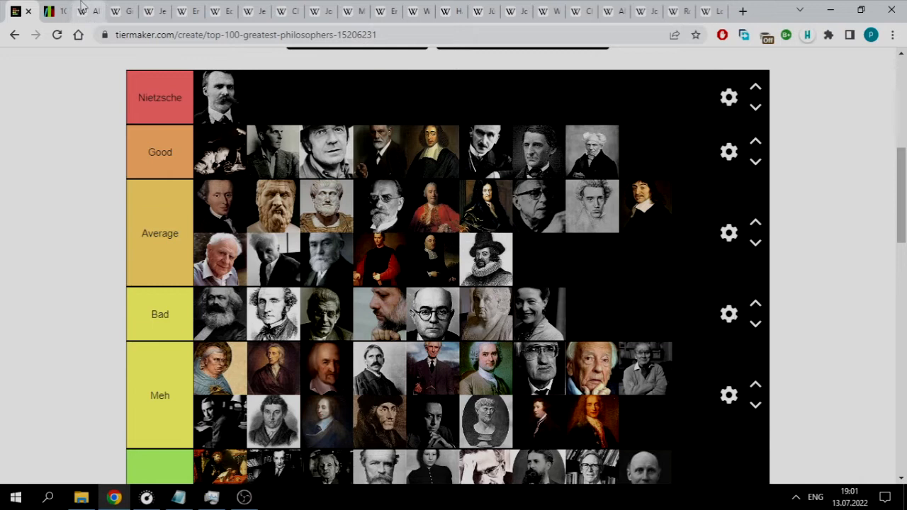
mouse_move(50, 10)
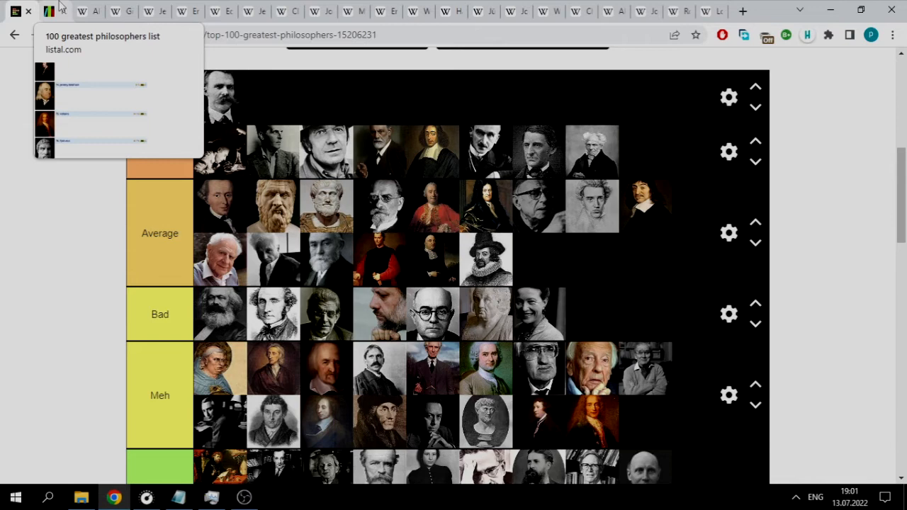
Step: Shift the white-haired man and the bespectacled portrait from Average into Meh's rows
scroll("down", 3)
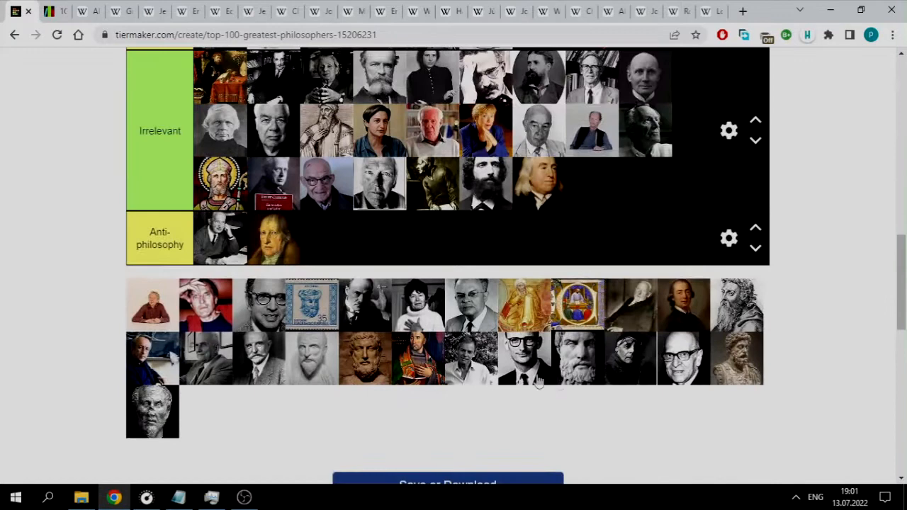
scroll("up", 3)
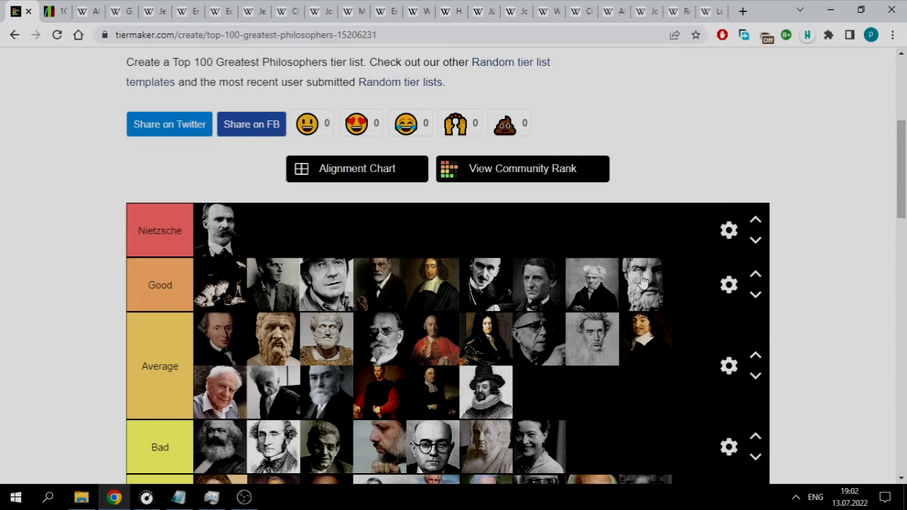
scroll("down", 3)
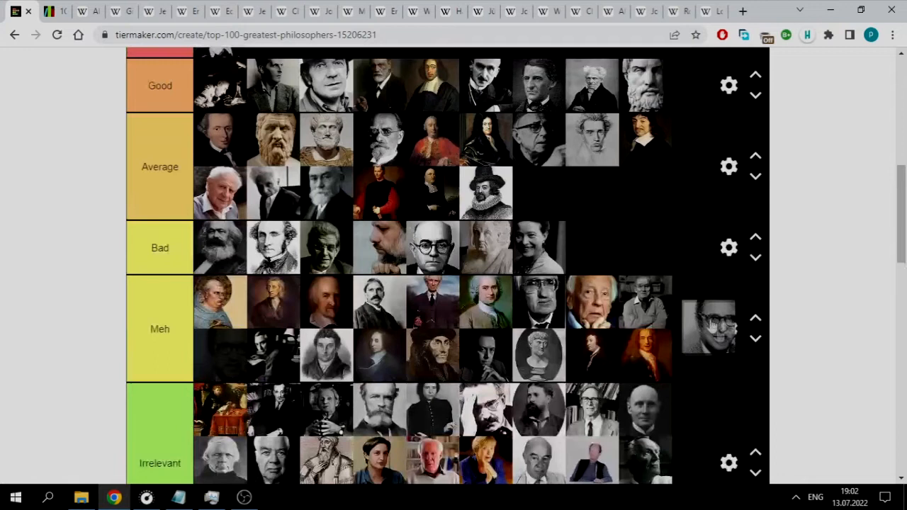
scroll("up", 3)
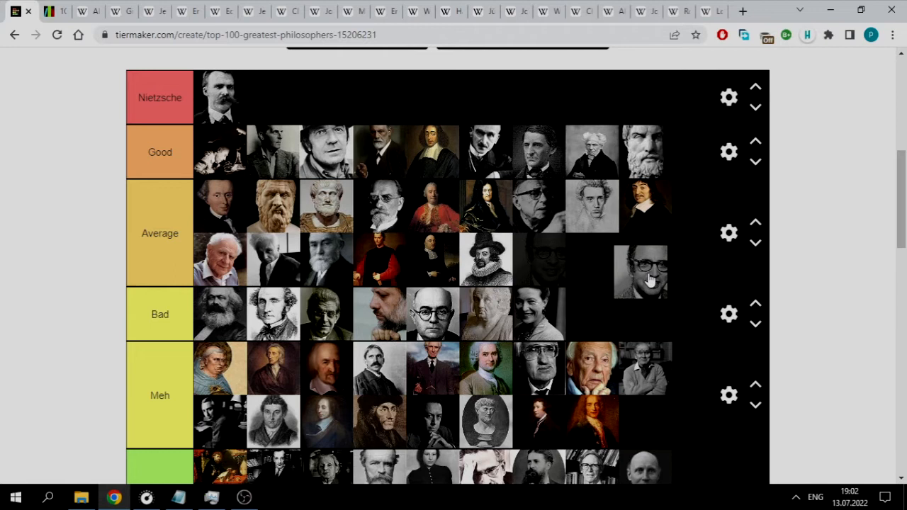
left_click_drag(641, 272, 687, 418)
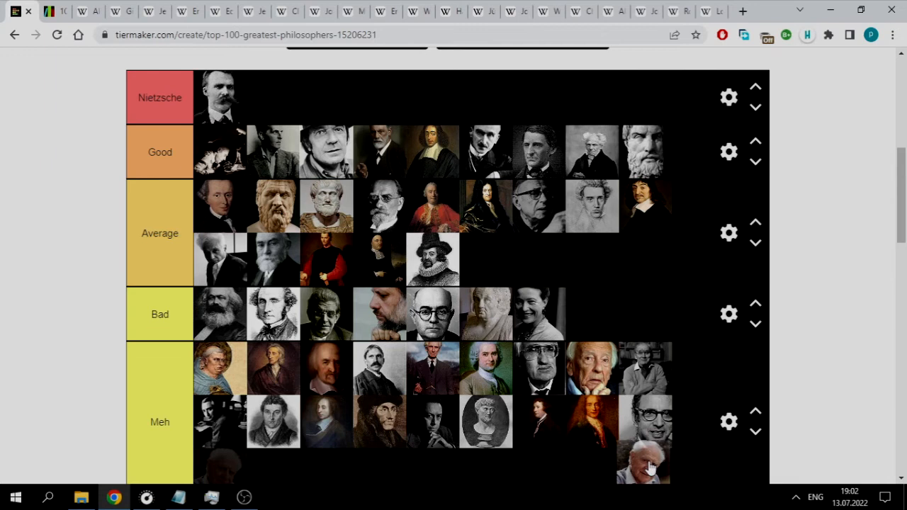
scroll("down", 3)
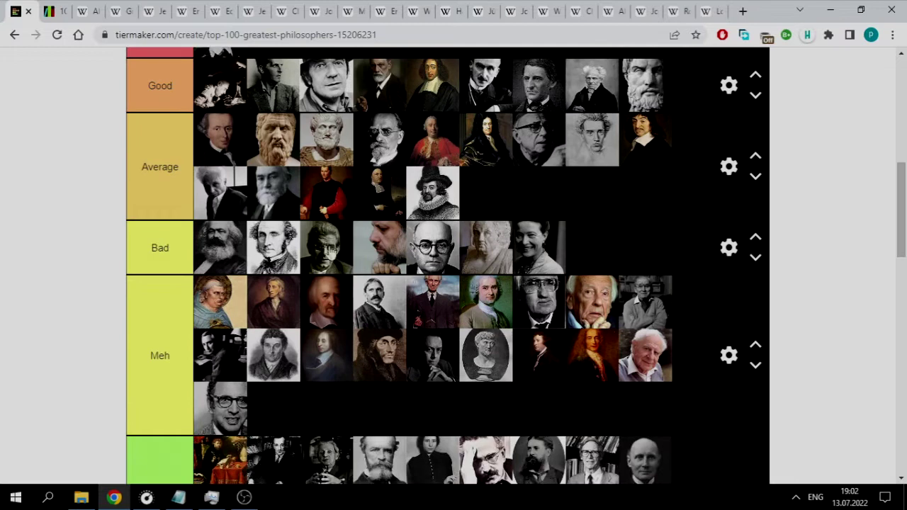
scroll("up", 3)
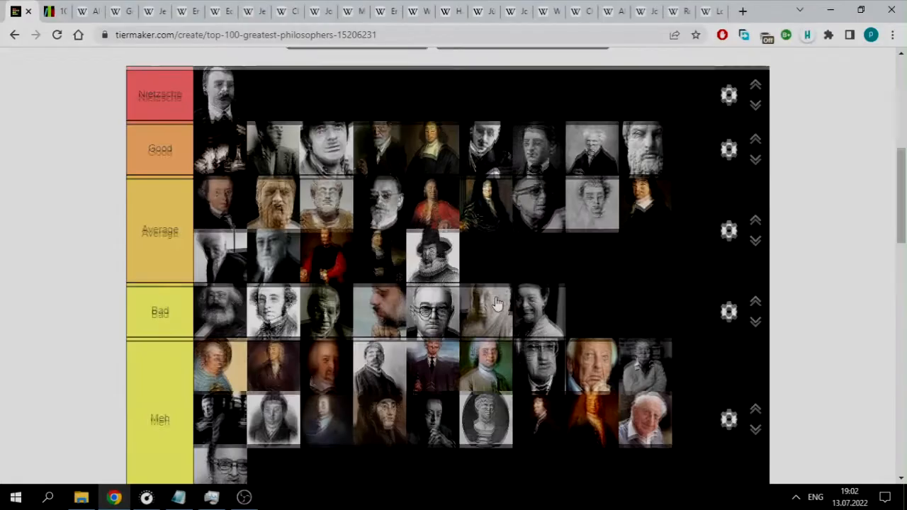
Step: Drop the blue postage-stamp portrait at the end of Irrelevant's third row
scroll("down", 3)
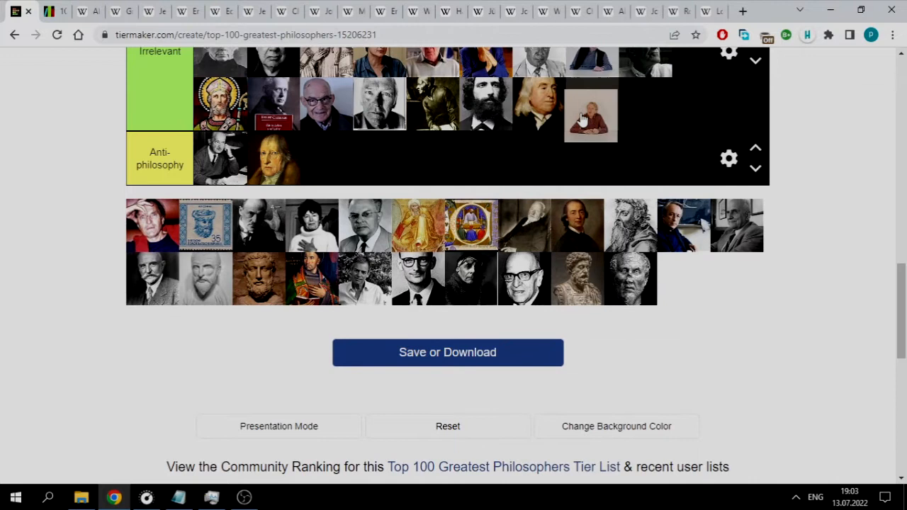
scroll("up", 3)
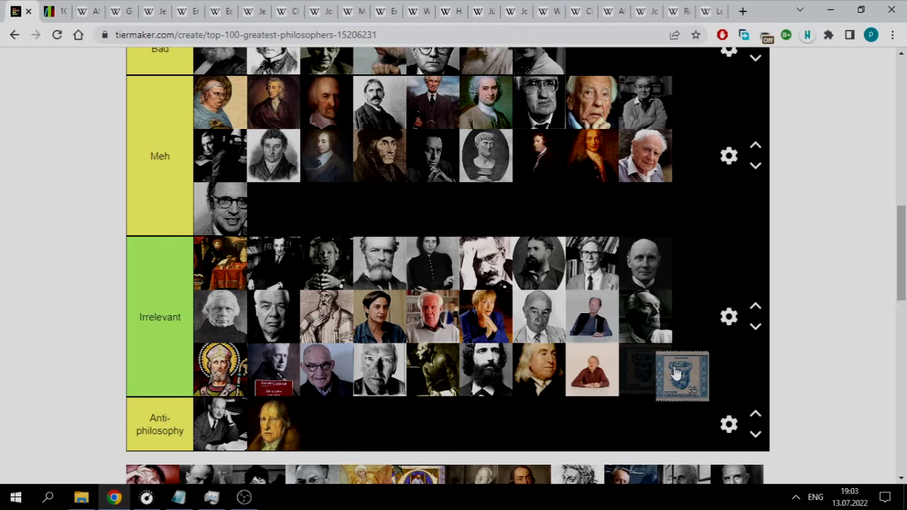
left_click_drag(680, 376, 651, 400)
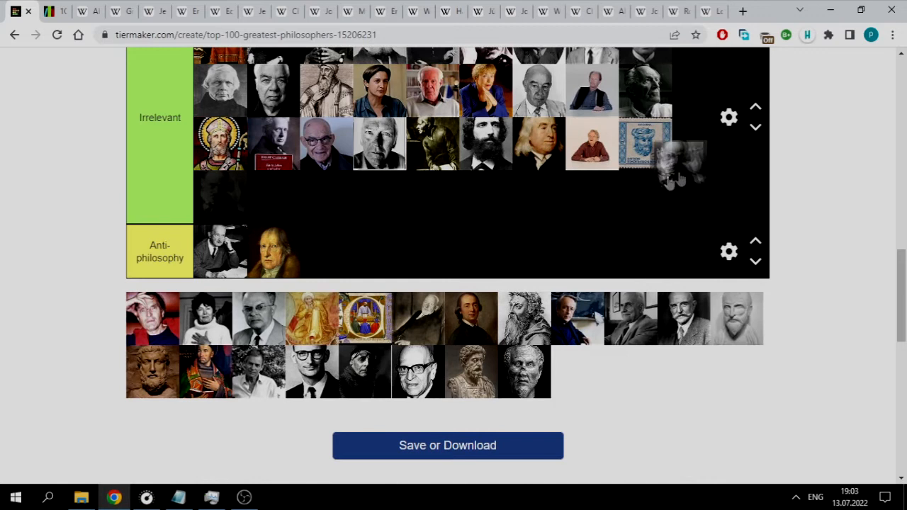
scroll("up", 3)
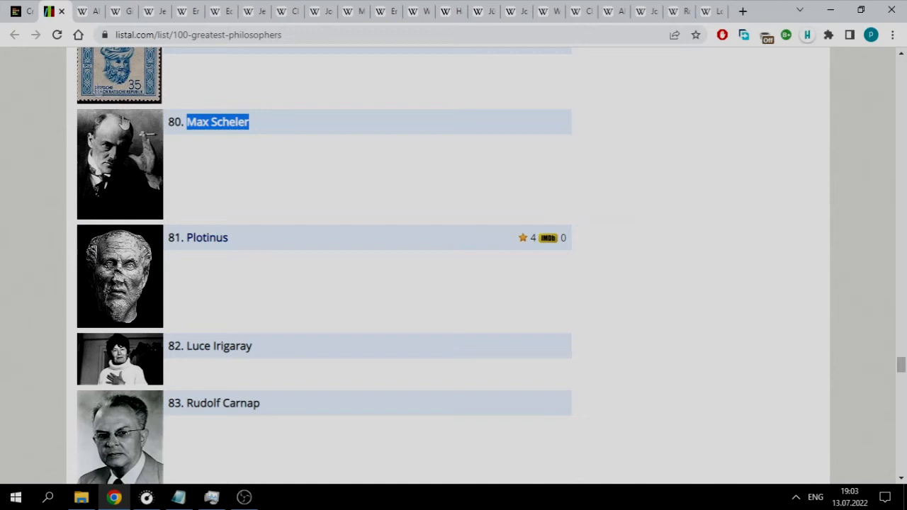
Step: Review Listal entries 80–84, starting with Max Scheler, and return to TierMaker
scroll("down", 3)
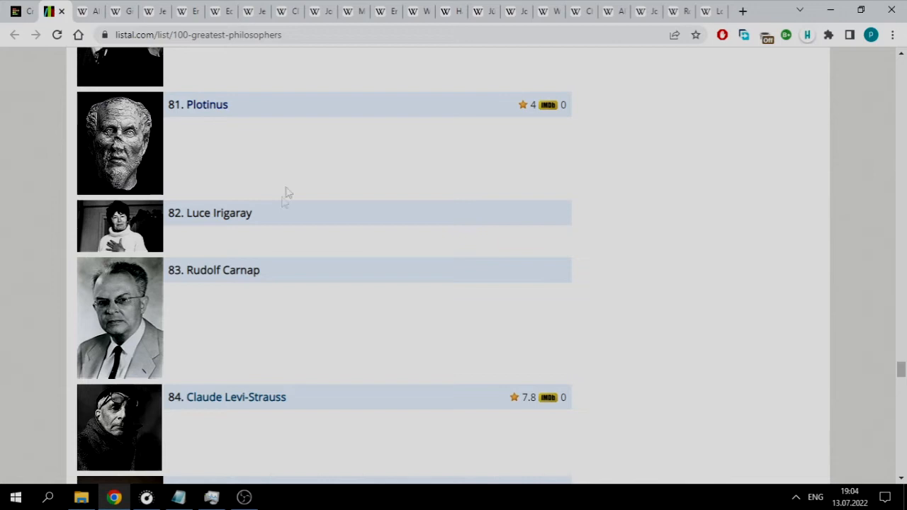
left_click(50, 12)
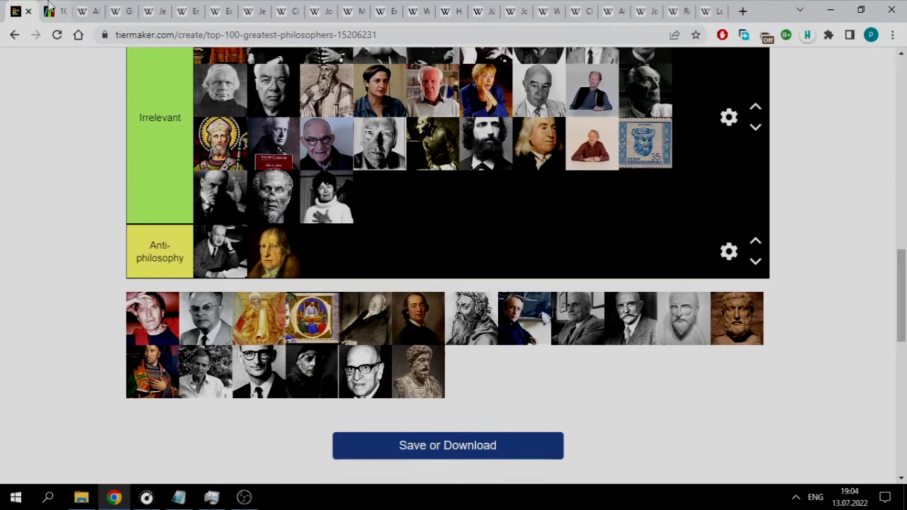
Step: Sort pool portraits into Meh, Average and Irrelevant, ending with the red-shirted man in Average
scroll("up", 3)
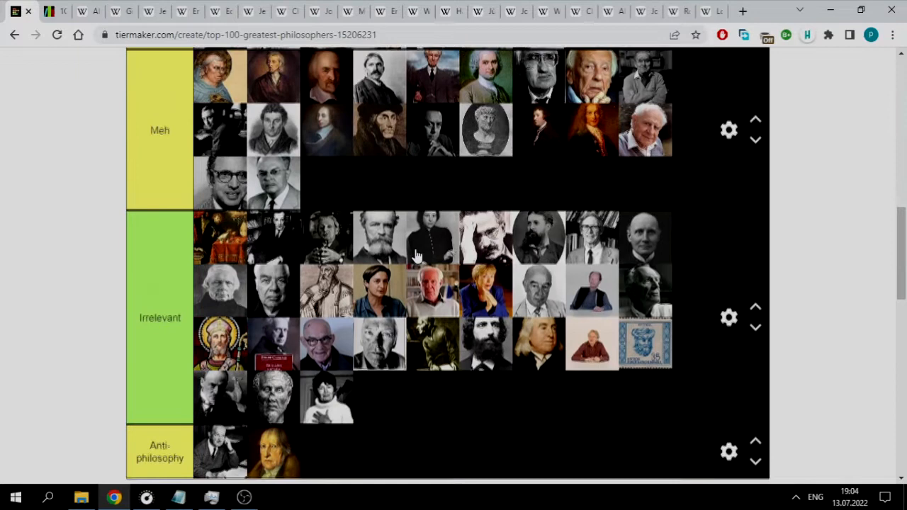
scroll("down", 3)
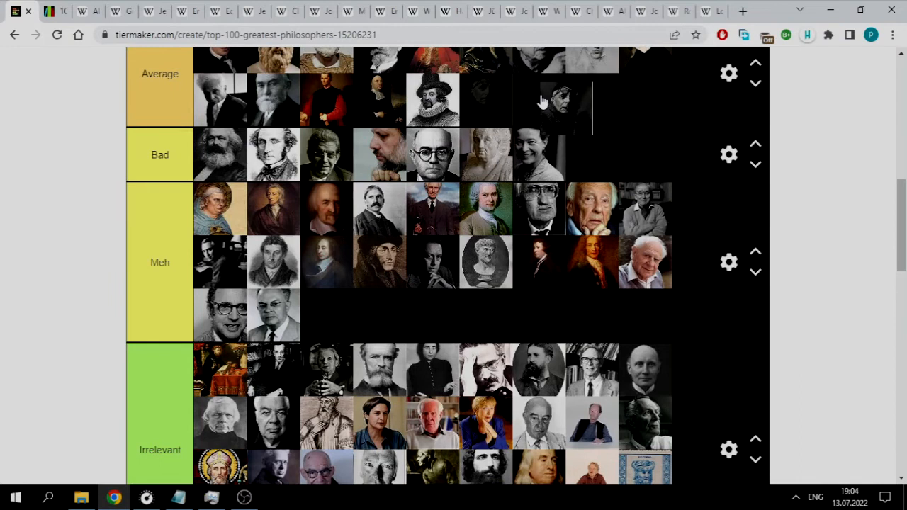
scroll("up", 3)
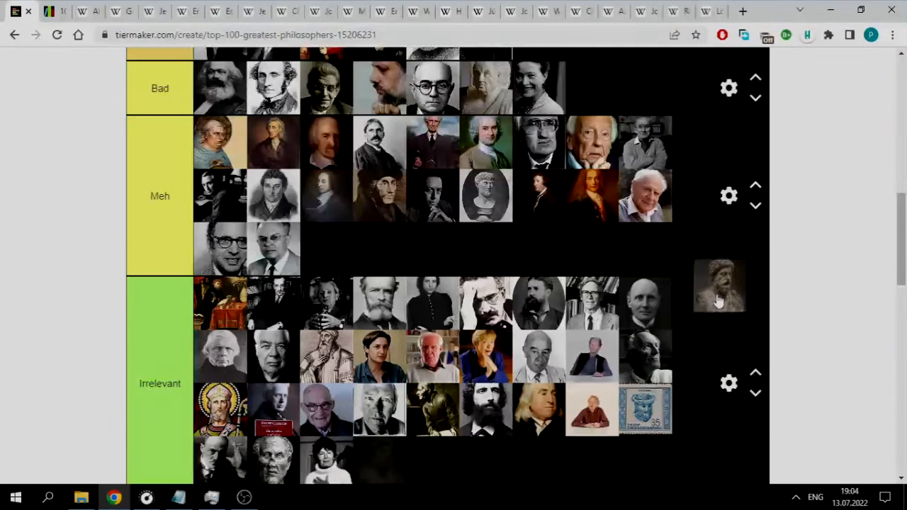
scroll("up", 3)
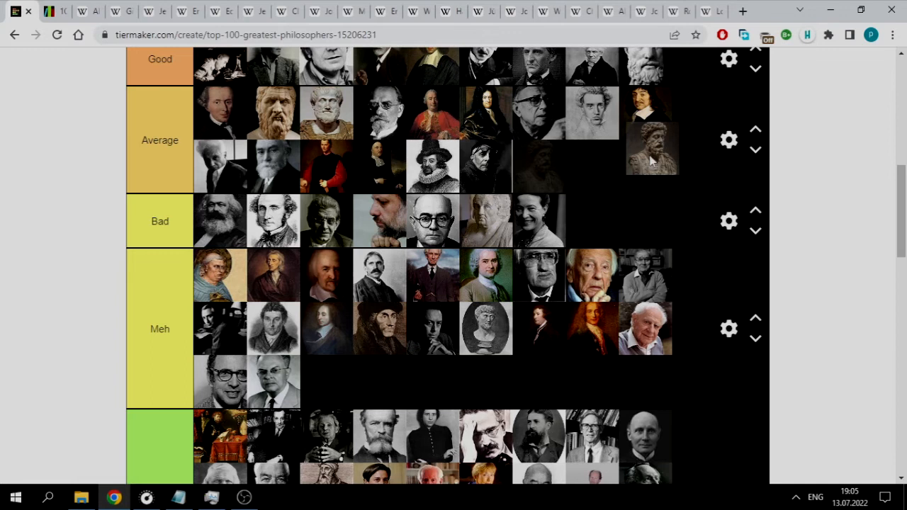
scroll("up", 3)
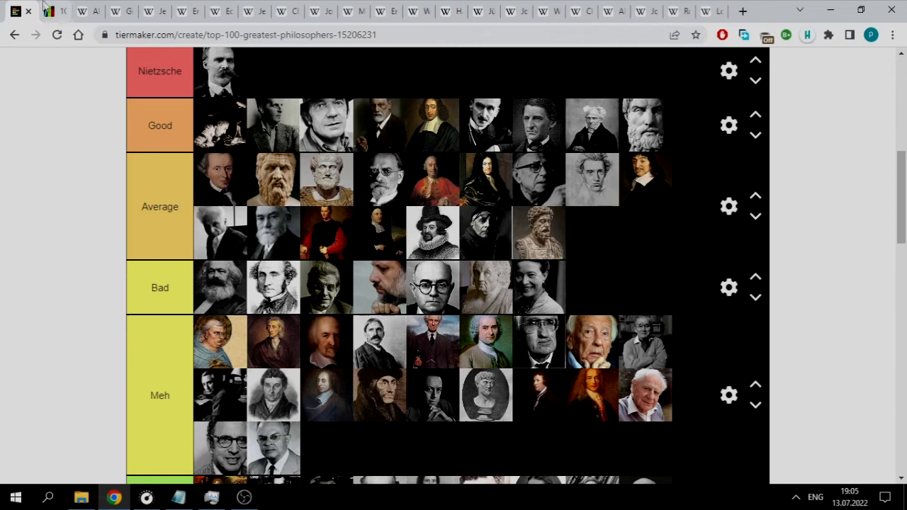
scroll("down", 3)
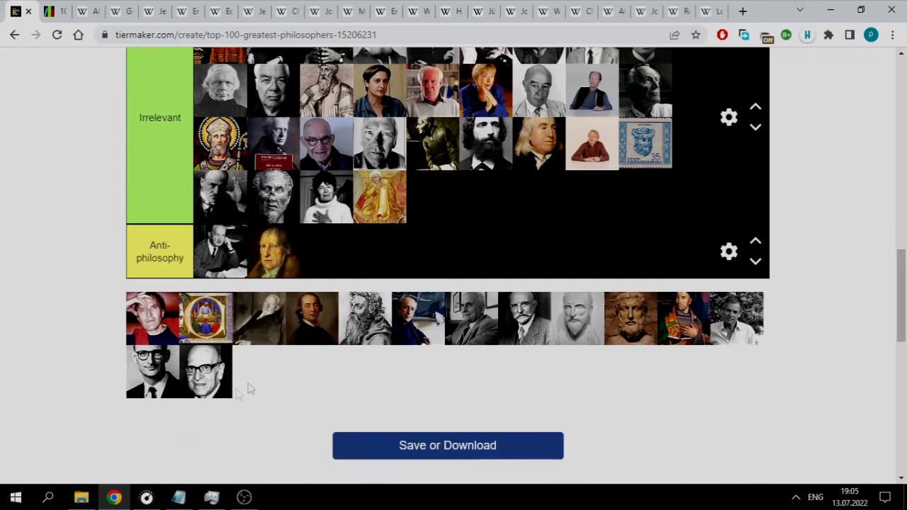
scroll("up", 3)
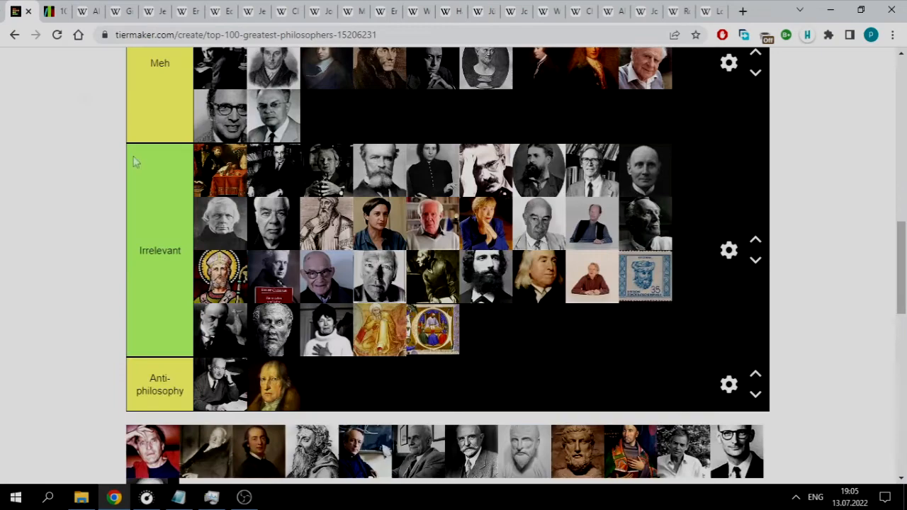
scroll("up", 3)
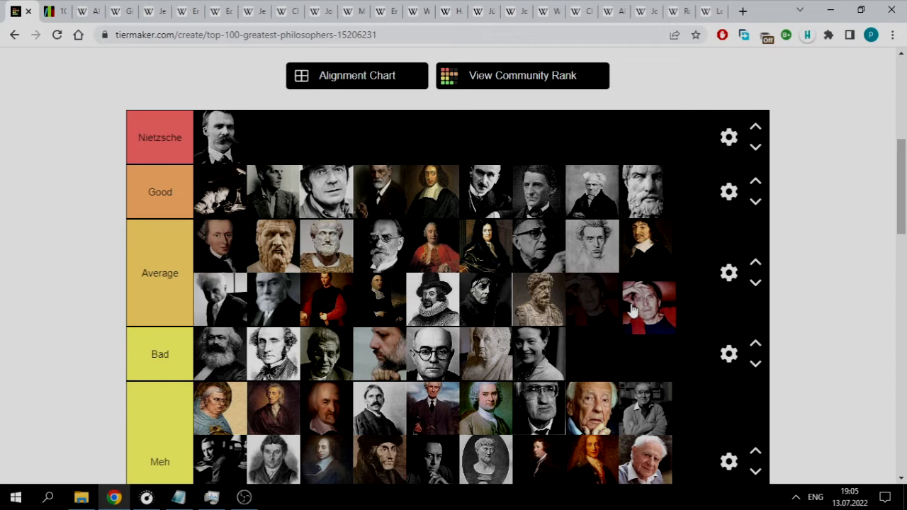
left_click_drag(649, 306, 591, 299)
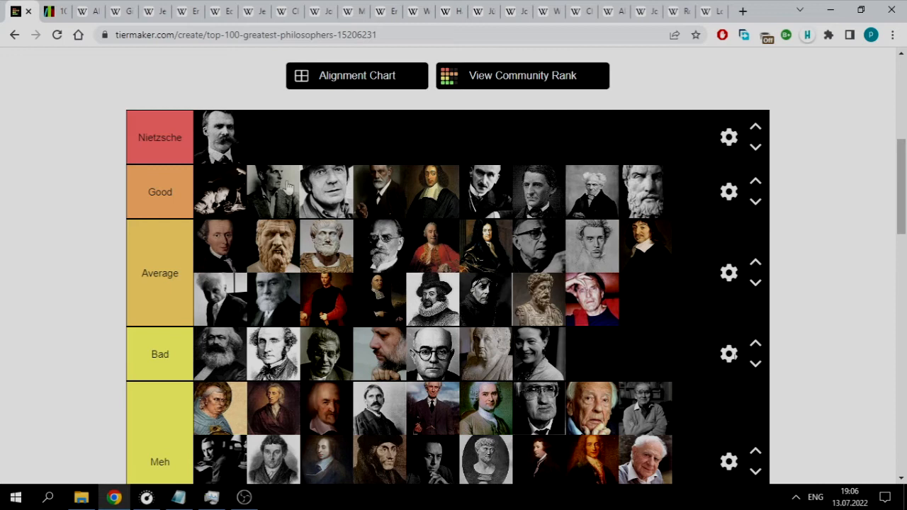
mouse_move(556, 195)
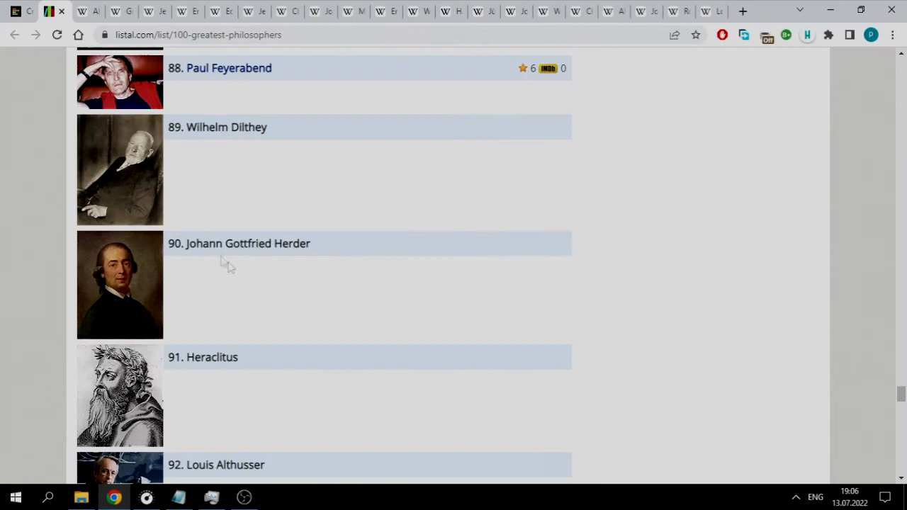
mouse_move(52, 59)
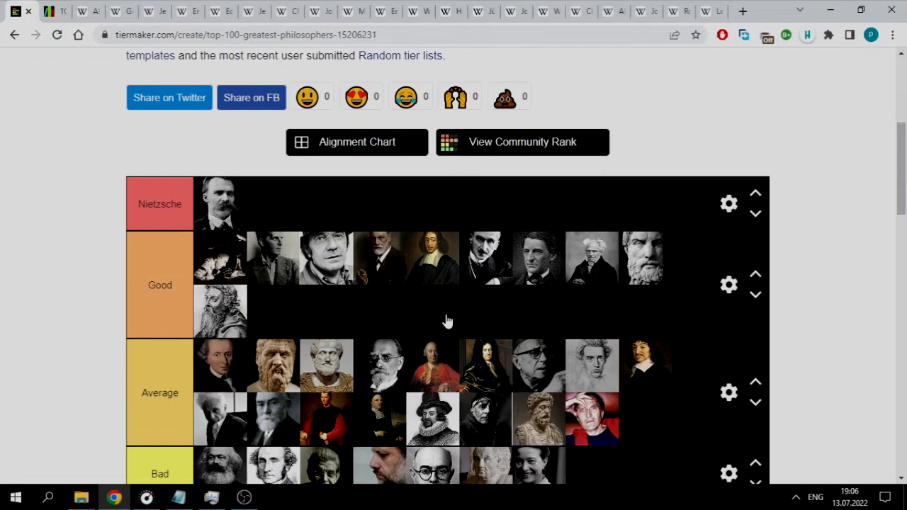
mouse_move(446, 311)
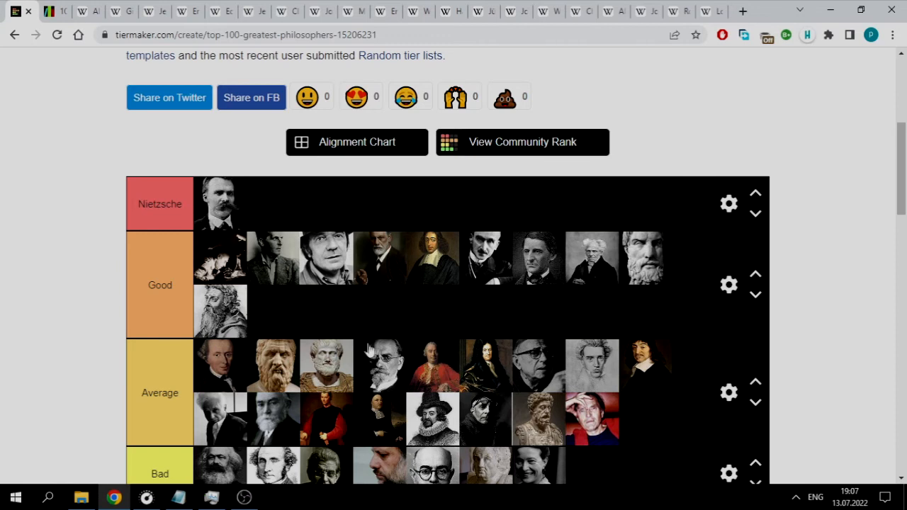
Step: Place the Heraclitus engraving in a new Good row and return to the tier list
scroll("down", 3)
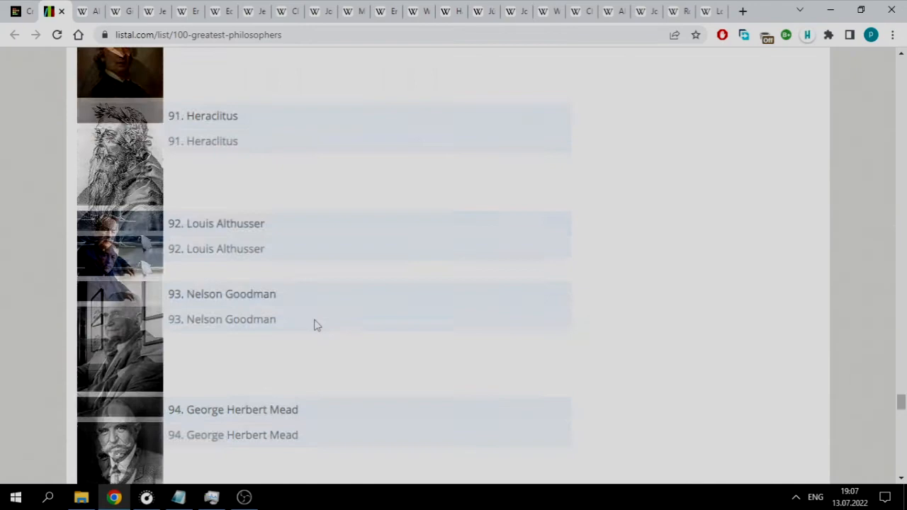
left_click(14, 11)
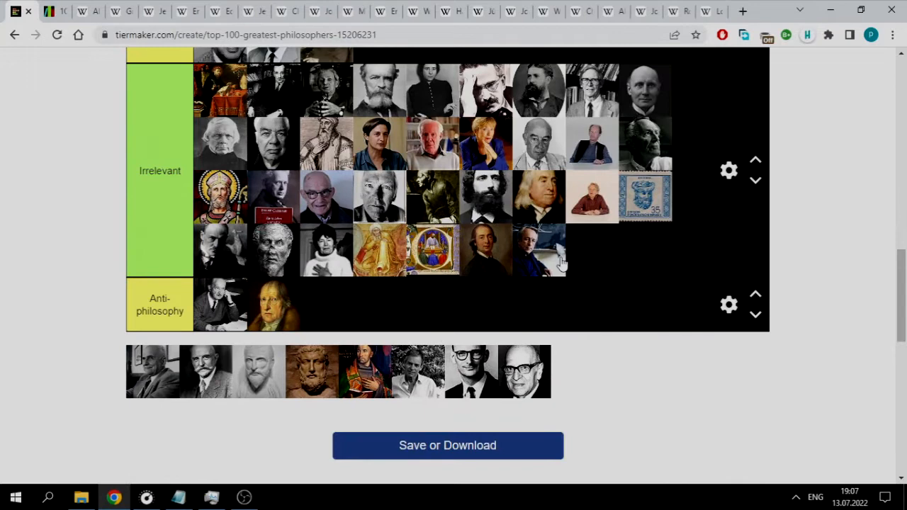
Step: Add the bald man with glasses to the Irrelevant tier
scroll("down", 3)
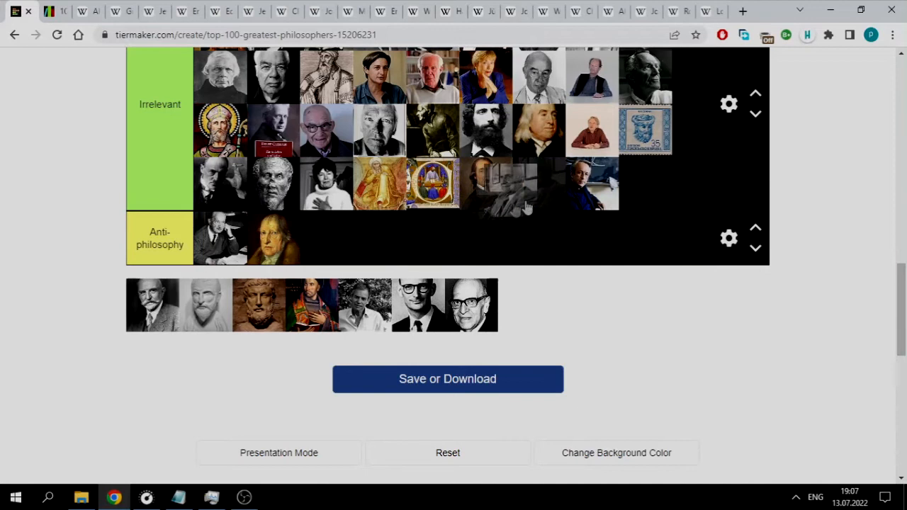
scroll("up", 3)
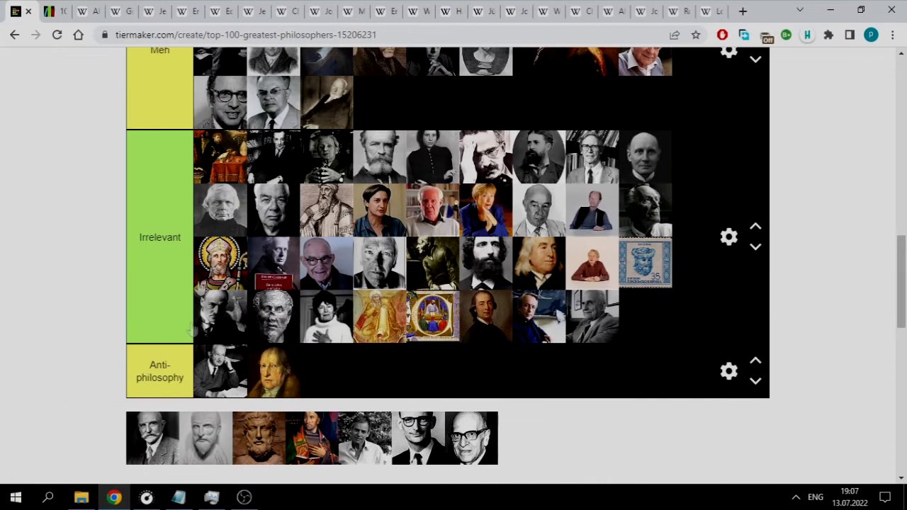
scroll("down", 3)
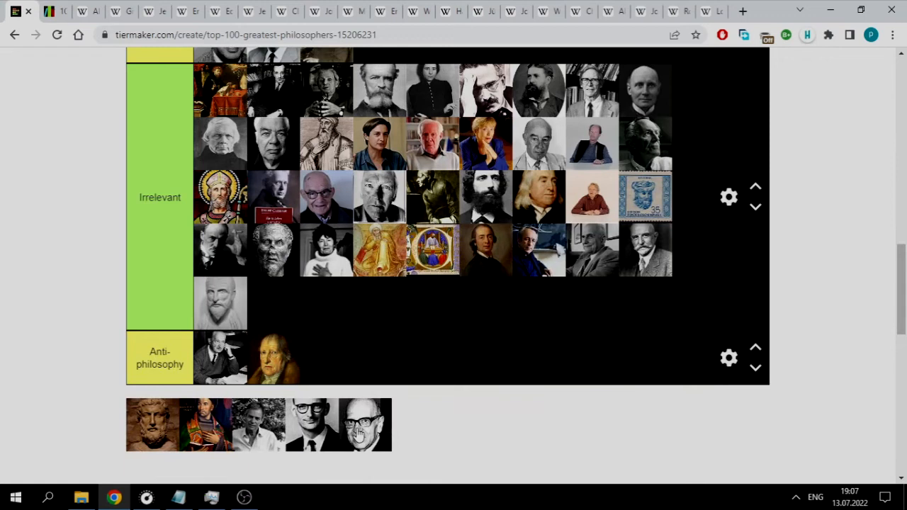
left_click_drag(152, 425, 531, 323)
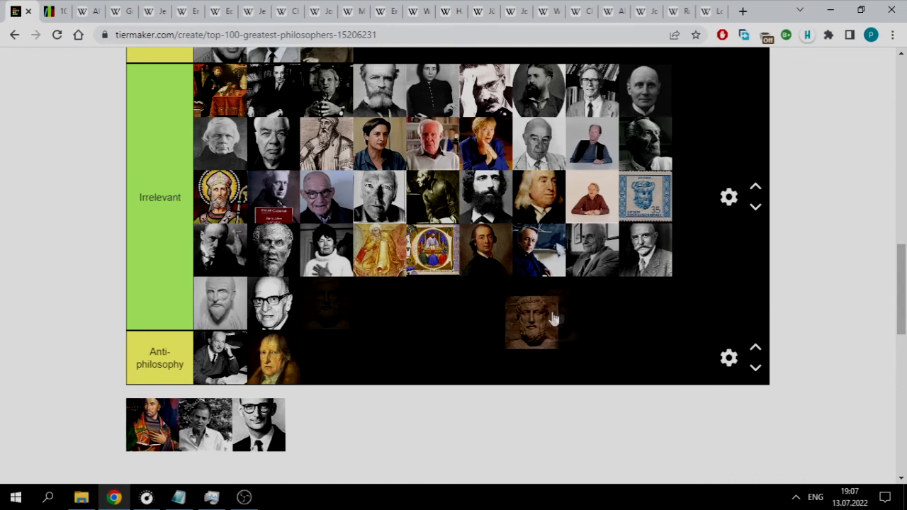
Step: Scroll between the tiers and the pool to check the remaining unplaced portrait
scroll("up", 3)
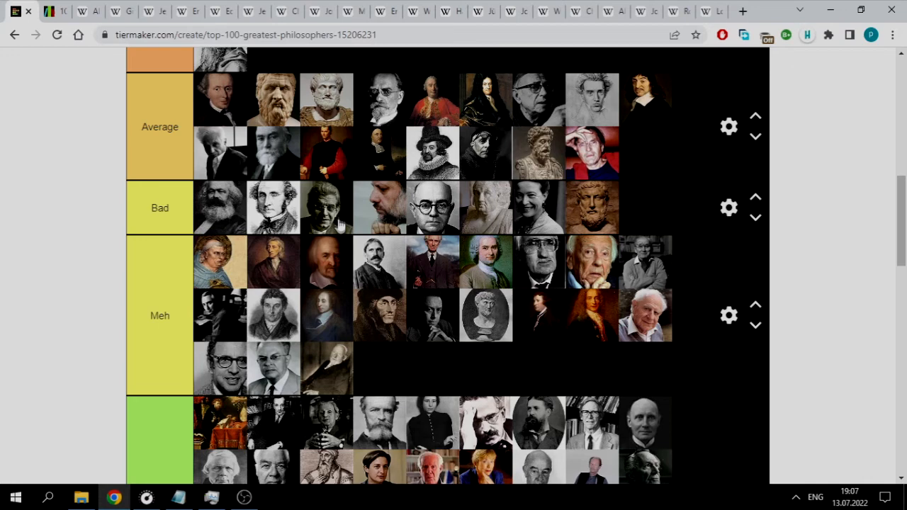
scroll("down", 3)
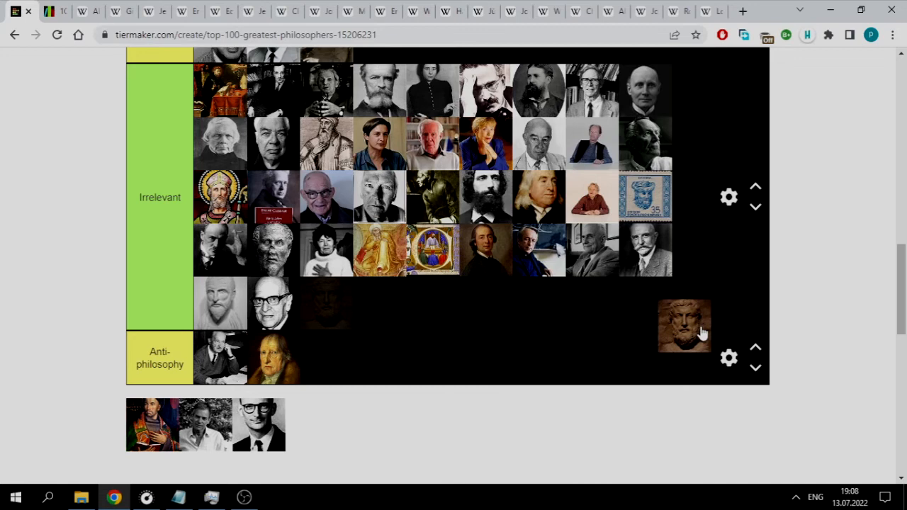
scroll("up", 3)
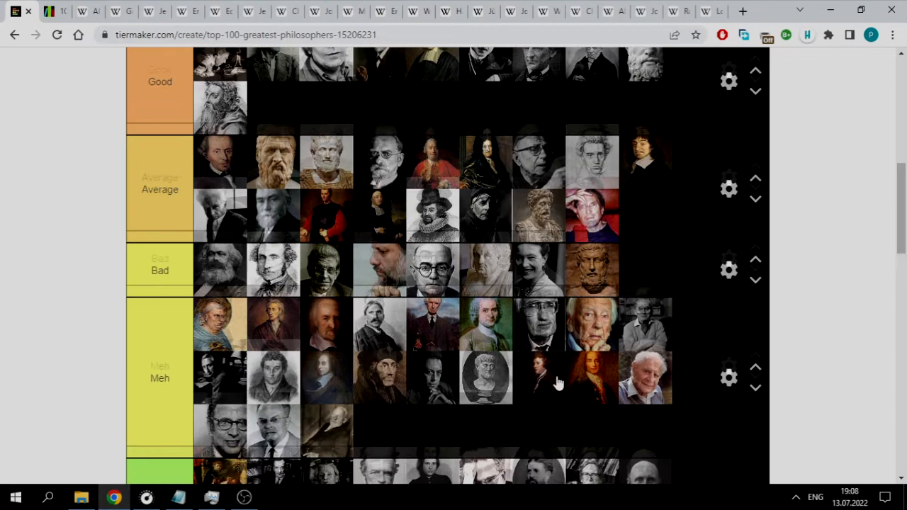
scroll("down", 3)
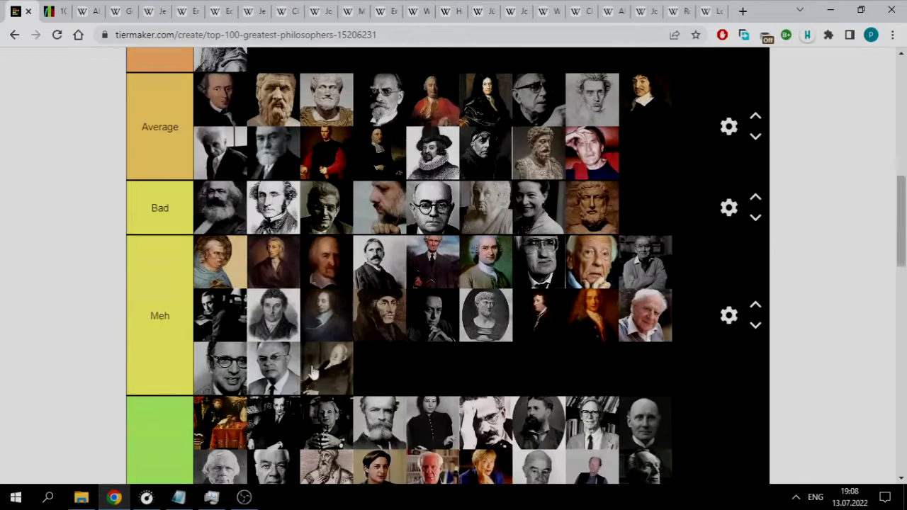
scroll("down", 3)
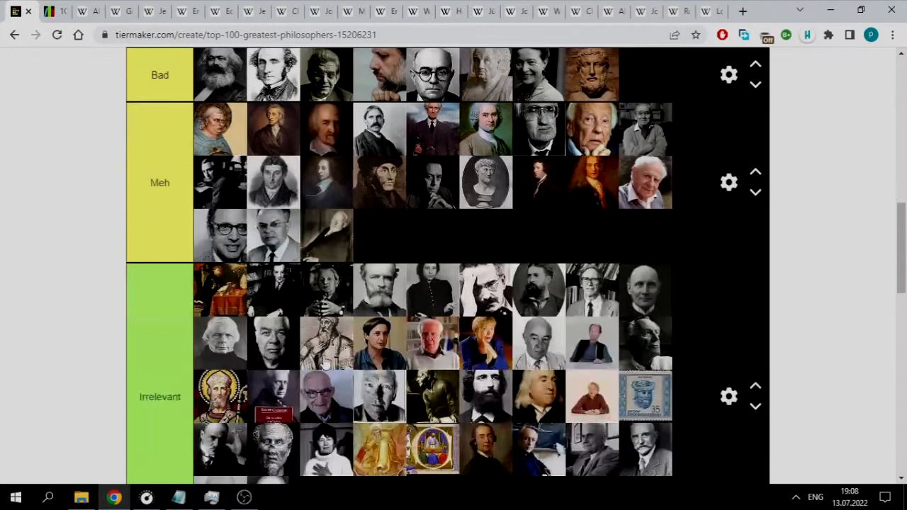
scroll("up", 3)
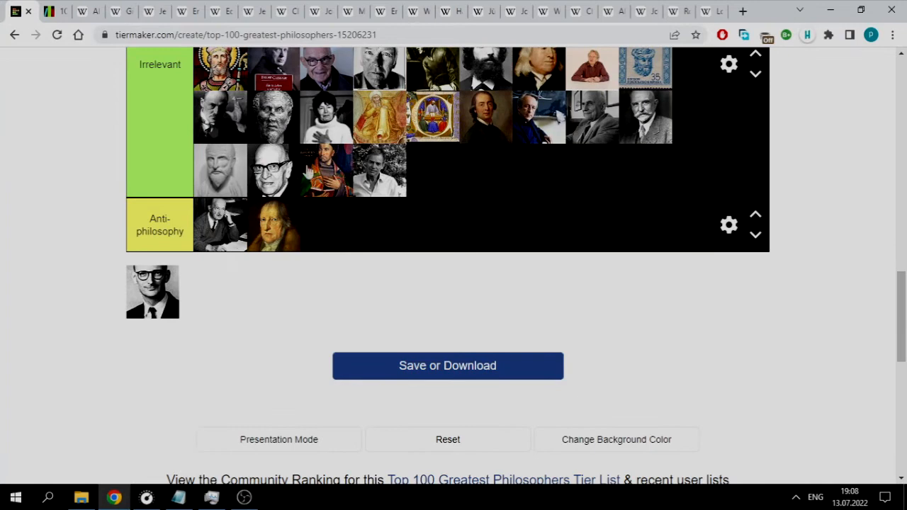
scroll("up", 3)
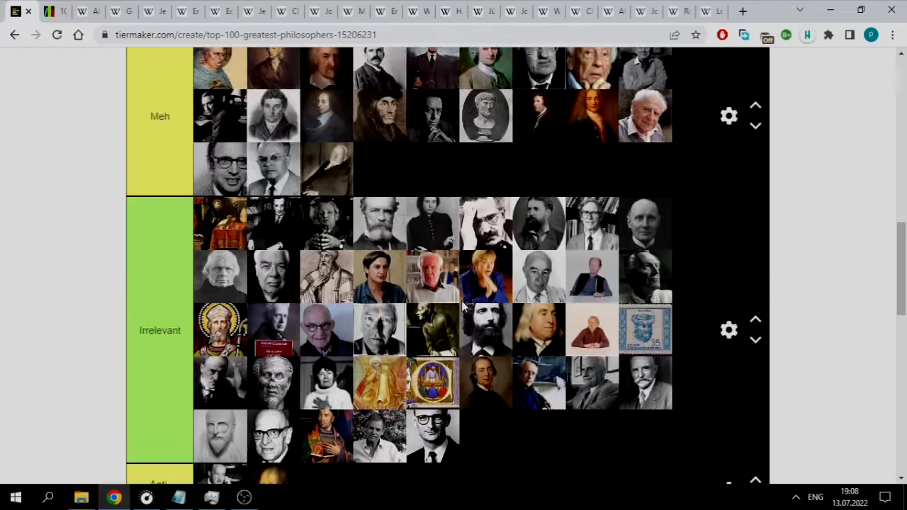
Step: Close Irrelevant's fifth row with the last bespectacled man's portrait, emptying the pool
scroll("down", 3)
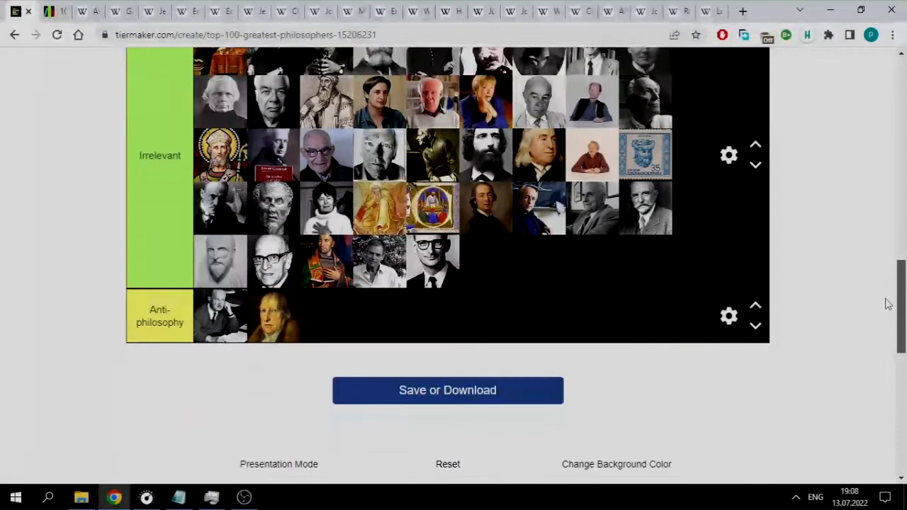
scroll("up", 3)
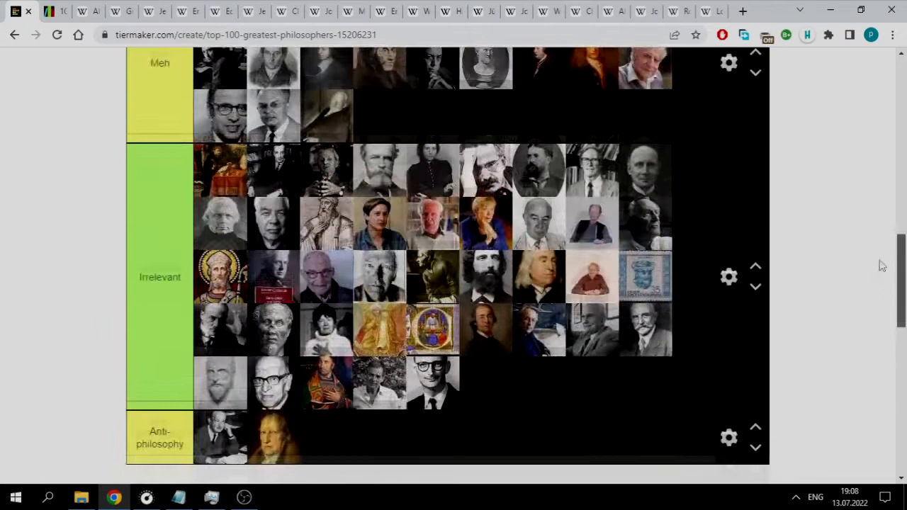
scroll("up", 3)
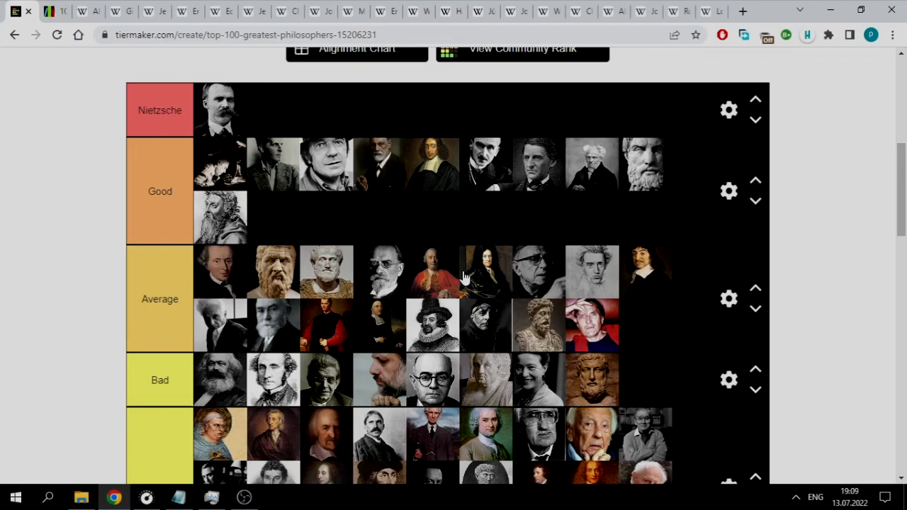
scroll("down", 3)
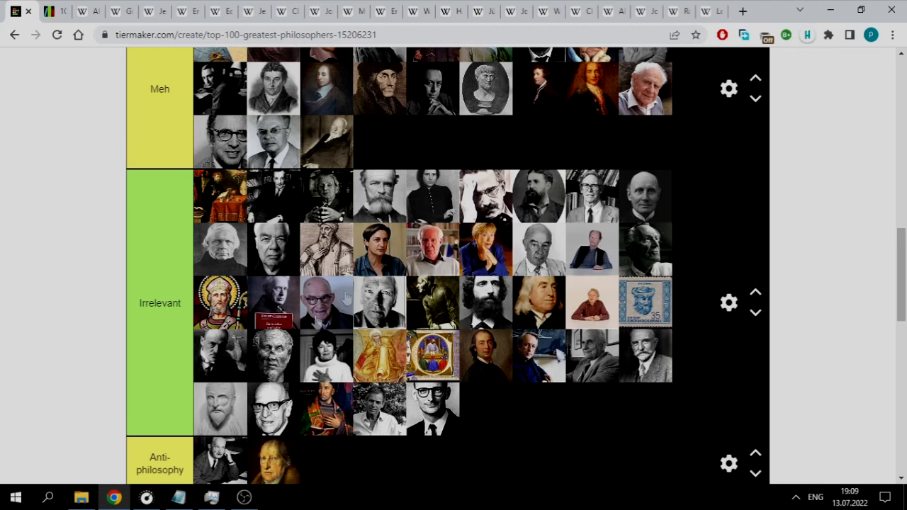
scroll("up", 3)
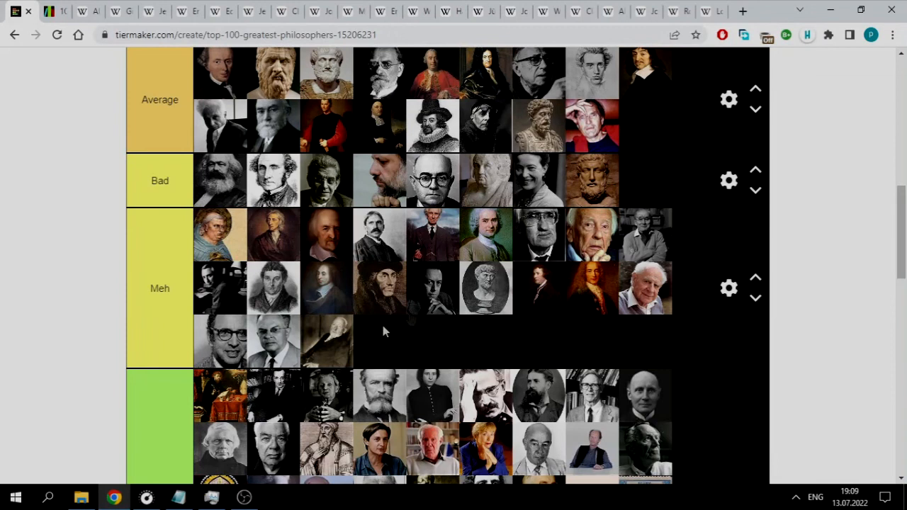
scroll("up", 3)
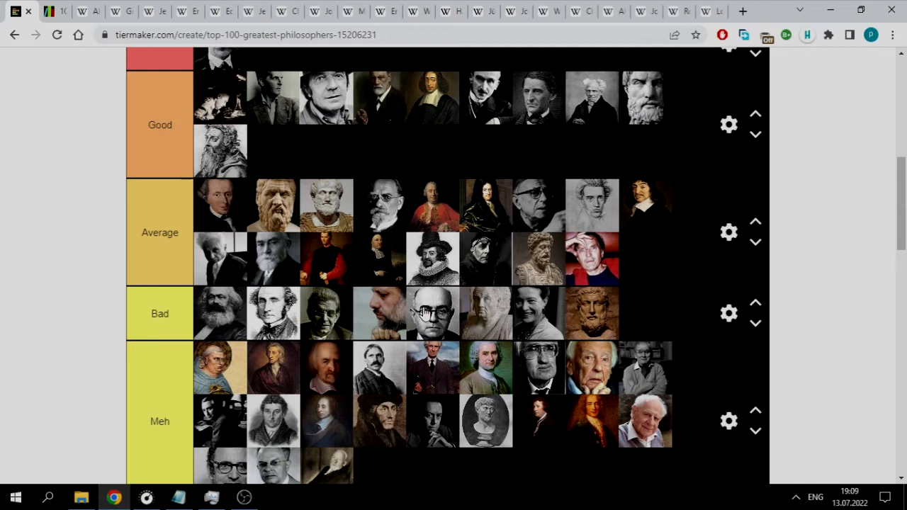
scroll("up", 3)
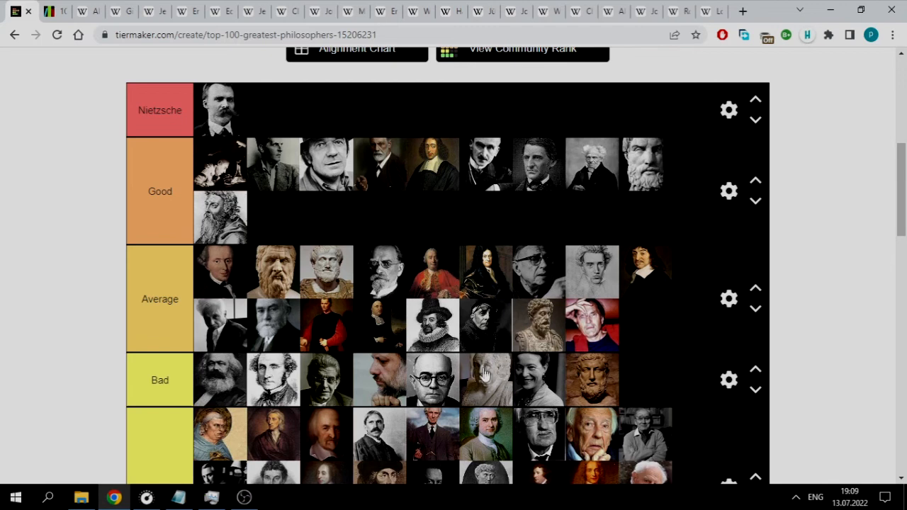
mouse_move(669, 283)
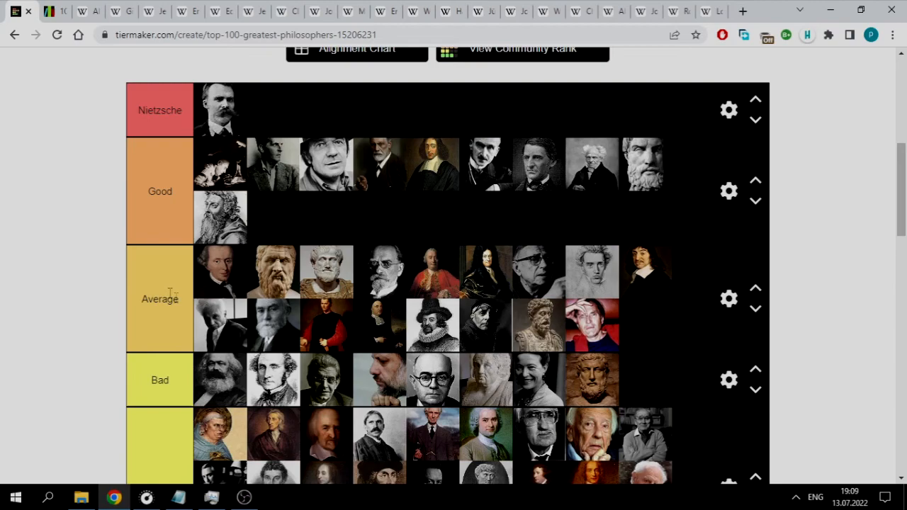
Step: Scroll through the finished philosophers tier list to review every tier
scroll("up", 3)
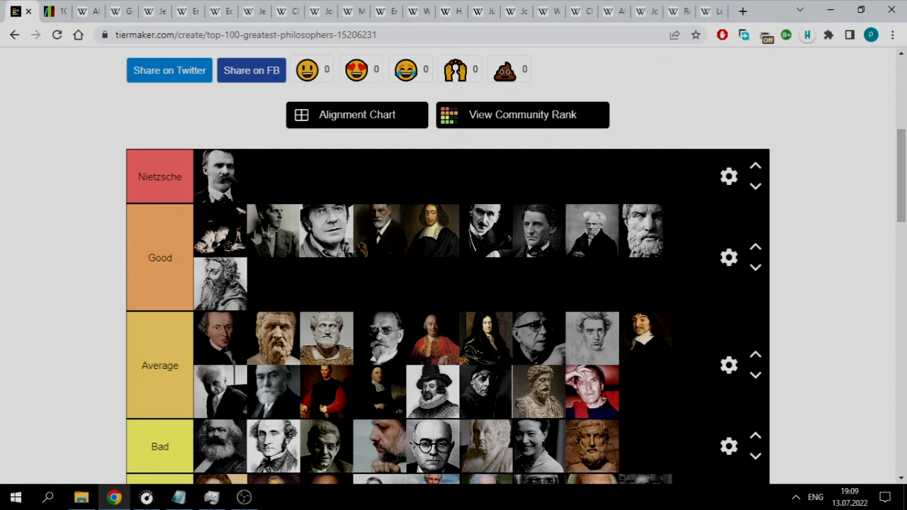
scroll("down", 3)
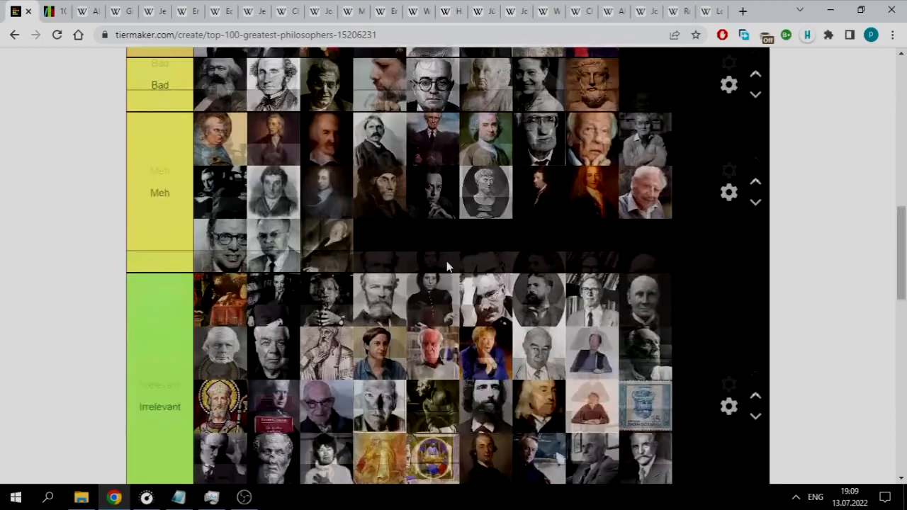
scroll("up", 3)
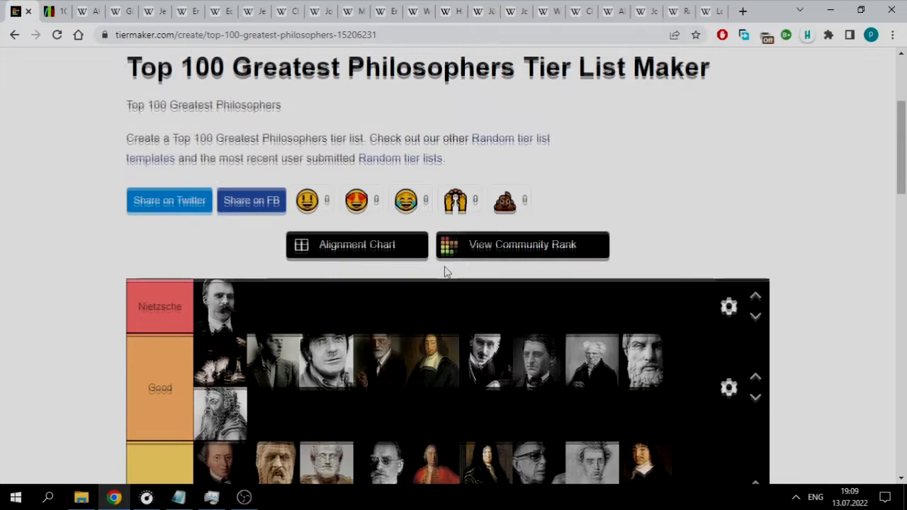
scroll("down", 3)
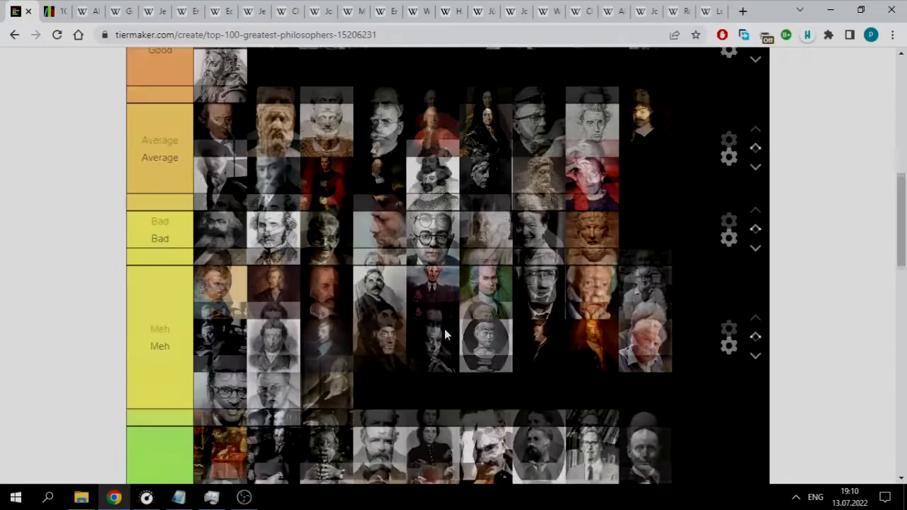
scroll("down", 3)
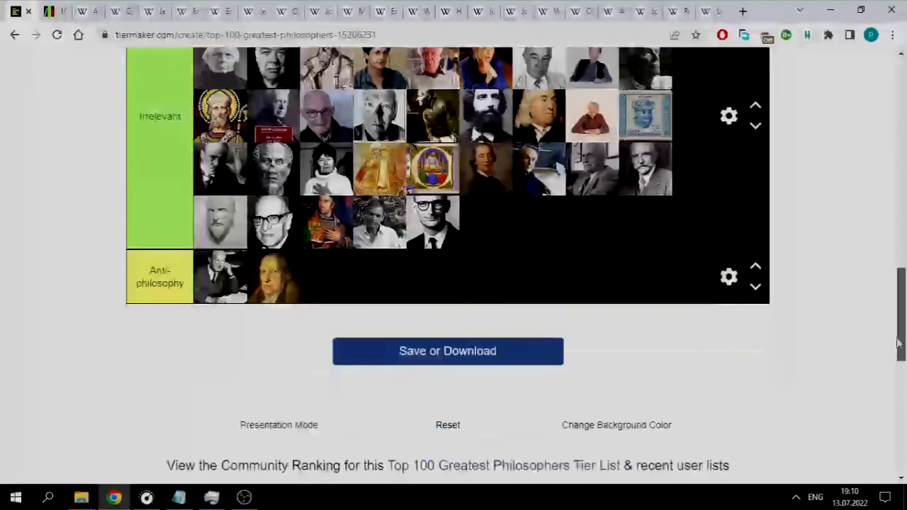
scroll("up", 3)
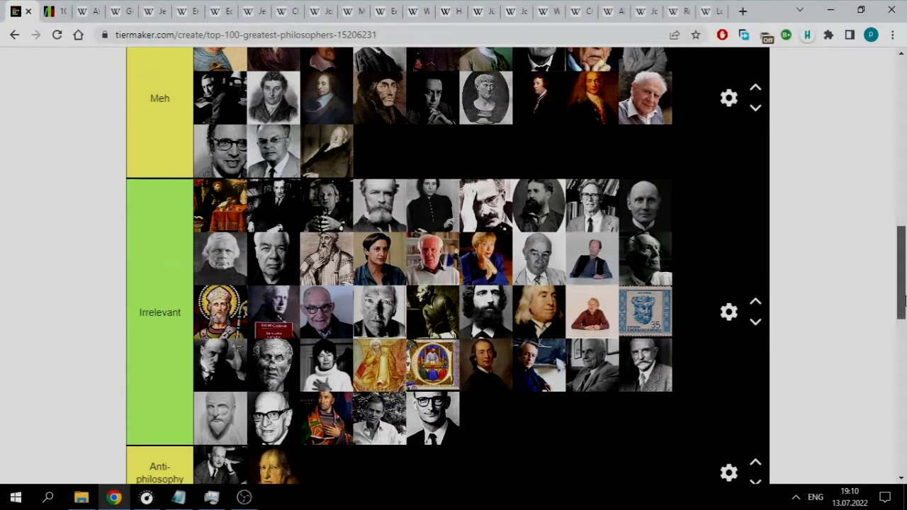
scroll("up", 3)
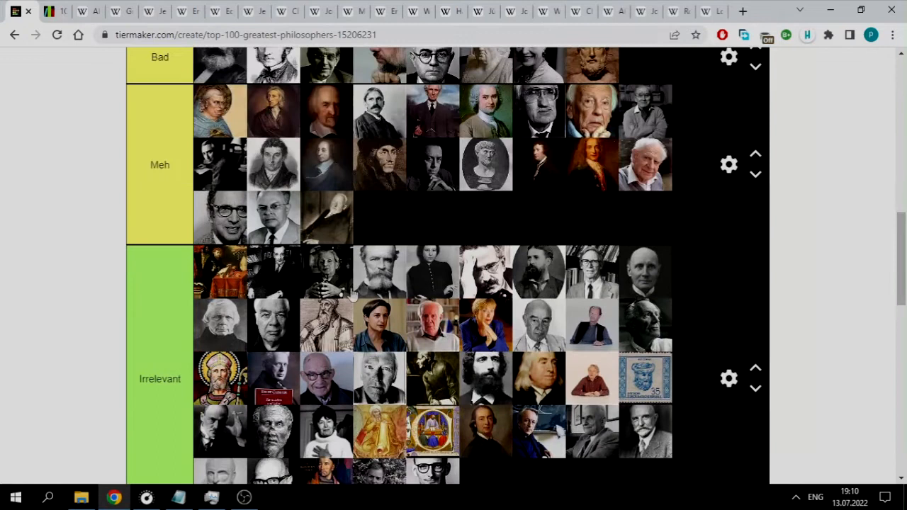
scroll("down", 3)
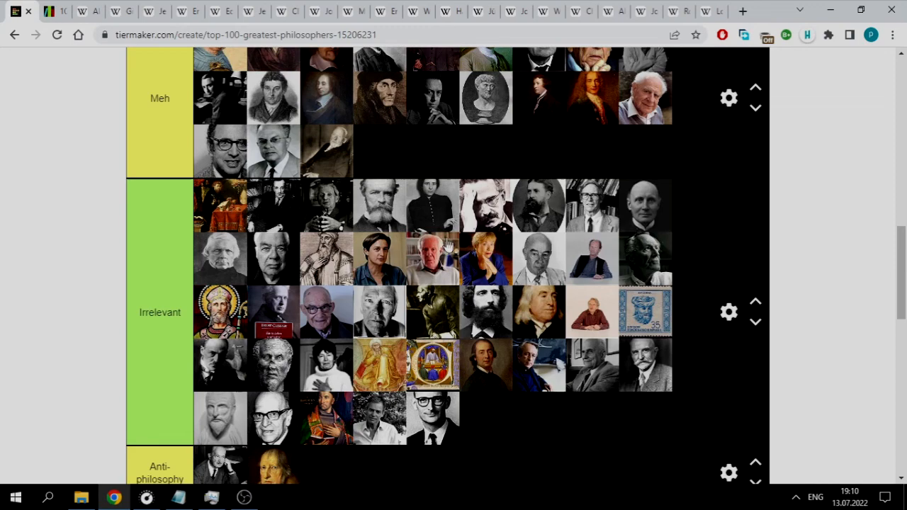
scroll("up", 3)
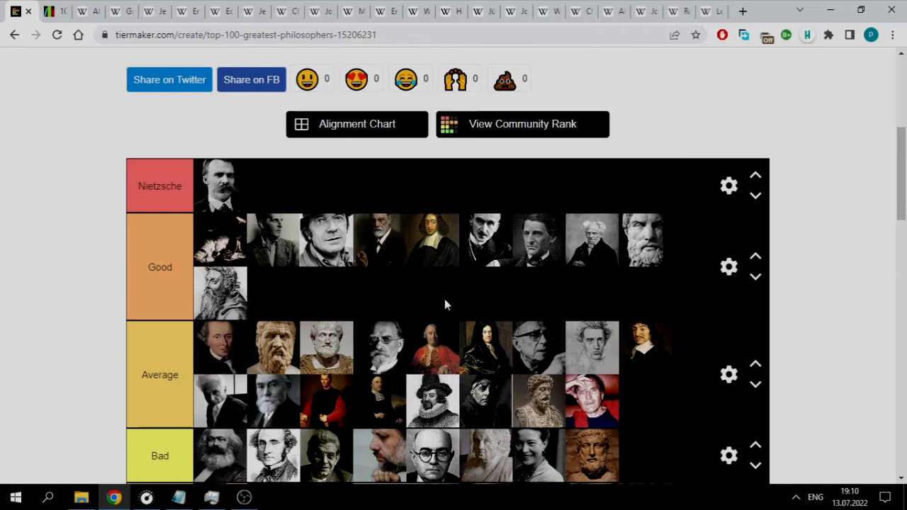
scroll("down", 3)
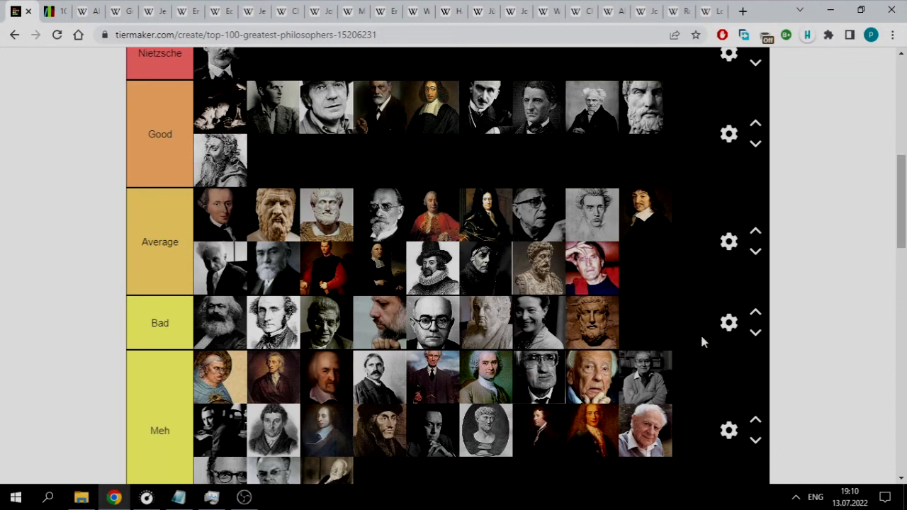